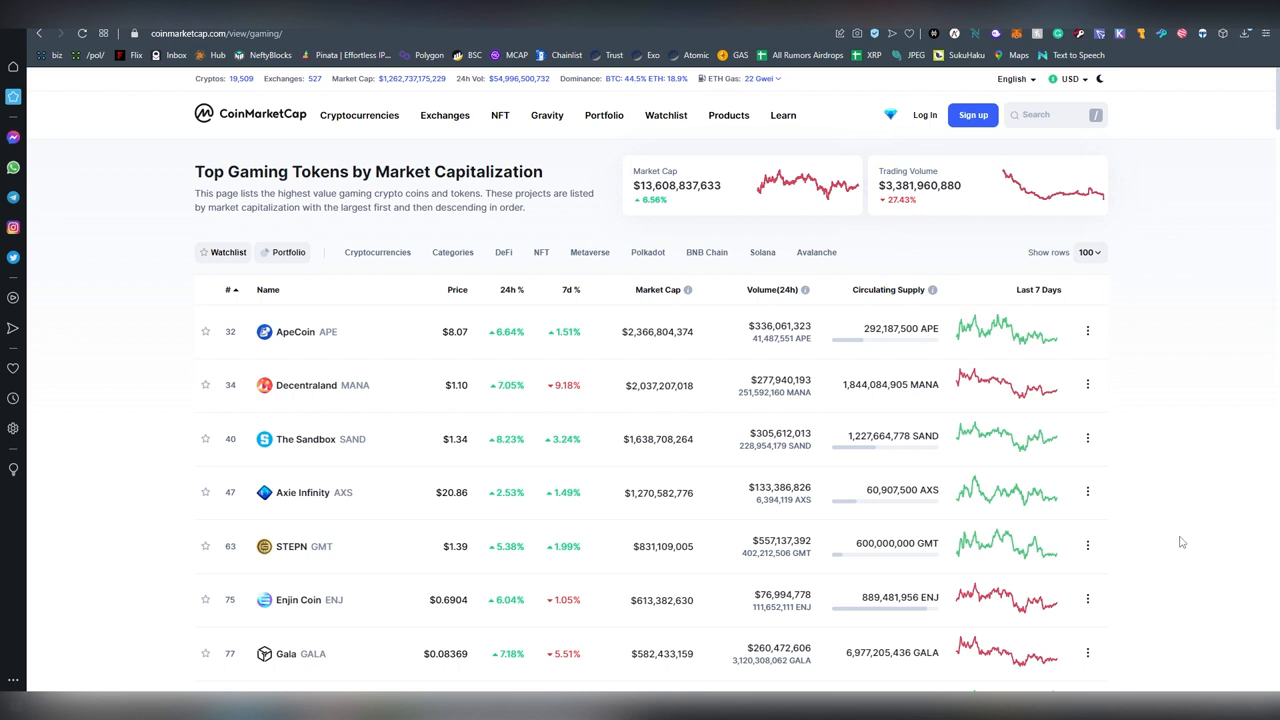
{"action": "mouse_move", "coordinate": [1053, 596]}
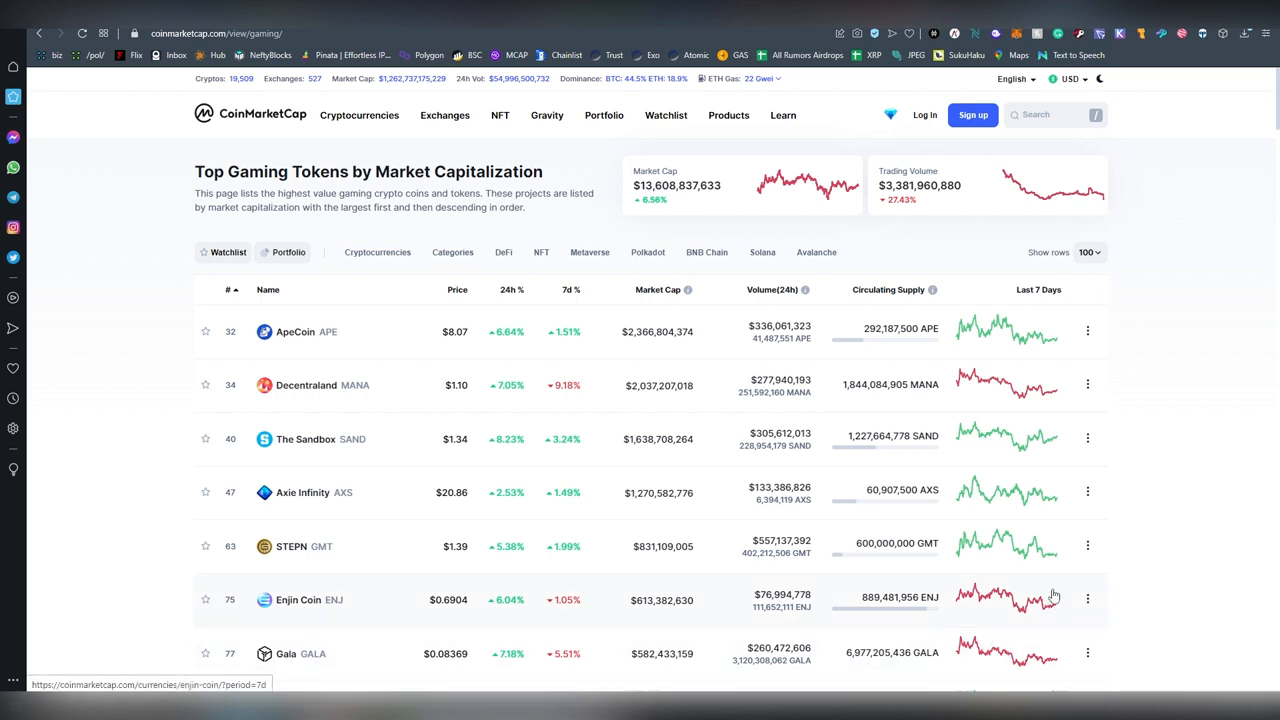
{"action": "mouse_move", "coordinate": [960, 573]}
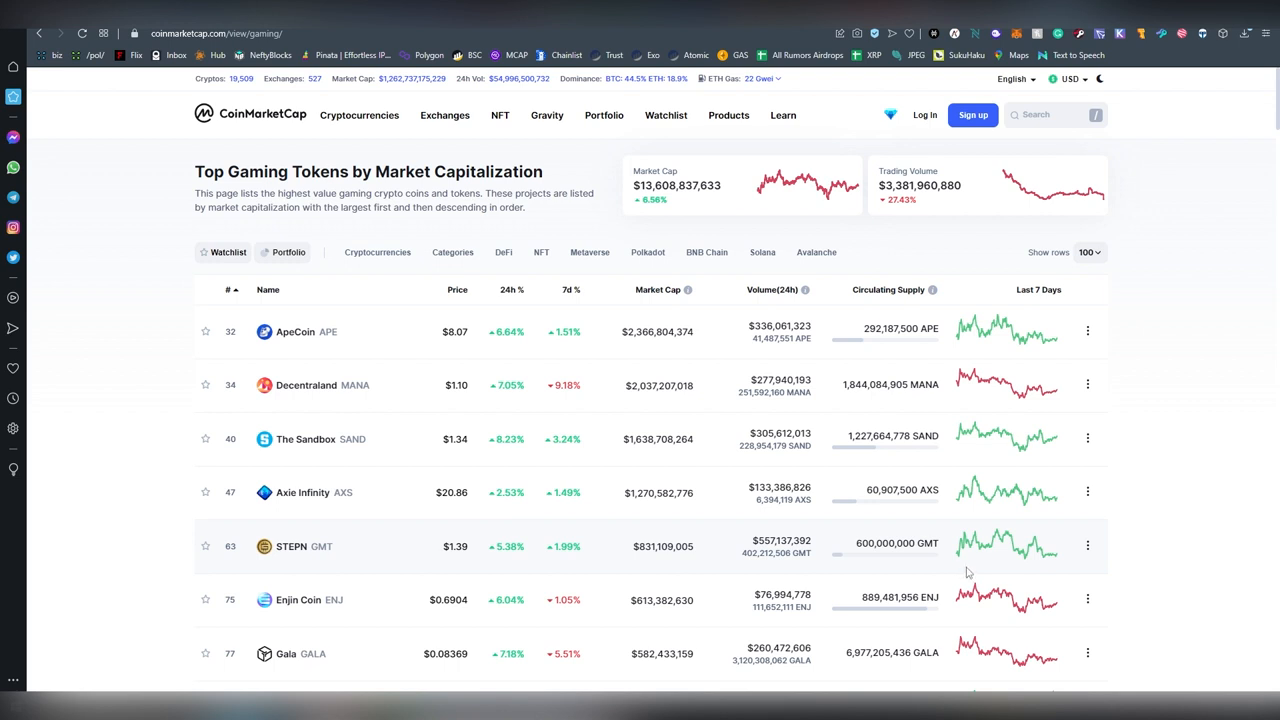
{"action": "mouse_move", "coordinate": [1134, 458]}
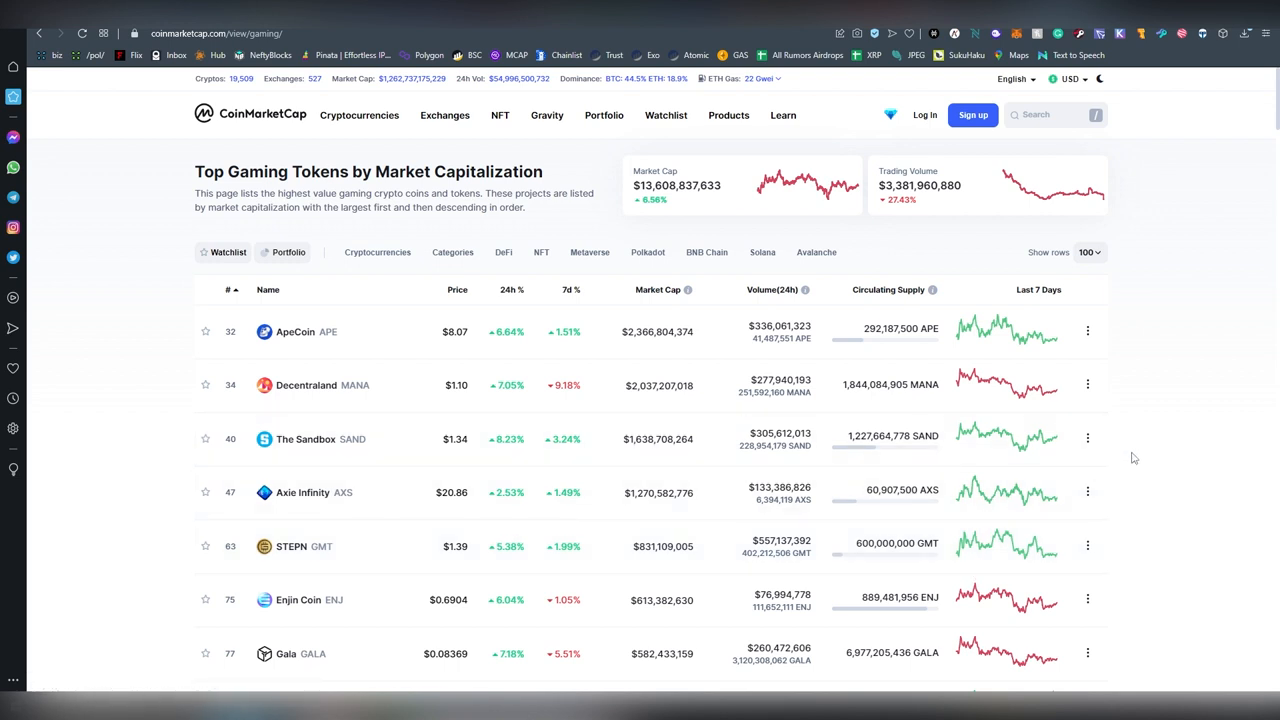
{"action": "mouse_move", "coordinate": [1122, 458]}
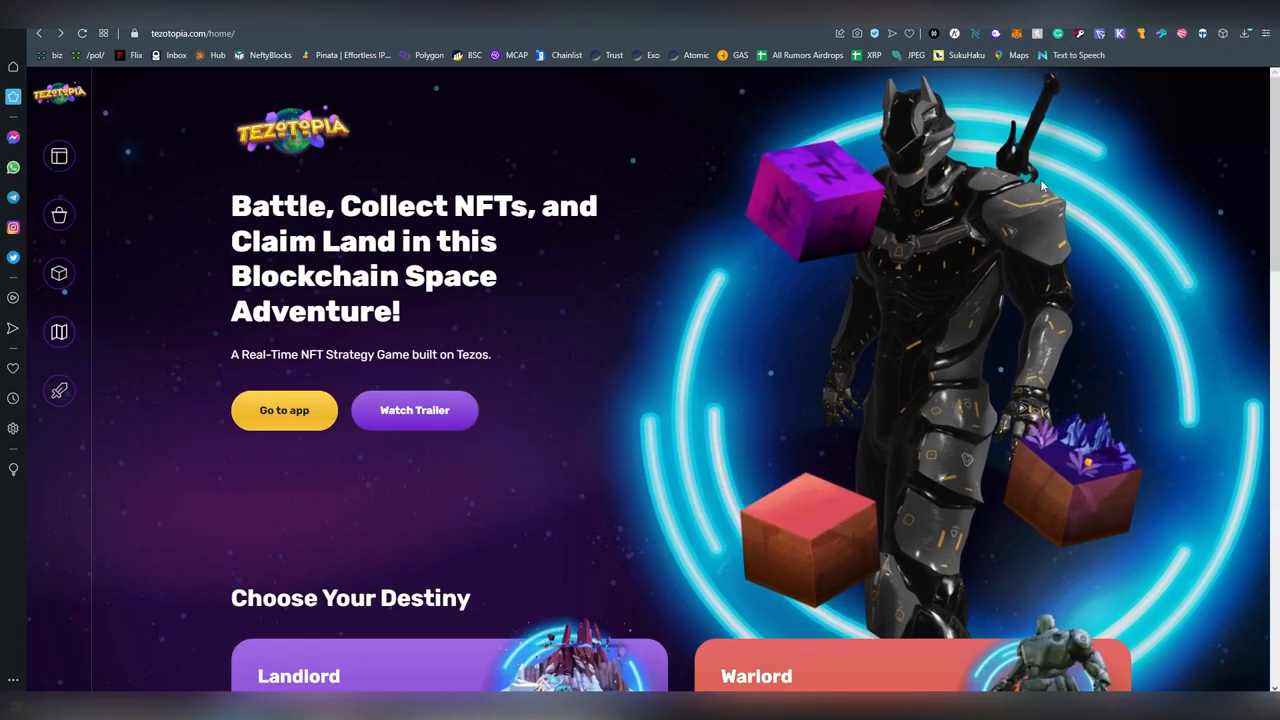
- Briefly check the Temple Tezos wallet, then scroll the homepage to the Landlord and Warlord sections
{"action": "double_click", "coordinate": [473, 354]}
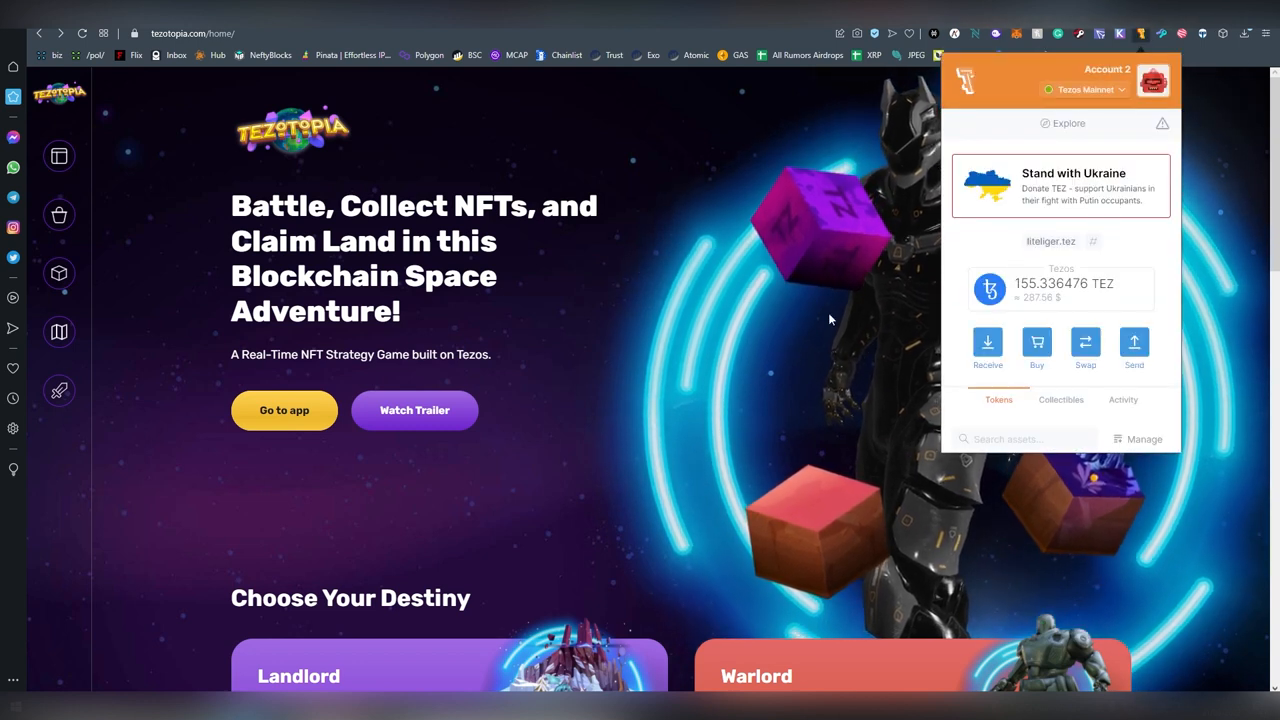
{"action": "left_click", "coordinate": [595, 312]}
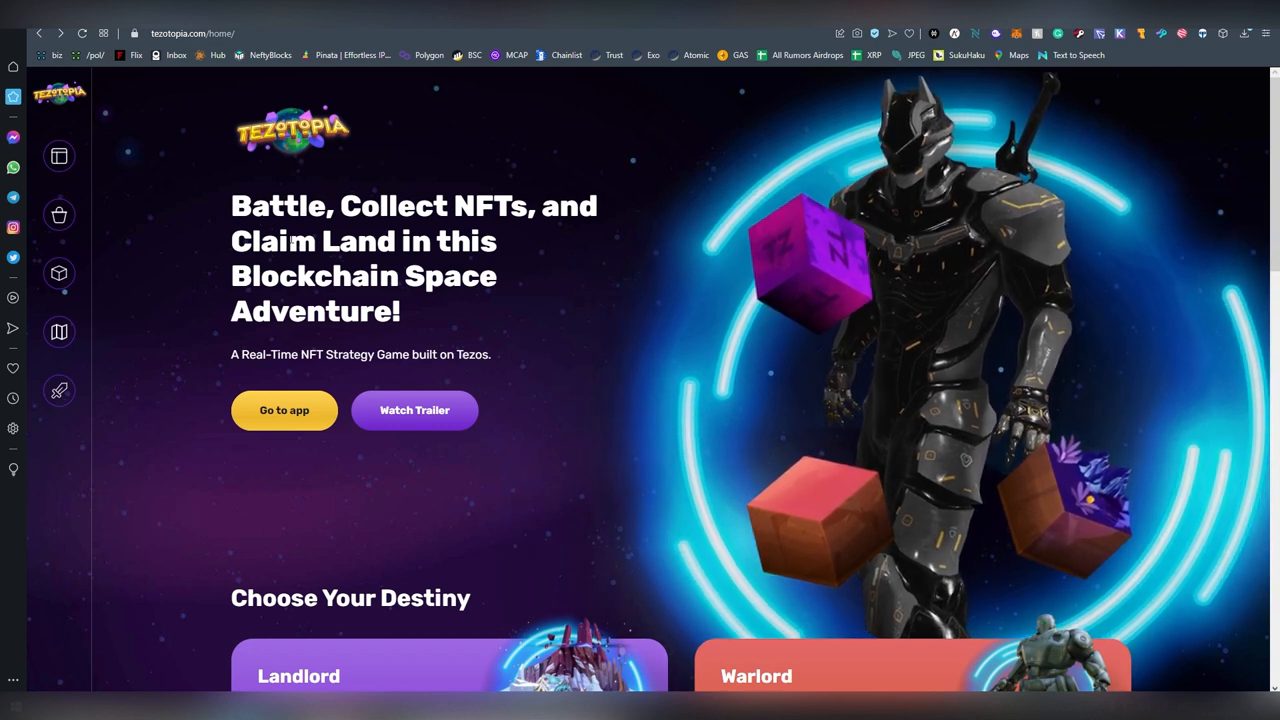
{"action": "scroll", "scroll_direction": "down", "scroll_amount": 3}
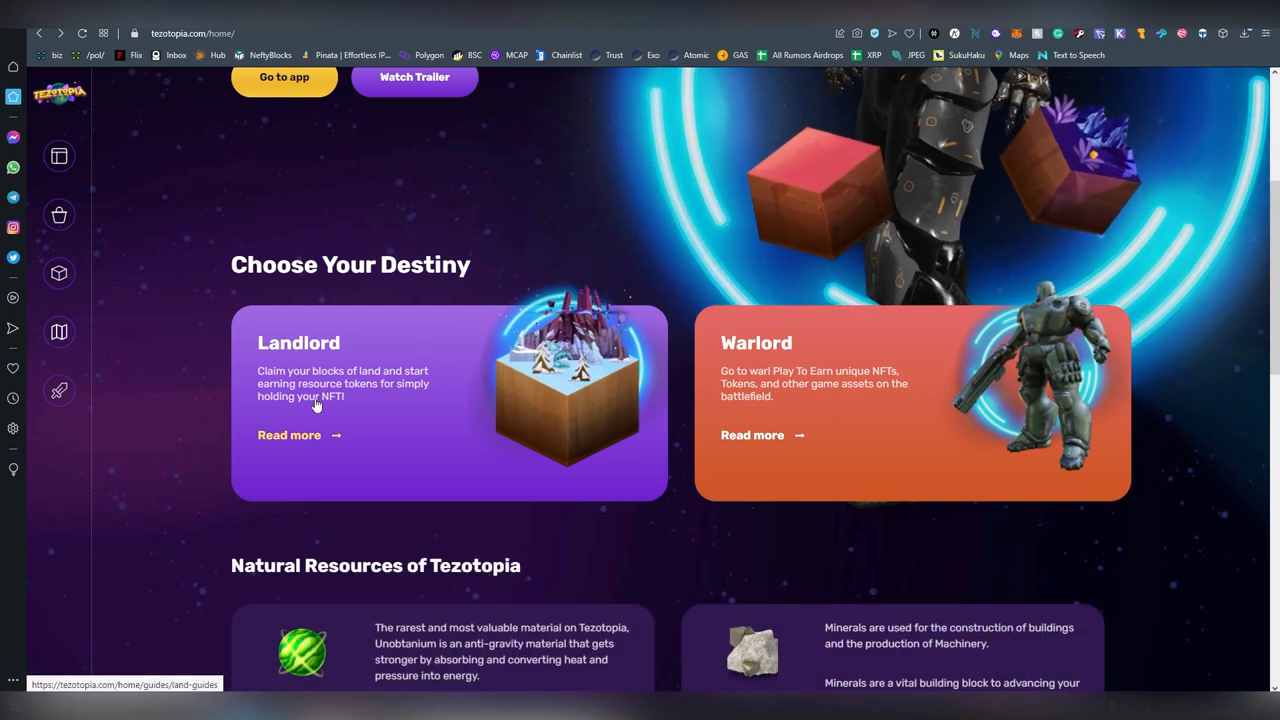
{"action": "mouse_move", "coordinate": [315, 438]}
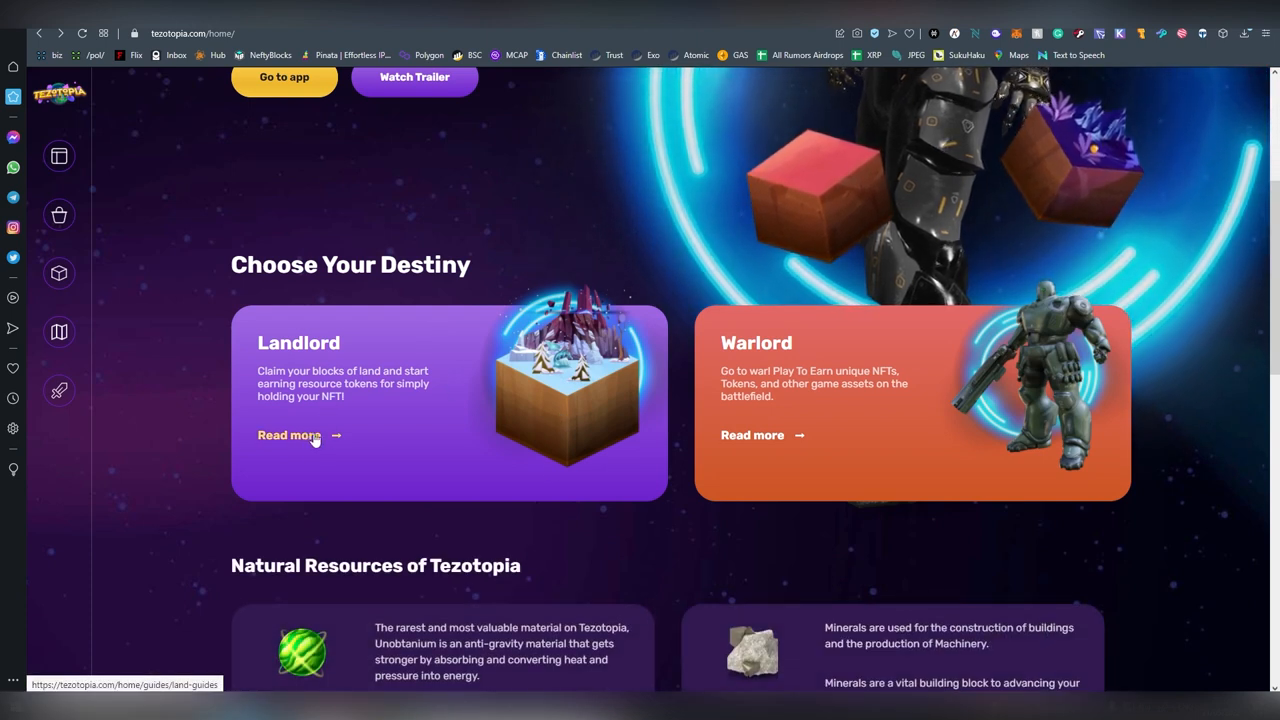
{"action": "mouse_move", "coordinate": [357, 419]}
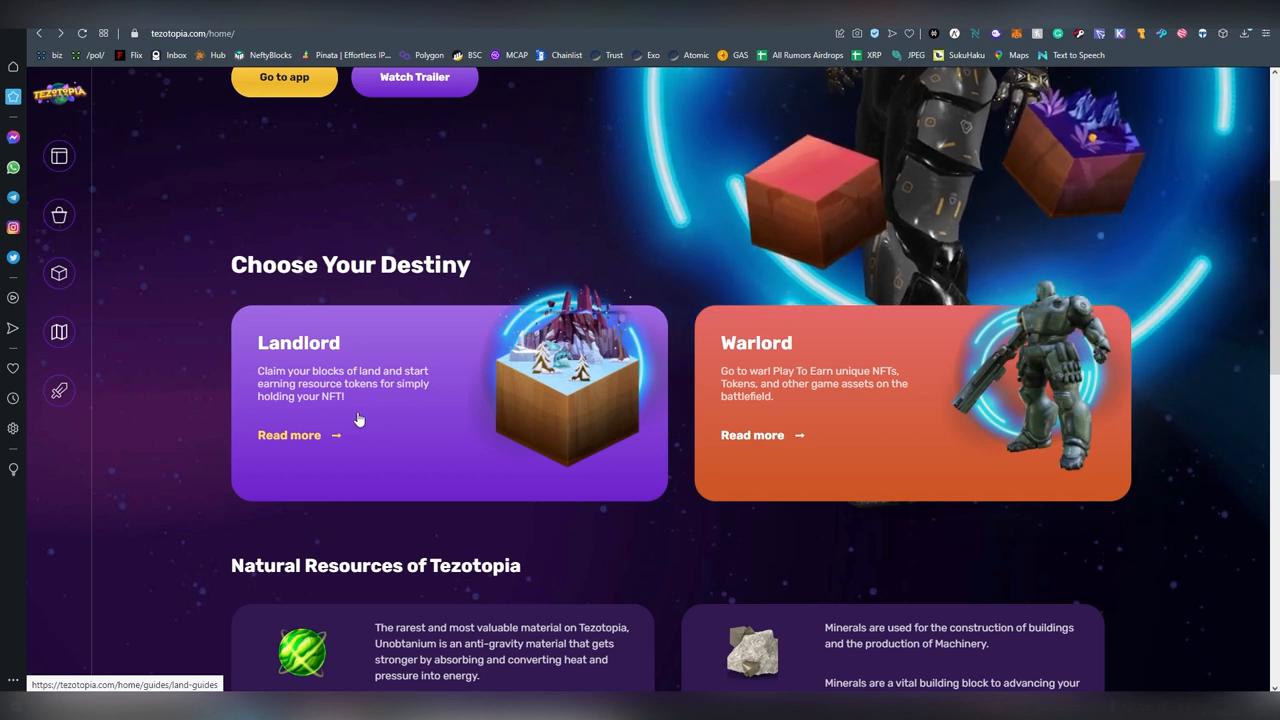
{"action": "mouse_move", "coordinate": [368, 375]}
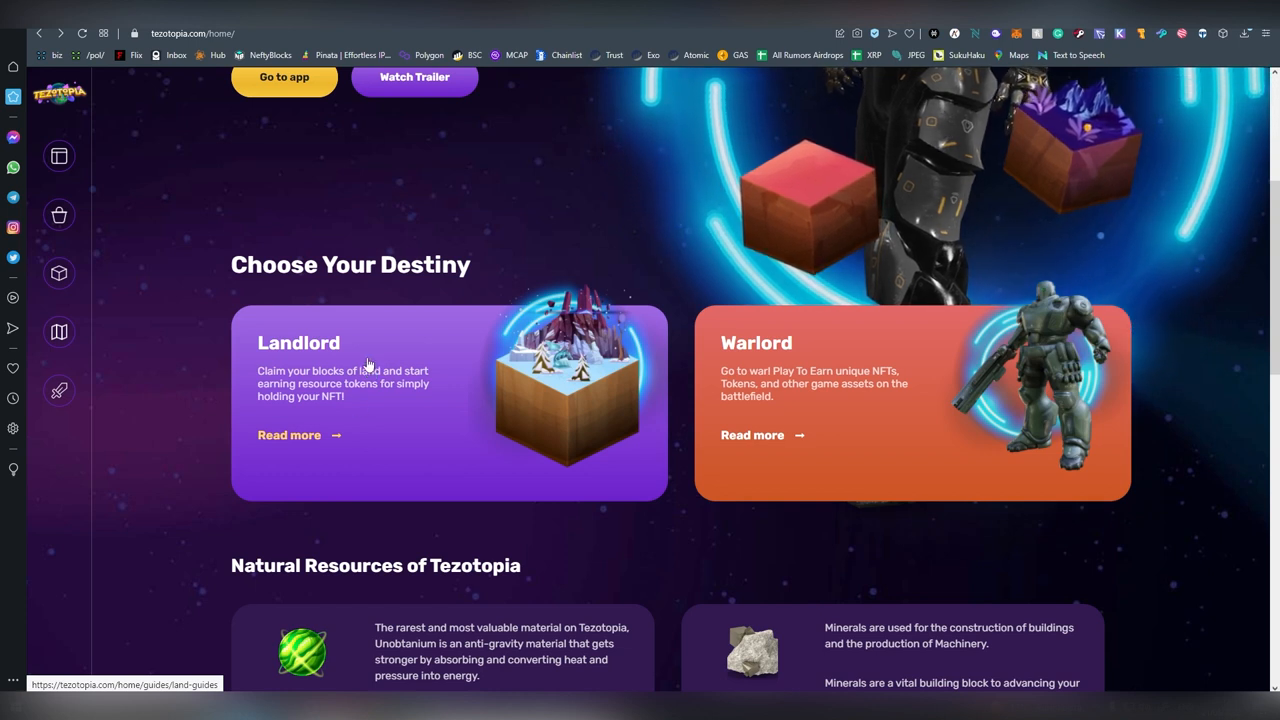
{"action": "scroll", "scroll_direction": "down", "scroll_amount": 3}
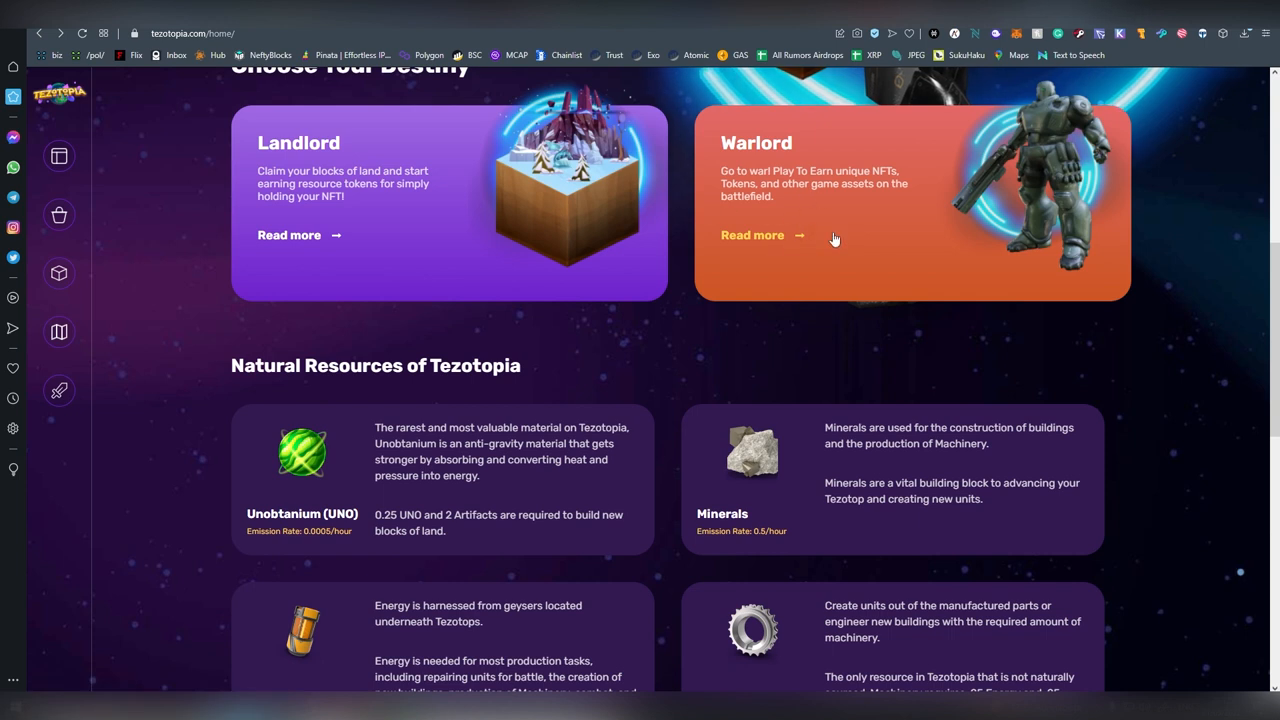
{"action": "mouse_move", "coordinate": [848, 198]}
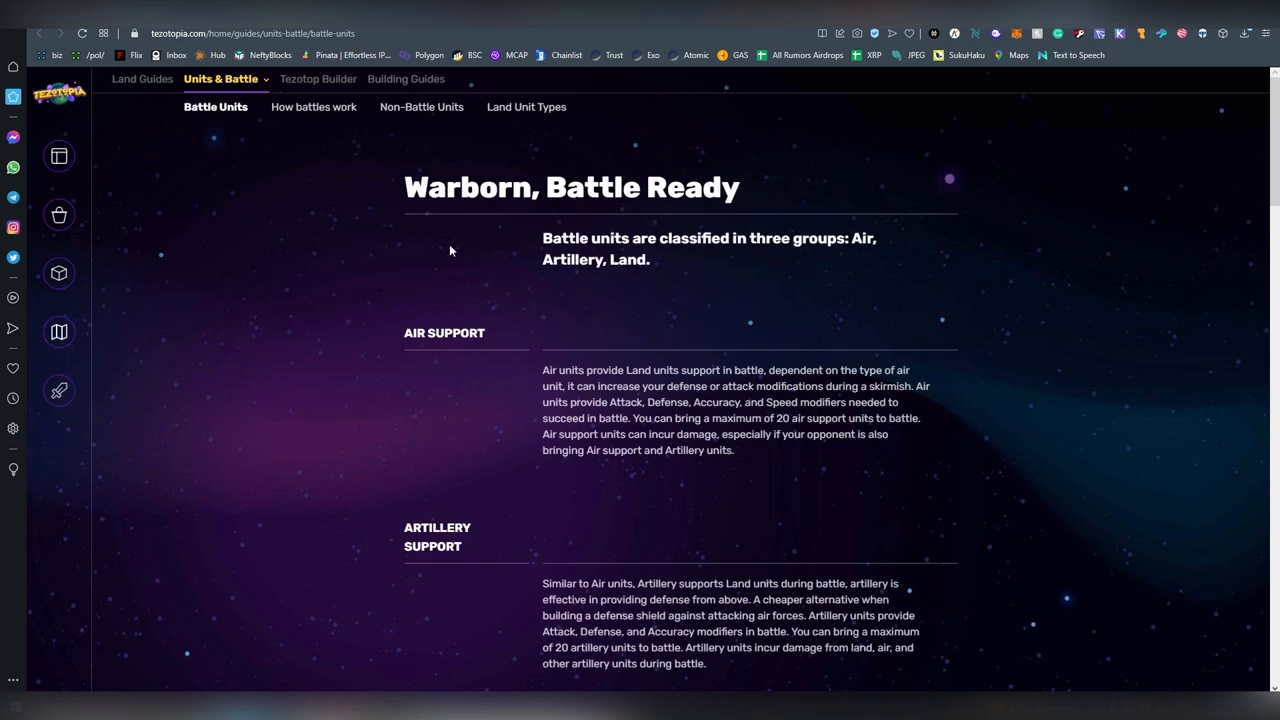
- Read the Warborn, Battle Ready guide's unit stats and arena rendering, then open How battles work
{"action": "scroll", "scroll_direction": "down", "scroll_amount": 3}
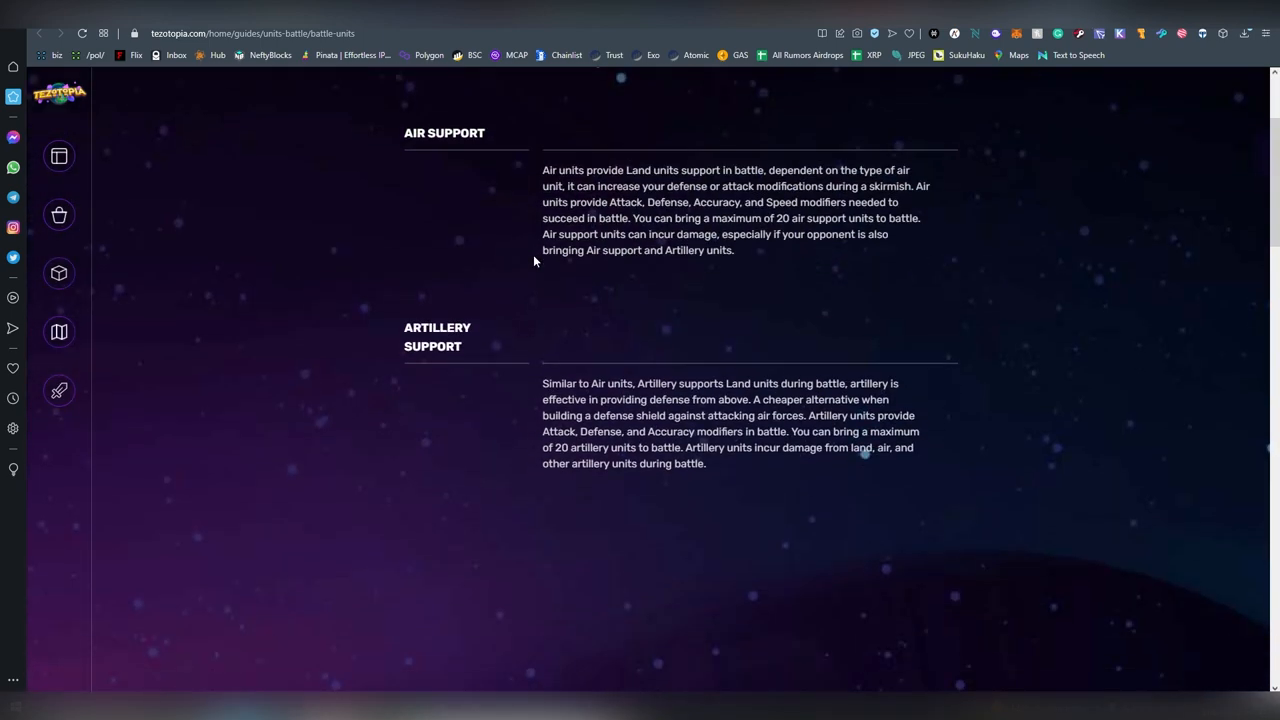
{"action": "scroll", "scroll_direction": "up", "scroll_amount": 3}
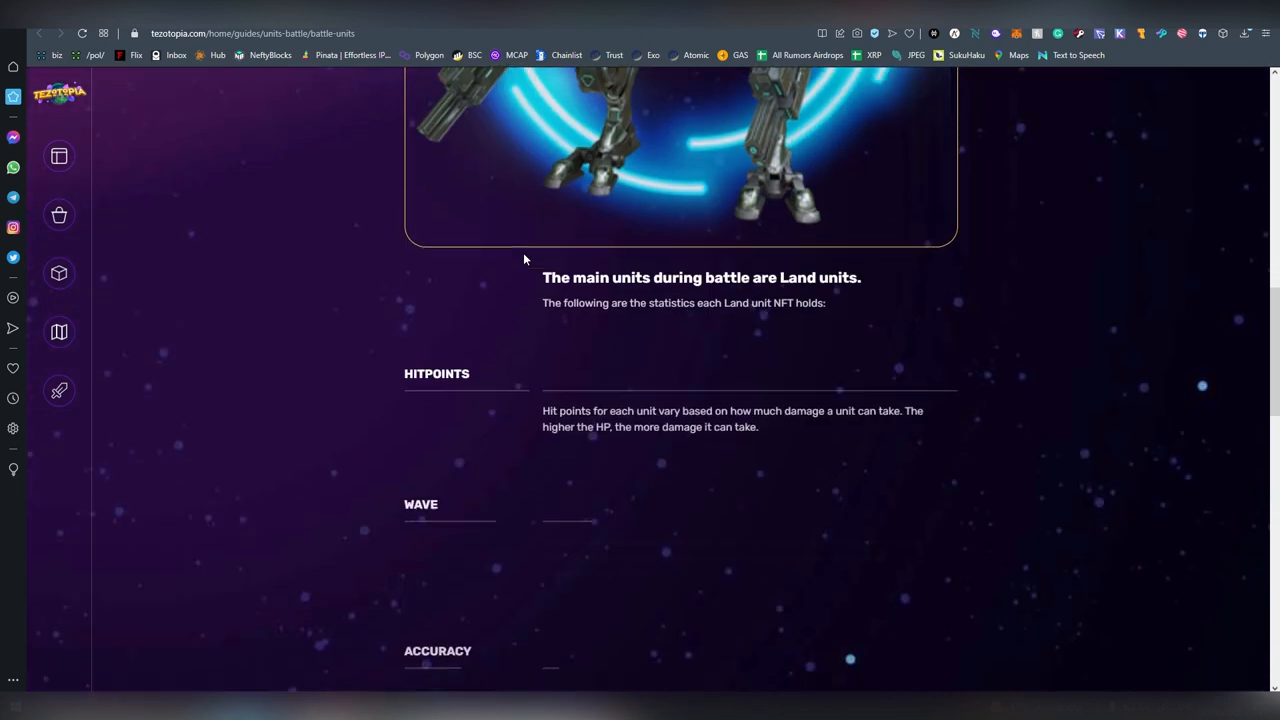
{"action": "scroll", "scroll_direction": "down", "scroll_amount": 3}
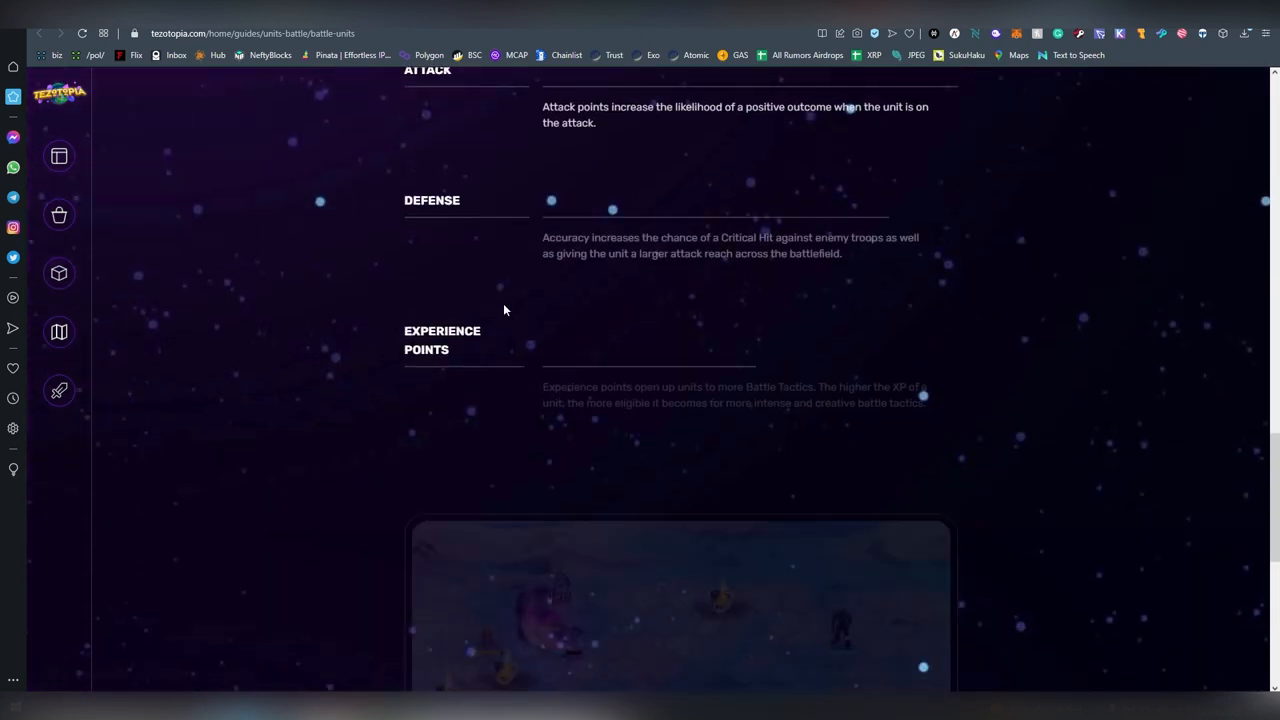
{"action": "scroll", "scroll_direction": "down", "scroll_amount": 3}
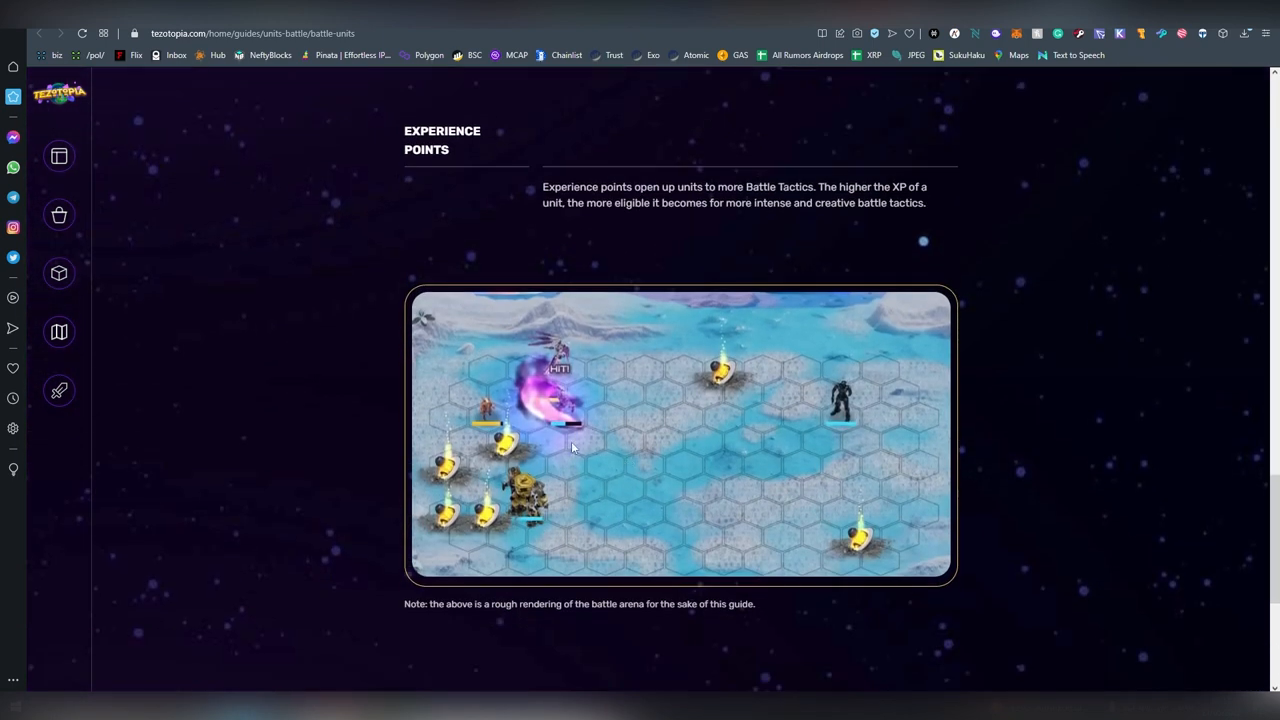
{"action": "mouse_move", "coordinate": [656, 392]}
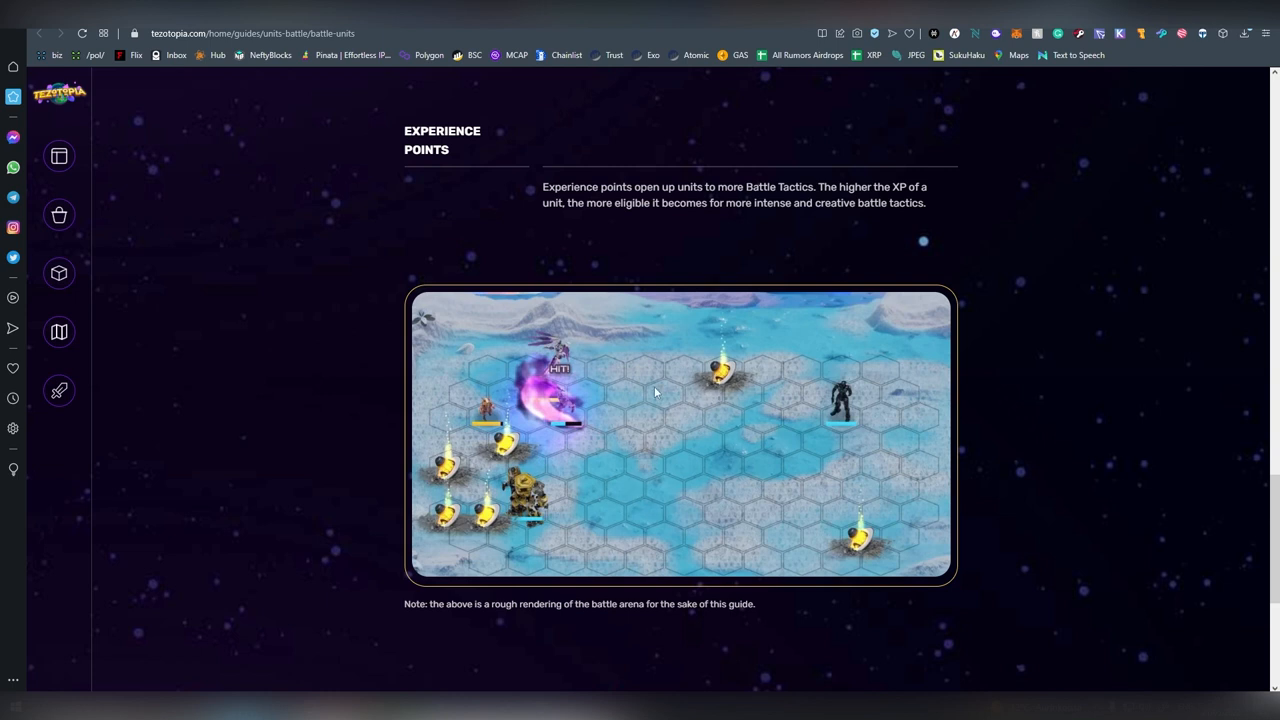
{"action": "mouse_move", "coordinate": [580, 364]}
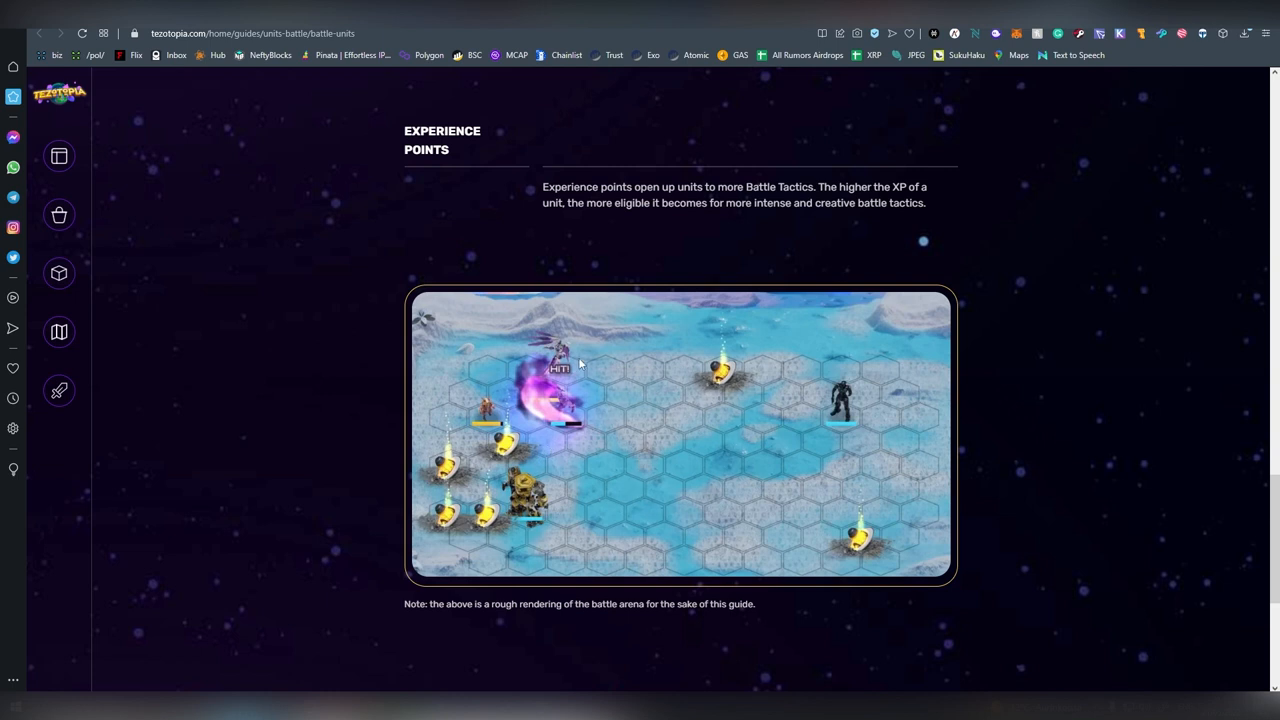
{"action": "scroll", "scroll_direction": "up", "scroll_amount": 3}
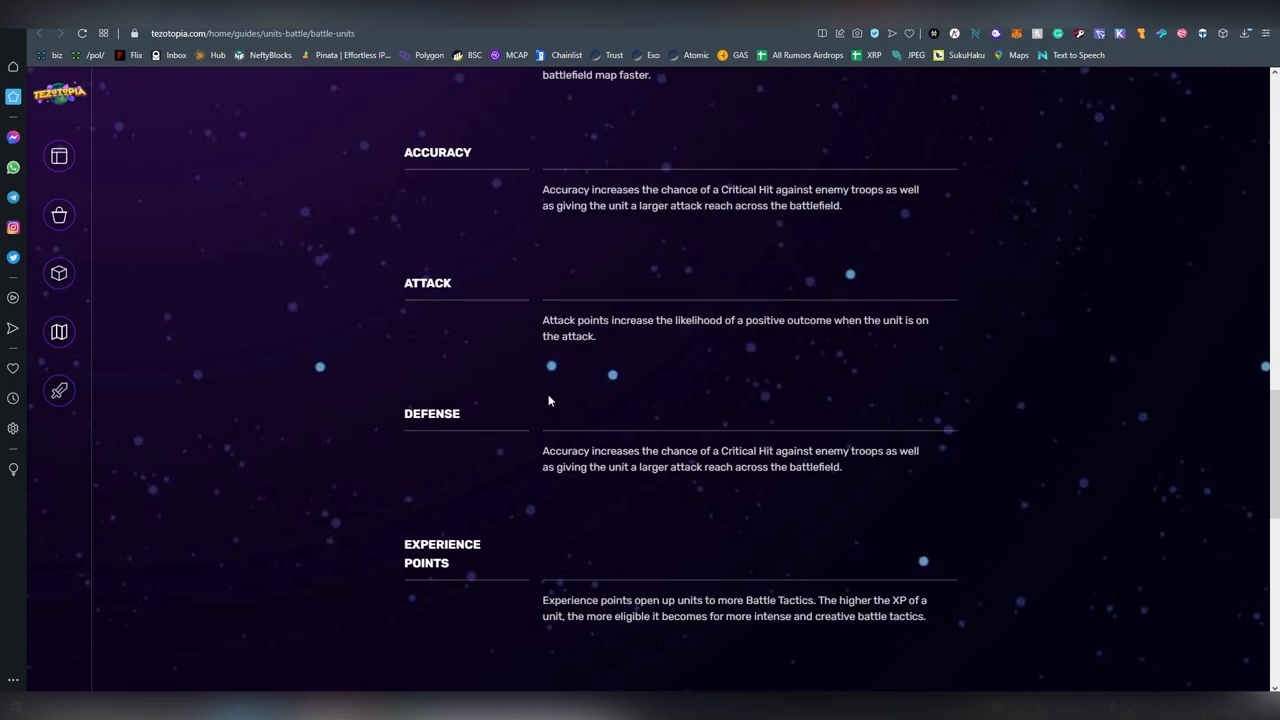
{"action": "scroll", "scroll_direction": "up", "scroll_amount": 3}
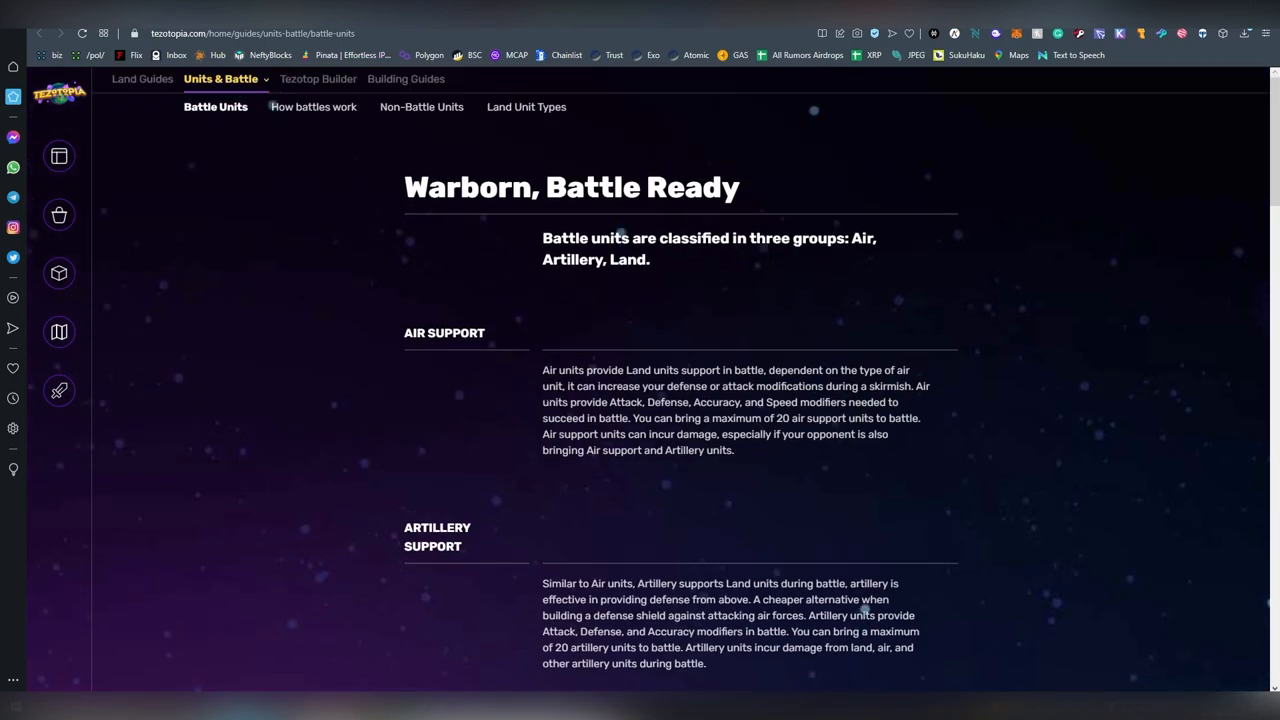
{"action": "left_click", "coordinate": [313, 107]}
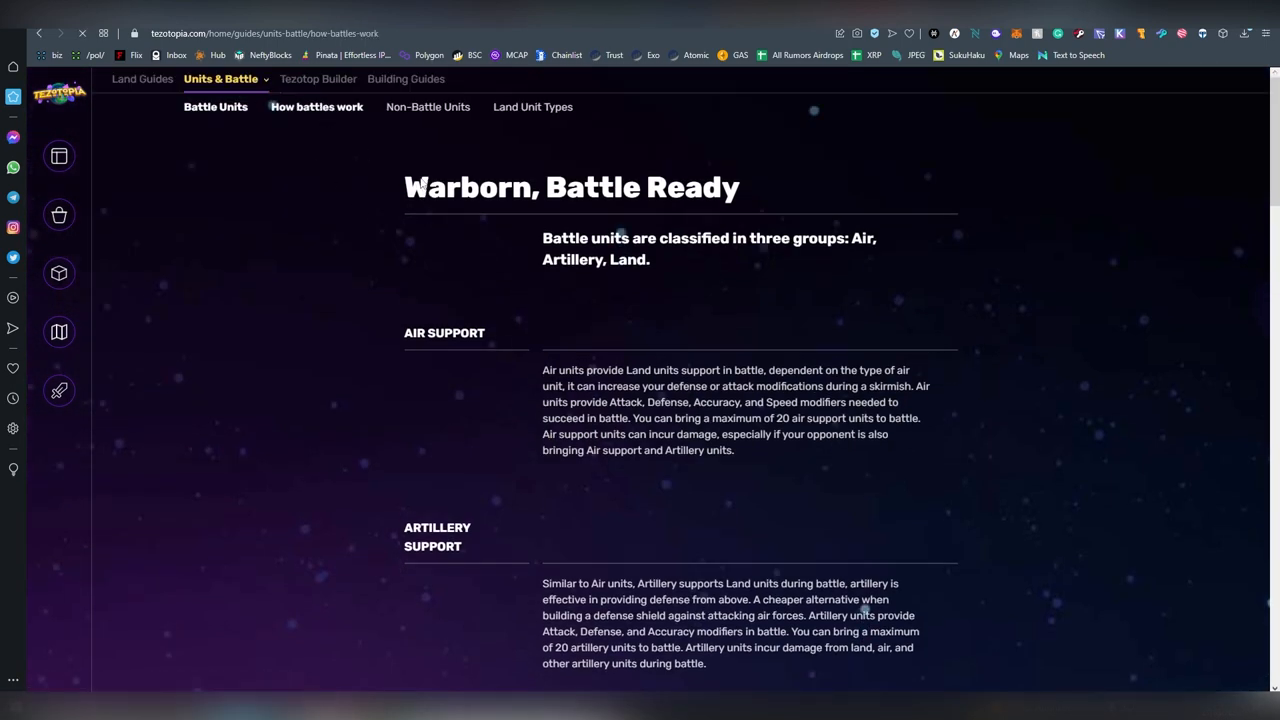
- Read How Battles Work through Glyphstone tactics, skirmish rules and victor spoils
{"action": "left_click", "coordinate": [316, 106]}
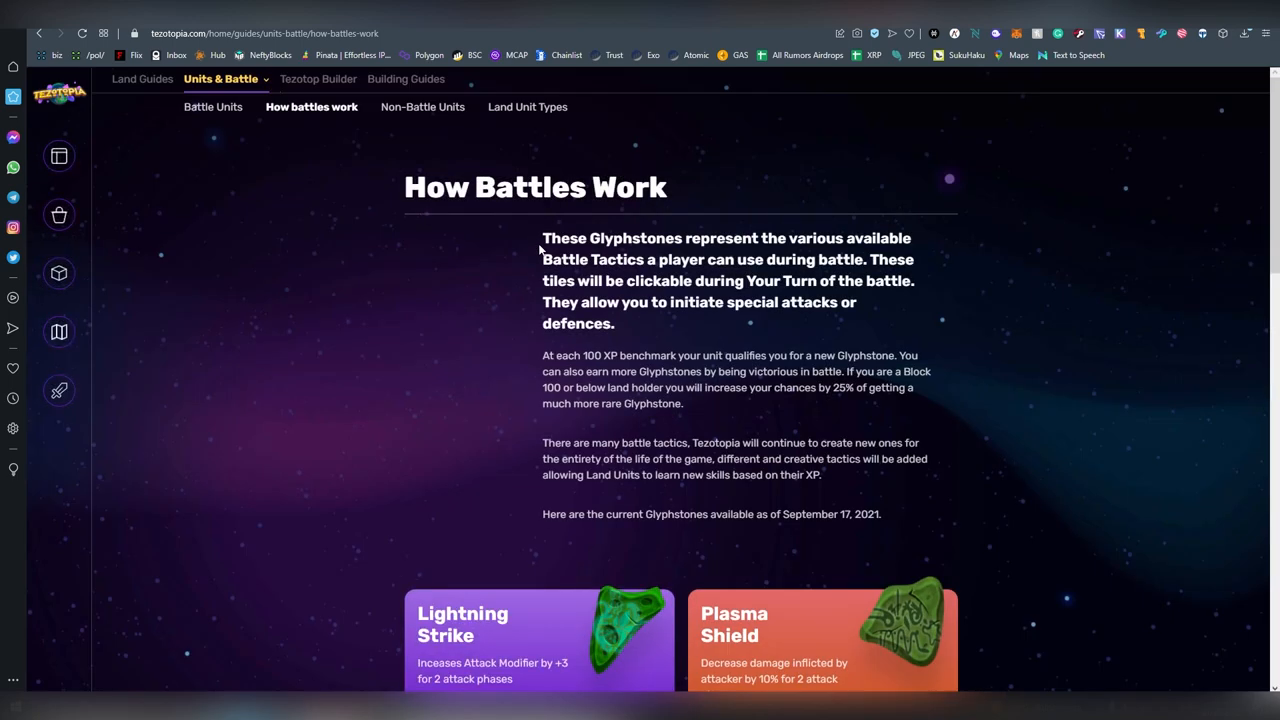
{"action": "mouse_move", "coordinate": [533, 294]}
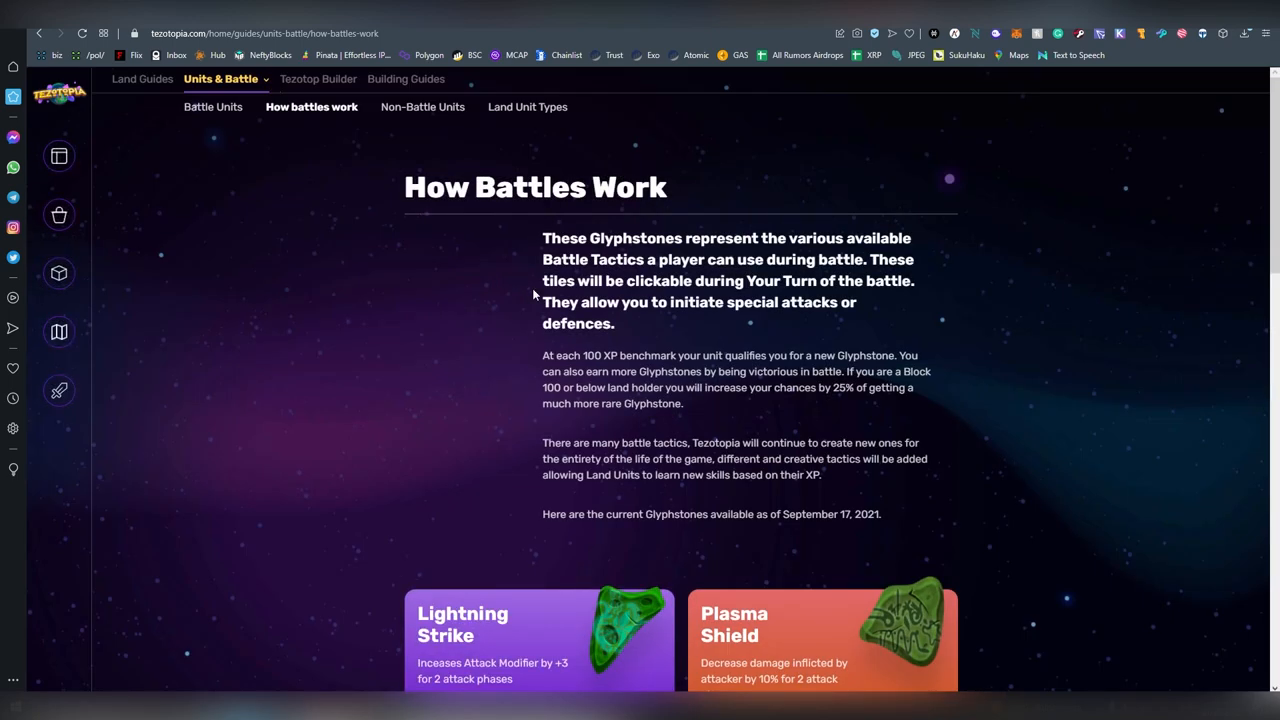
{"action": "mouse_move", "coordinate": [519, 335]}
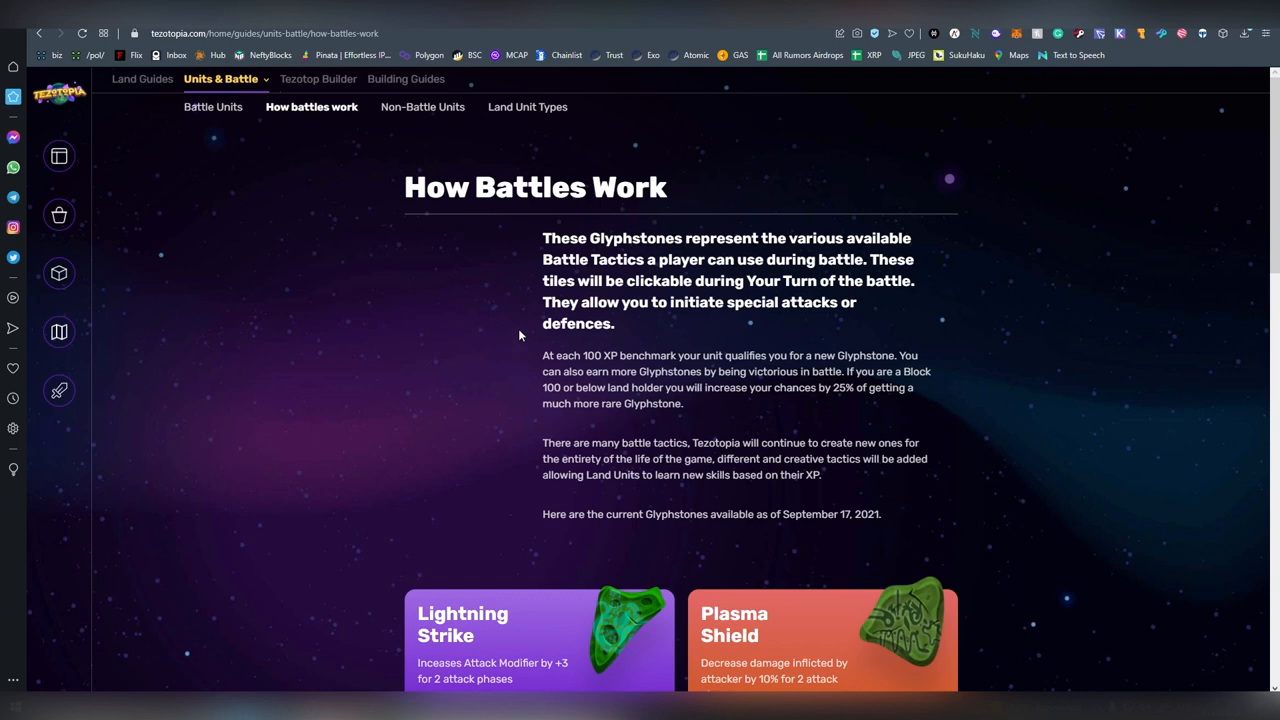
{"action": "scroll", "scroll_direction": "down", "scroll_amount": 3}
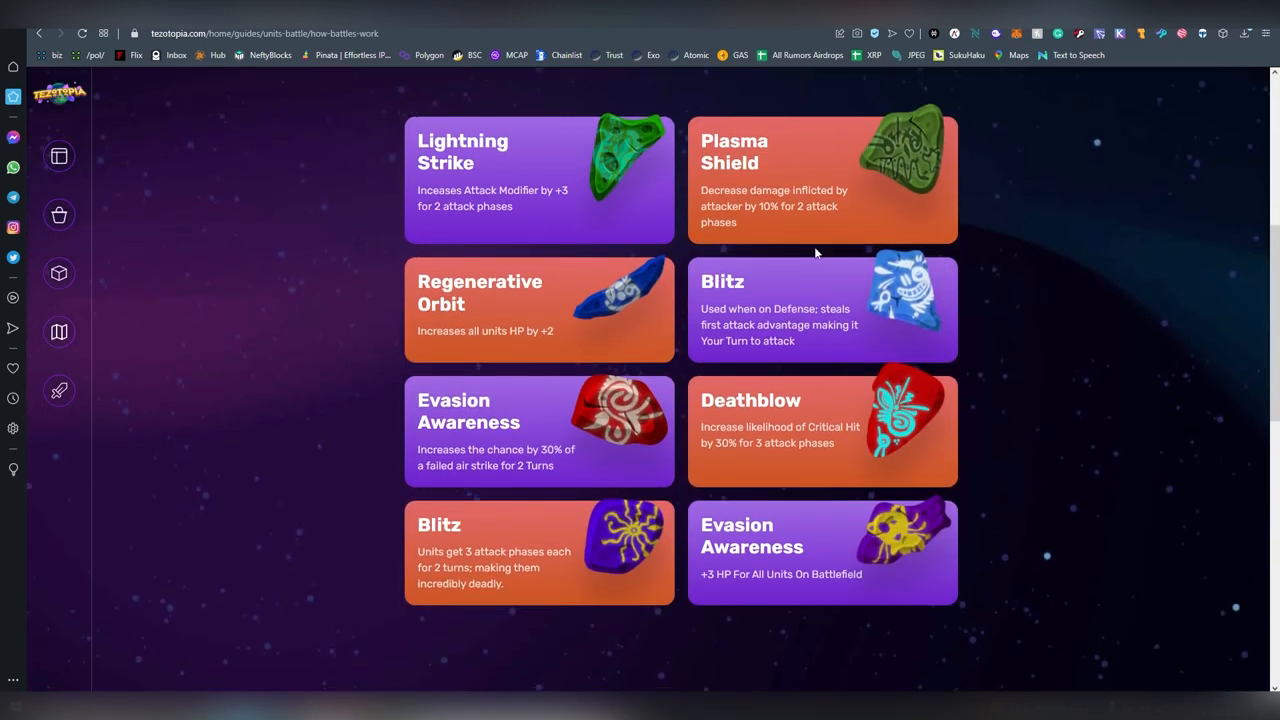
{"action": "scroll", "scroll_direction": "down", "scroll_amount": 3}
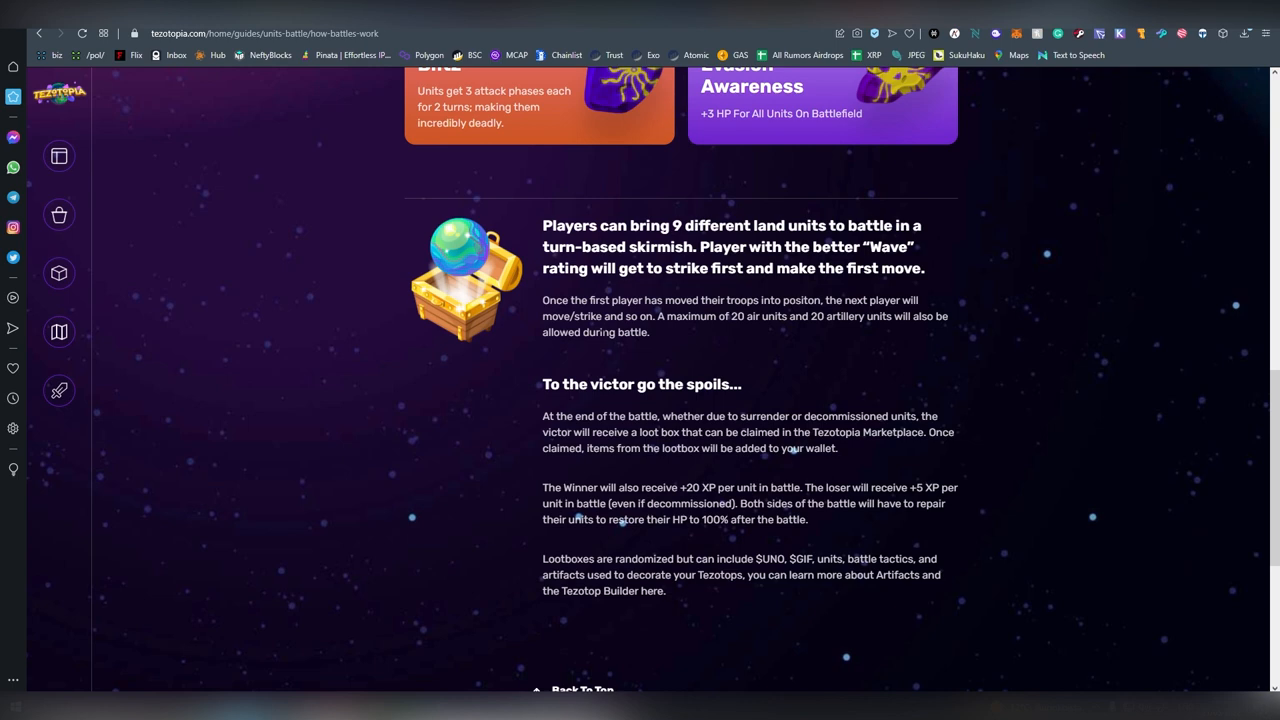
{"action": "scroll", "scroll_direction": "down", "scroll_amount": 3}
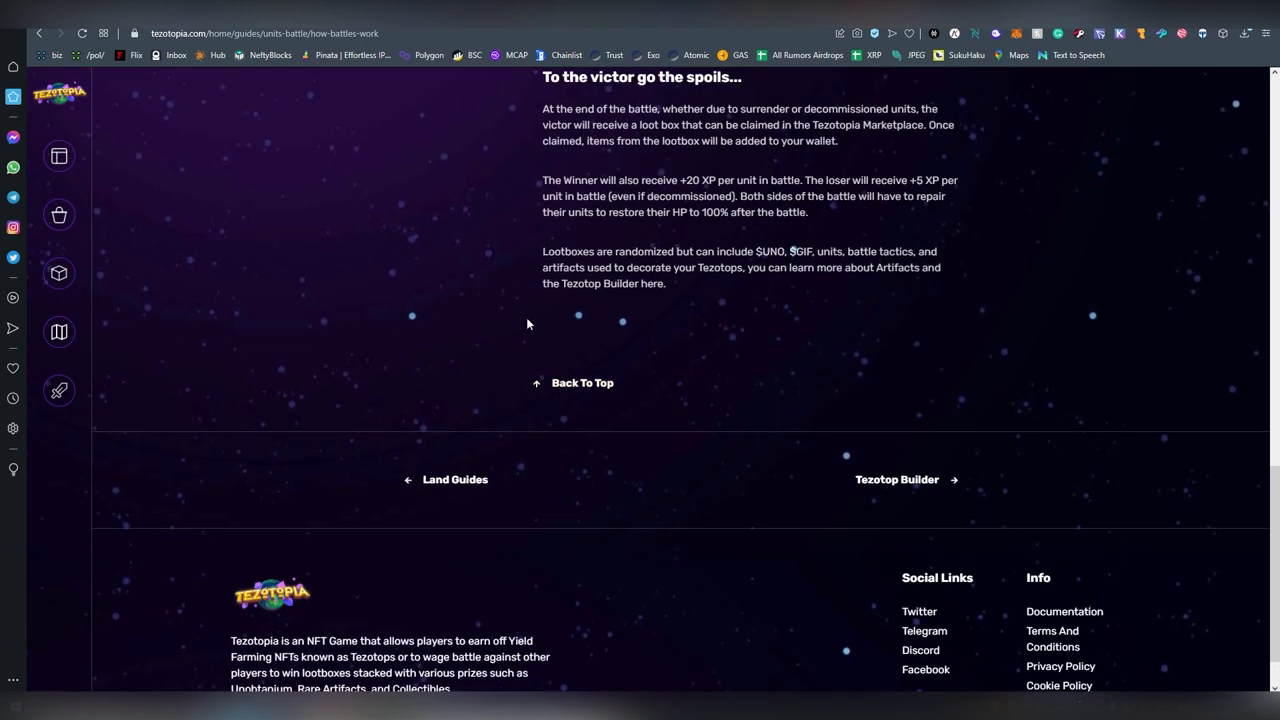
{"action": "left_click", "coordinate": [58, 214]}
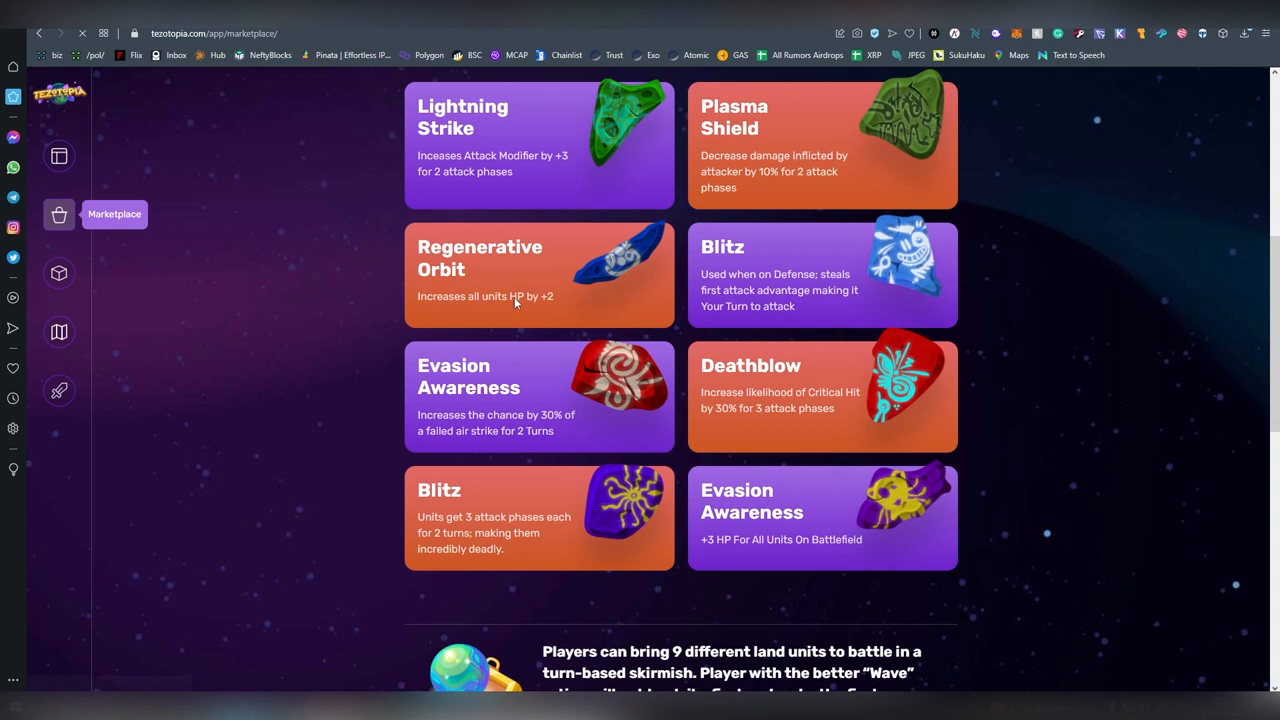
- Load the marketplace Drops listings, then switch to the Tezotops on sale
{"action": "left_click", "coordinate": [58, 214]}
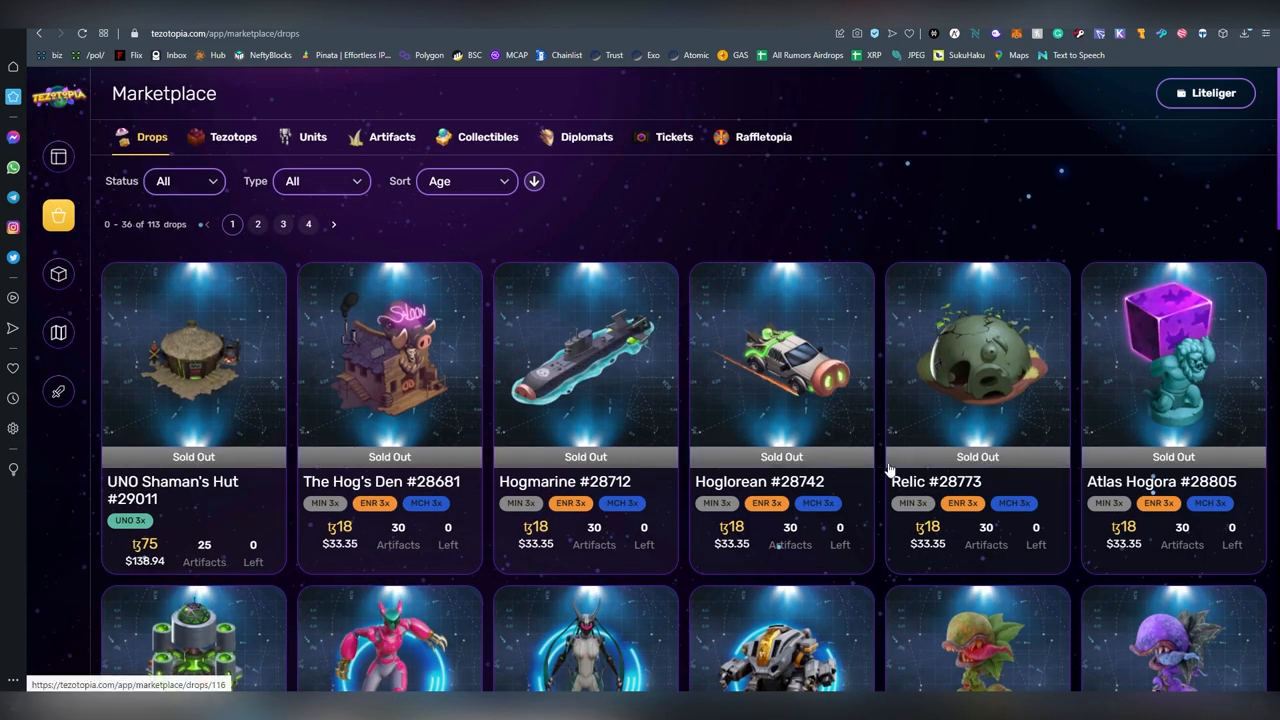
{"action": "left_click", "coordinate": [233, 137]}
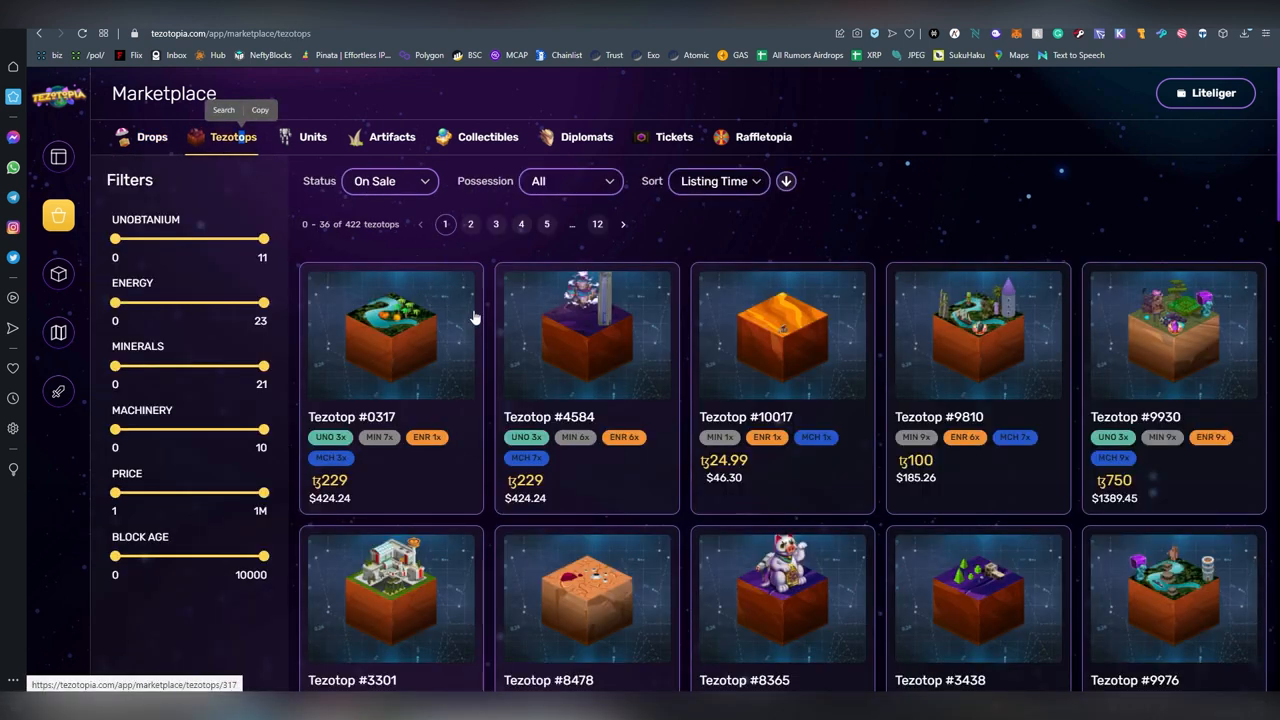
- Sort Tezotops by Price in ascending order, cheapest around 25 tez first
{"action": "left_click", "coordinate": [718, 181]}
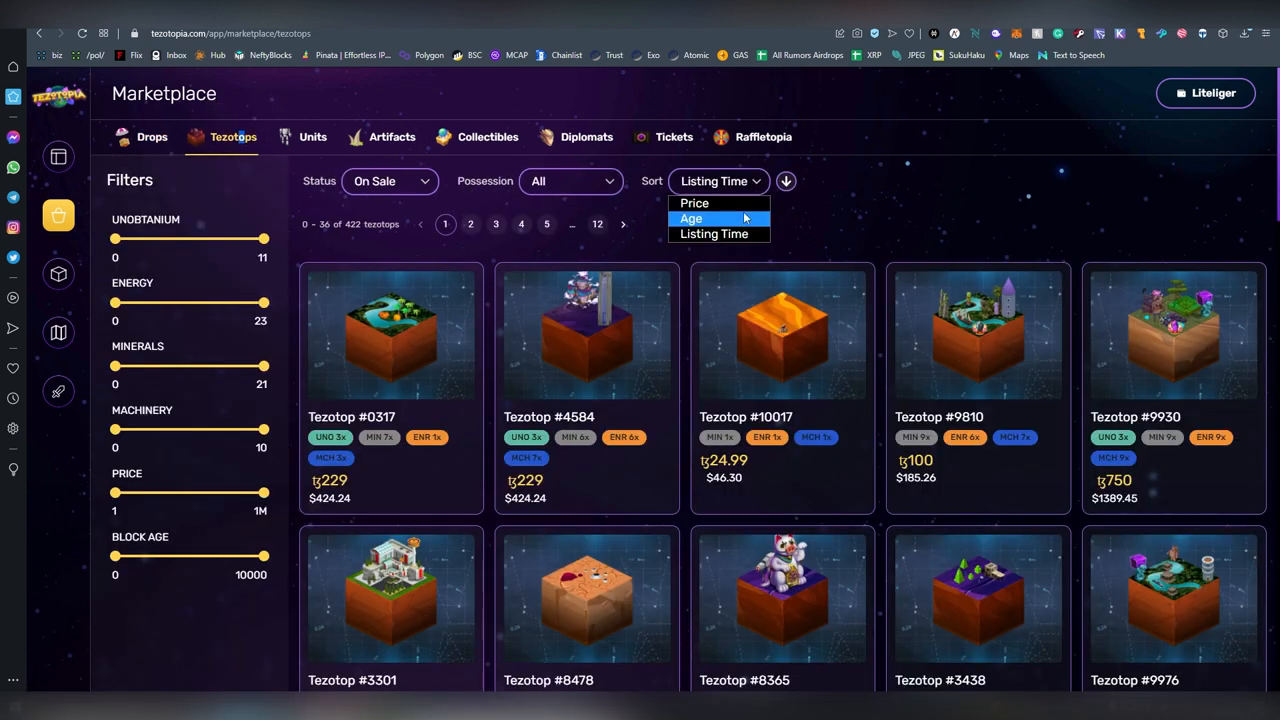
{"action": "left_click", "coordinate": [694, 203]}
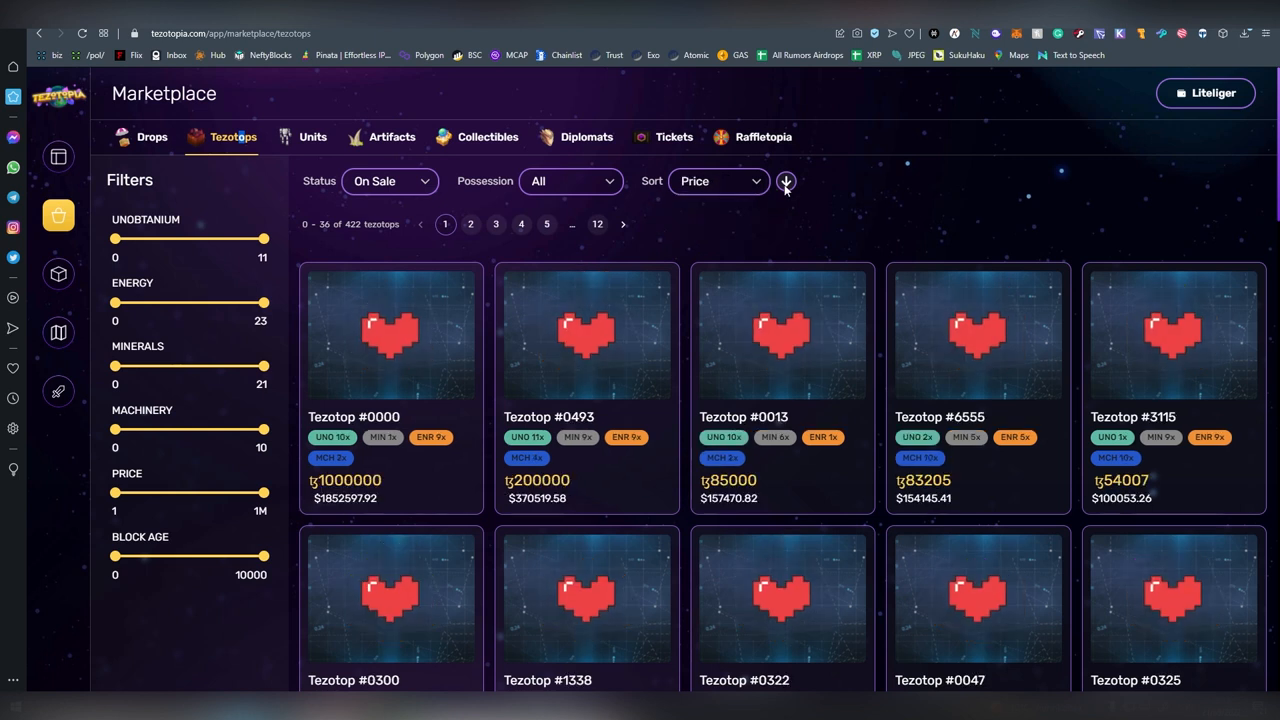
{"action": "left_click", "coordinate": [786, 181]}
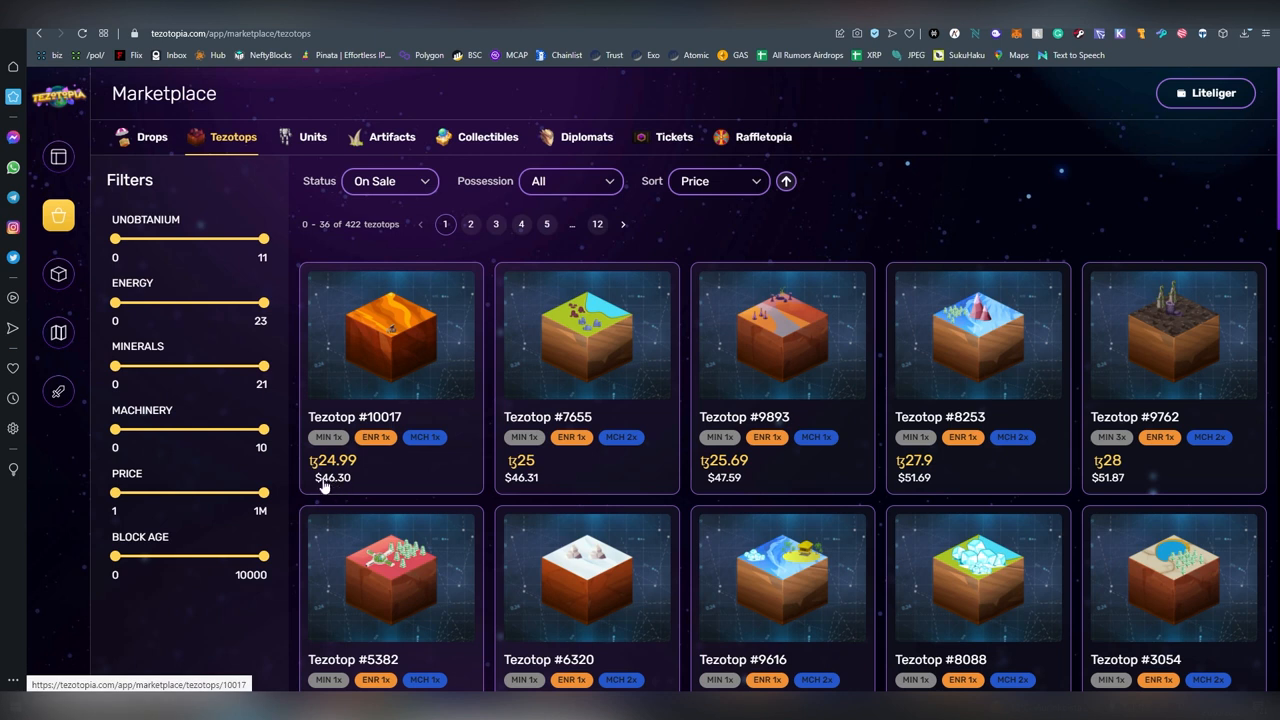
{"action": "mouse_move", "coordinate": [335, 480]}
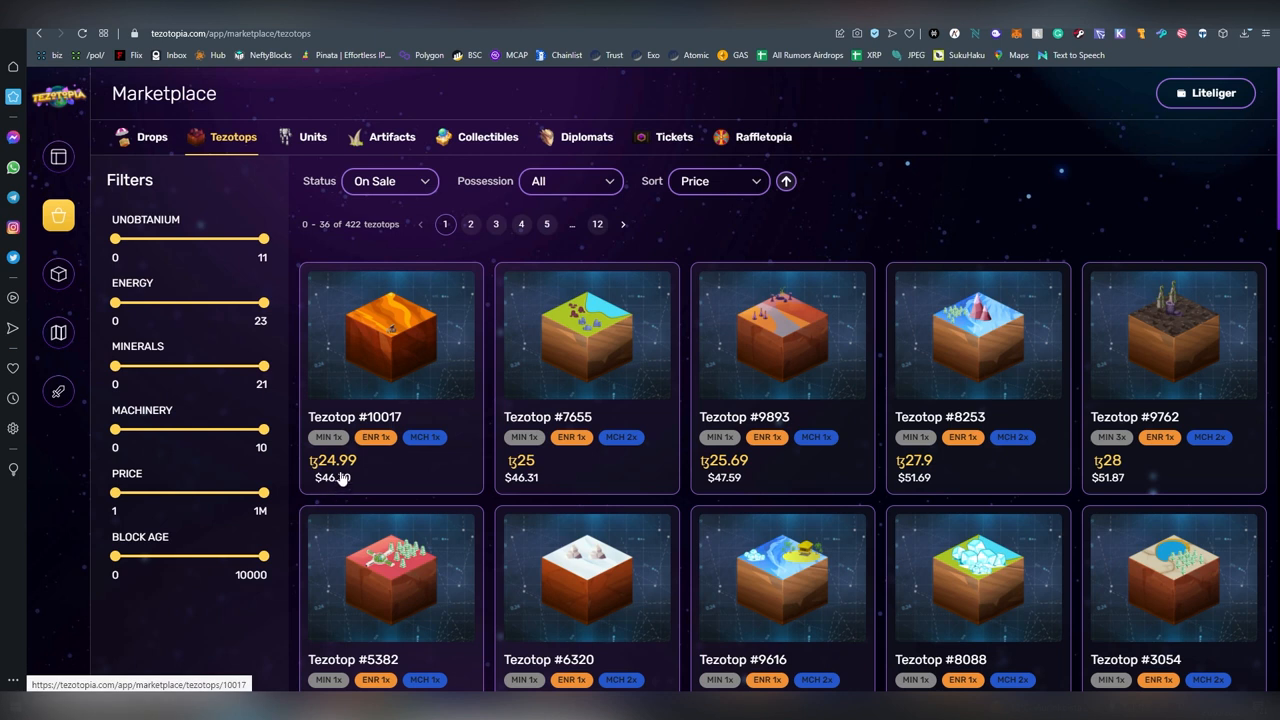
{"action": "mouse_move", "coordinate": [396, 274]}
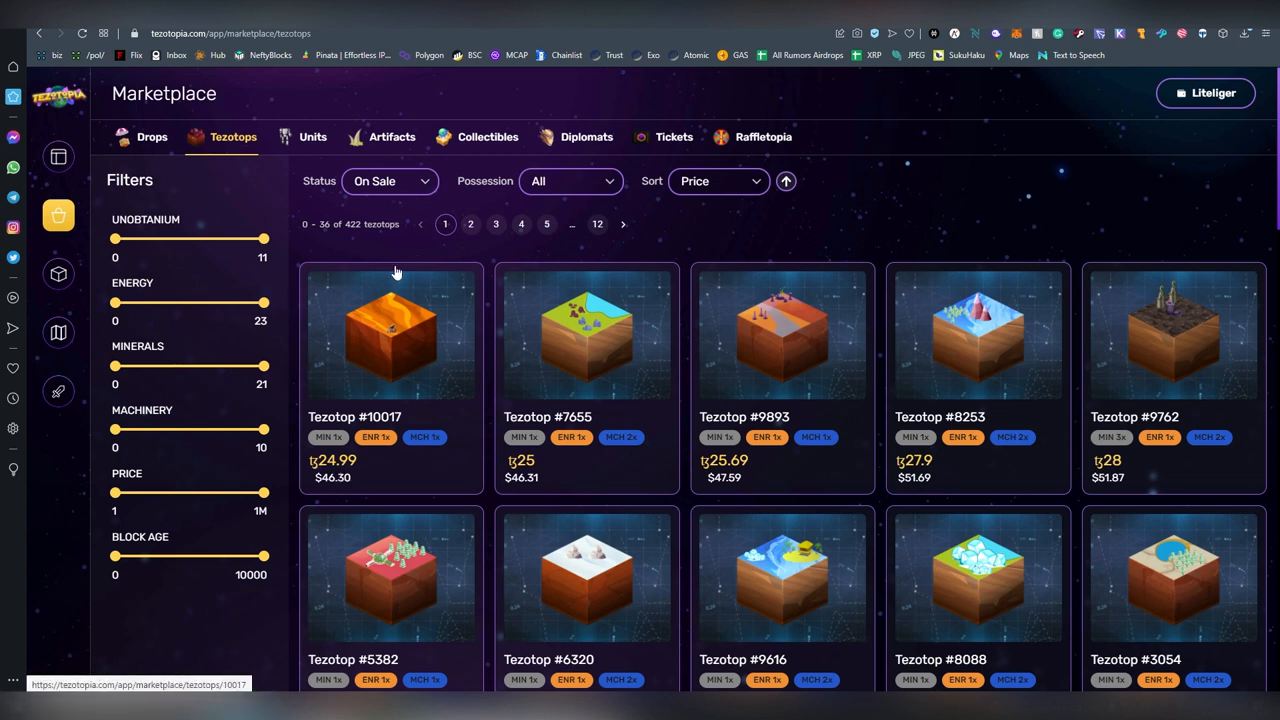
{"action": "mouse_move", "coordinate": [343, 237]}
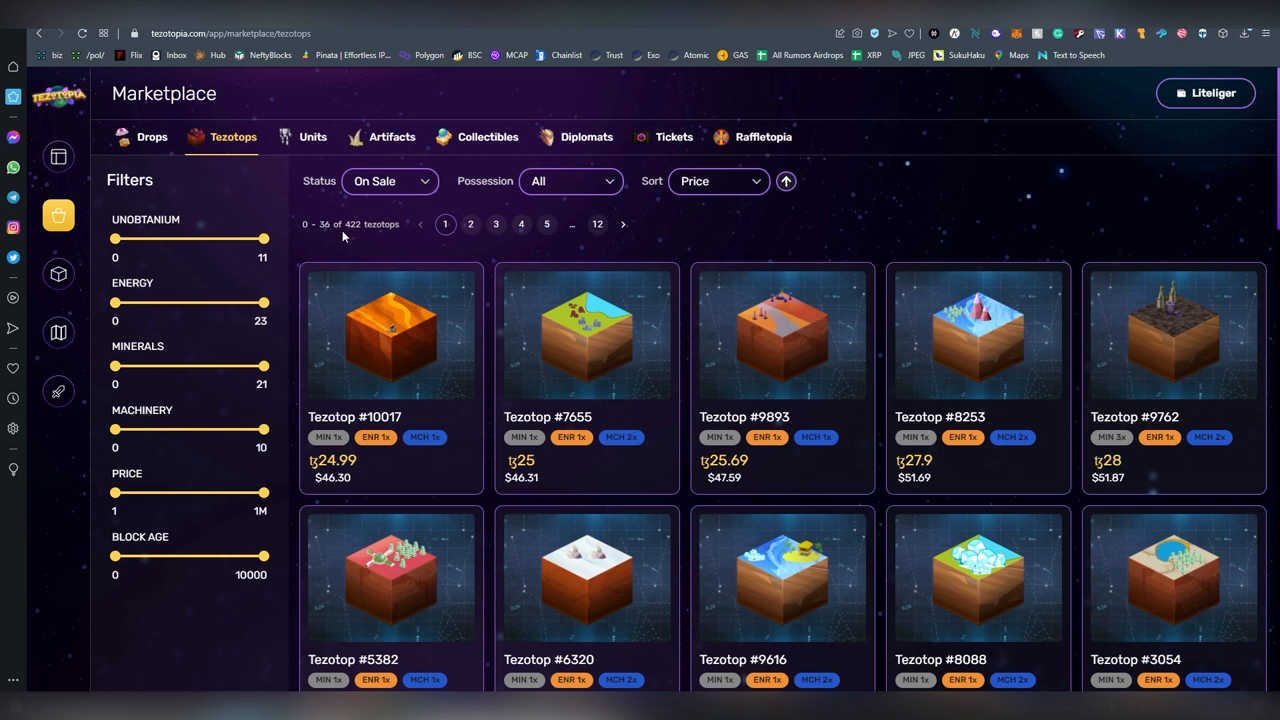
{"action": "mouse_move", "coordinate": [401, 247]}
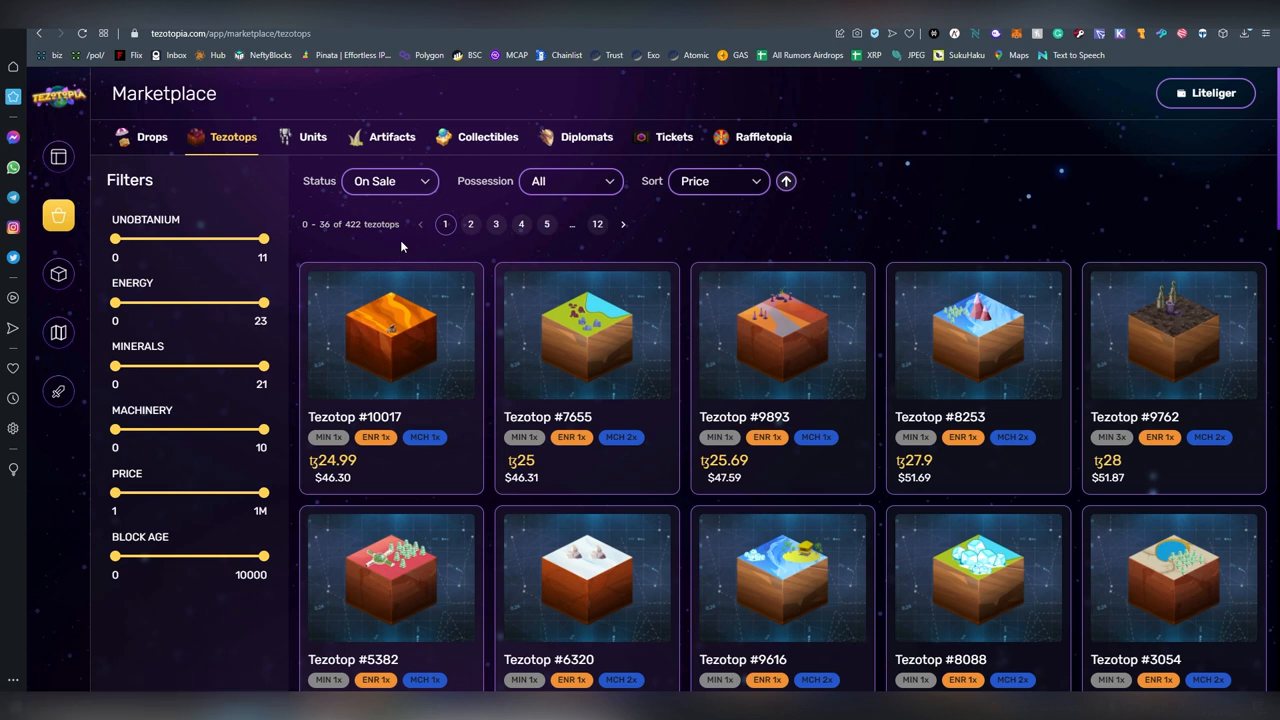
{"action": "mouse_move", "coordinate": [58, 274]}
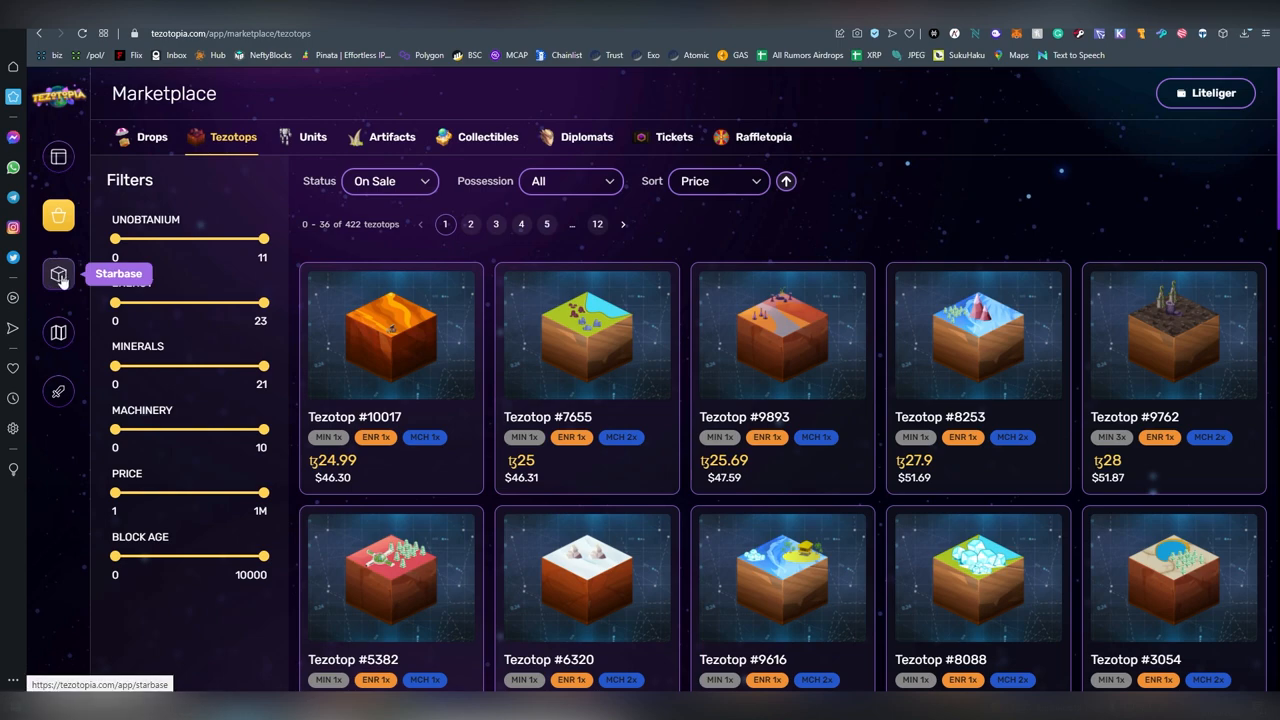
{"action": "left_click", "coordinate": [58, 332]}
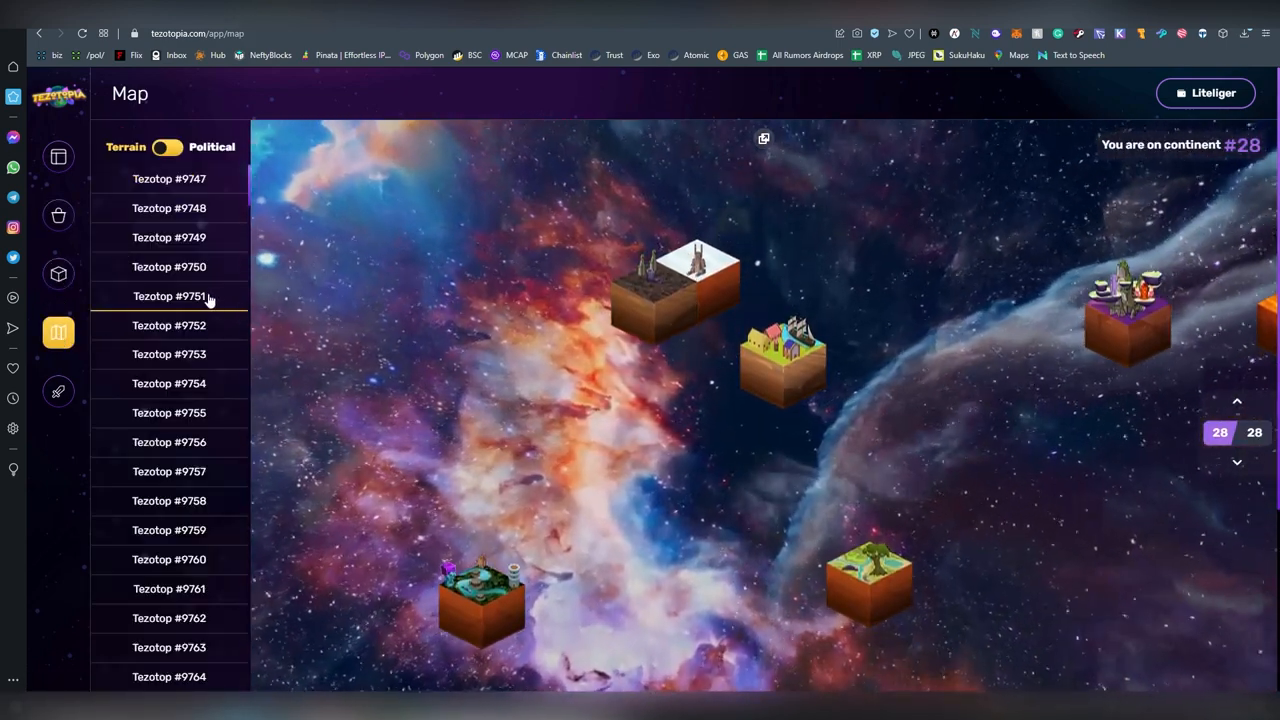
- Inspect Tezotop #9751's details and browse continent 28's map list
{"action": "left_click", "coordinate": [169, 296]}
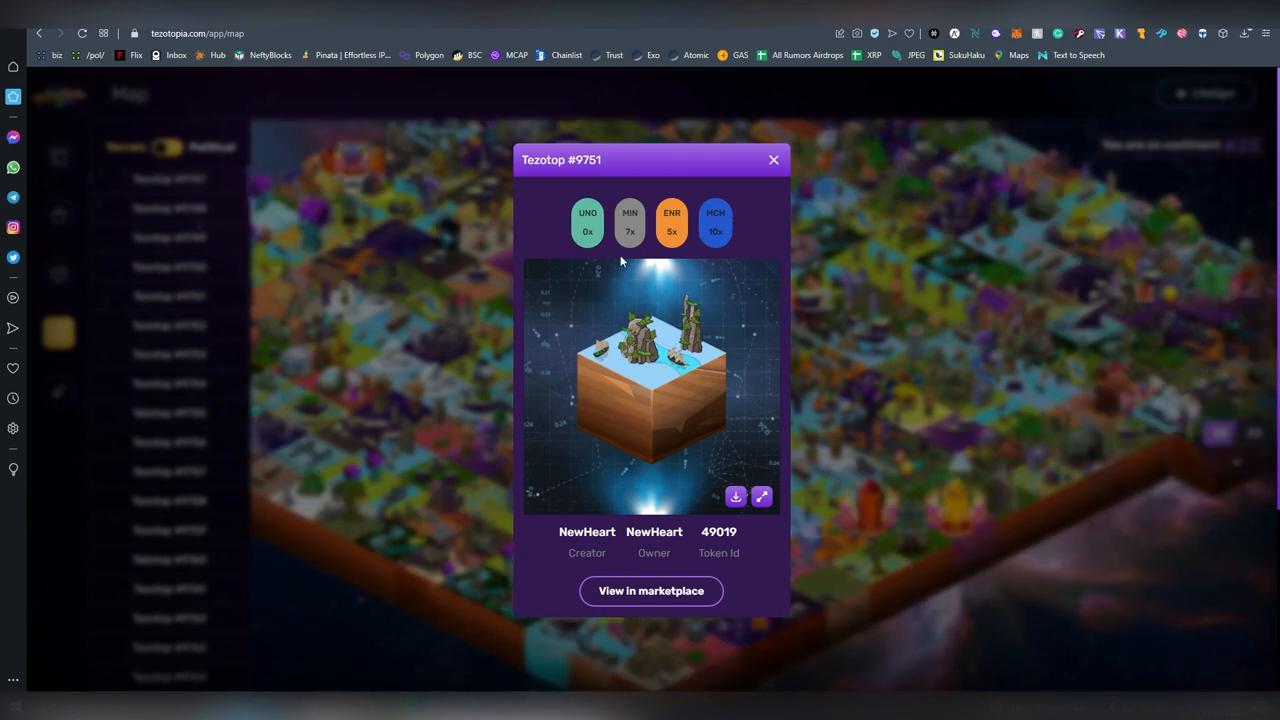
{"action": "left_click", "coordinate": [773, 159]}
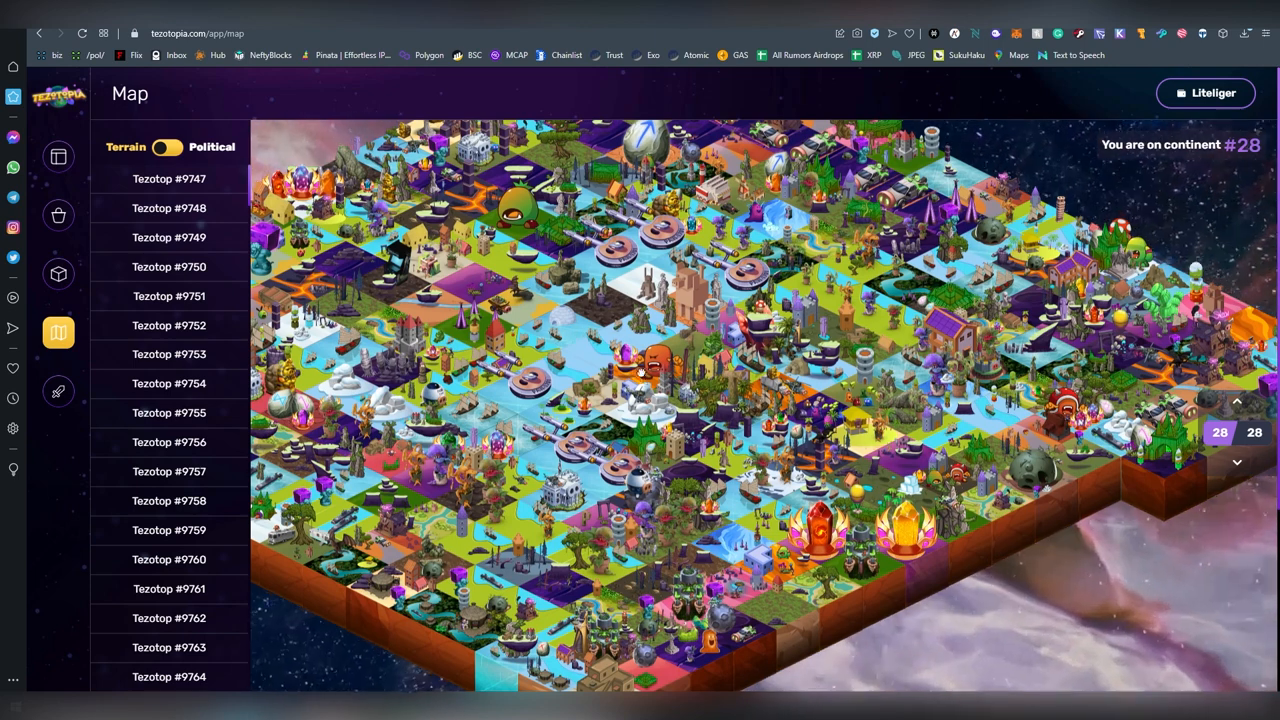
{"action": "scroll", "scroll_direction": "down", "scroll_amount": 3}
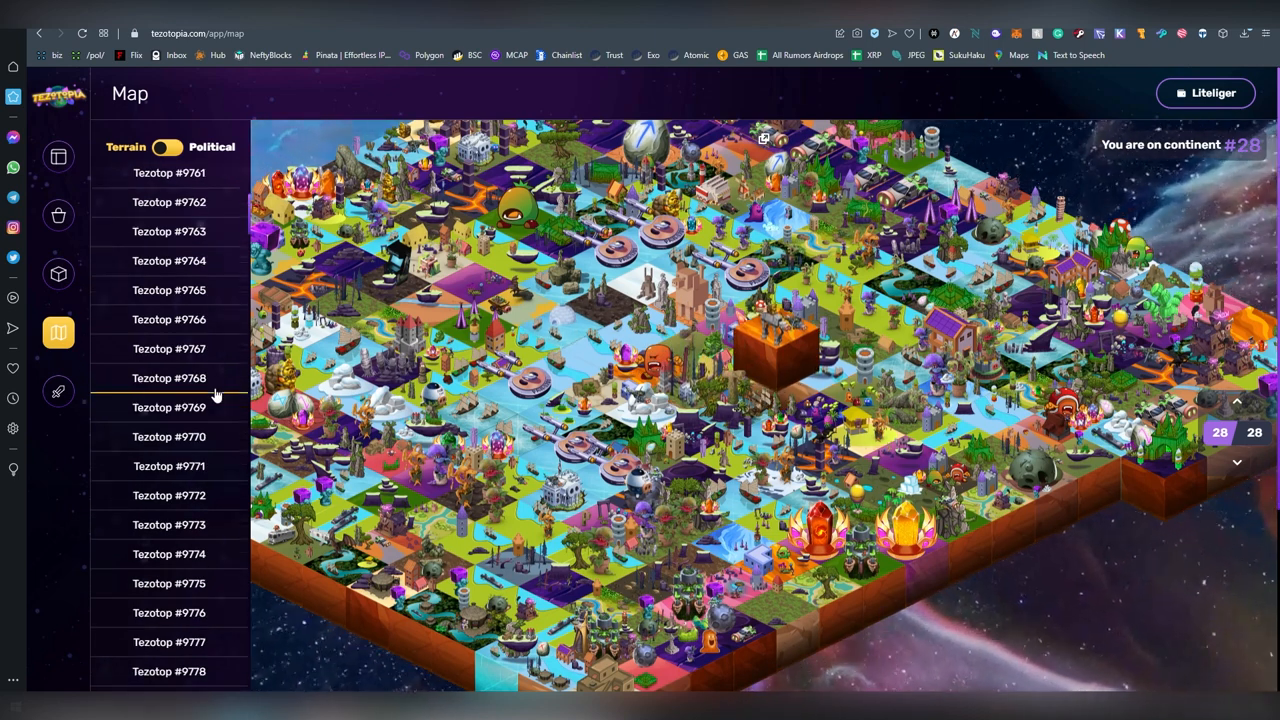
{"action": "scroll", "scroll_direction": "down", "scroll_amount": 3}
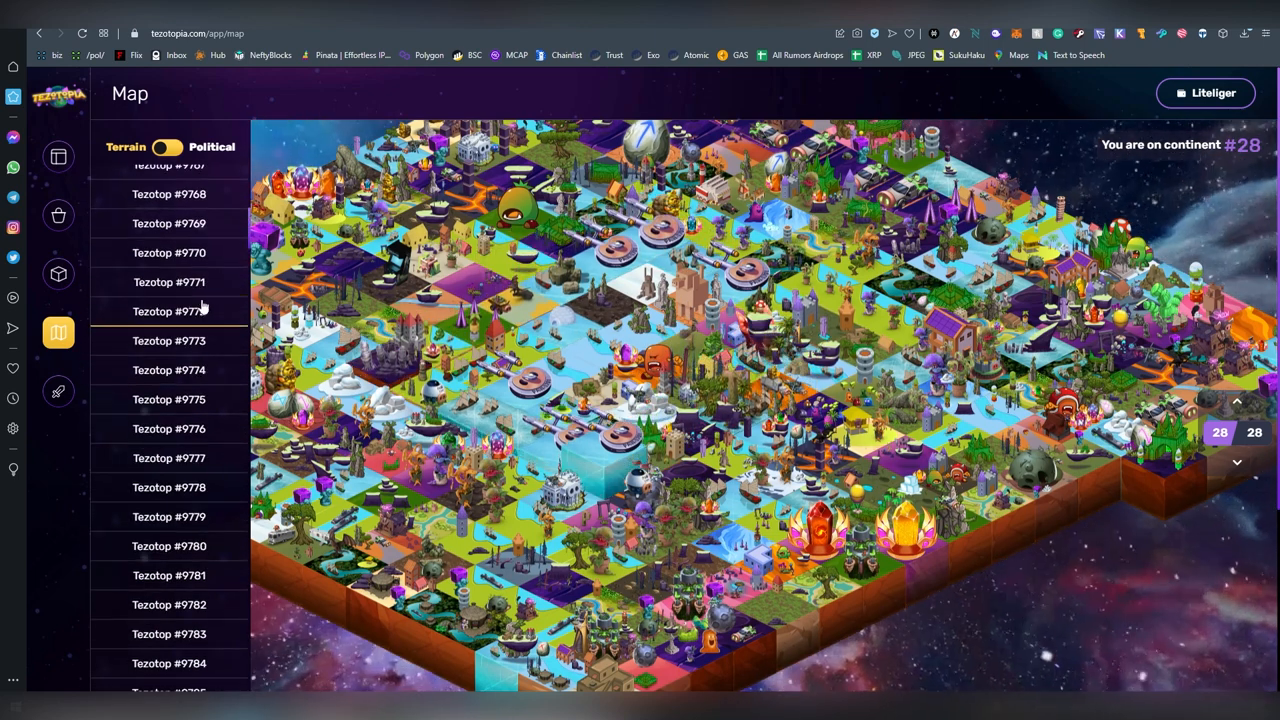
{"action": "scroll", "scroll_direction": "up", "scroll_amount": 3}
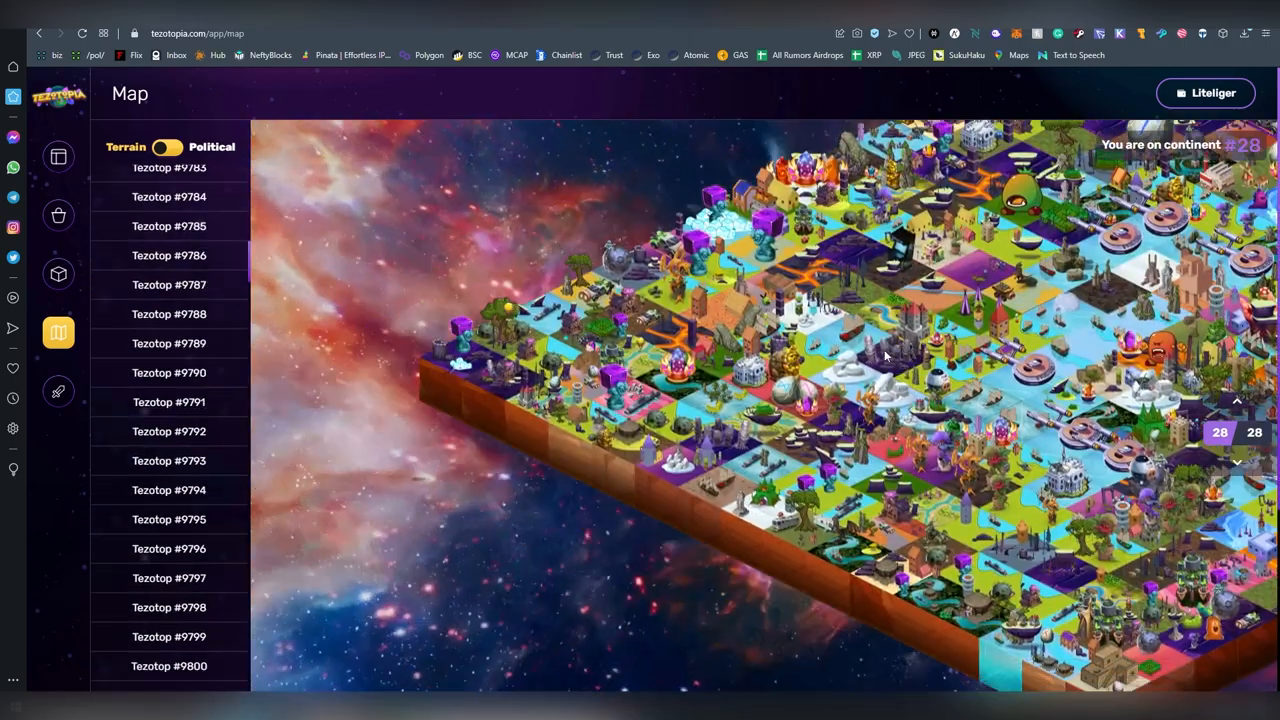
{"action": "mouse_move", "coordinate": [58, 391]}
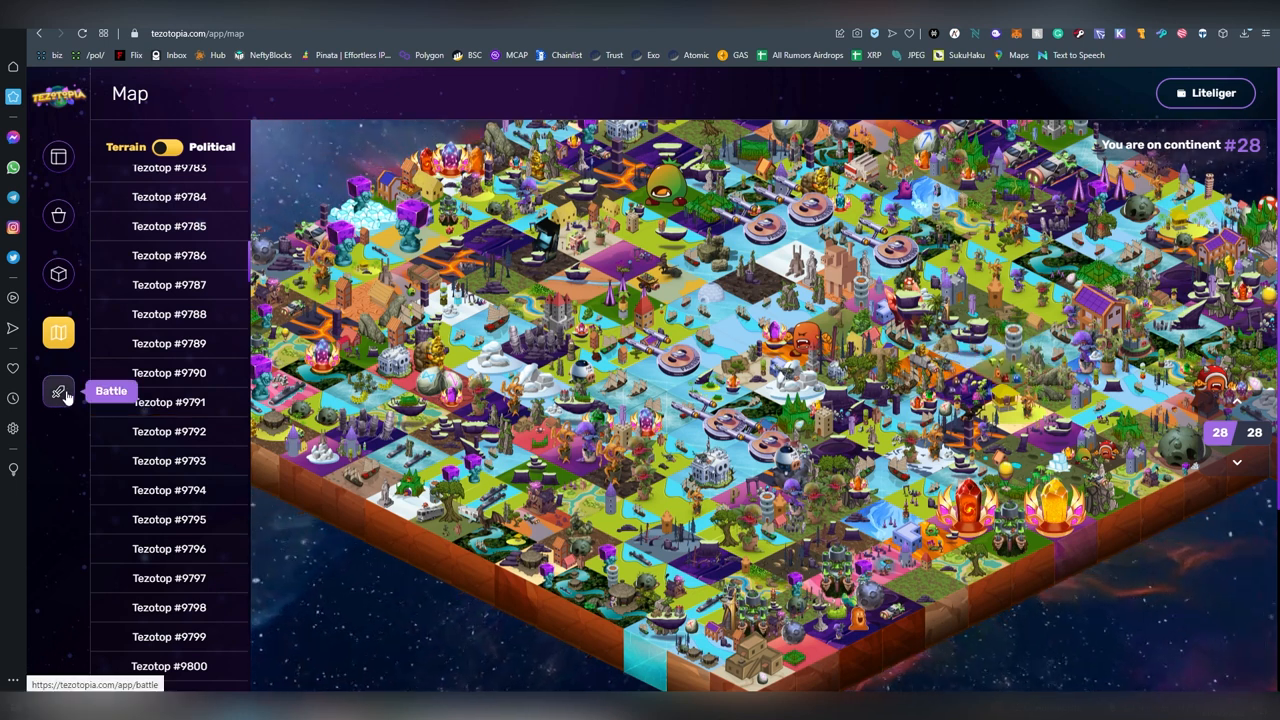
{"action": "left_click", "coordinate": [58, 391]}
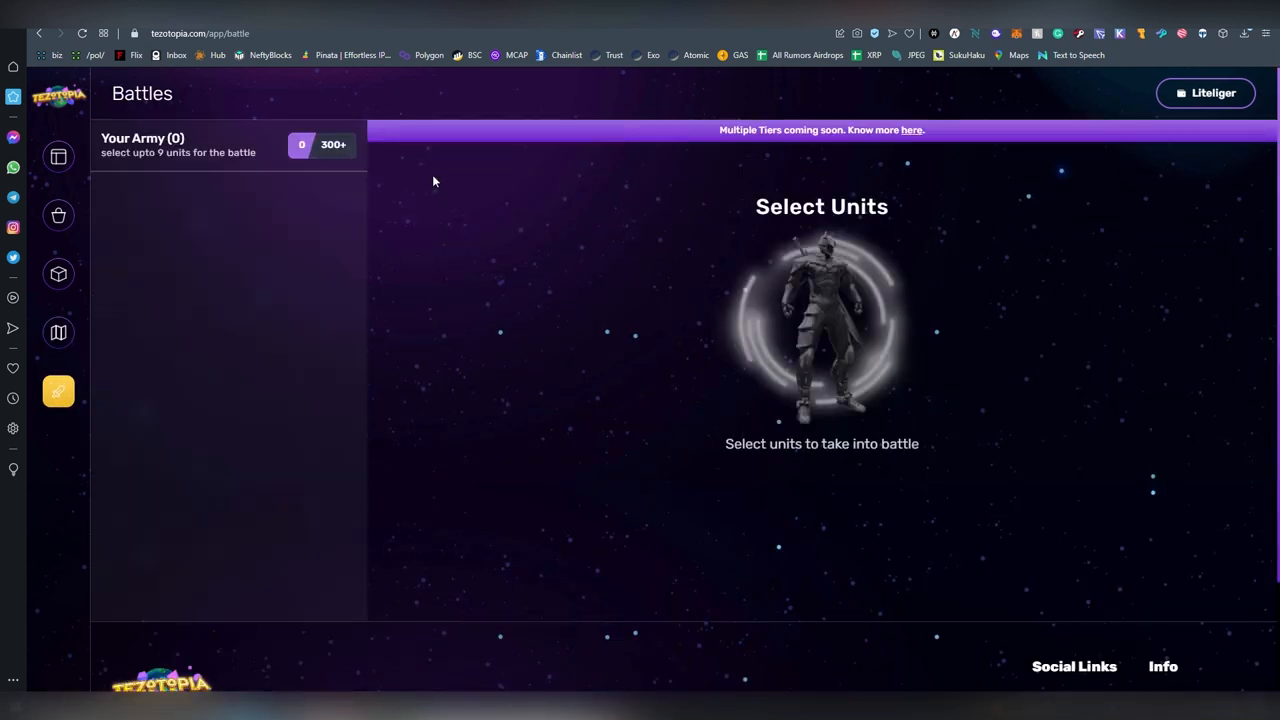
- Review the dashboard: Tezotop #9967, claimable resources, zero wallet balances and no units
{"action": "left_click", "coordinate": [58, 156]}
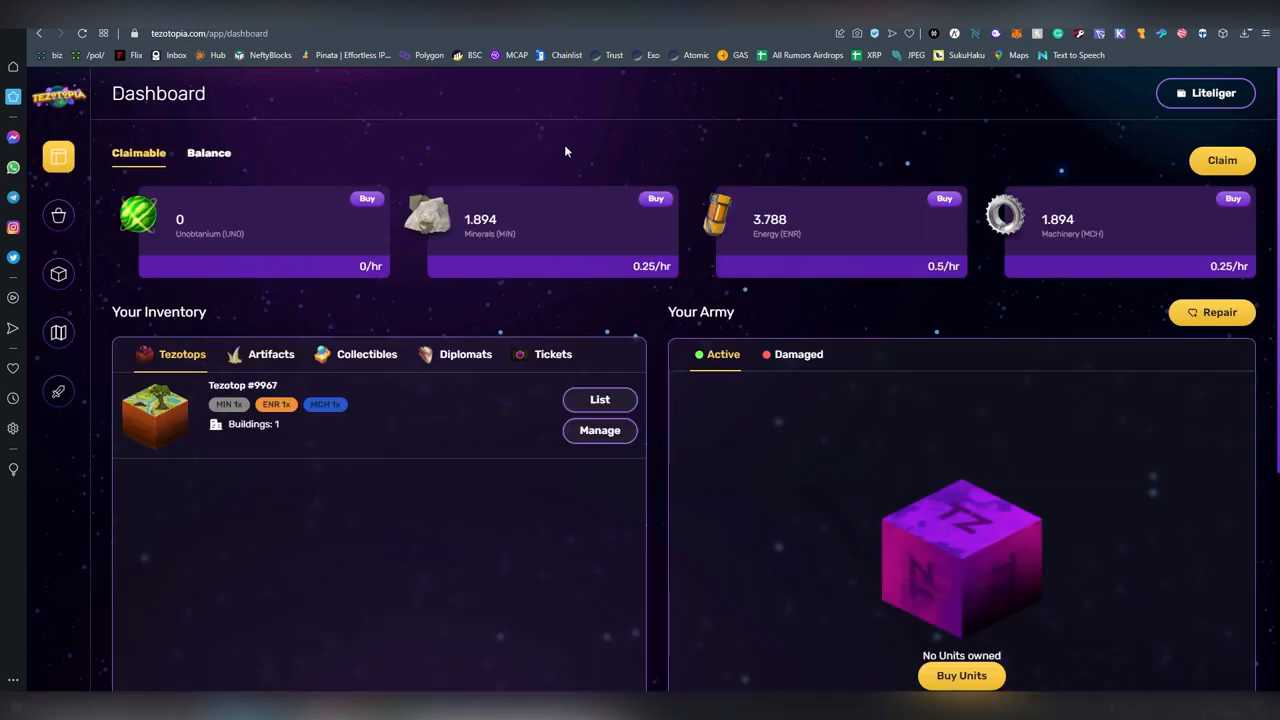
{"action": "mouse_move", "coordinate": [807, 181]}
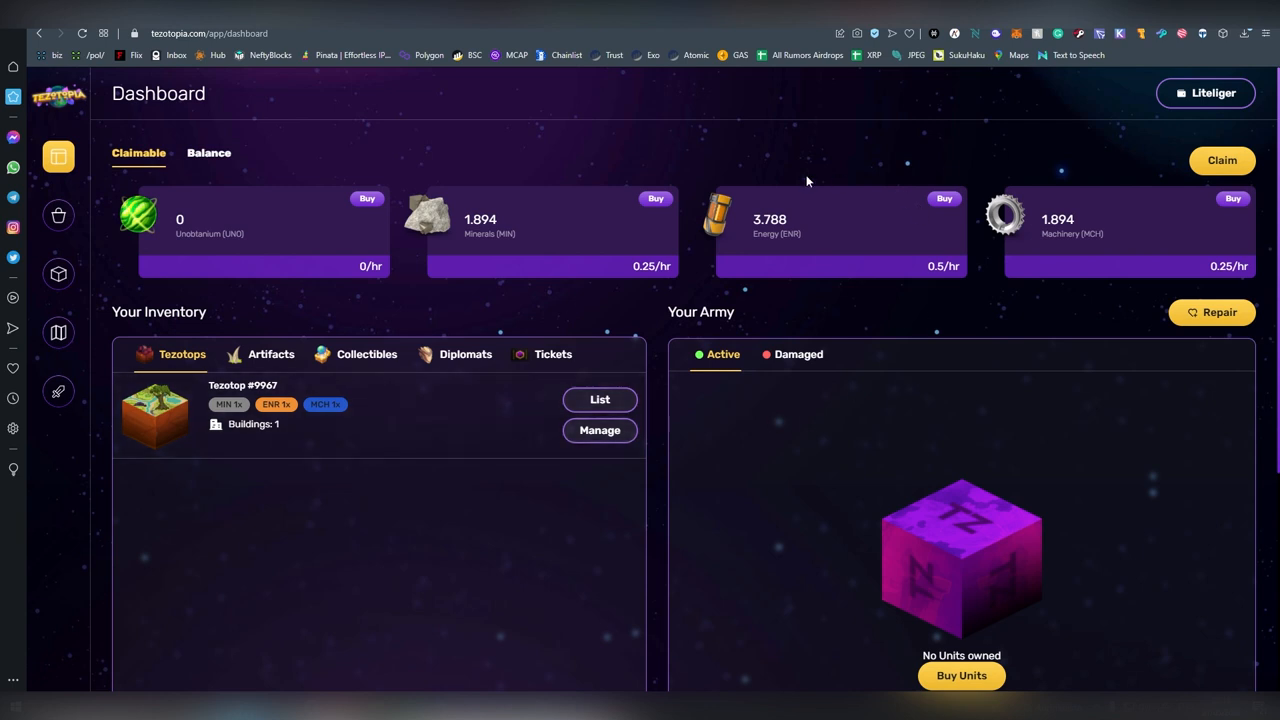
{"action": "mouse_move", "coordinate": [515, 219]}
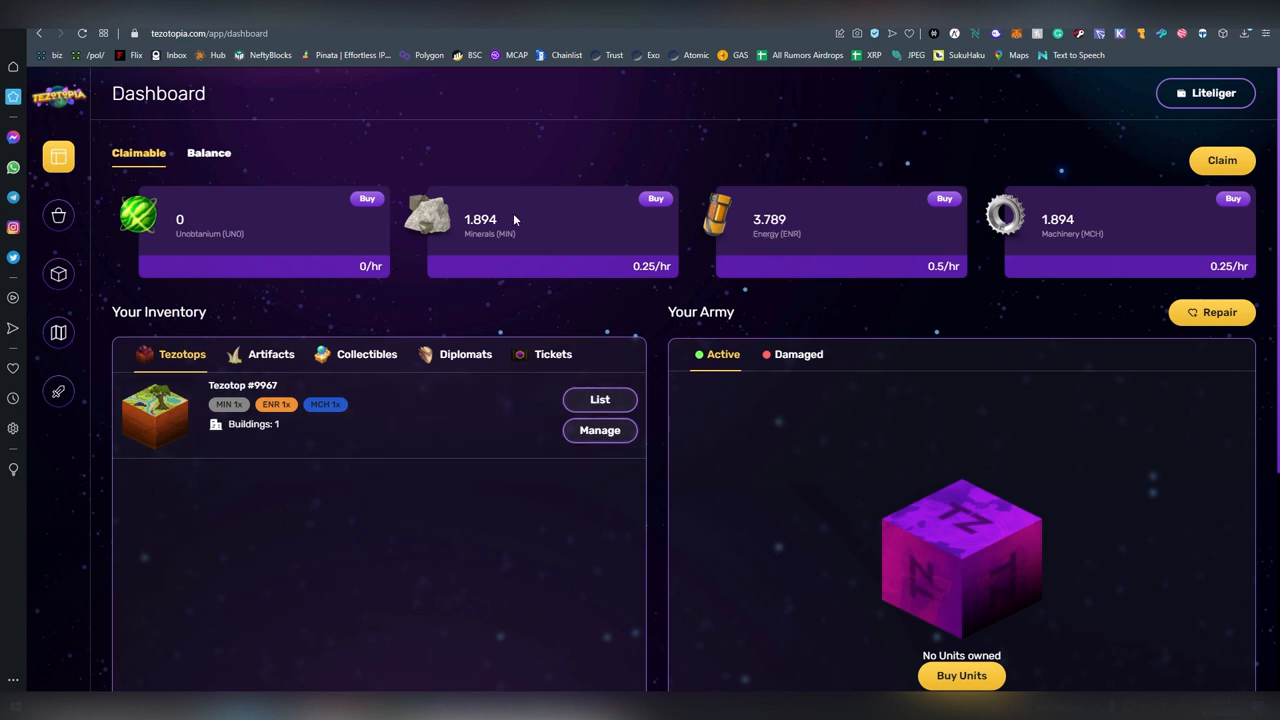
{"action": "mouse_move", "coordinate": [259, 233]}
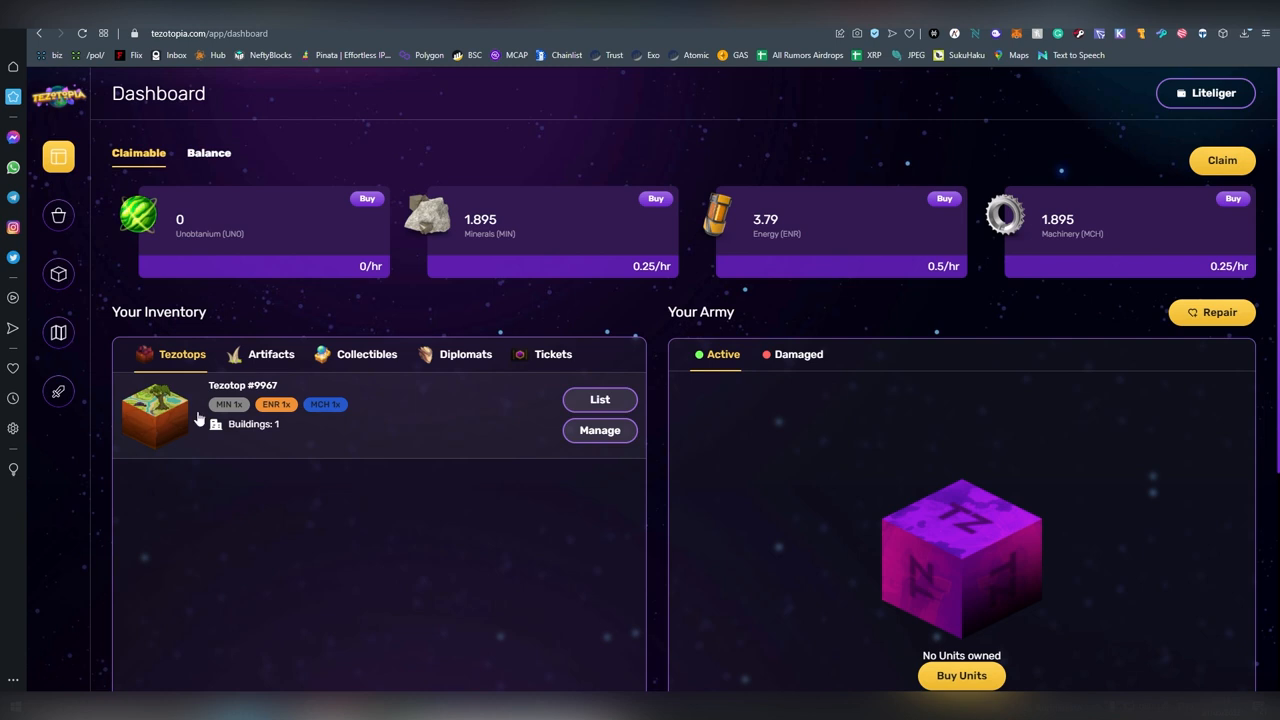
{"action": "mouse_move", "coordinate": [436, 298]}
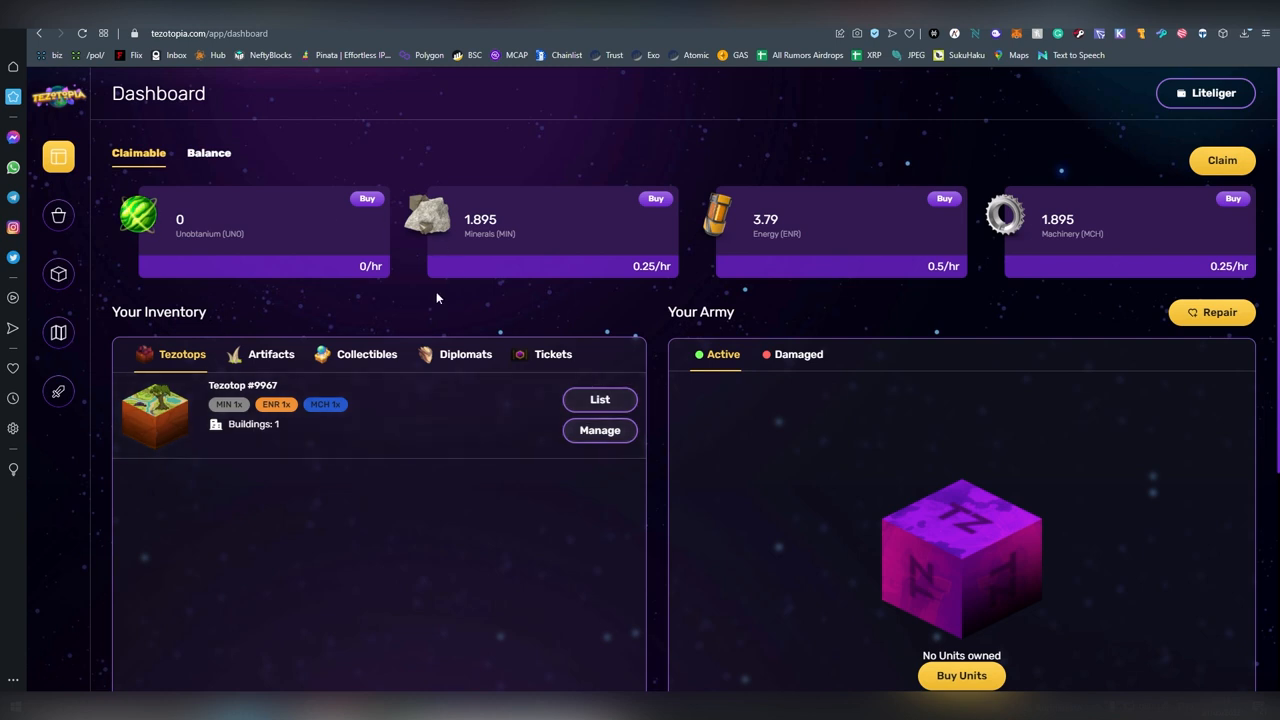
{"action": "scroll", "scroll_direction": "down", "scroll_amount": 3}
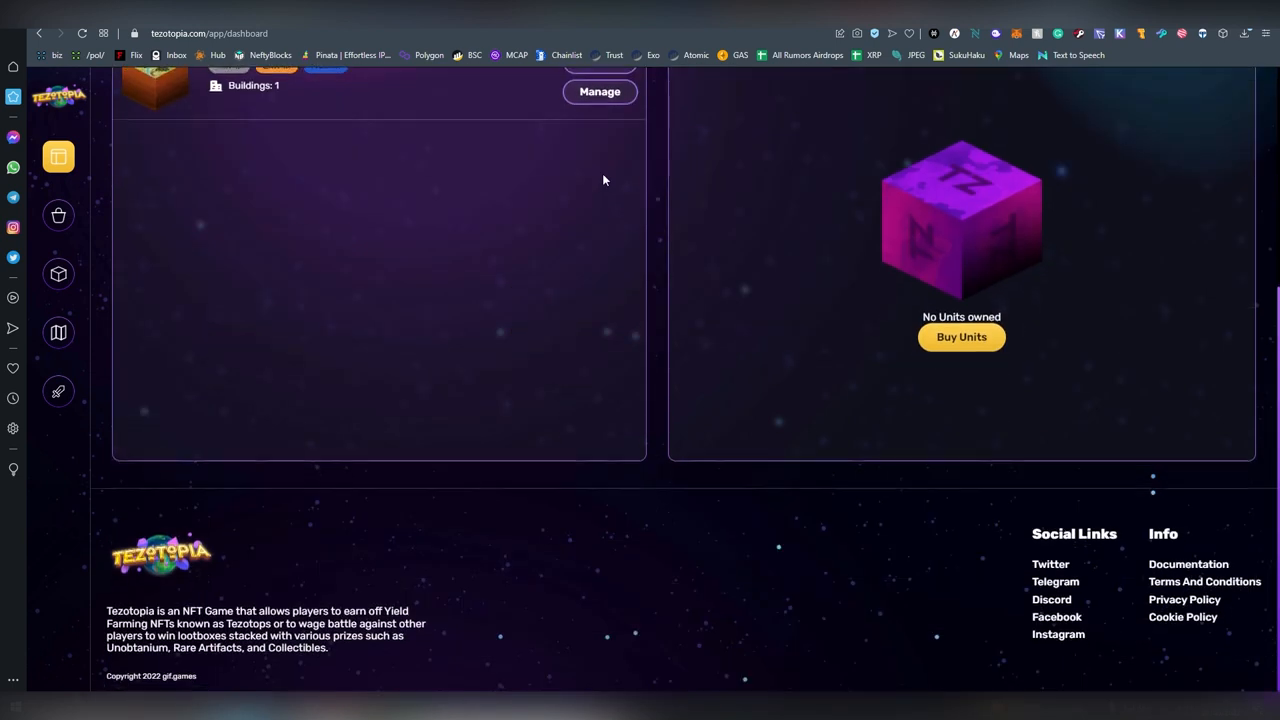
{"action": "left_click", "coordinate": [1213, 92]}
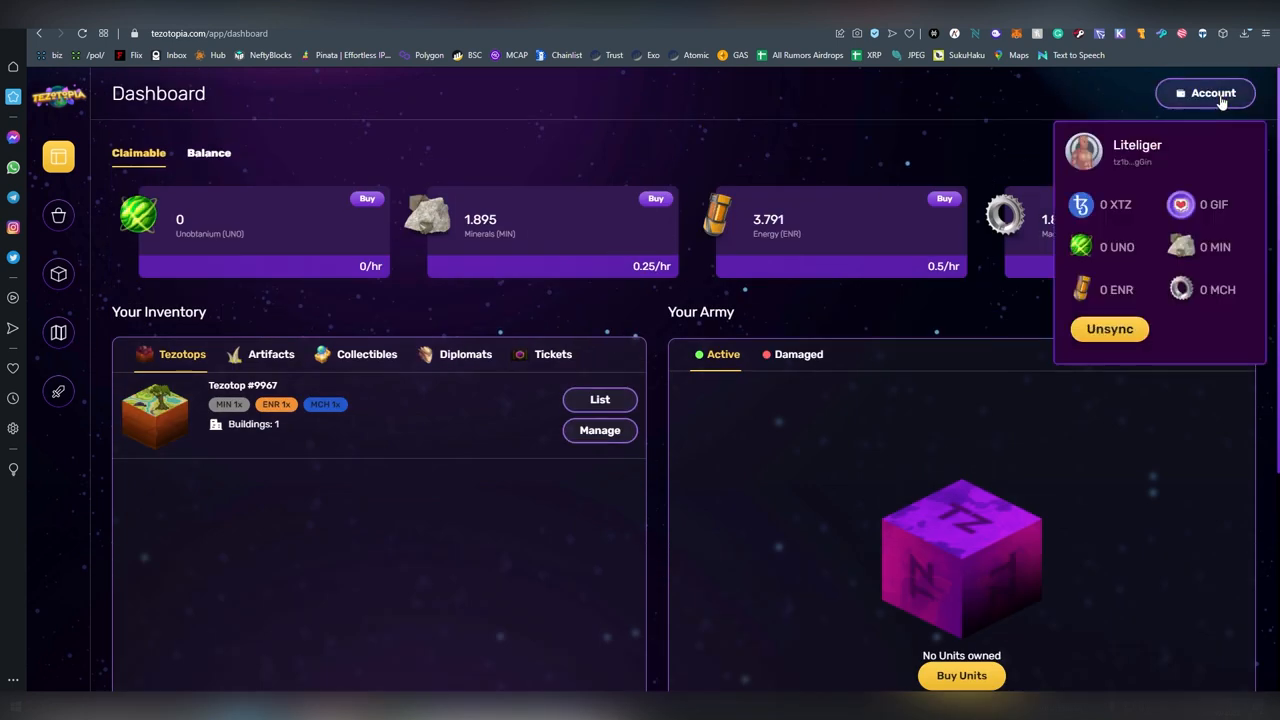
{"action": "left_click", "coordinate": [880, 127]}
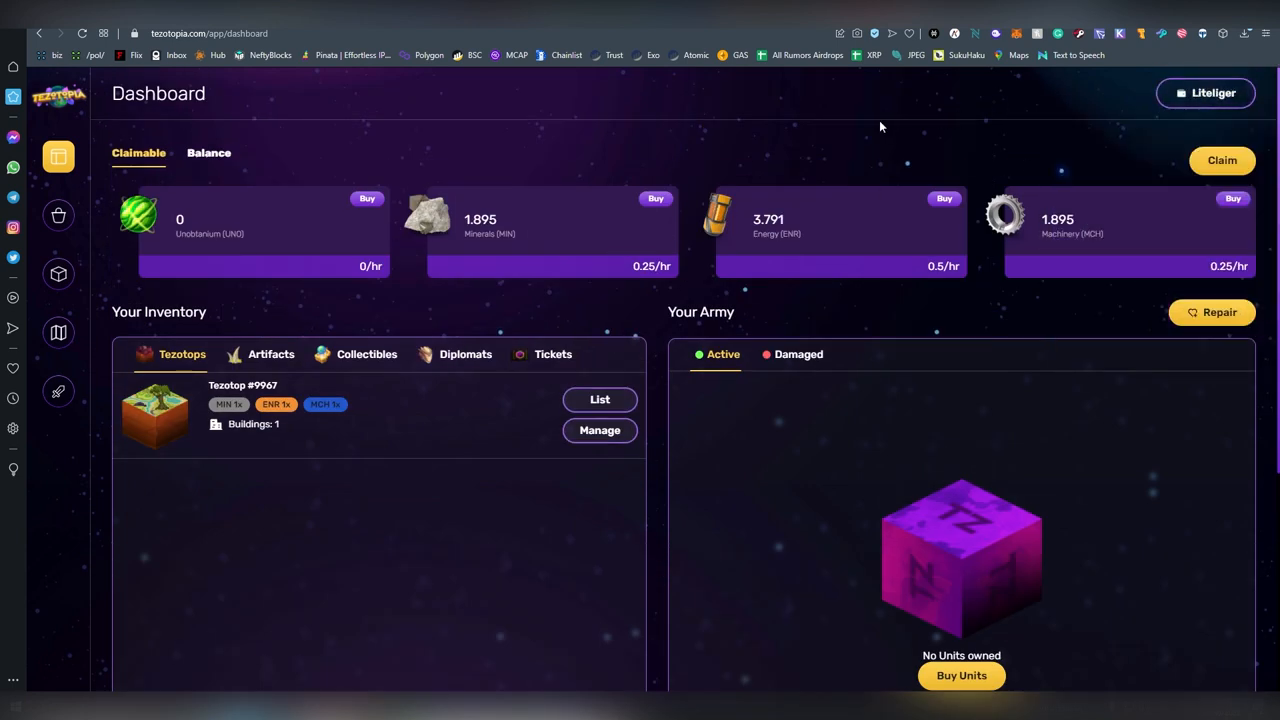
{"action": "mouse_move", "coordinate": [598, 226]}
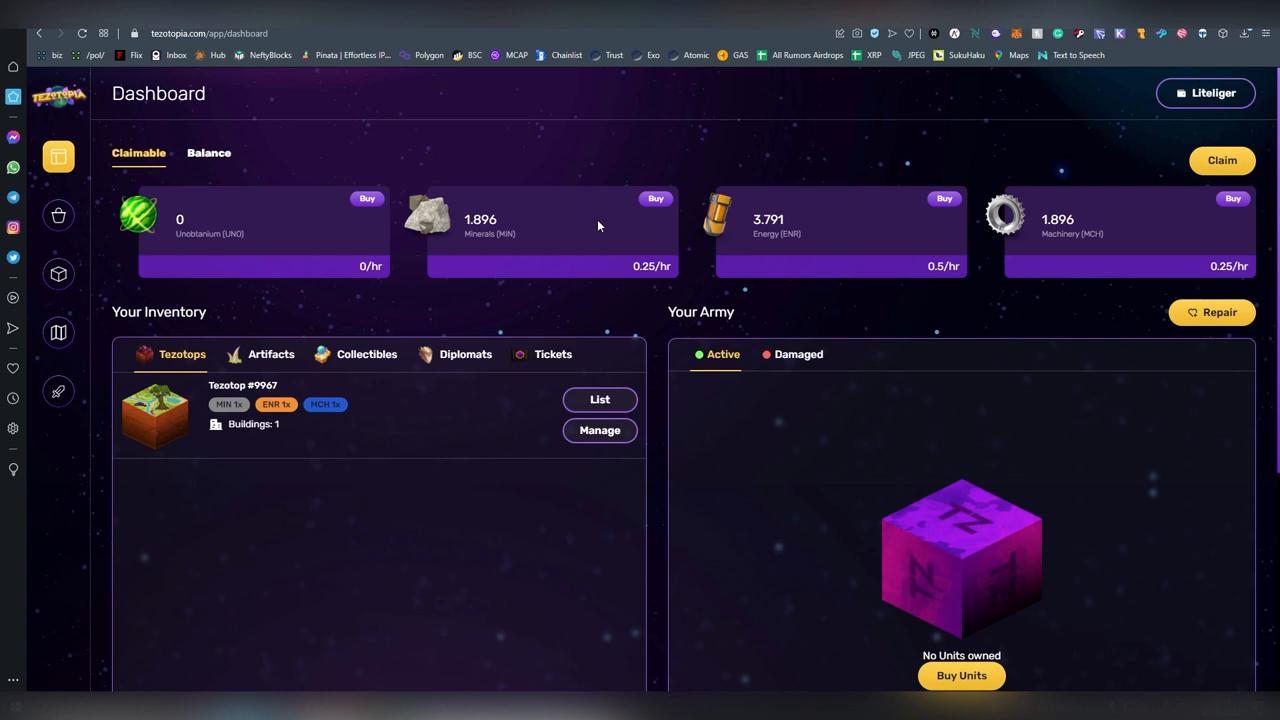
{"action": "mouse_move", "coordinate": [570, 360]}
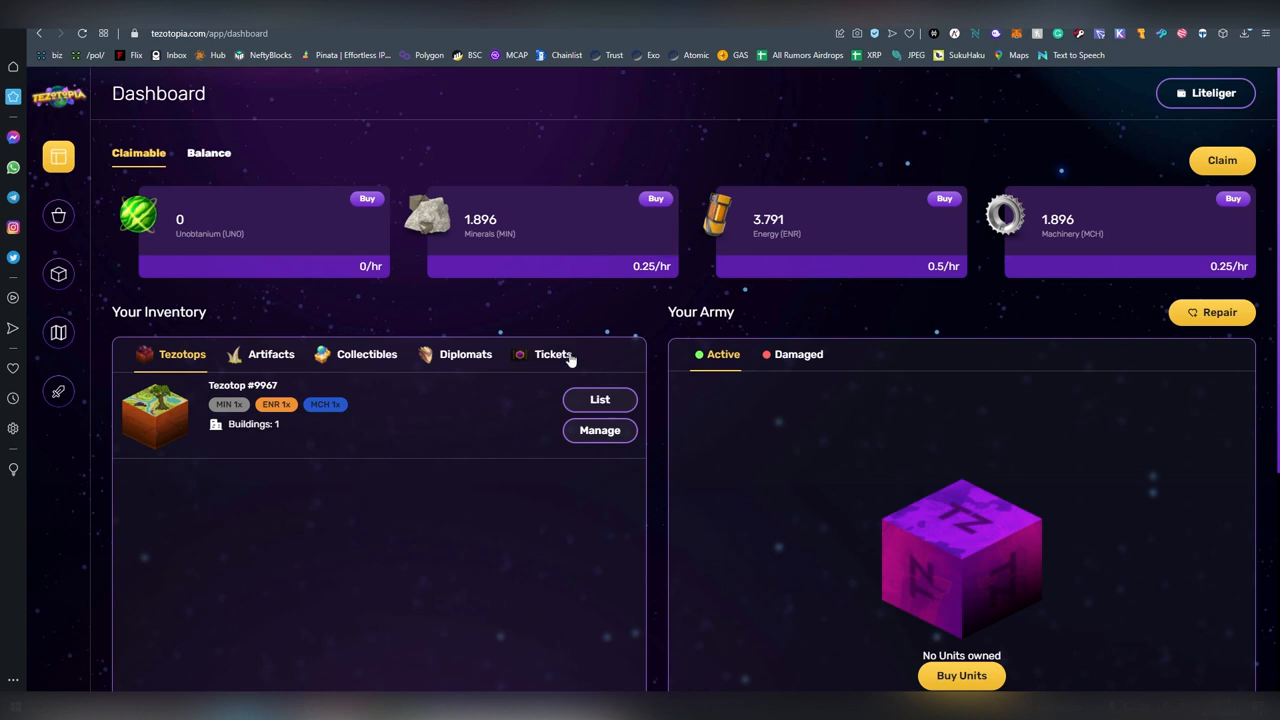
{"action": "left_click", "coordinate": [367, 354]}
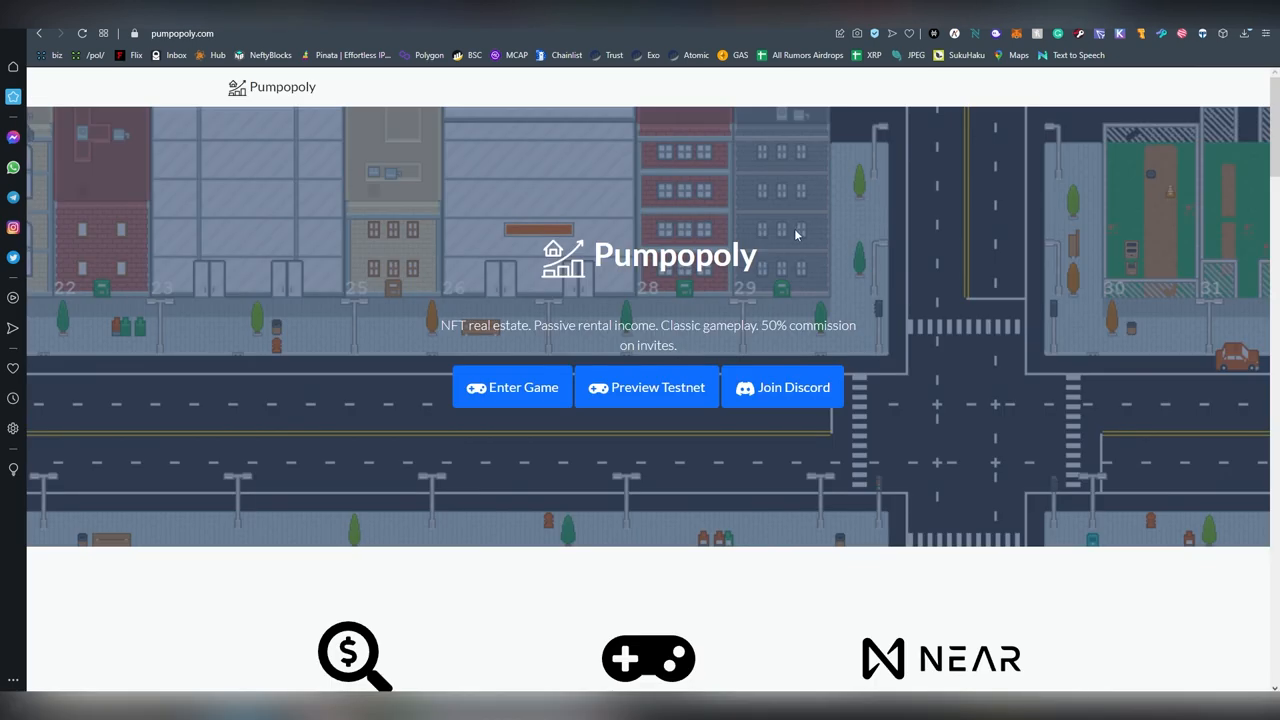
{"action": "mouse_move", "coordinate": [277, 87]}
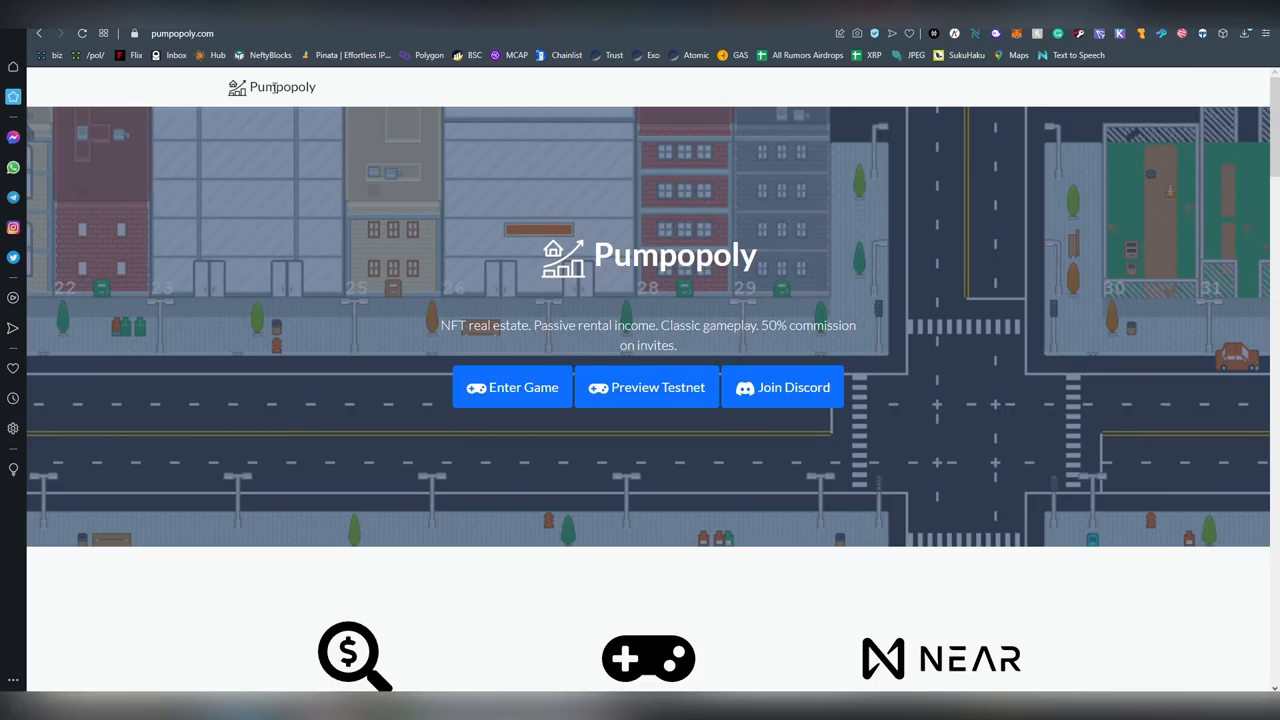
- Scroll through the rent-paying NFTs, casual browser game and NEAR sections, then back to the top
{"action": "scroll", "scroll_direction": "down", "scroll_amount": 3}
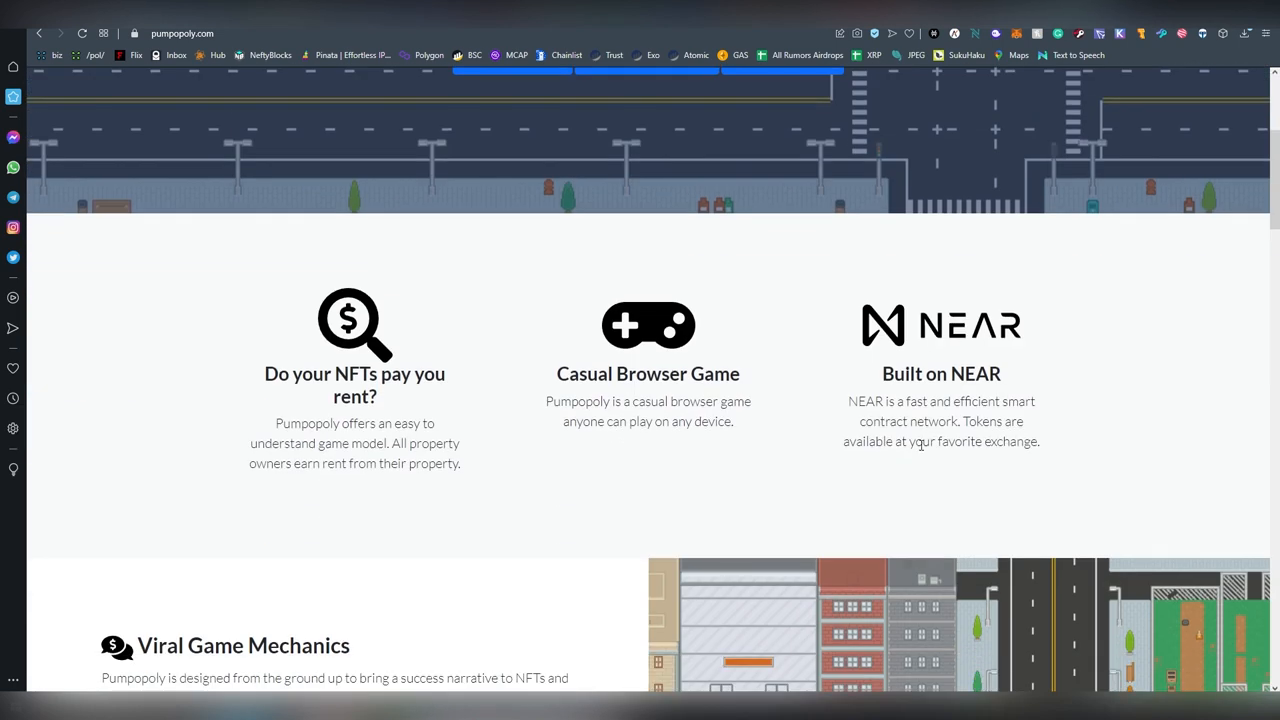
{"action": "mouse_move", "coordinate": [1110, 403]}
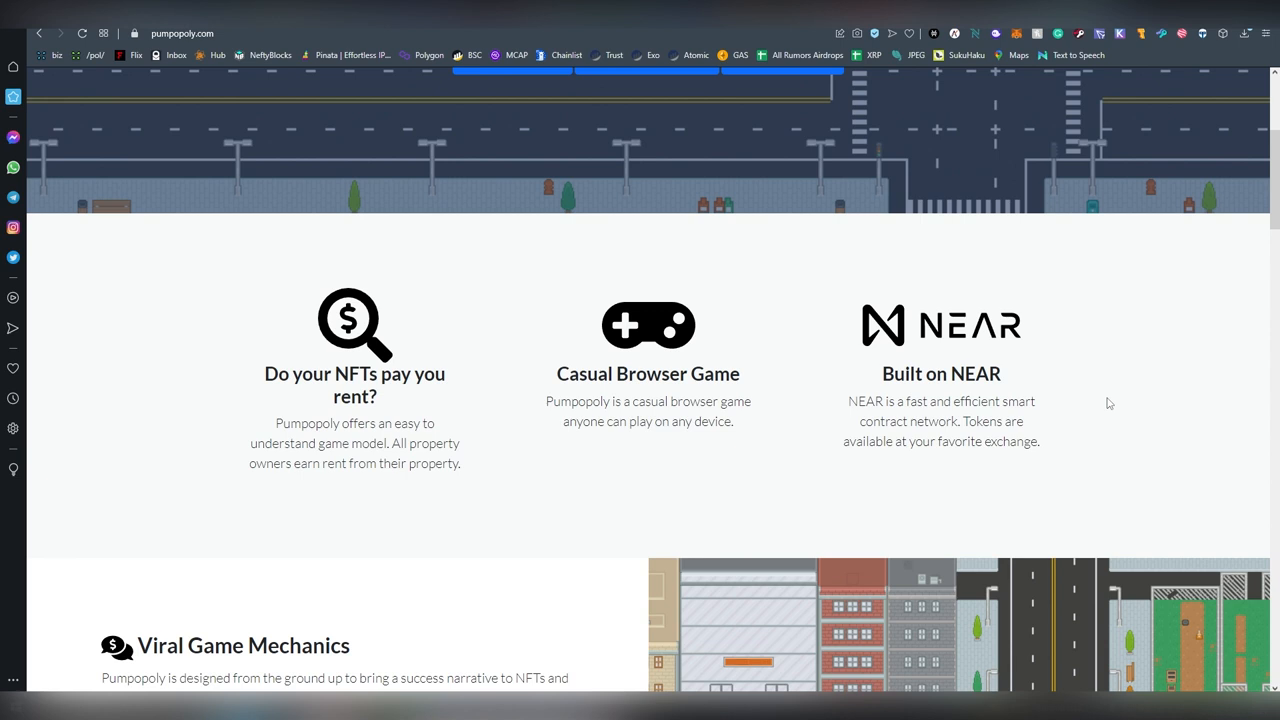
{"action": "scroll", "scroll_direction": "up", "scroll_amount": 3}
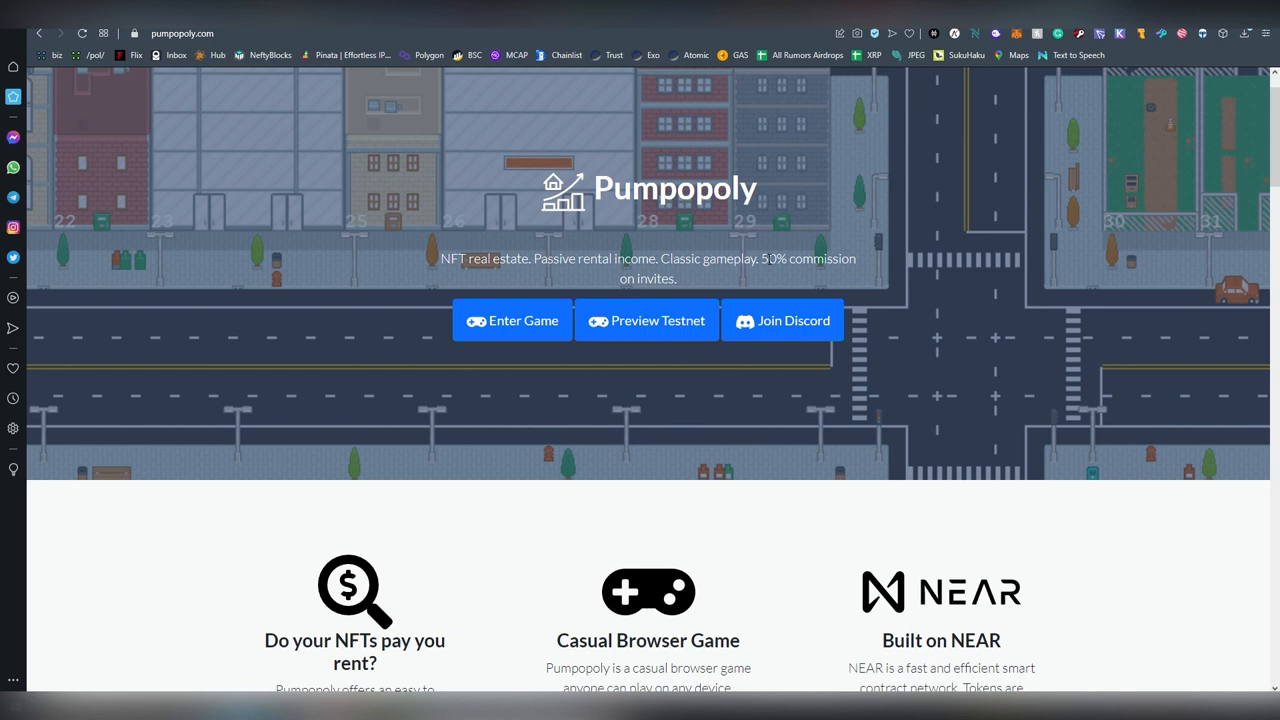
{"action": "mouse_move", "coordinate": [774, 283]}
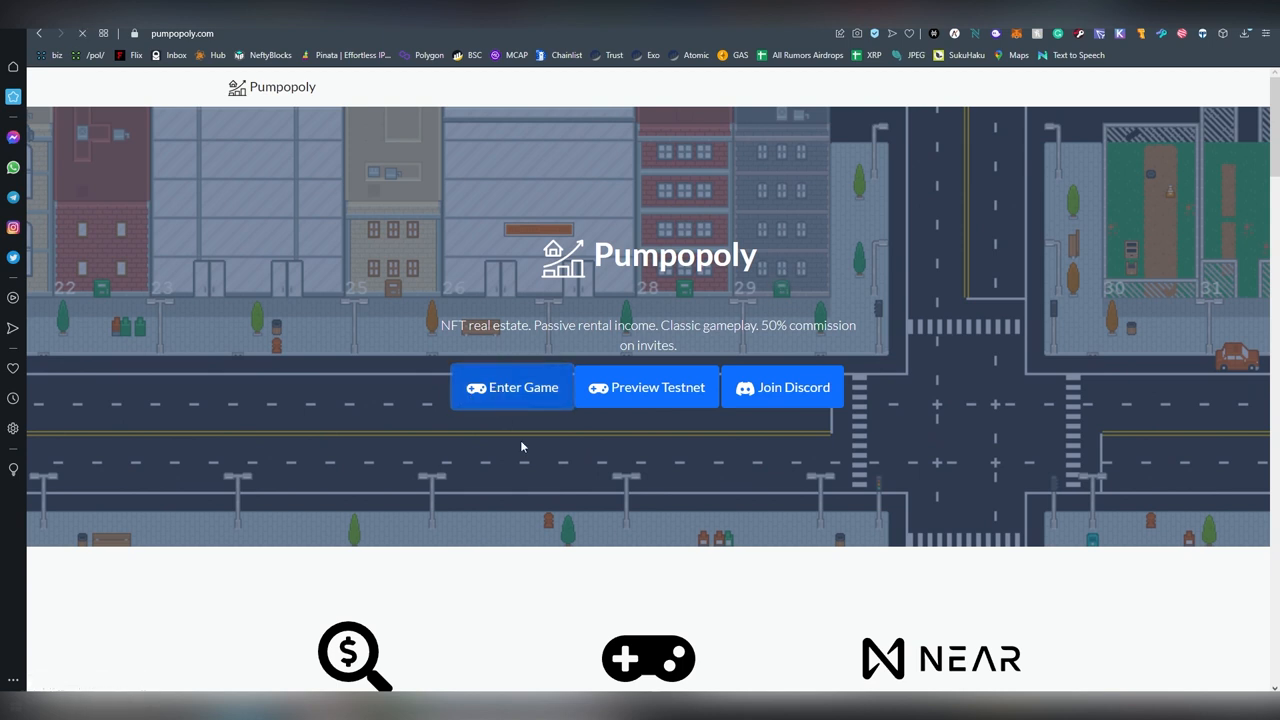
- Enter Pumpopoly as a guest and check the details of 9 Pumpopoly Place
{"action": "left_click", "coordinate": [512, 387]}
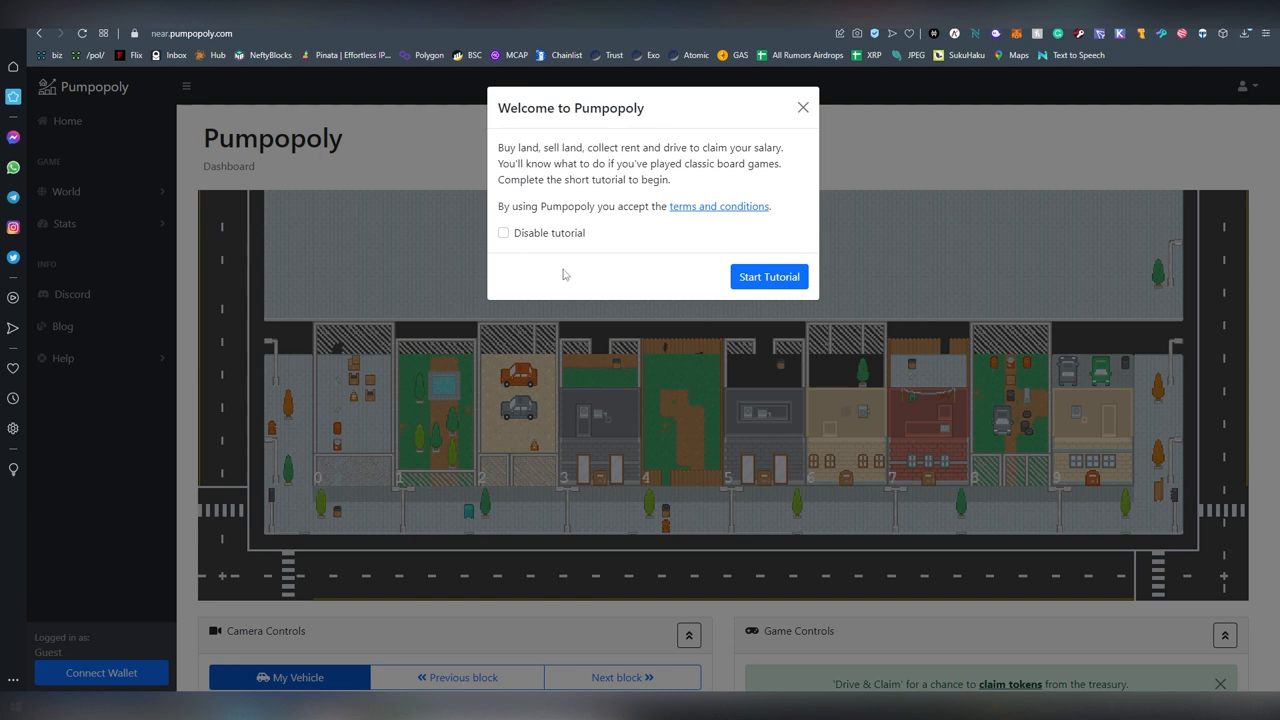
{"action": "mouse_move", "coordinate": [718, 135]}
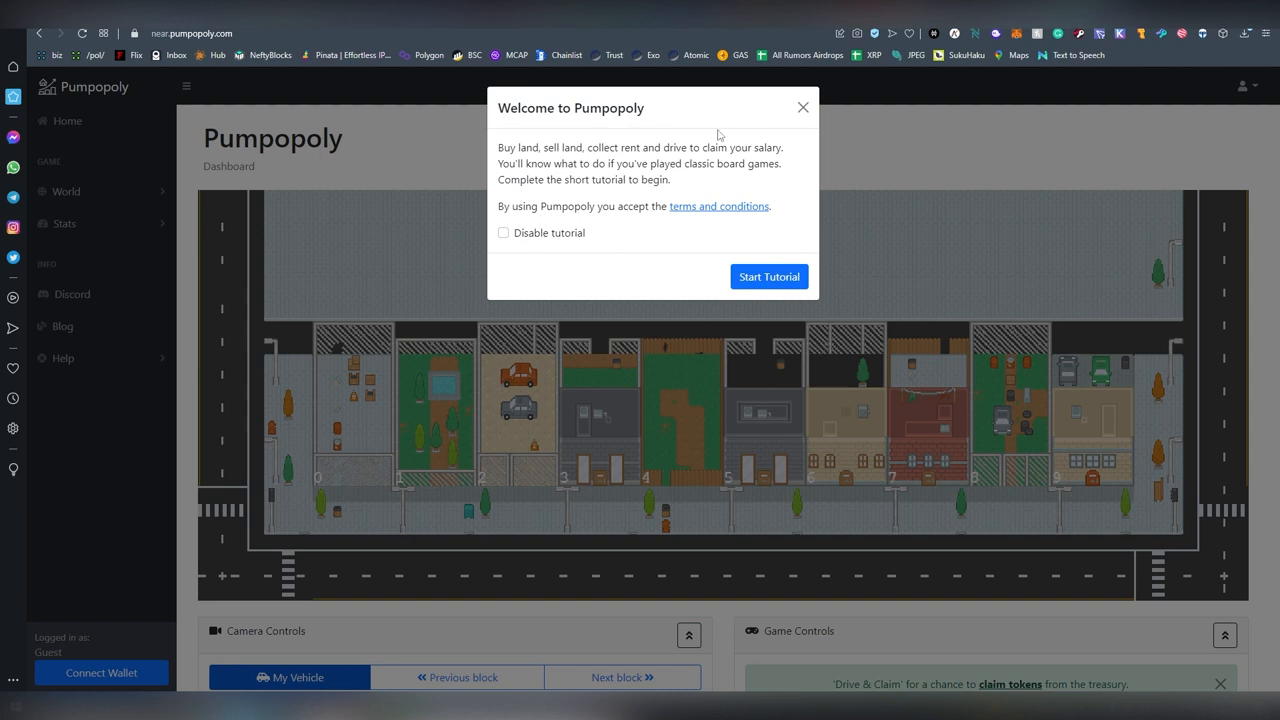
{"action": "left_click", "coordinate": [802, 107]}
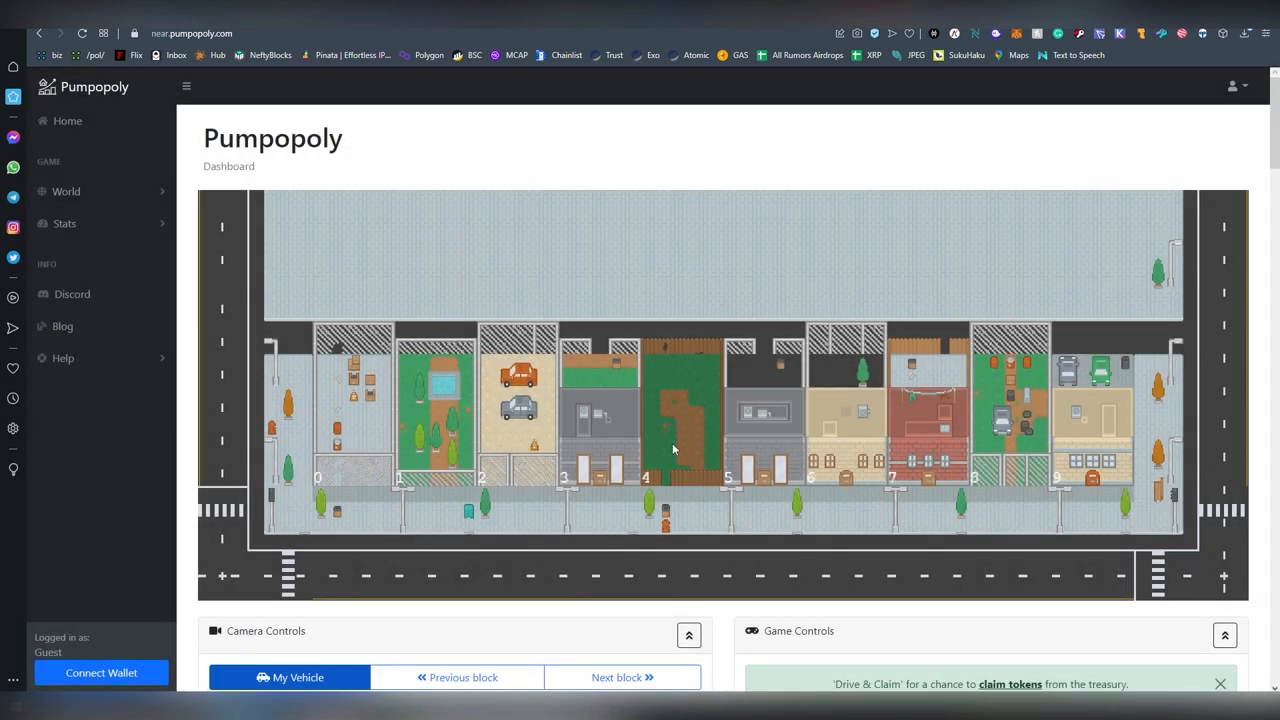
{"action": "left_click", "coordinate": [622, 677]}
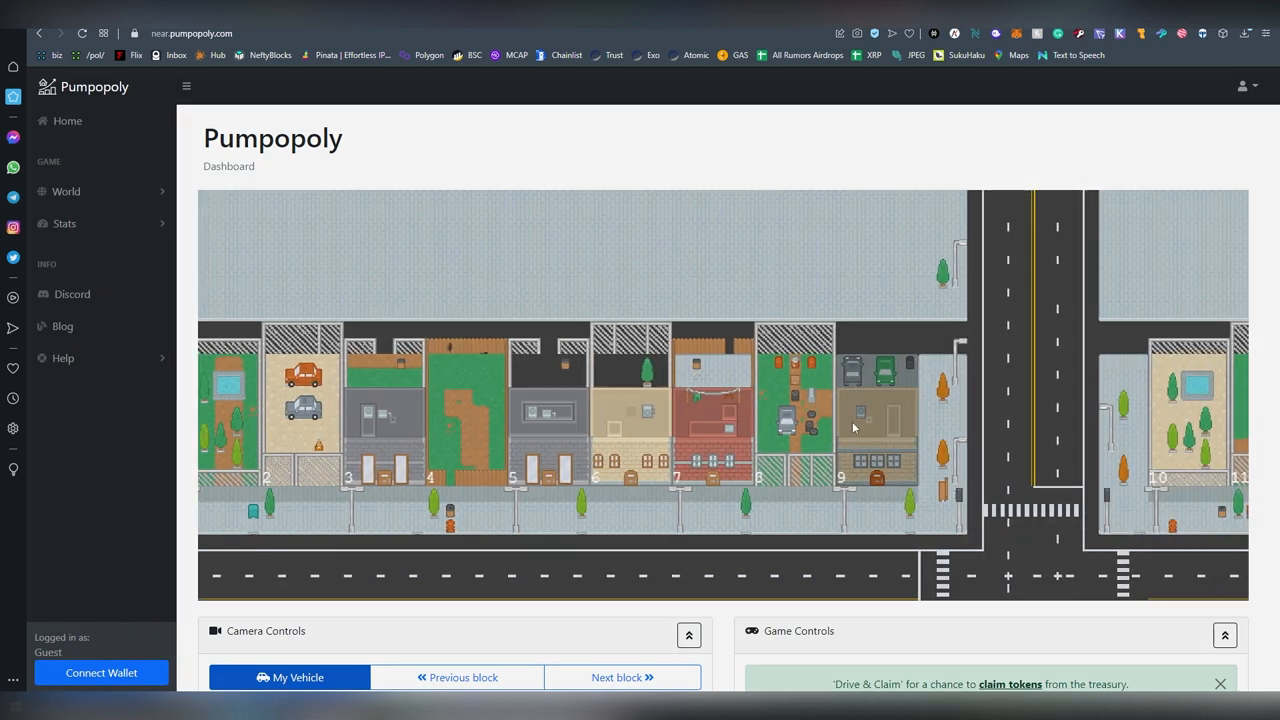
{"action": "left_click", "coordinate": [853, 428]}
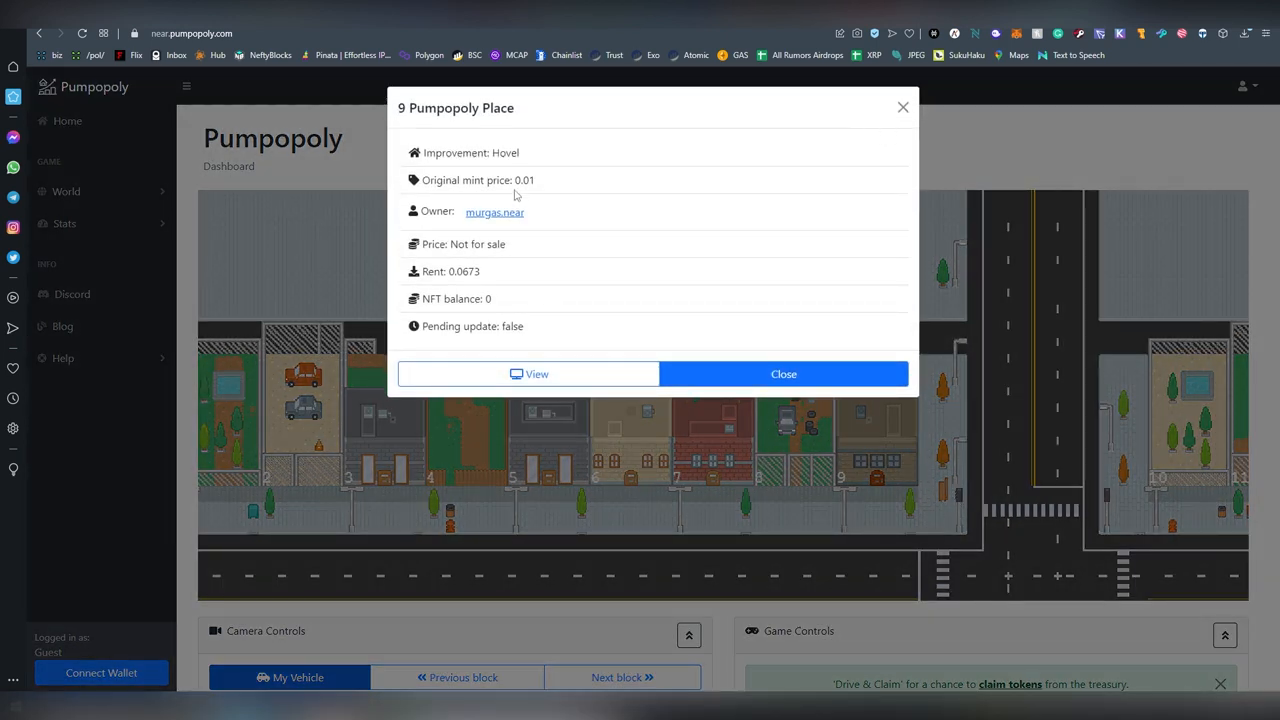
{"action": "left_click", "coordinate": [783, 373]}
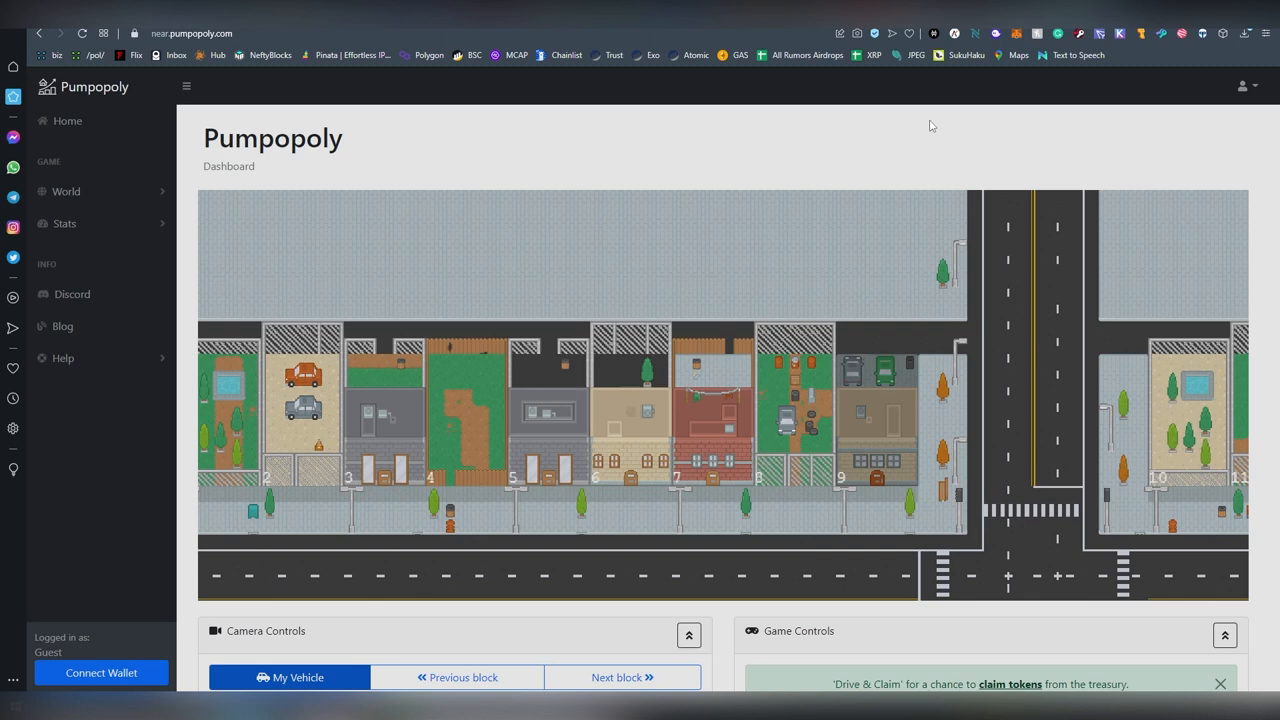
- Move block by block along the city past lots 52–61
{"action": "scroll", "scroll_direction": "down", "scroll_amount": 3}
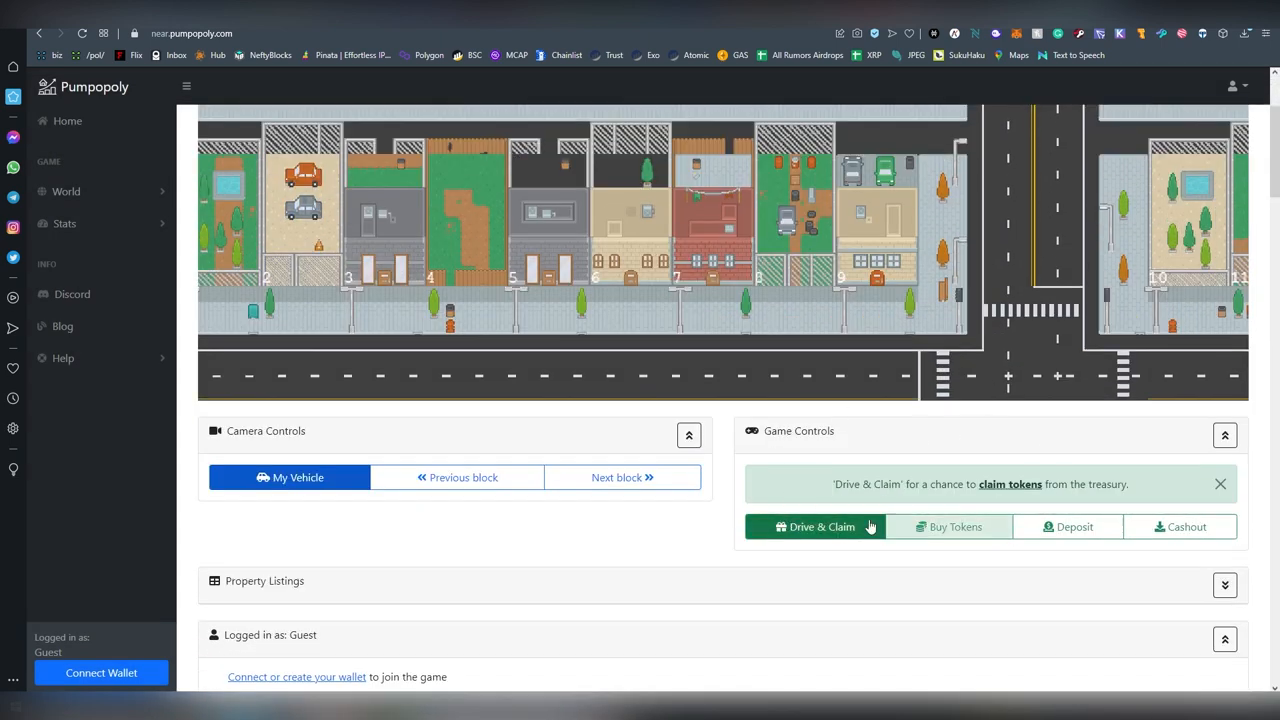
{"action": "mouse_move", "coordinate": [768, 410]}
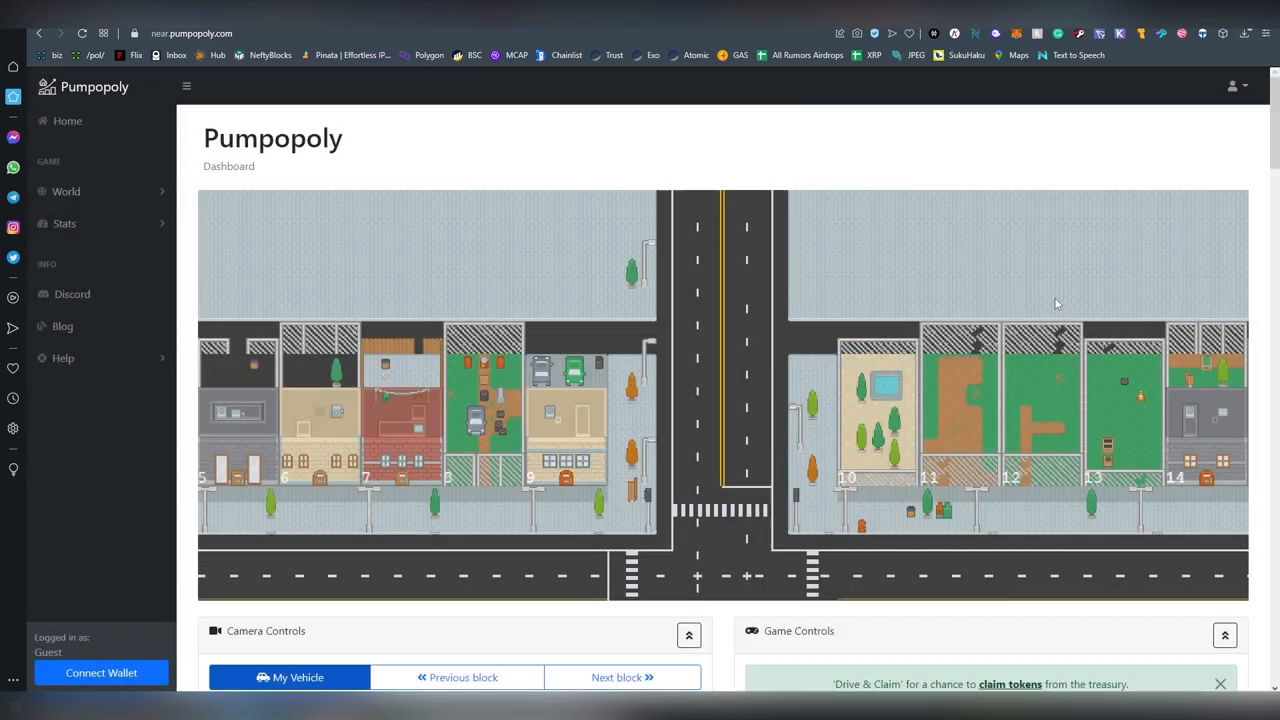
{"action": "left_click", "coordinate": [622, 677]}
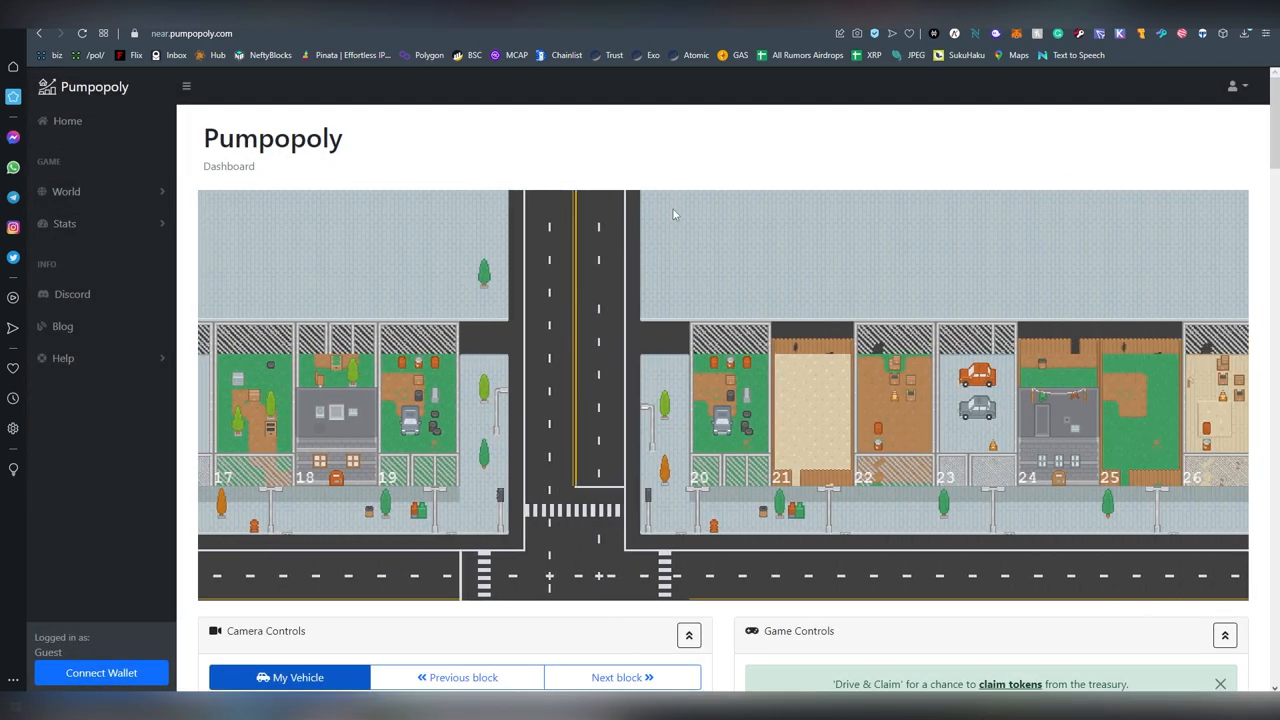
{"action": "left_click", "coordinate": [622, 677]}
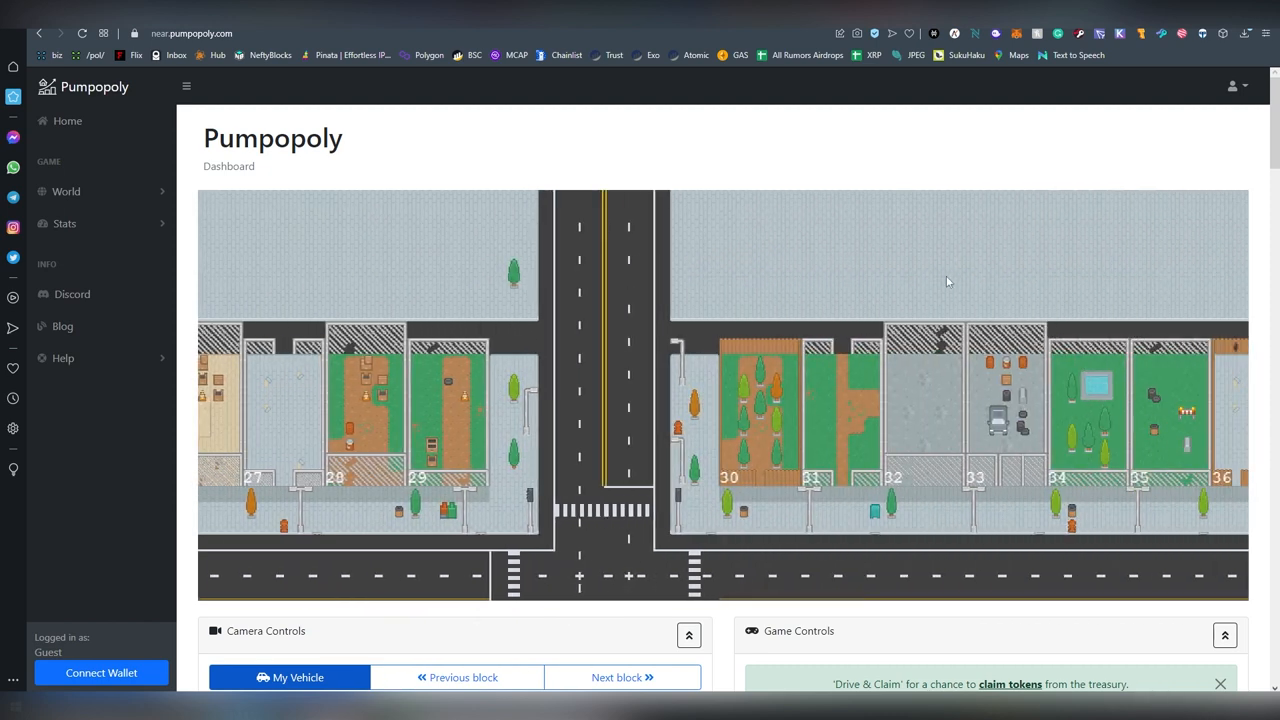
{"action": "left_click", "coordinate": [622, 677]}
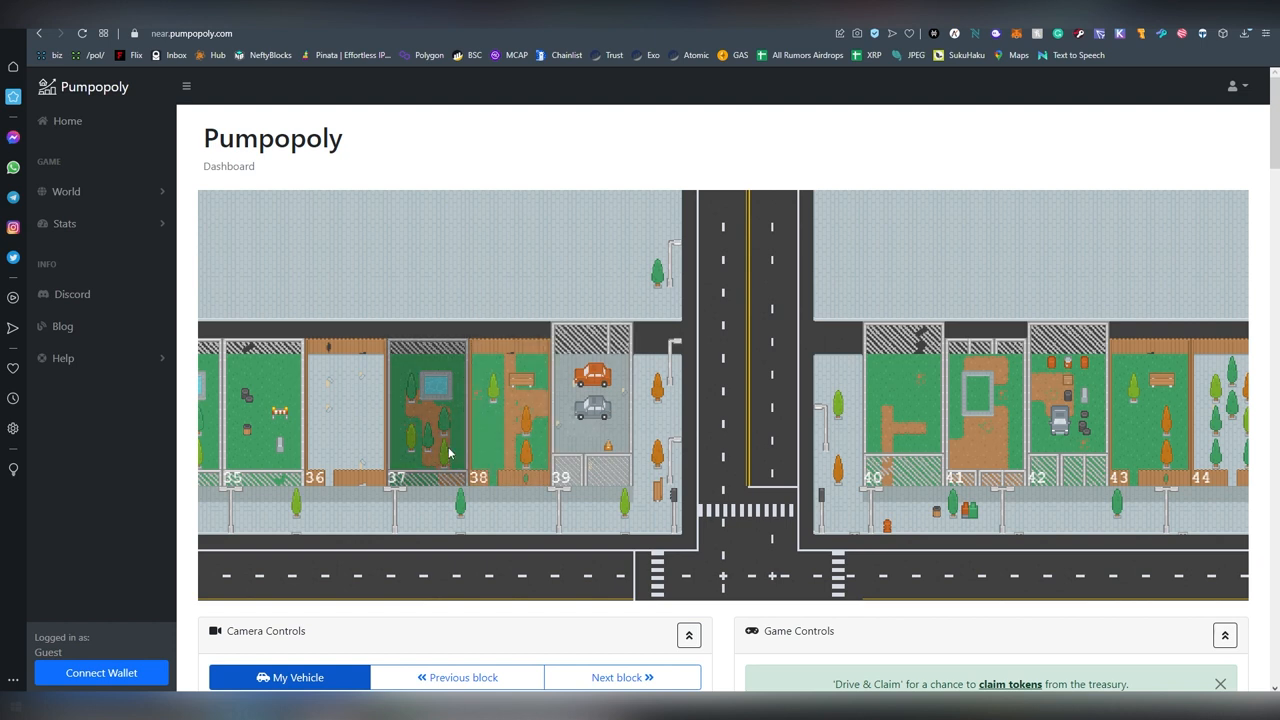
{"action": "left_click", "coordinate": [621, 677]}
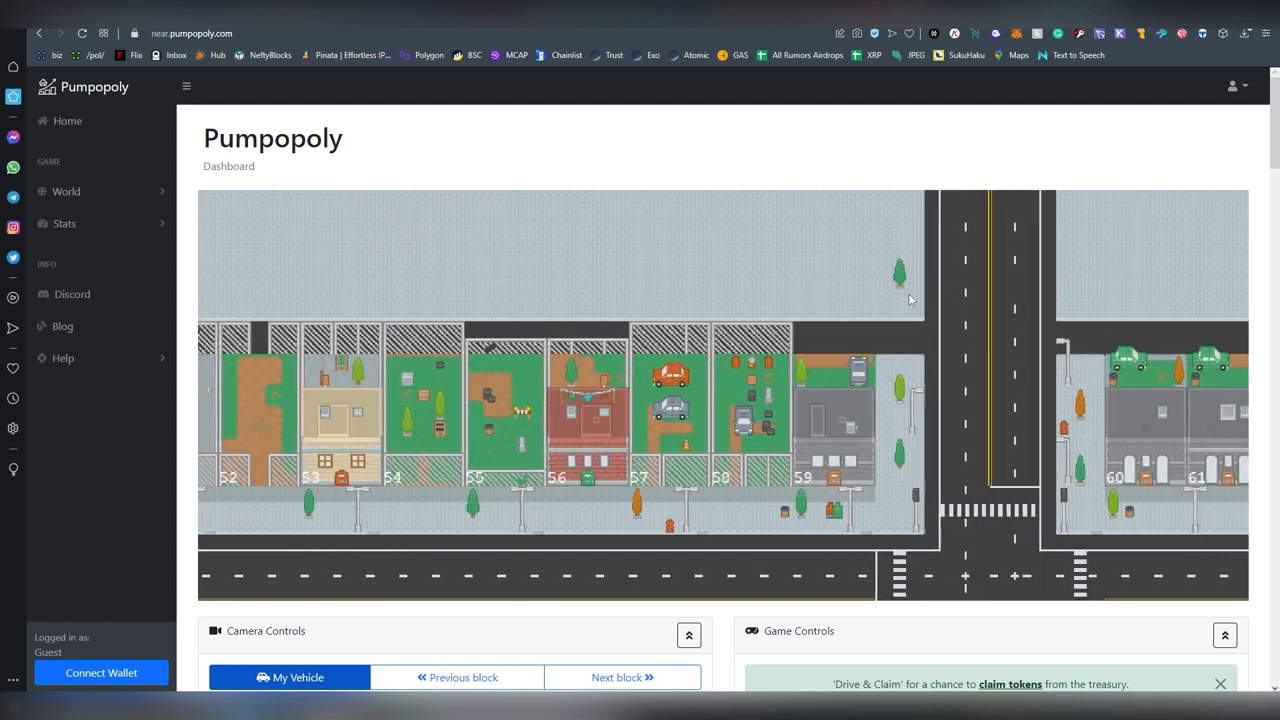
- Expand and review the Leaderboard, Real Estate Office and Market Charts sections
{"action": "scroll", "scroll_direction": "down", "scroll_amount": 3}
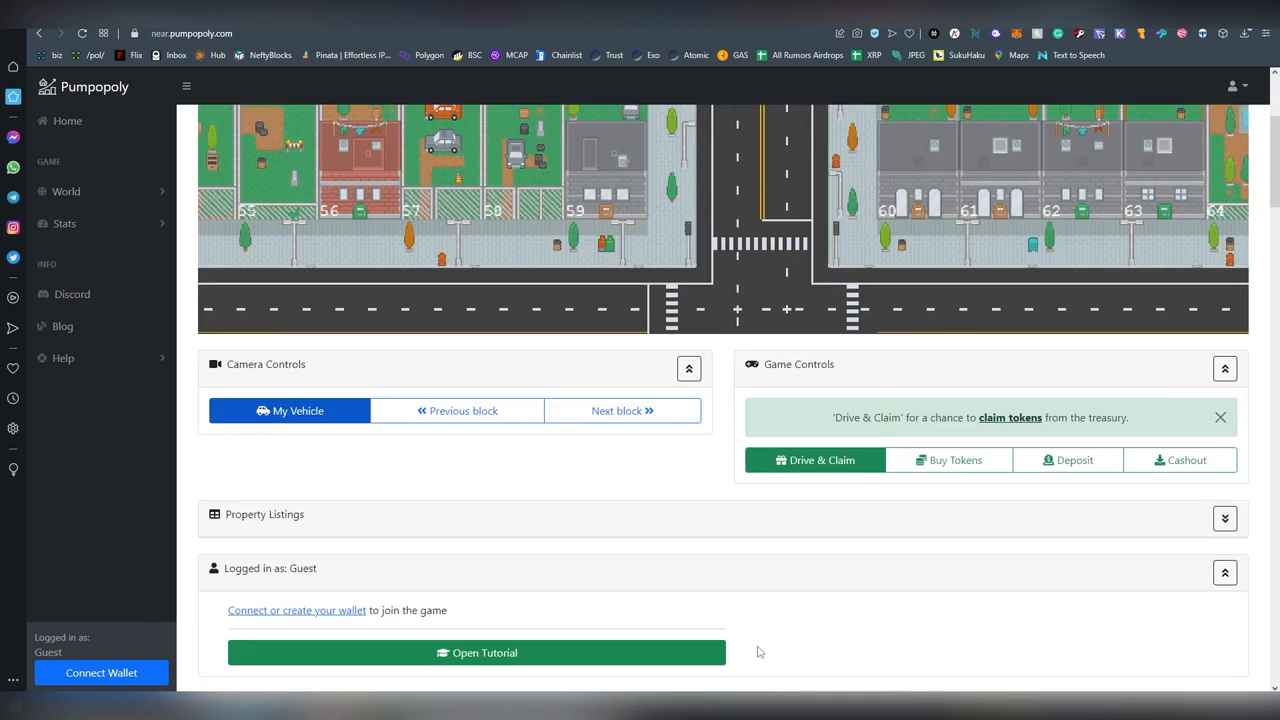
{"action": "scroll", "scroll_direction": "down", "scroll_amount": 3}
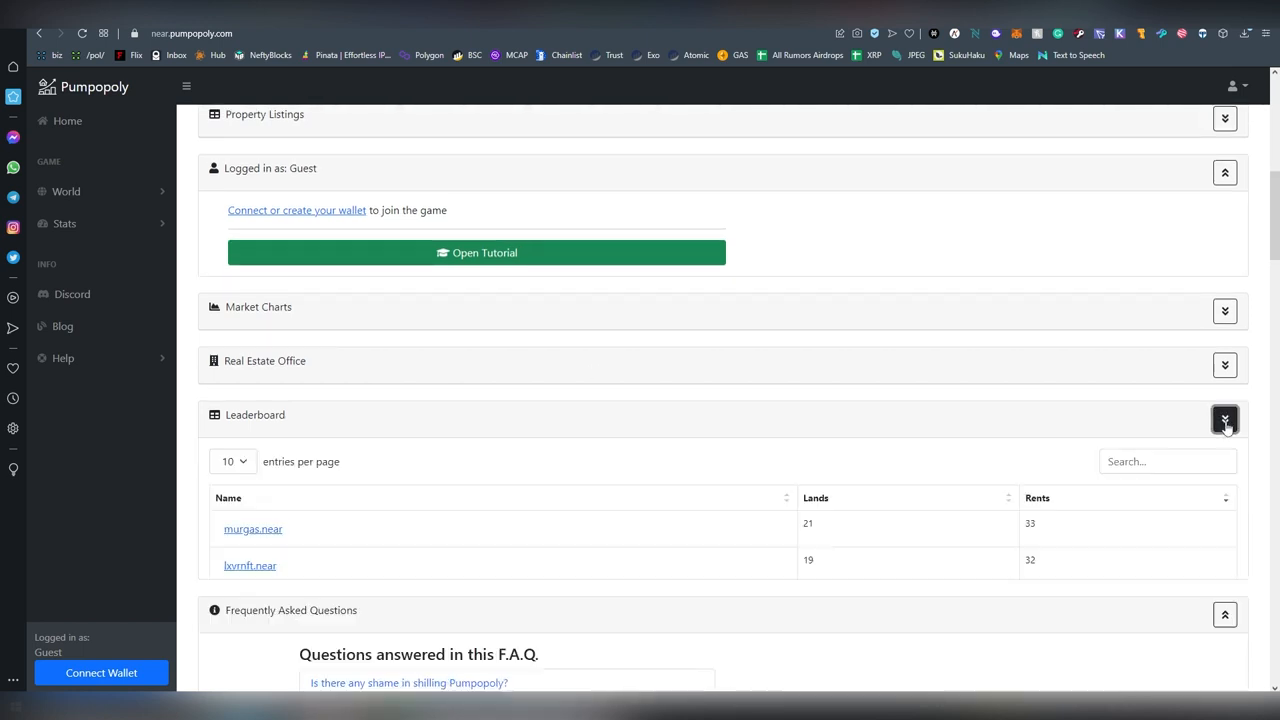
{"action": "left_click", "coordinate": [1224, 419]}
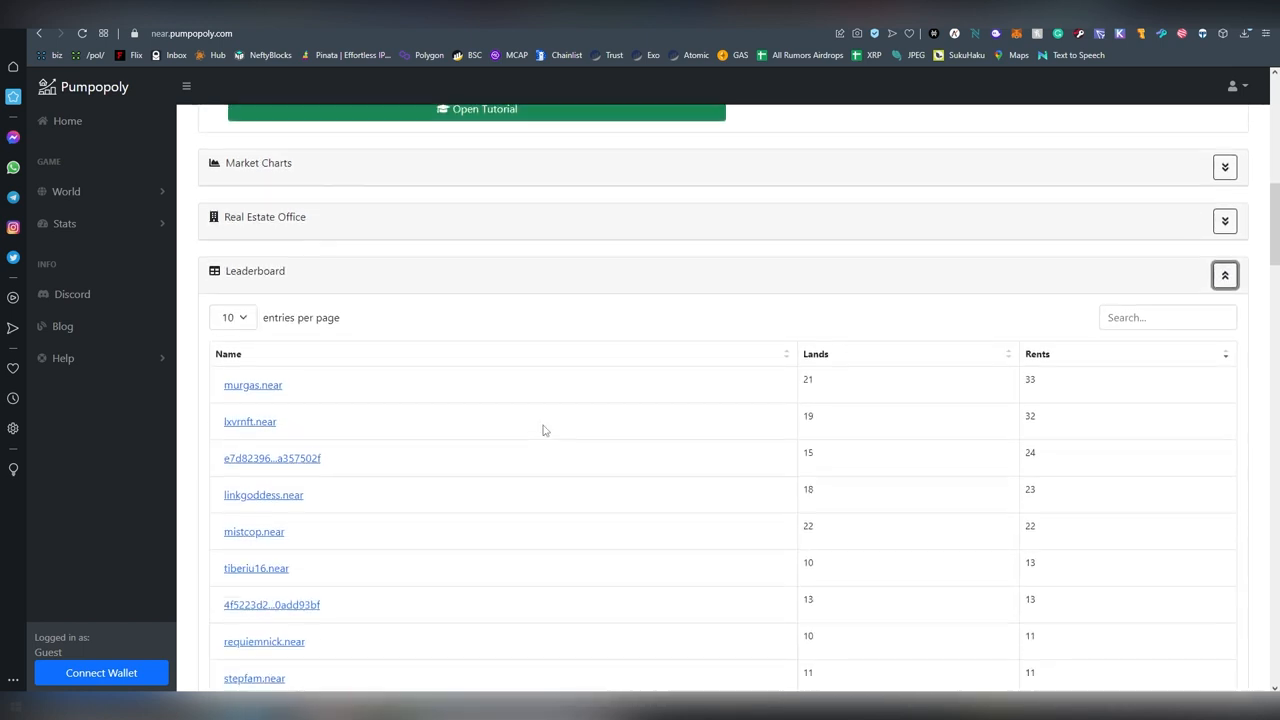
{"action": "scroll", "scroll_direction": "down", "scroll_amount": 3}
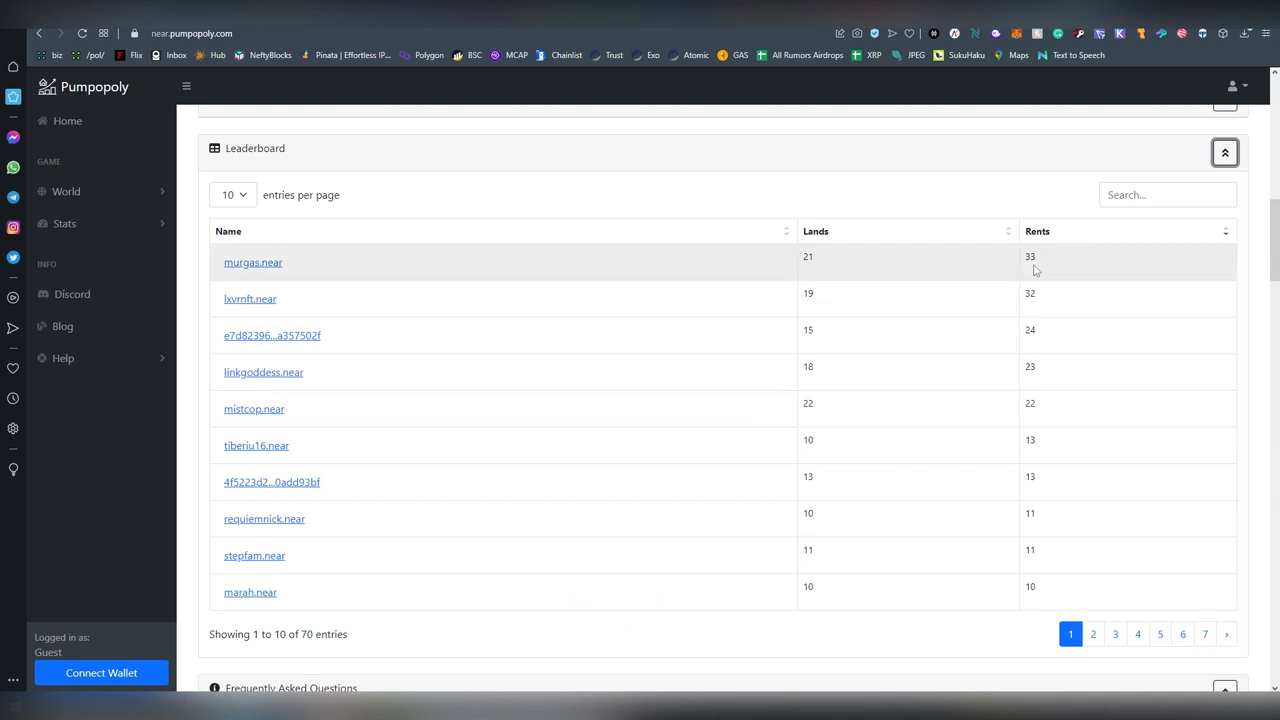
{"action": "scroll", "scroll_direction": "up", "scroll_amount": 3}
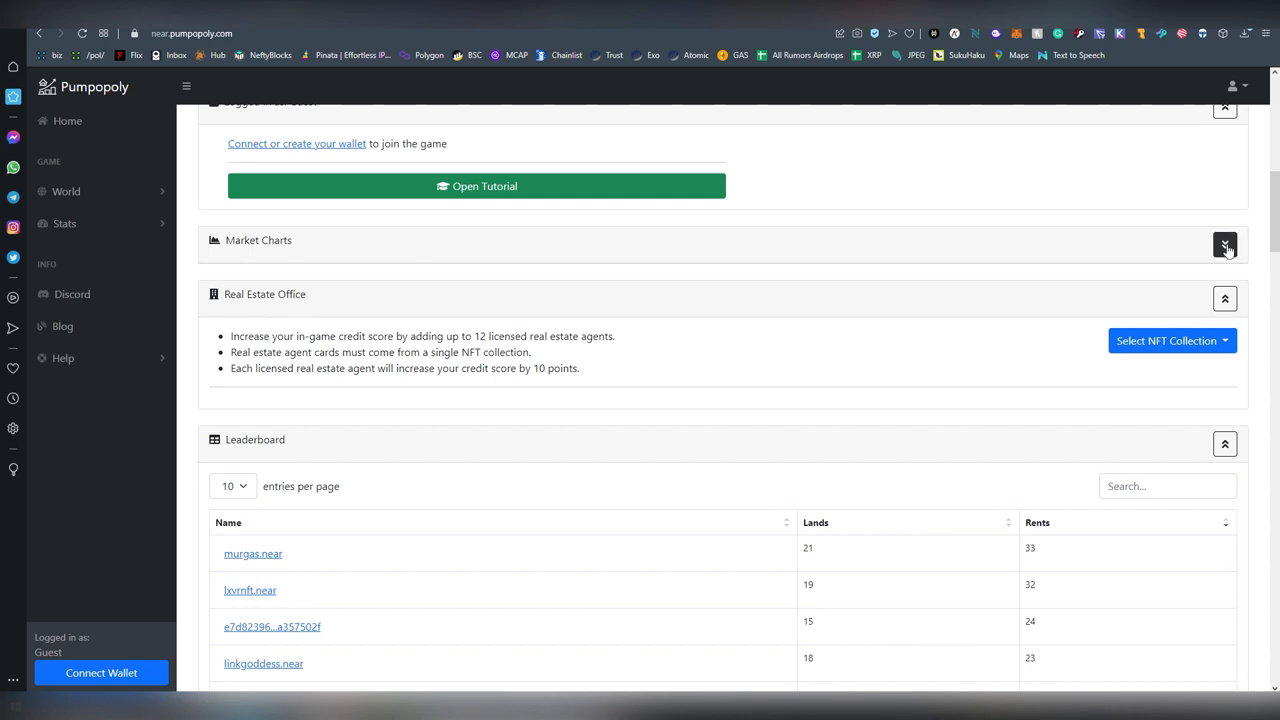
{"action": "left_click", "coordinate": [1225, 245]}
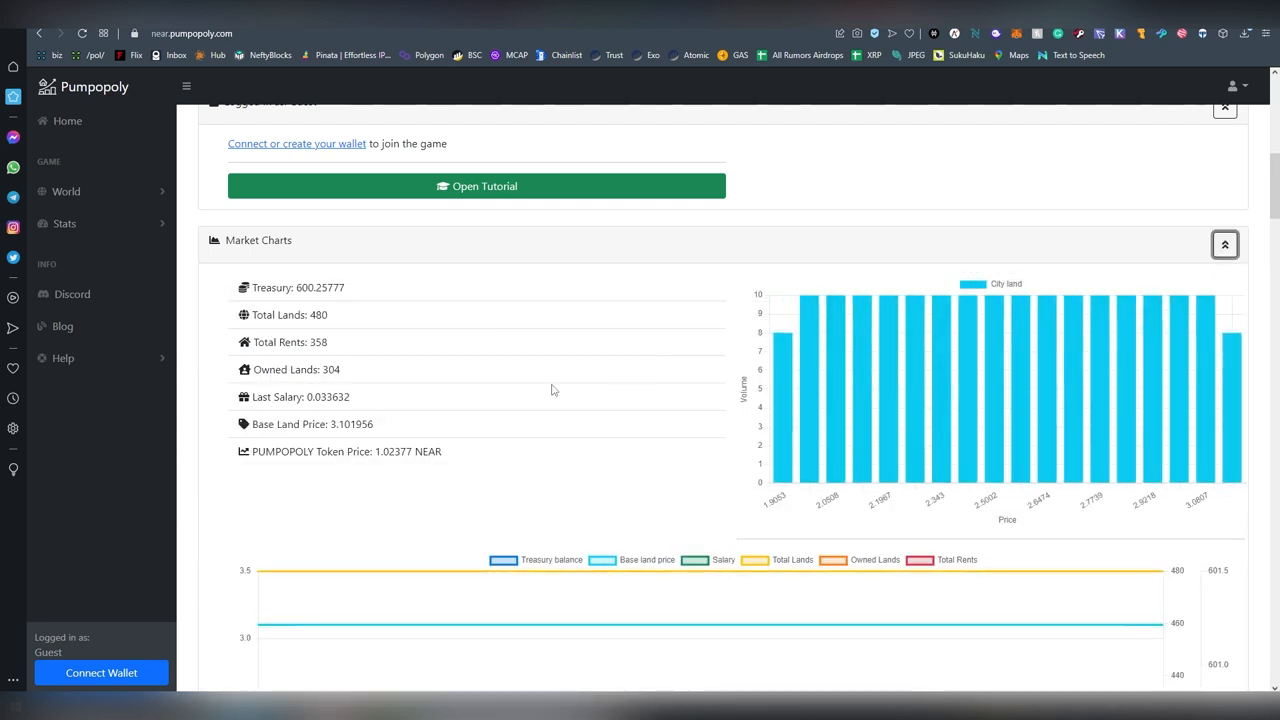
{"action": "mouse_move", "coordinate": [795, 344]}
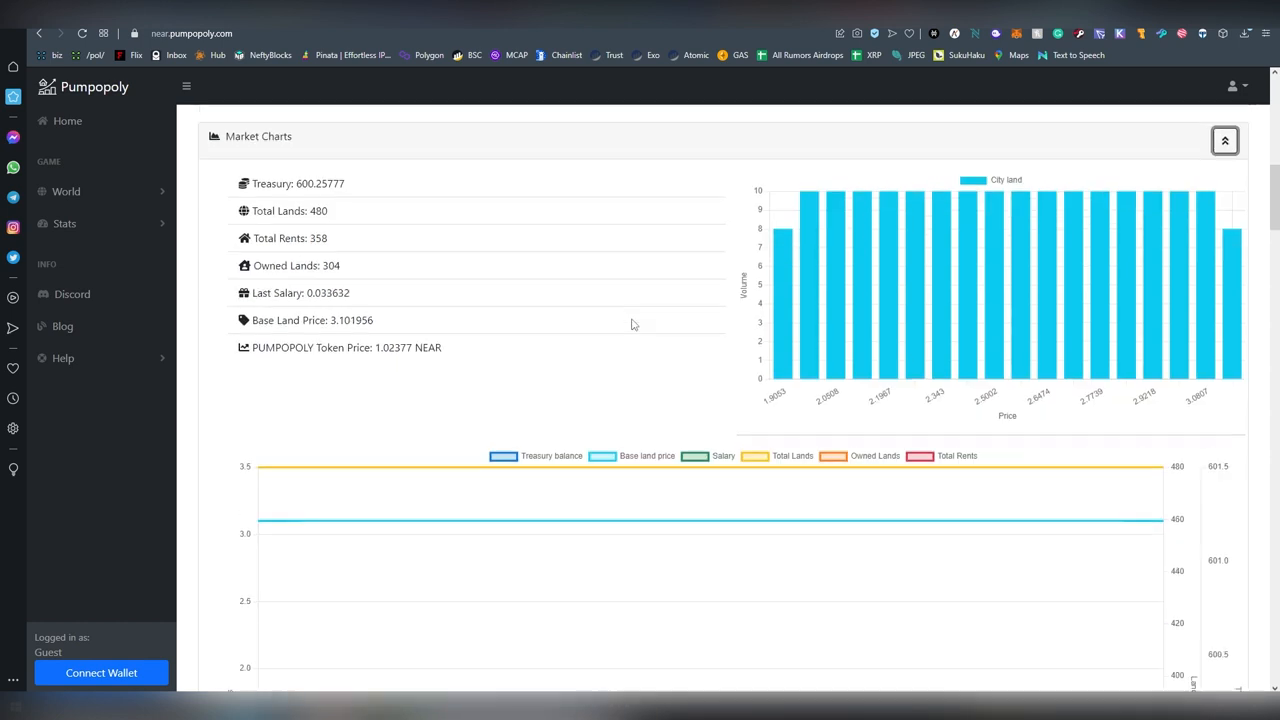
{"action": "scroll", "scroll_direction": "down", "scroll_amount": 3}
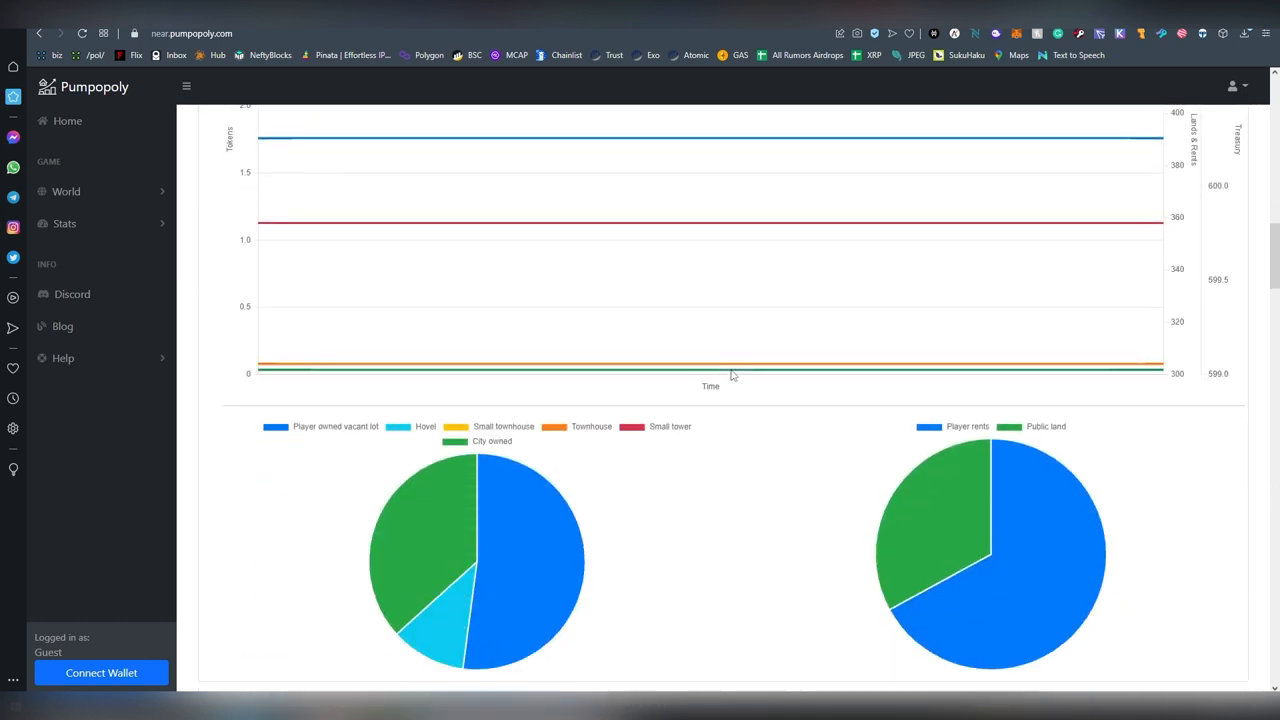
{"action": "scroll", "scroll_direction": "down", "scroll_amount": 3}
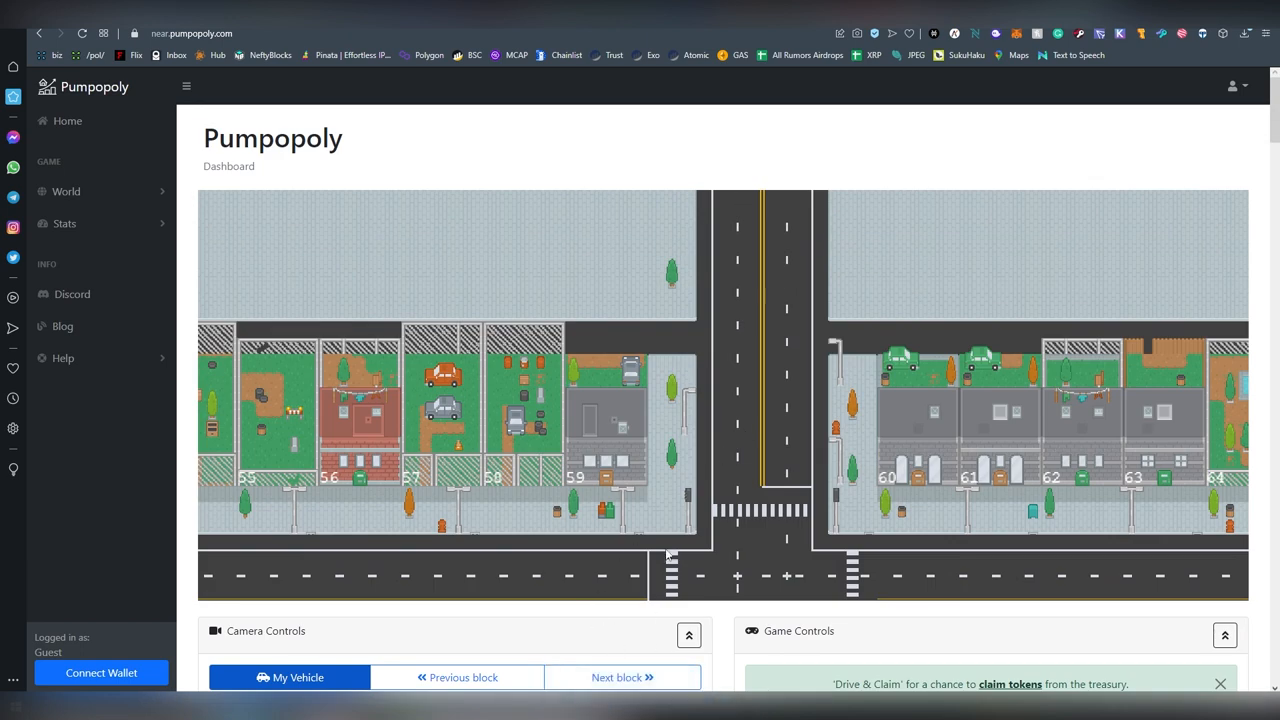
{"action": "left_click", "coordinate": [1233, 86]}
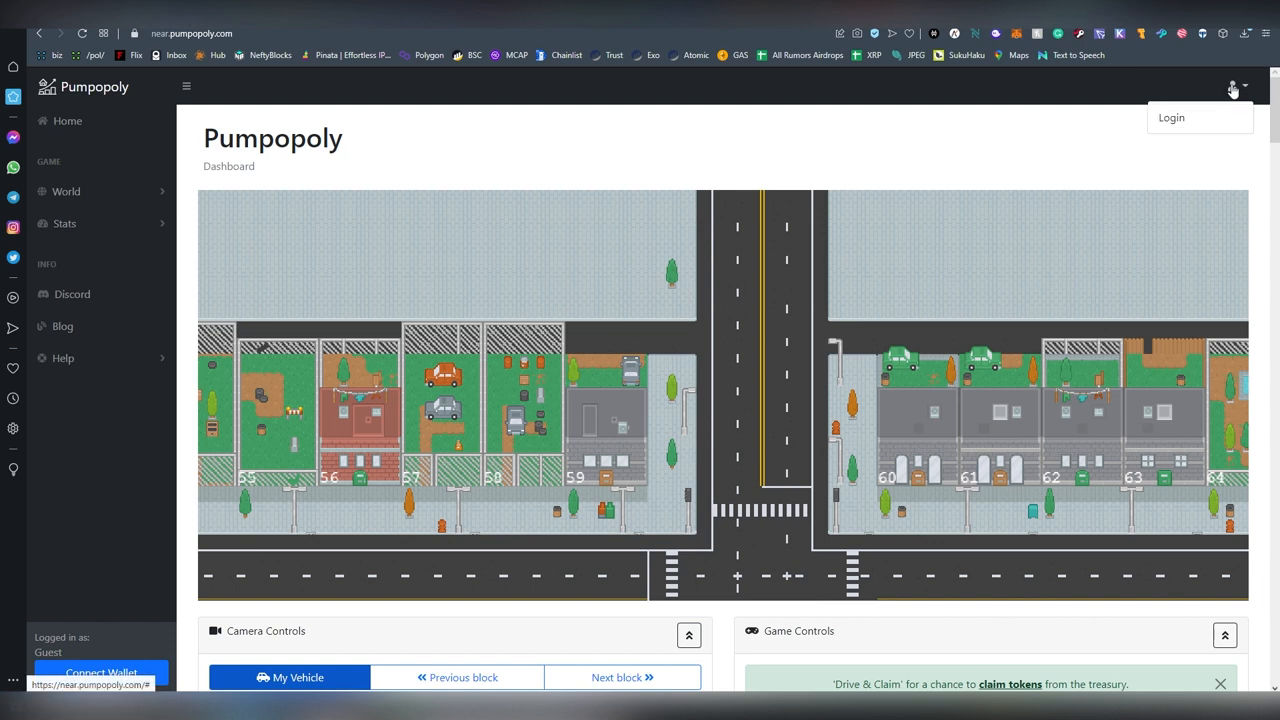
{"action": "left_click", "coordinate": [66, 191]}
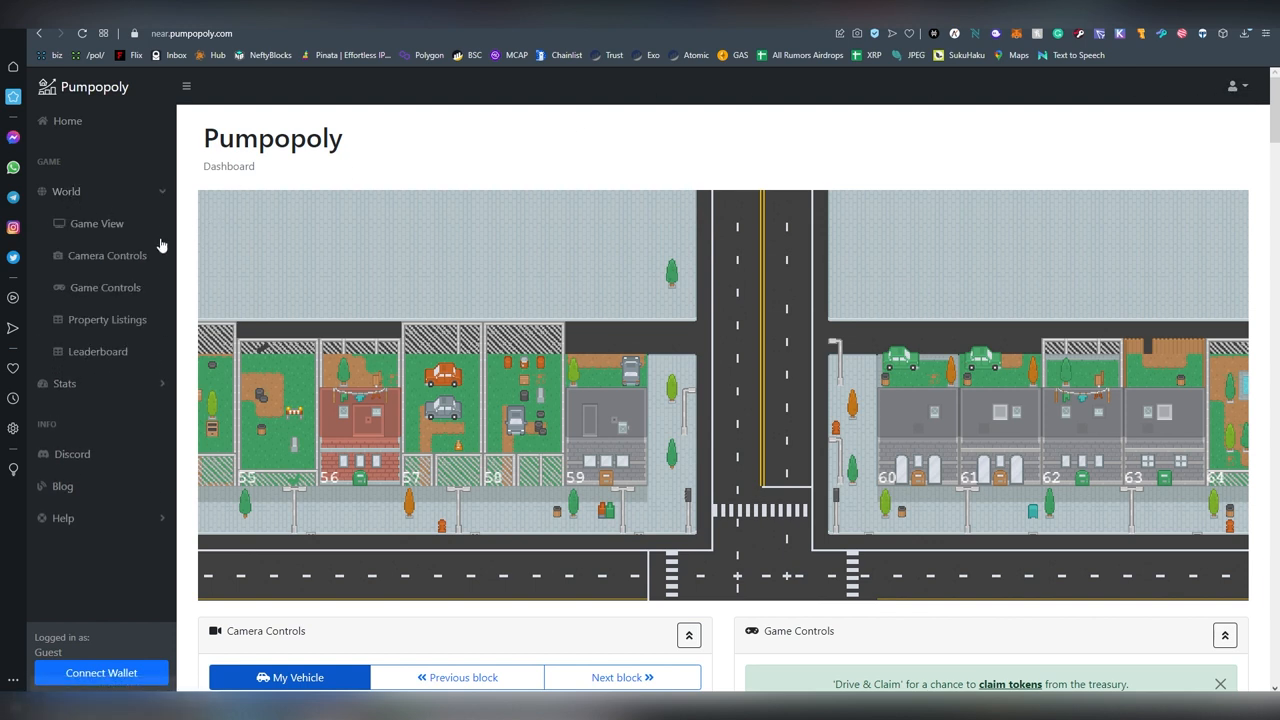
{"action": "scroll", "scroll_direction": "down", "scroll_amount": 3}
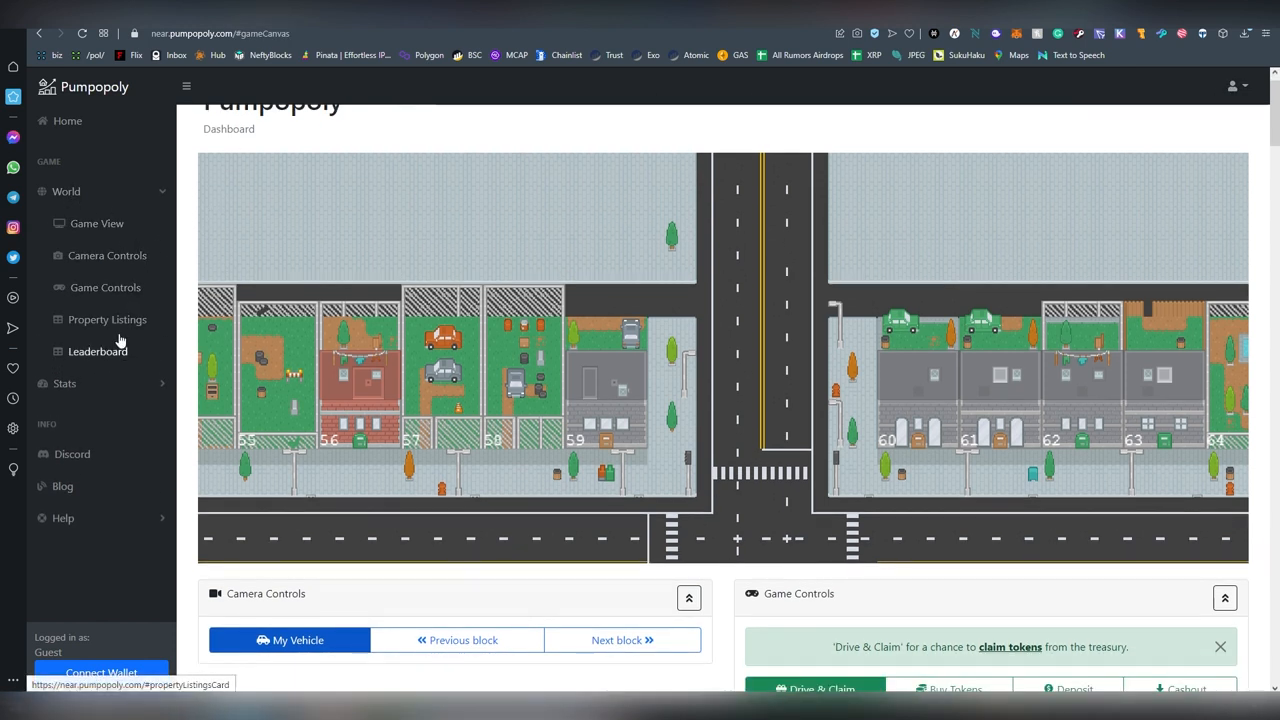
{"action": "left_click", "coordinate": [97, 351]}
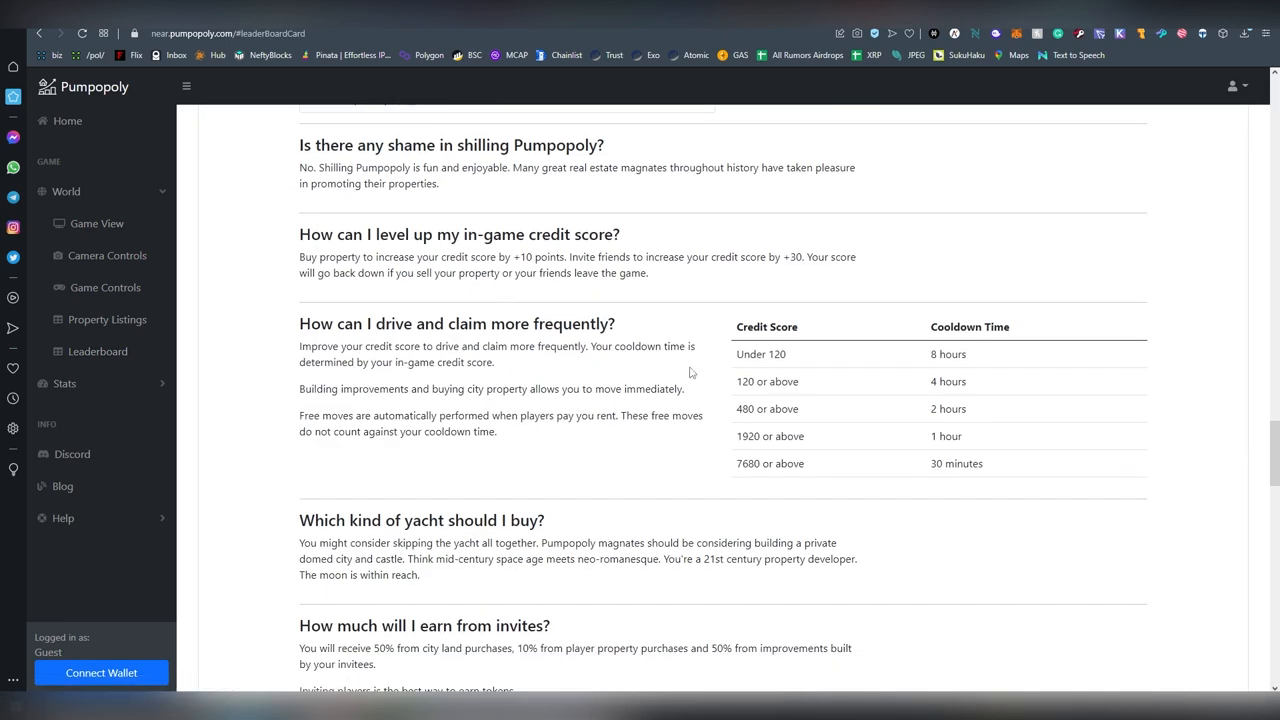
{"action": "mouse_move", "coordinate": [597, 388]}
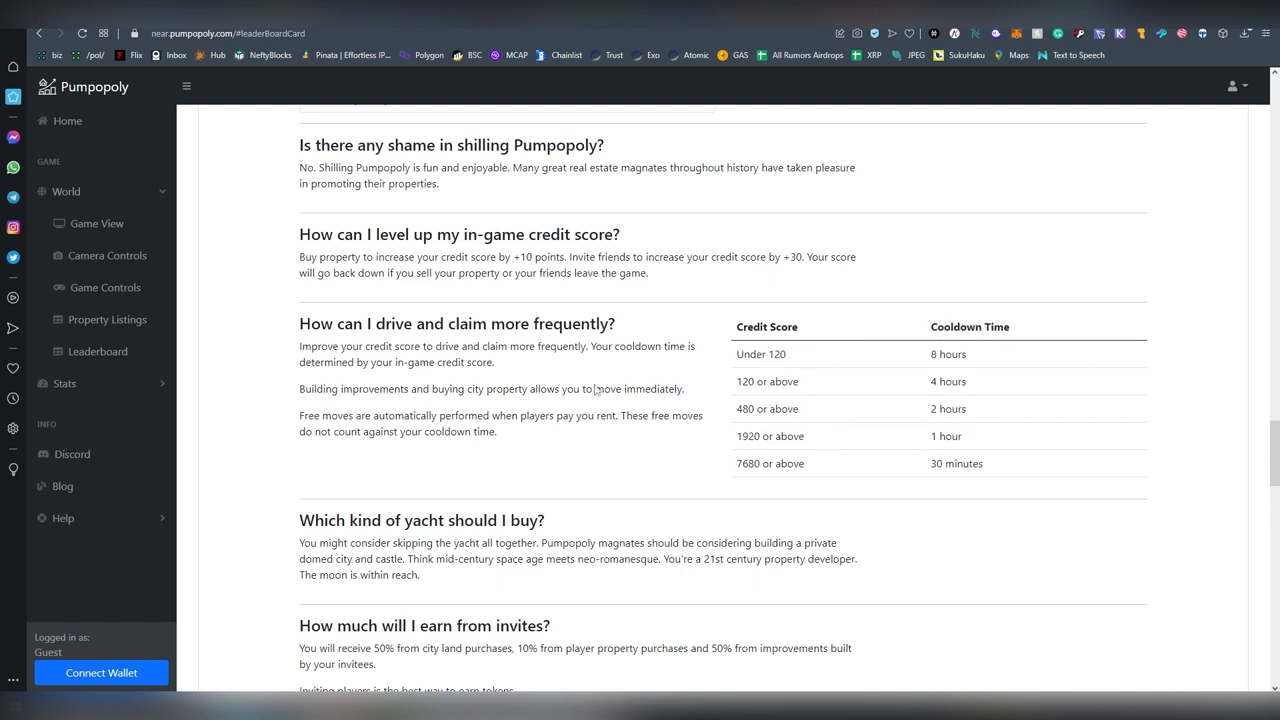
{"action": "mouse_move", "coordinate": [541, 314]}
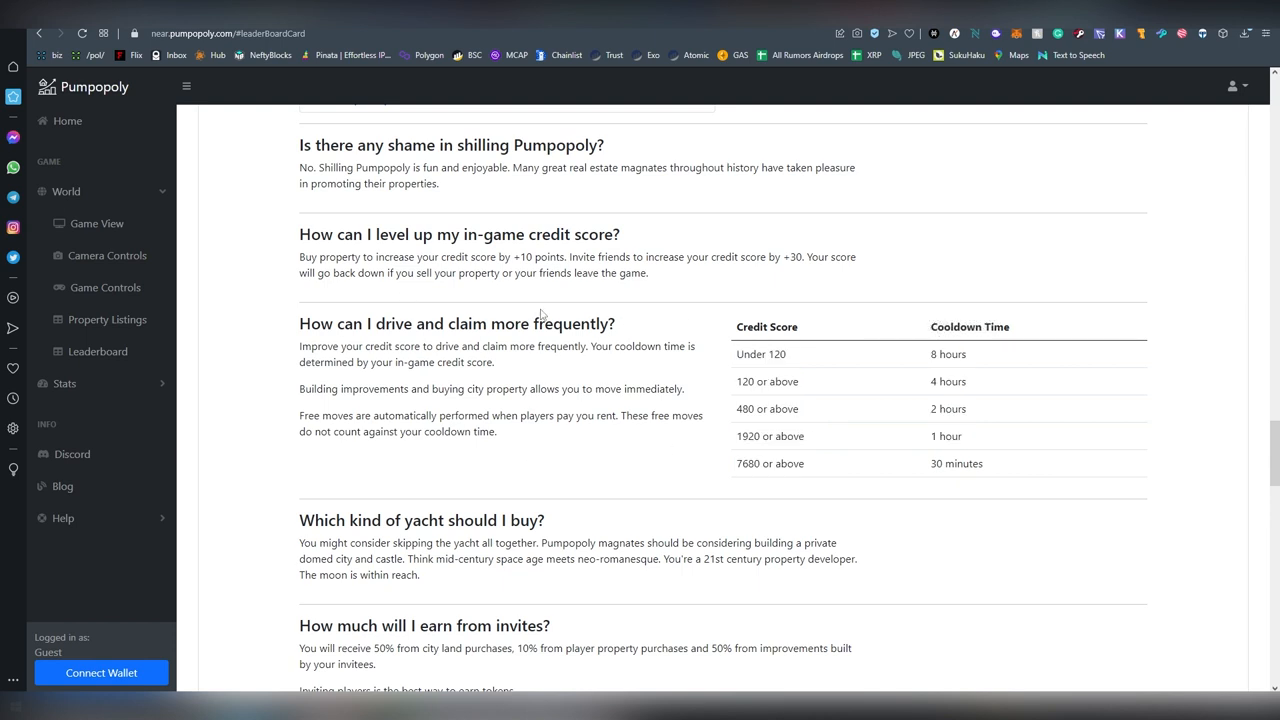
- Read the FAQ answers, briefly highlighting the invite earnings percentages
{"action": "scroll", "scroll_direction": "down", "scroll_amount": 3}
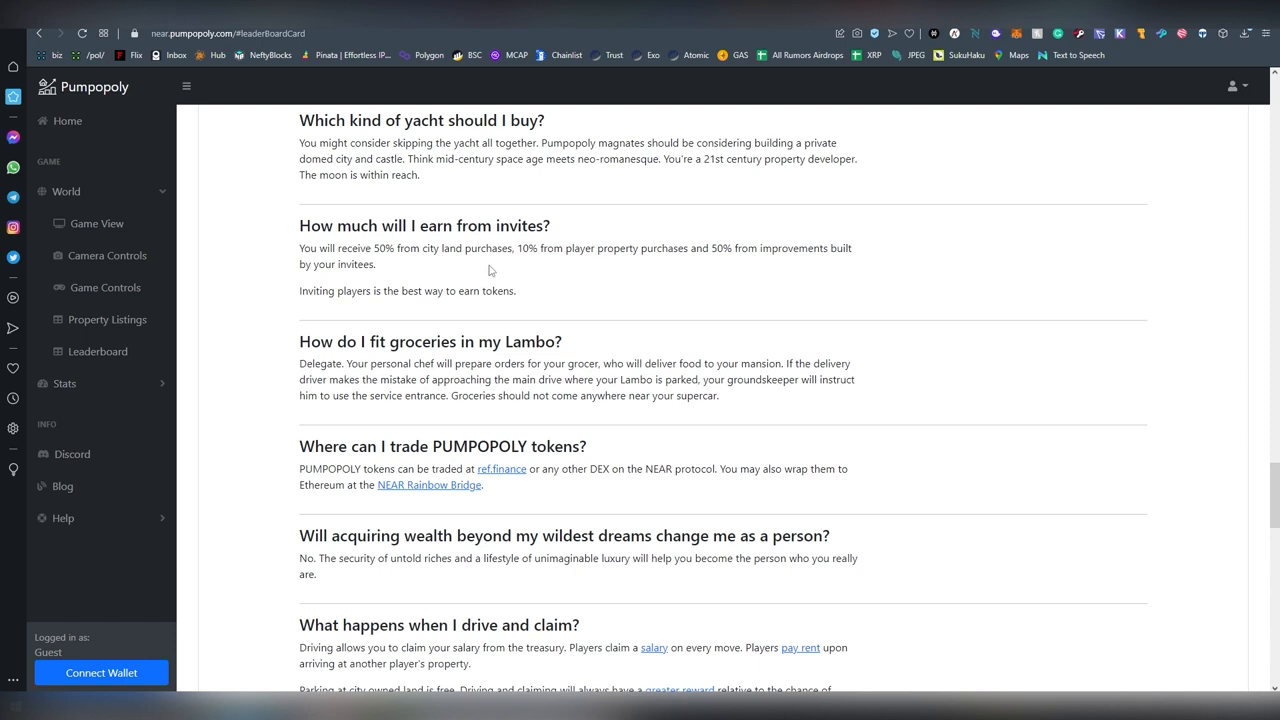
{"action": "left_click_drag", "start_coordinate": [564, 248], "coordinate": [376, 264]}
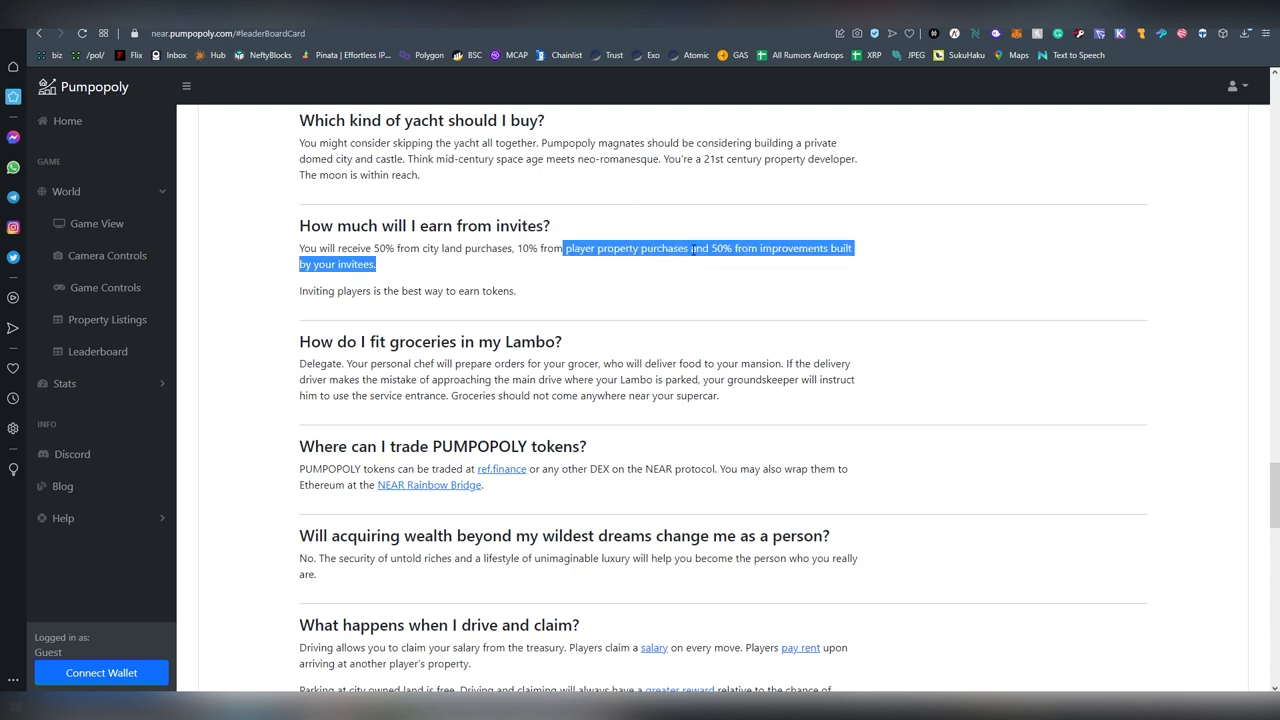
{"action": "left_click", "coordinate": [823, 324]}
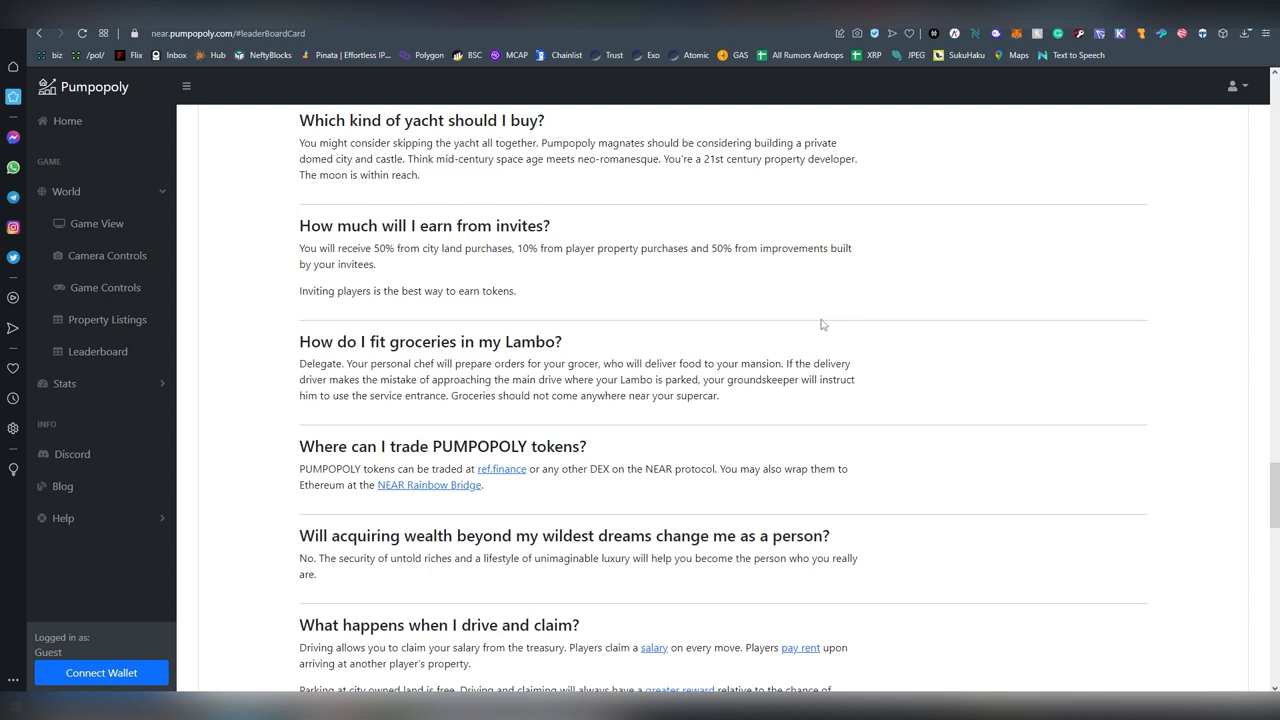
{"action": "scroll", "scroll_direction": "up", "scroll_amount": 3}
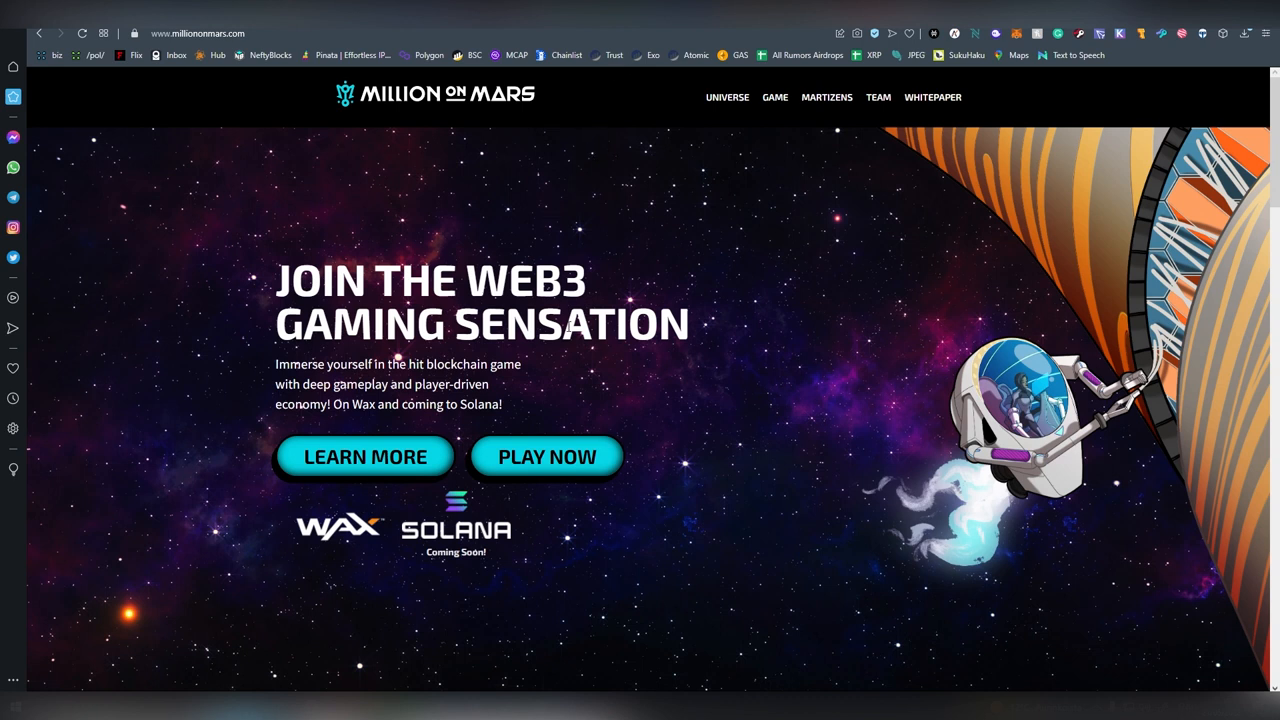
{"action": "mouse_move", "coordinate": [592, 387]}
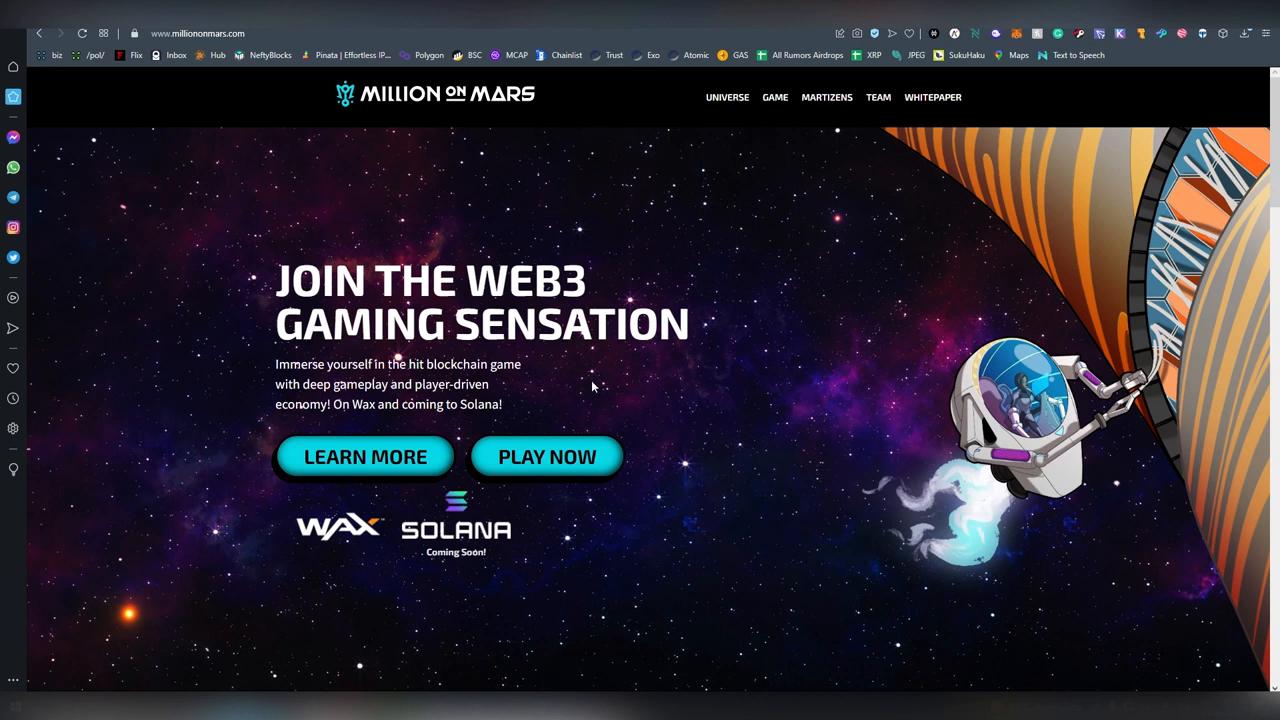
{"action": "mouse_move", "coordinate": [450, 576]}
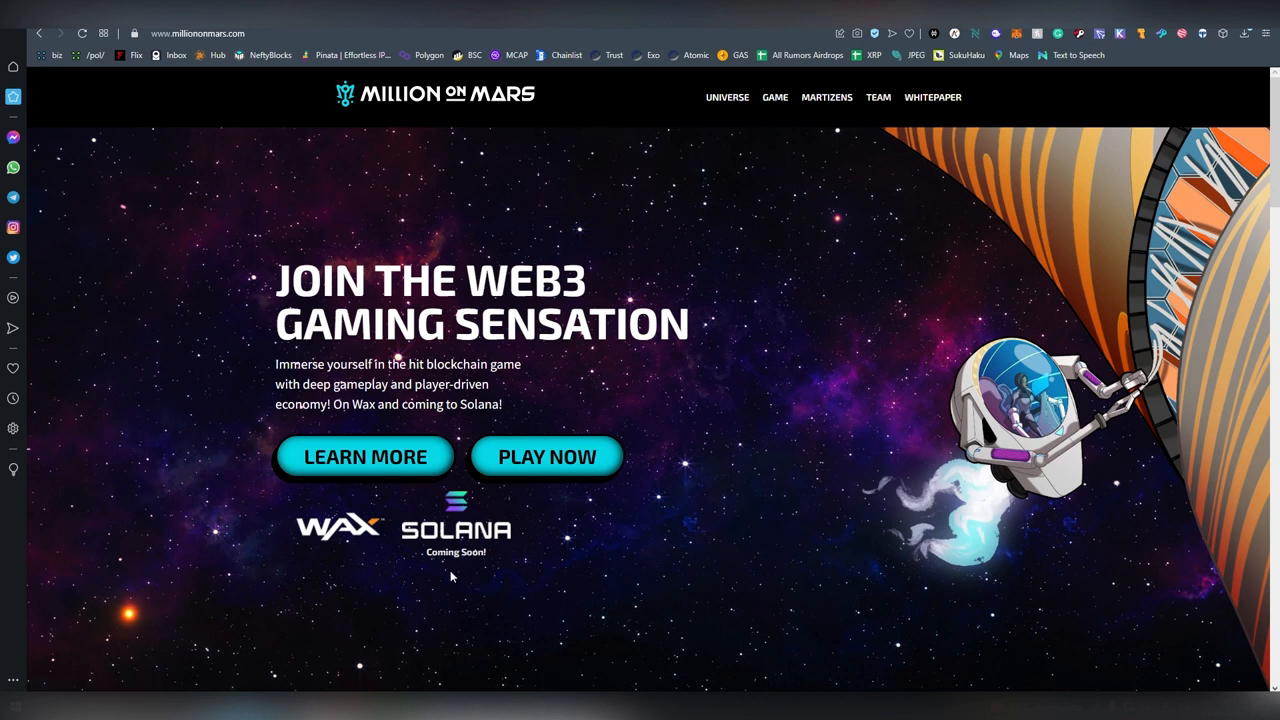
- Start Million on Mars with PLAY NOW to load the Mars globe
{"action": "left_click", "coordinate": [546, 457]}
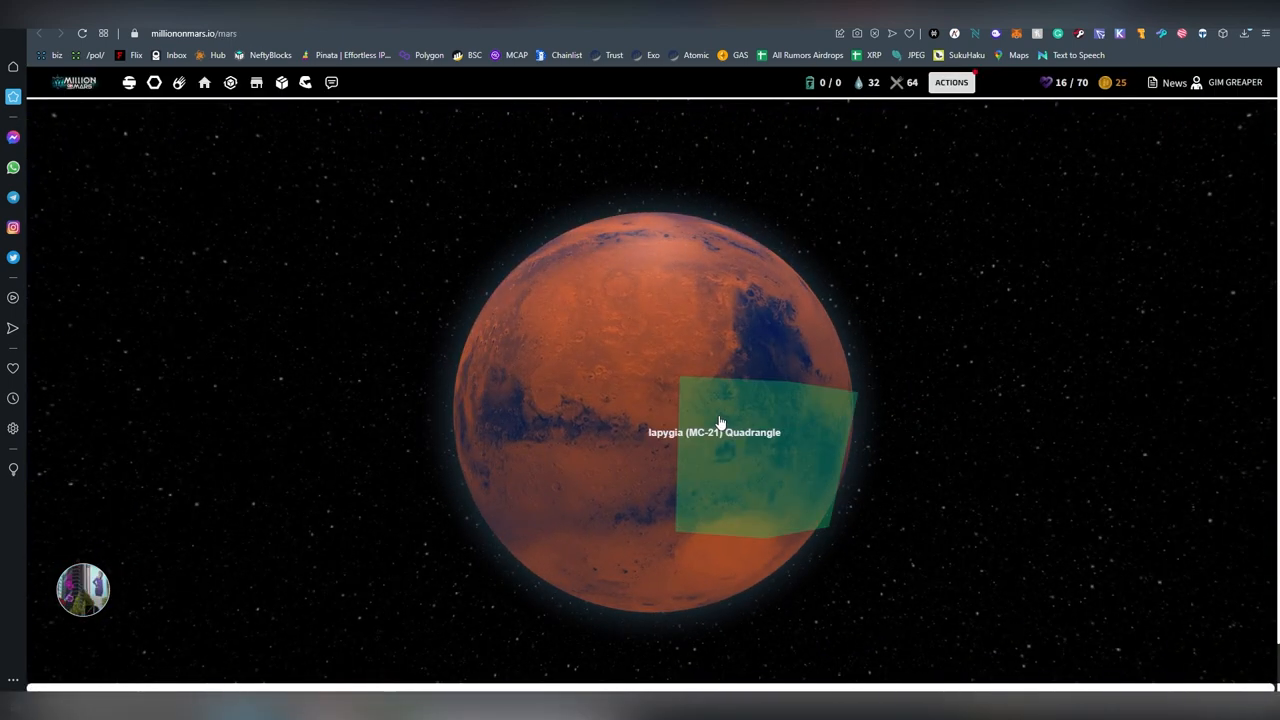
{"action": "left_click_drag", "start_coordinate": [720, 420], "coordinate": [880, 460]}
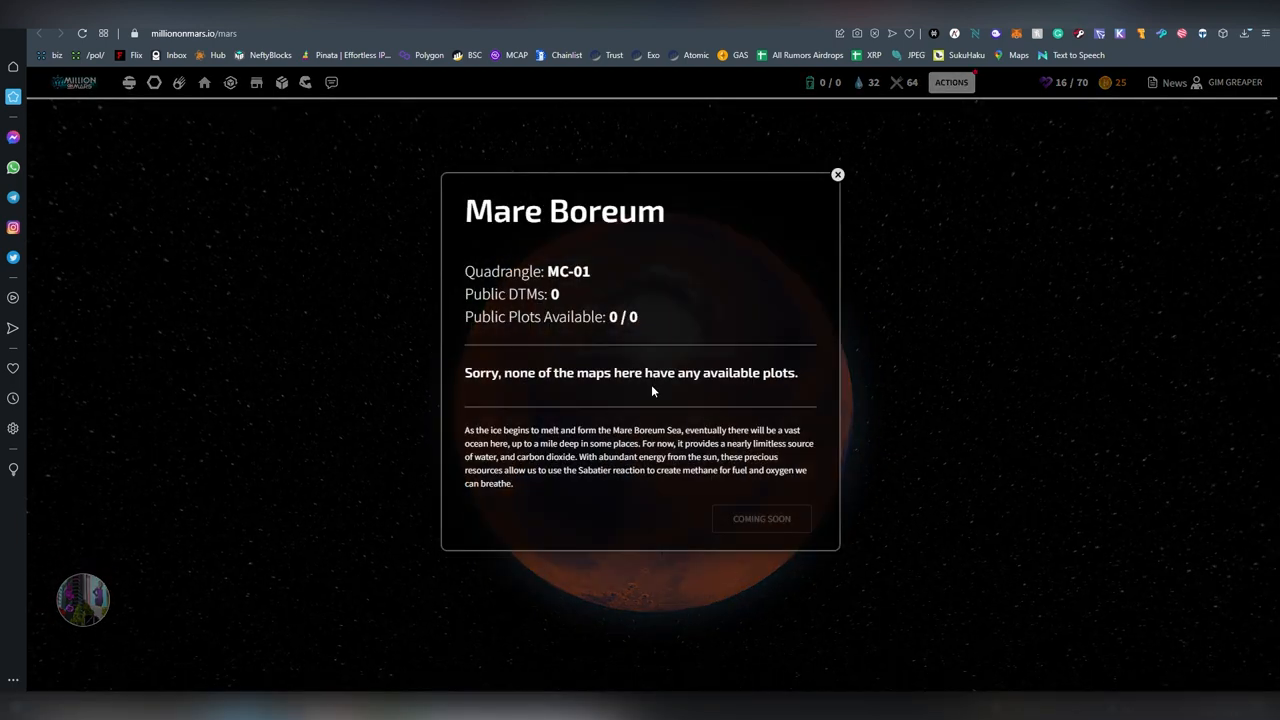
{"action": "left_click", "coordinate": [837, 174]}
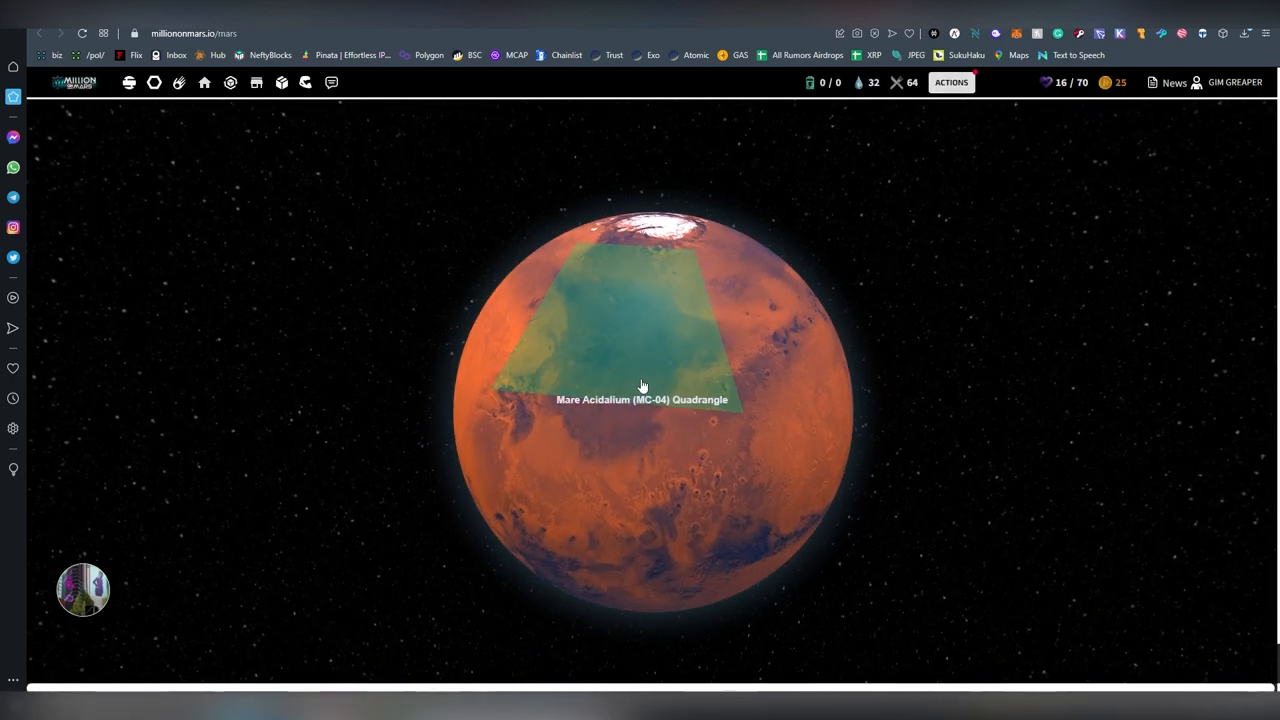
{"action": "left_click", "coordinate": [642, 385]}
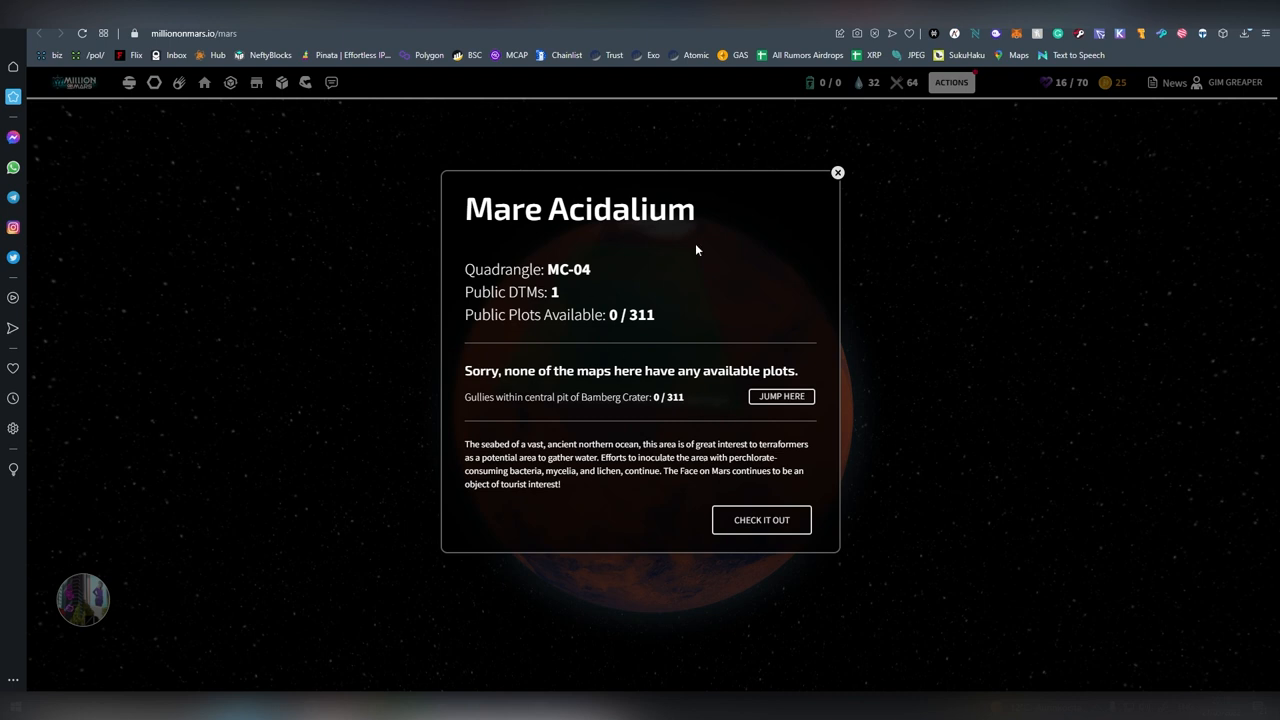
{"action": "left_click", "coordinate": [837, 172]}
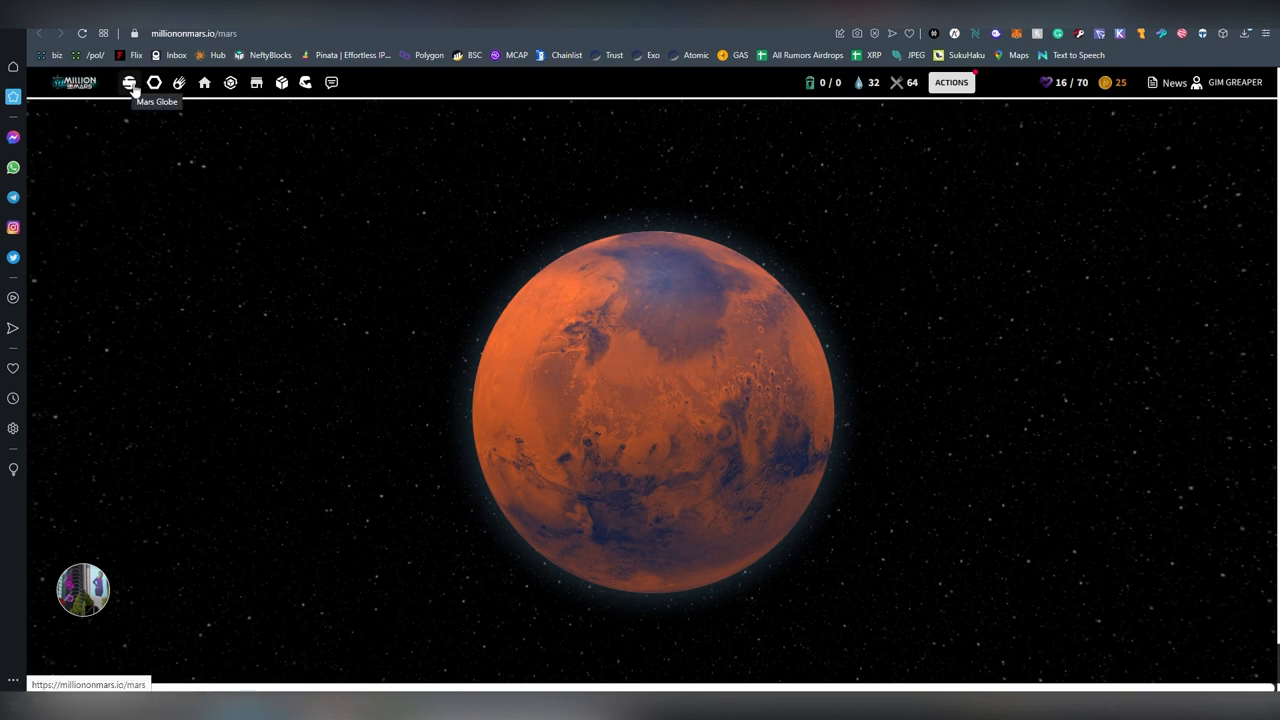
- Review the actions list, then view the Treasury's Dusk fees, balance and burned Dusk
{"action": "left_click", "coordinate": [950, 82]}
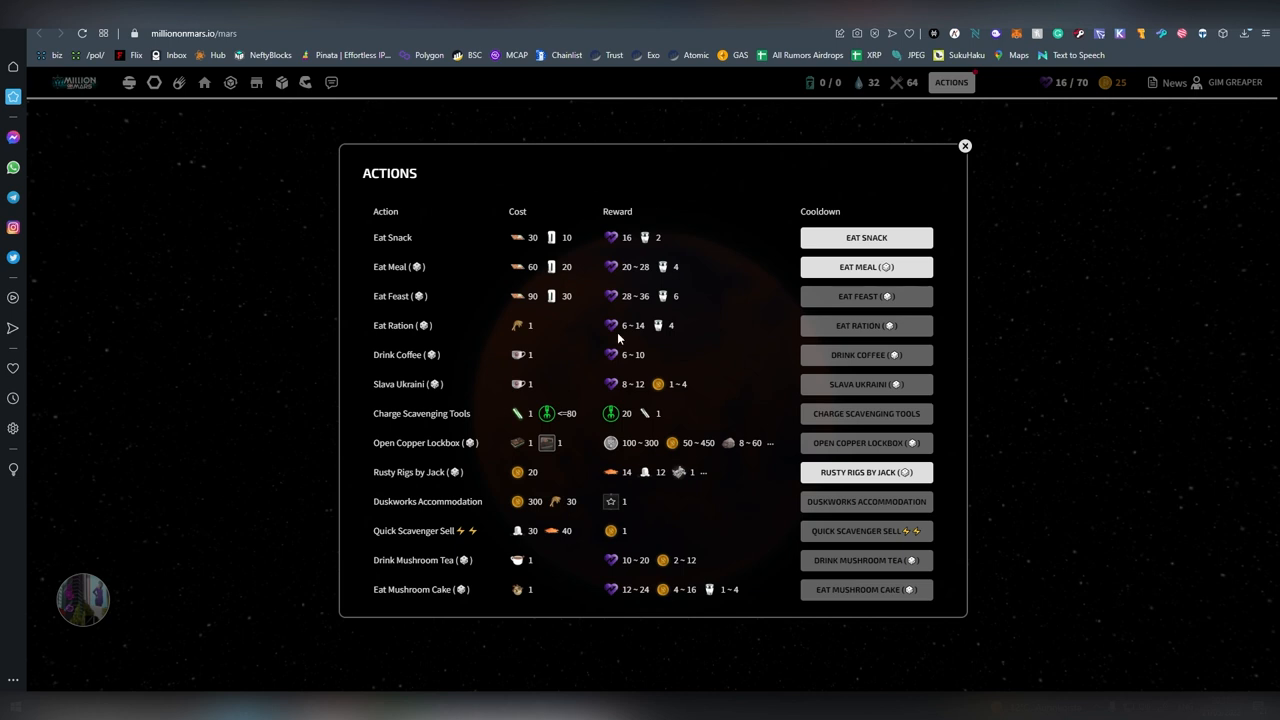
{"action": "mouse_move", "coordinate": [528, 412]}
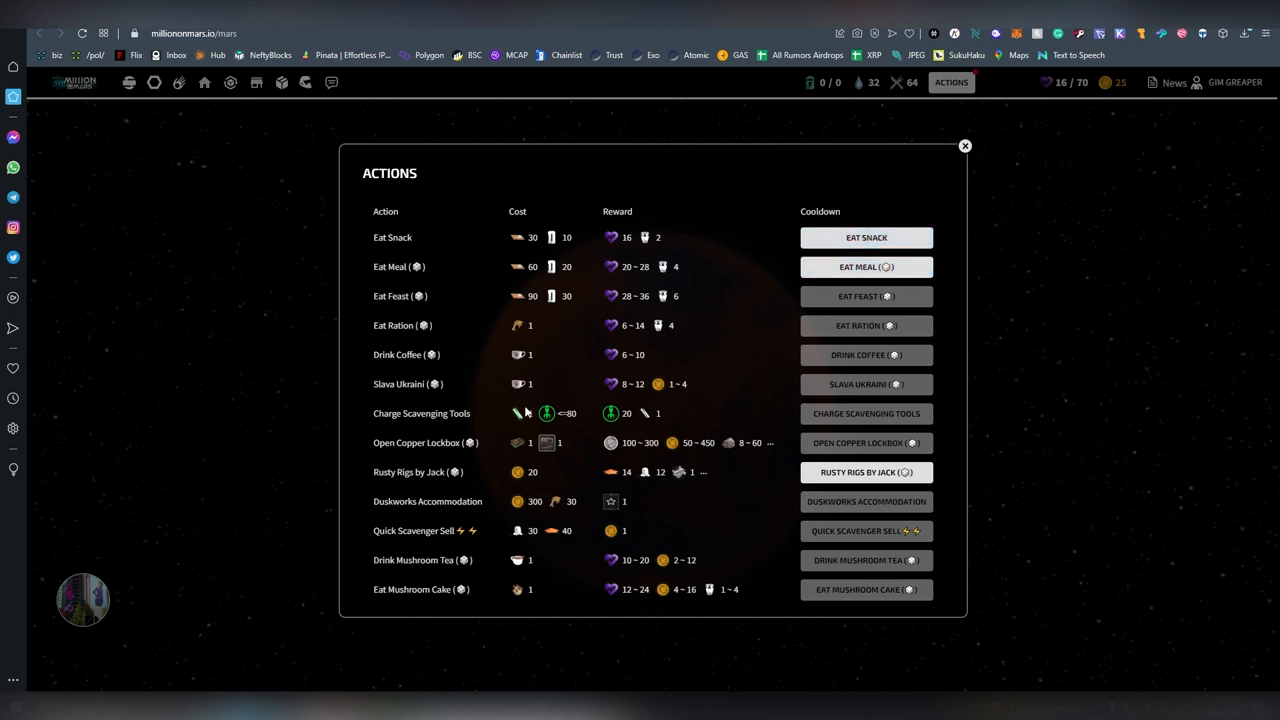
{"action": "mouse_move", "coordinate": [686, 207]}
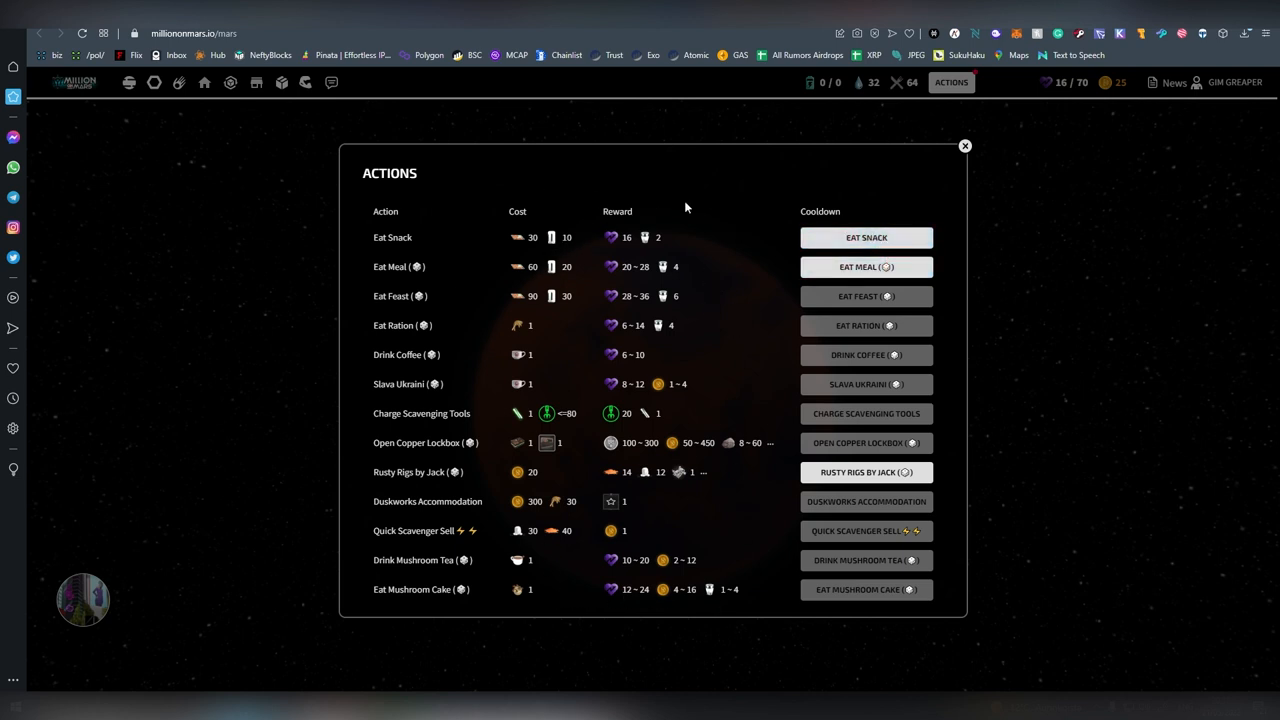
{"action": "left_click", "coordinate": [964, 146]}
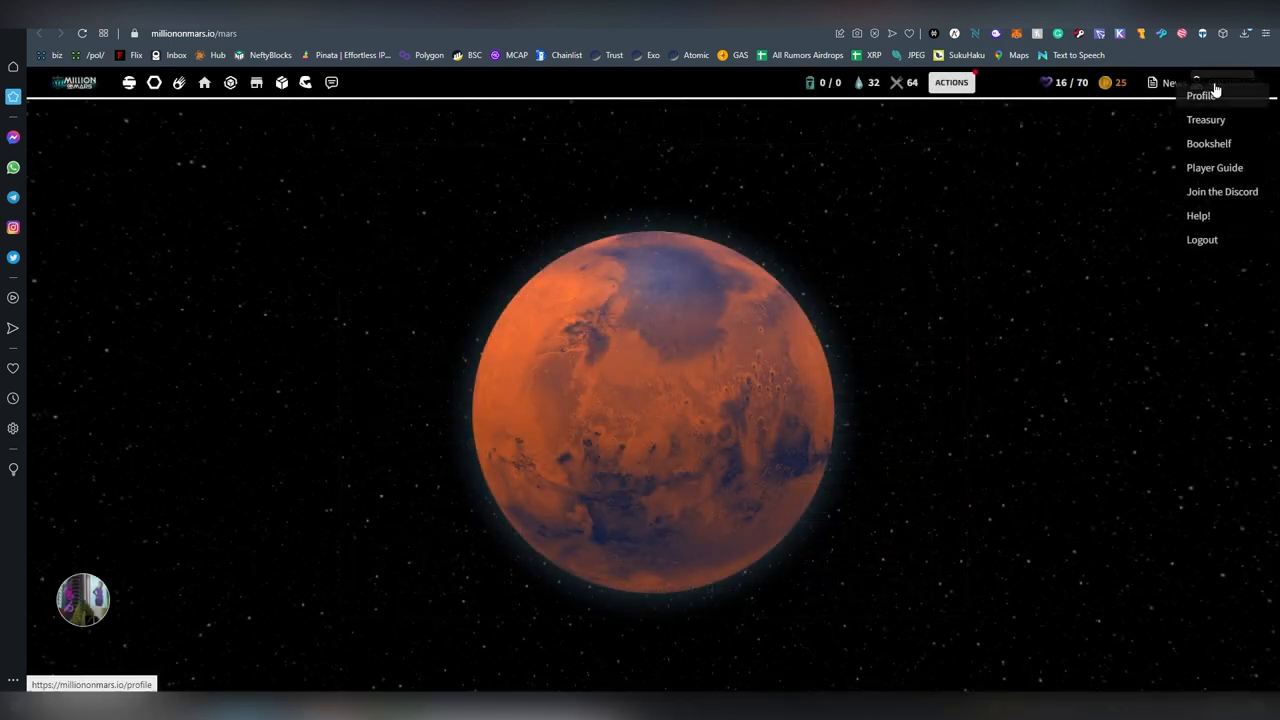
{"action": "left_click", "coordinate": [1205, 119]}
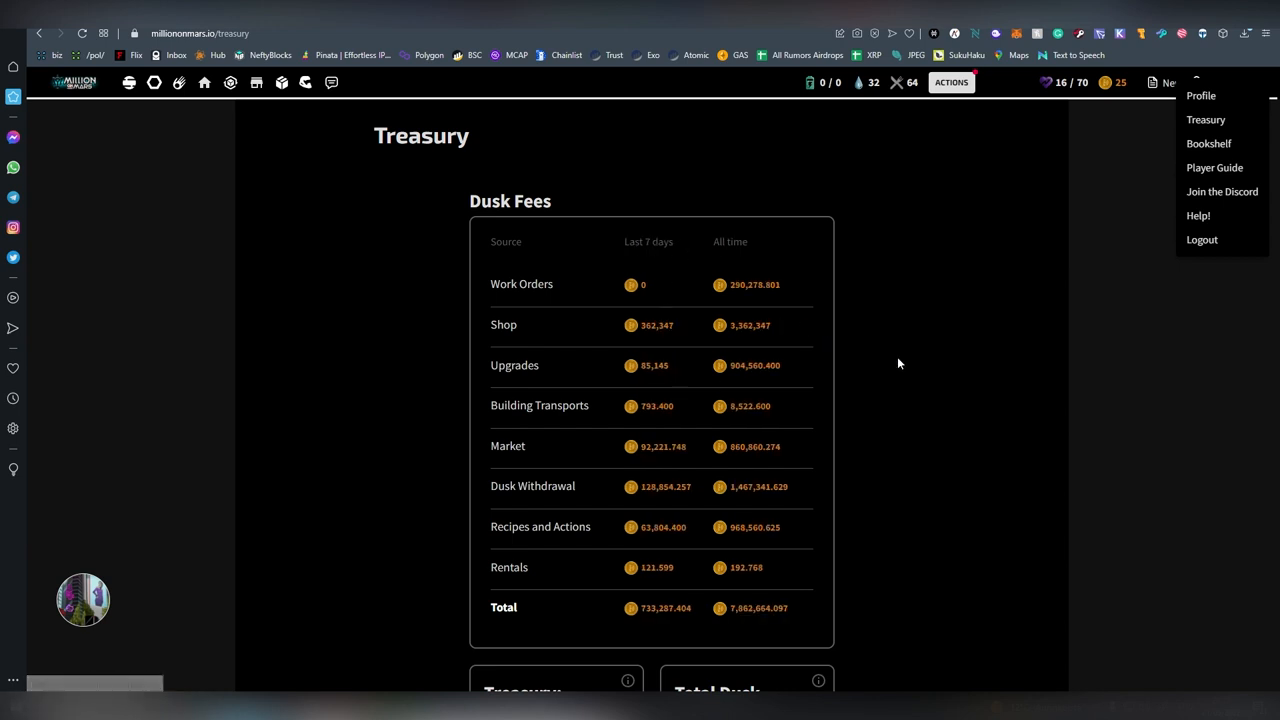
{"action": "scroll", "scroll_direction": "down", "scroll_amount": 3}
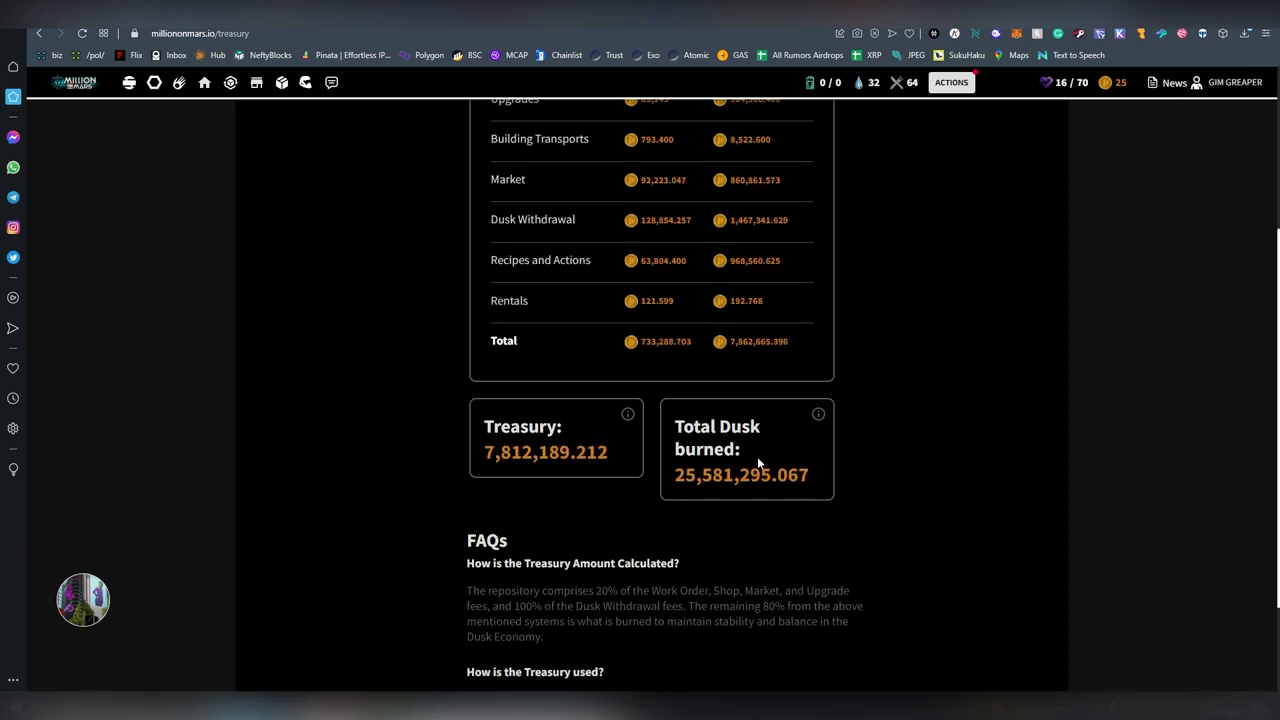
{"action": "scroll", "scroll_direction": "up", "scroll_amount": 3}
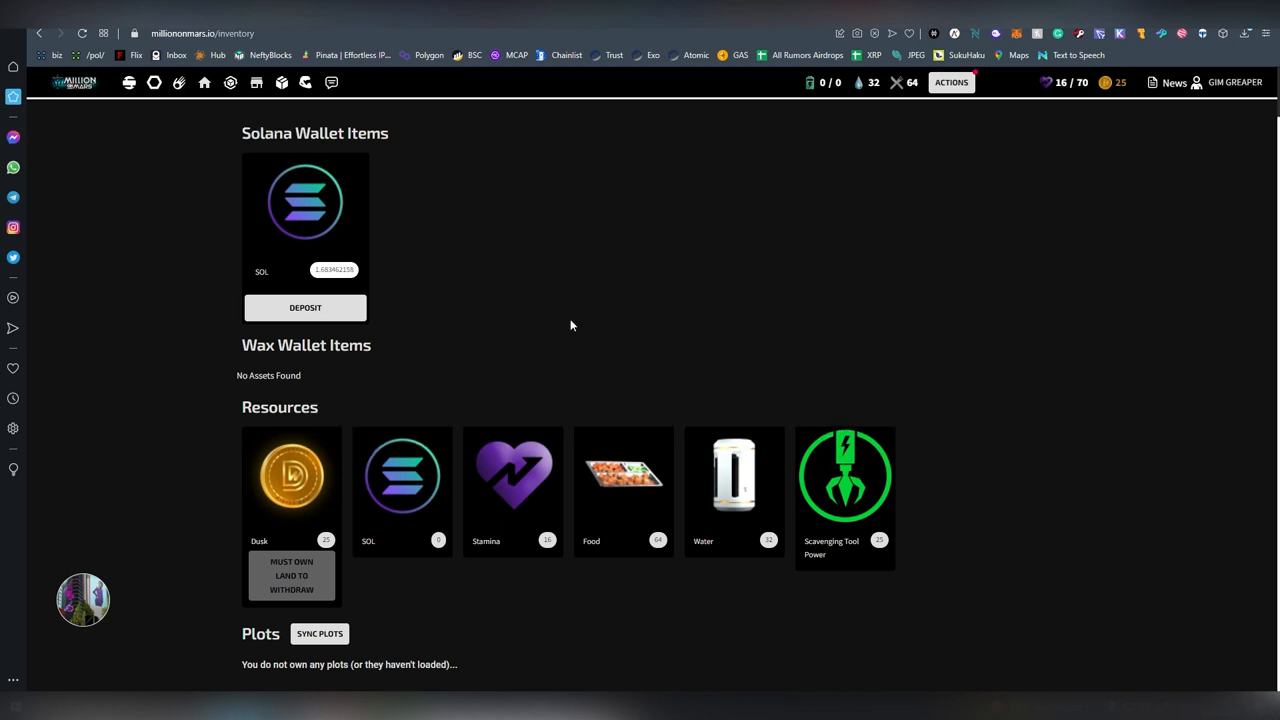
- Check the Job Market's empty Worked Jobs tab and the Find Work categories
{"action": "left_click", "coordinate": [179, 82]}
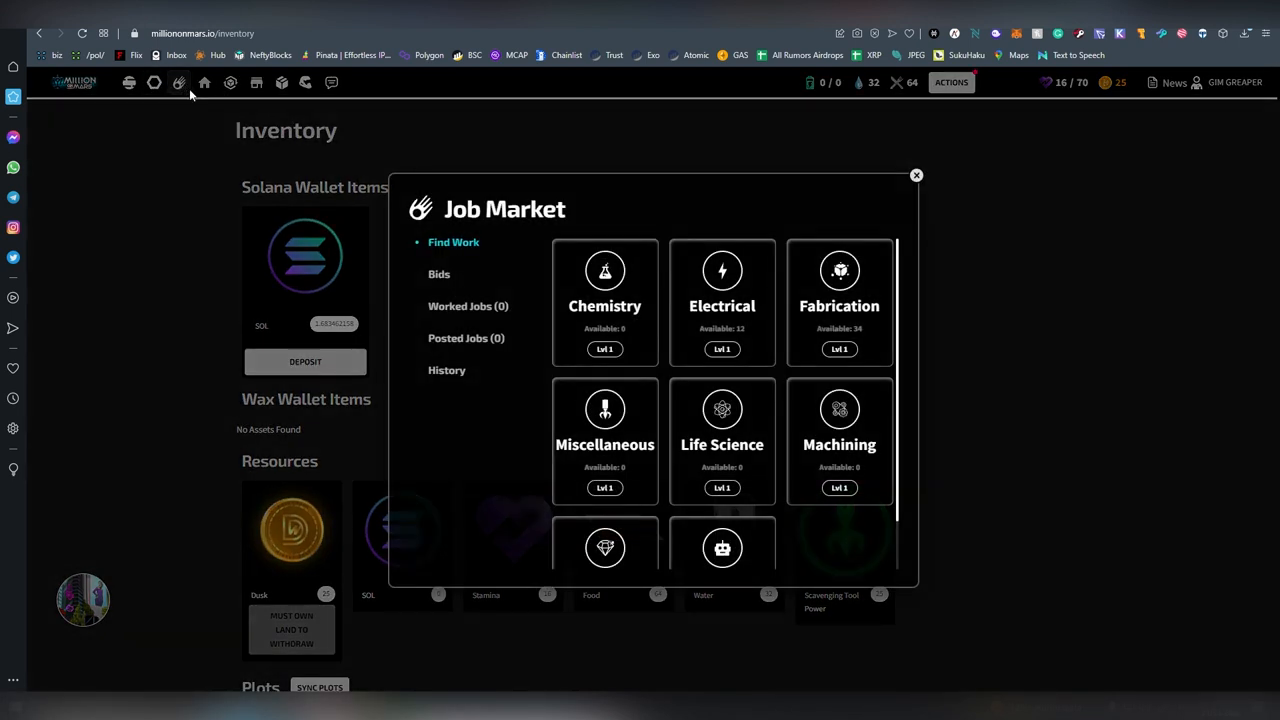
{"action": "left_click", "coordinate": [468, 306]}
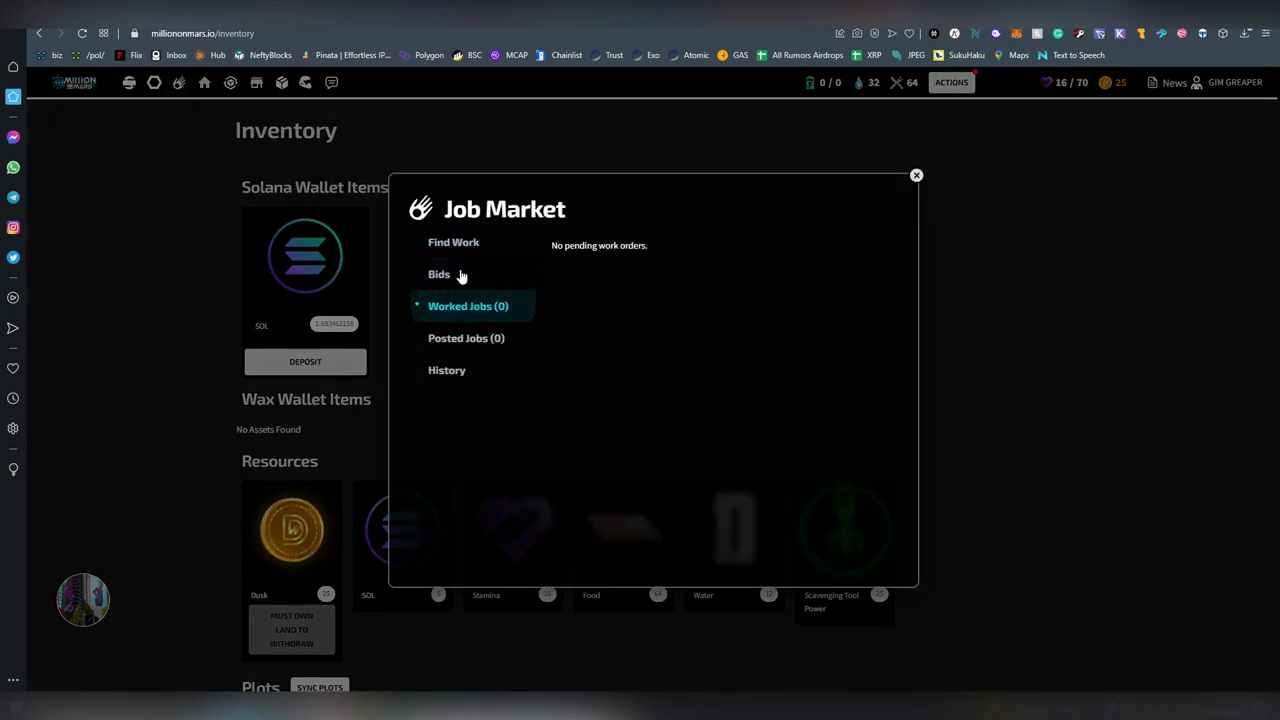
{"action": "left_click", "coordinate": [453, 242]}
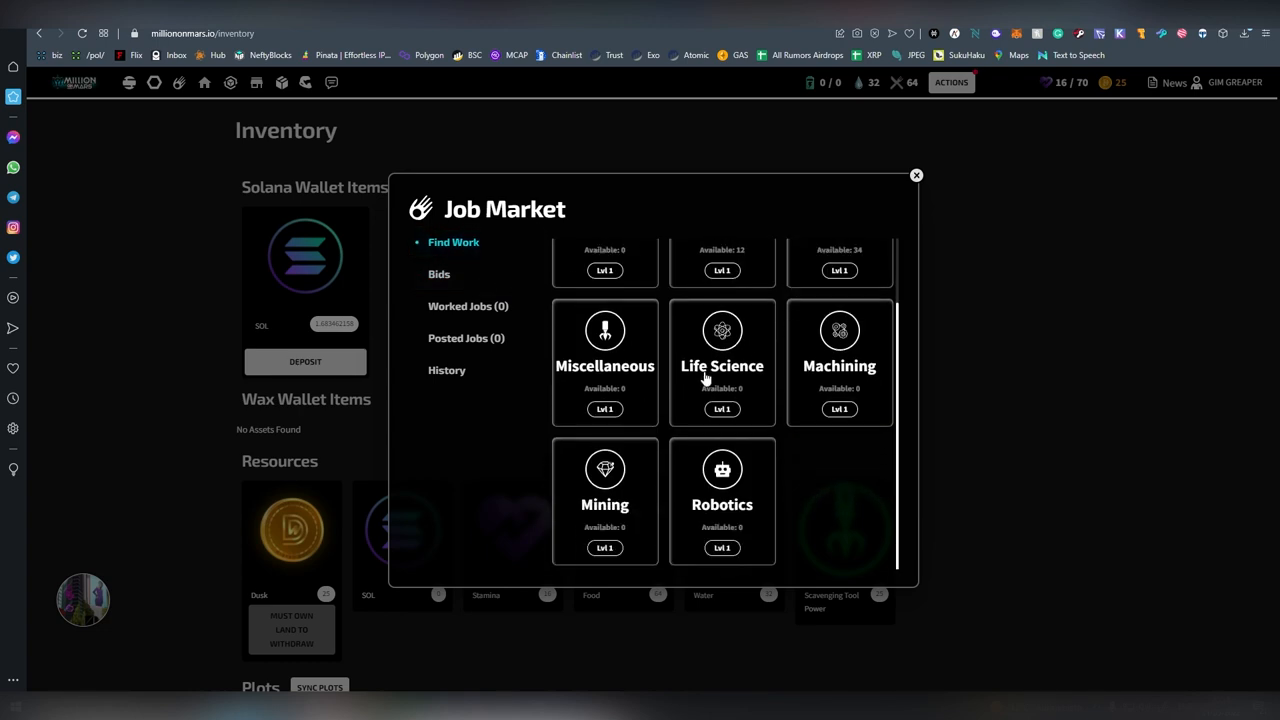
{"action": "left_click", "coordinate": [915, 175]}
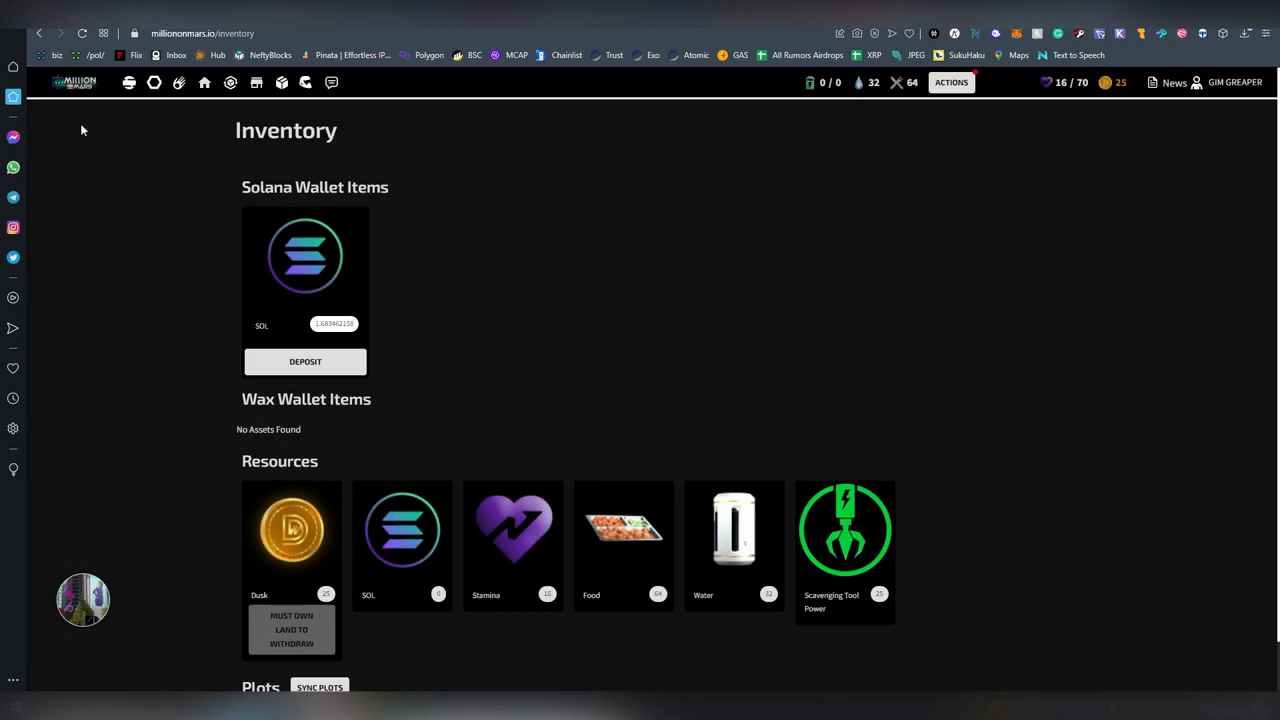
{"action": "left_click", "coordinate": [204, 82]}
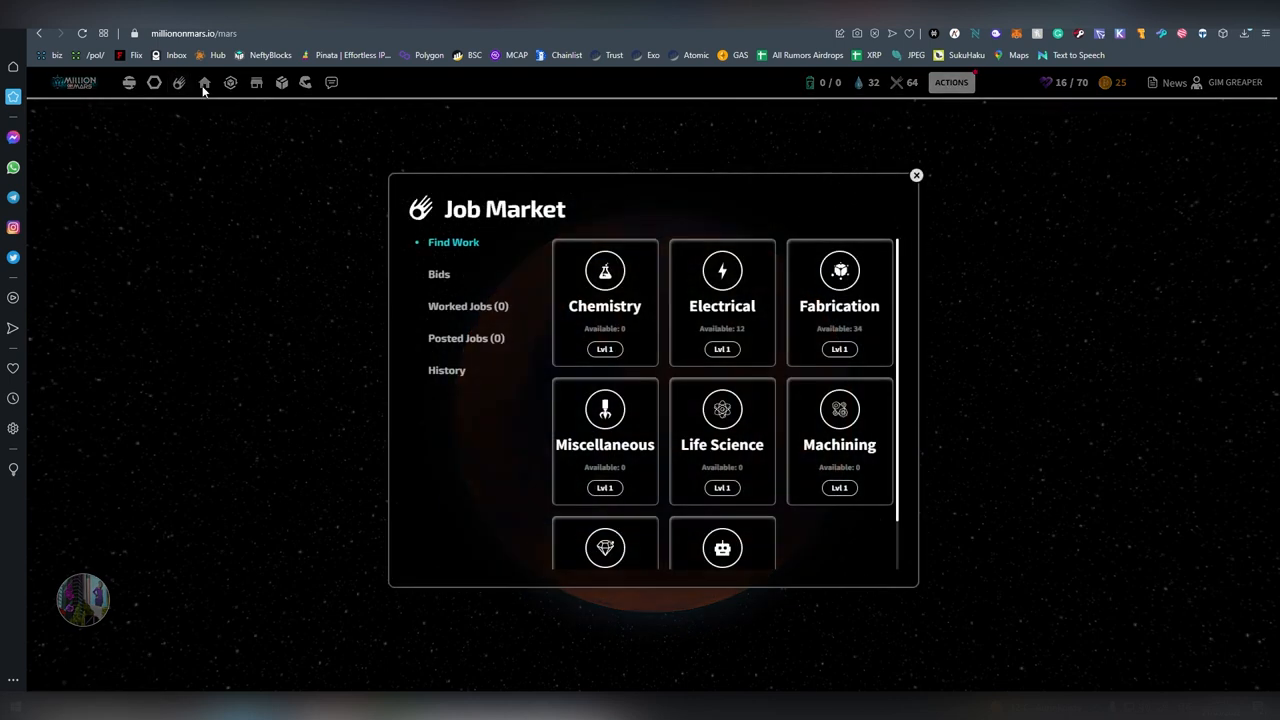
{"action": "left_click", "coordinate": [915, 175]}
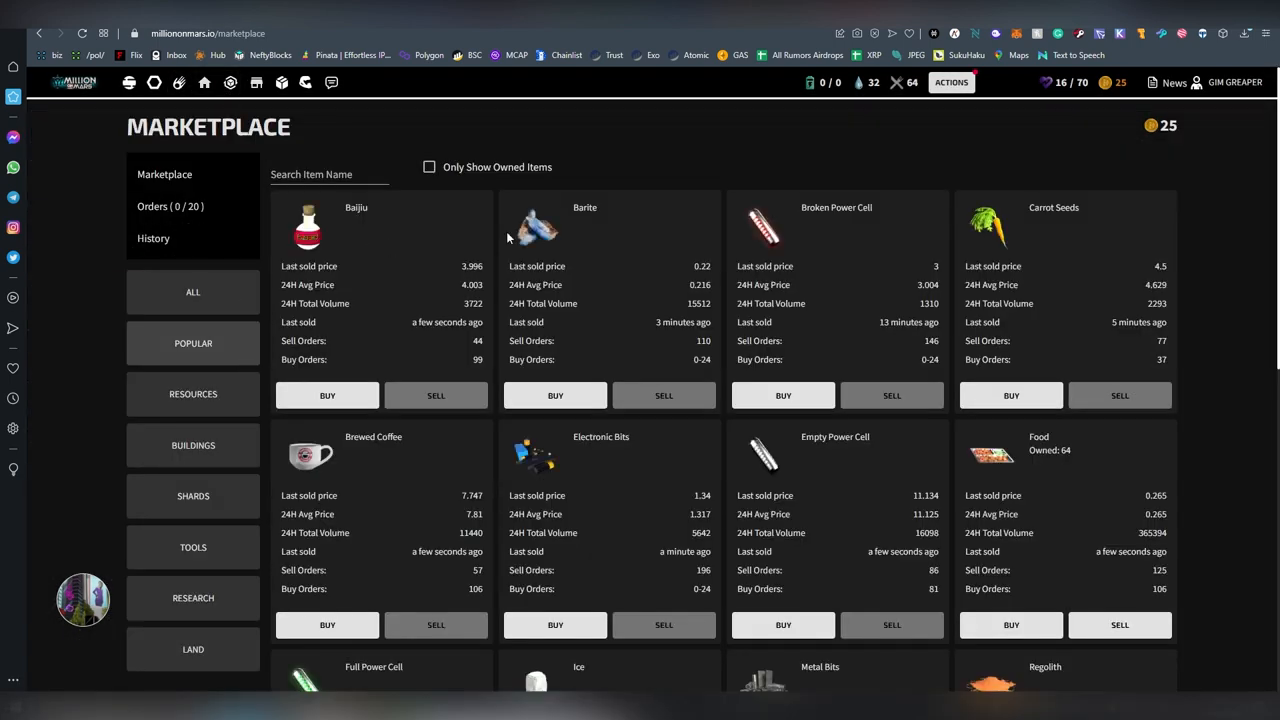
- Filter the Marketplace to Land Deeds and inspect the Common (Gen 2) last sold price
{"action": "scroll", "scroll_direction": "down", "scroll_amount": 3}
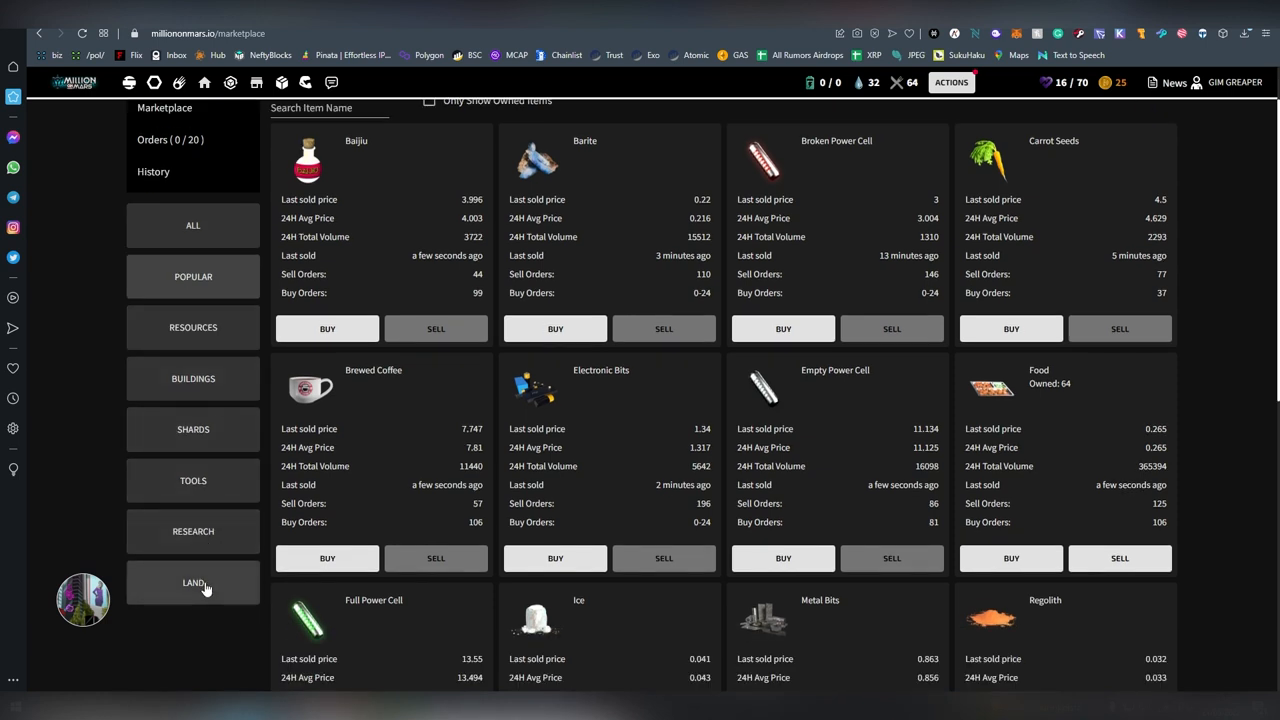
{"action": "left_click", "coordinate": [193, 583]}
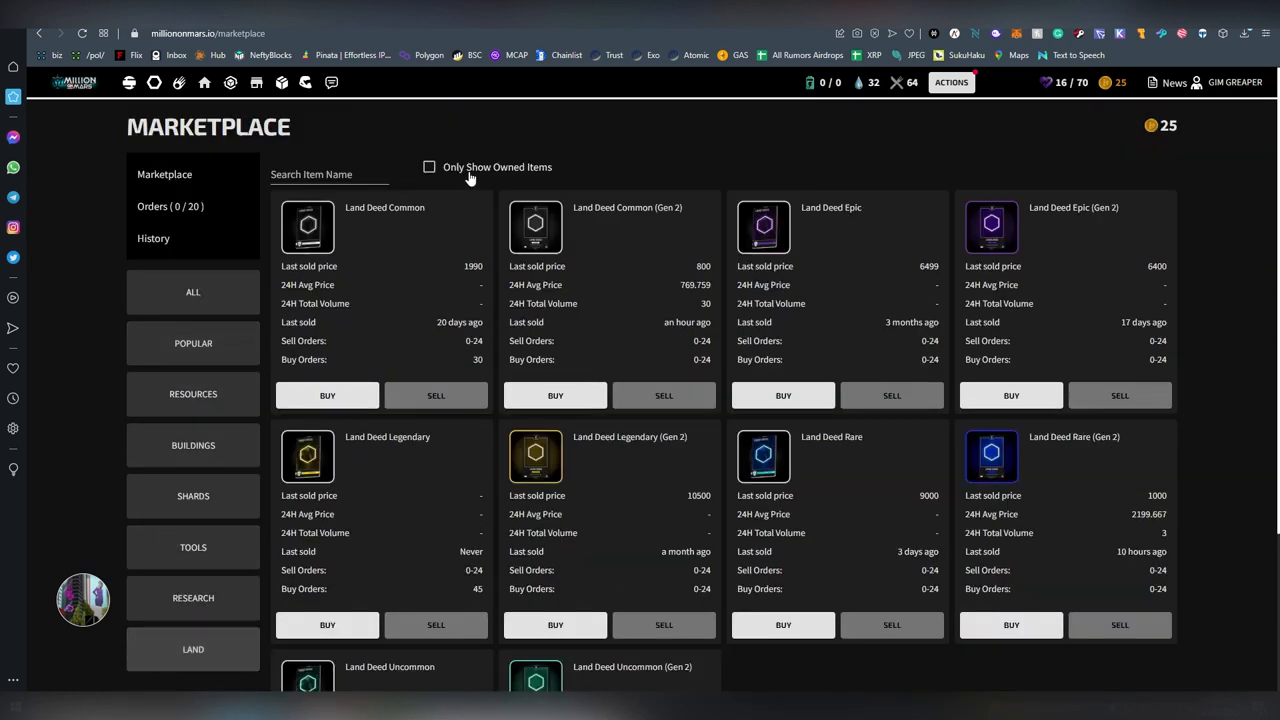
{"action": "mouse_move", "coordinate": [880, 343]}
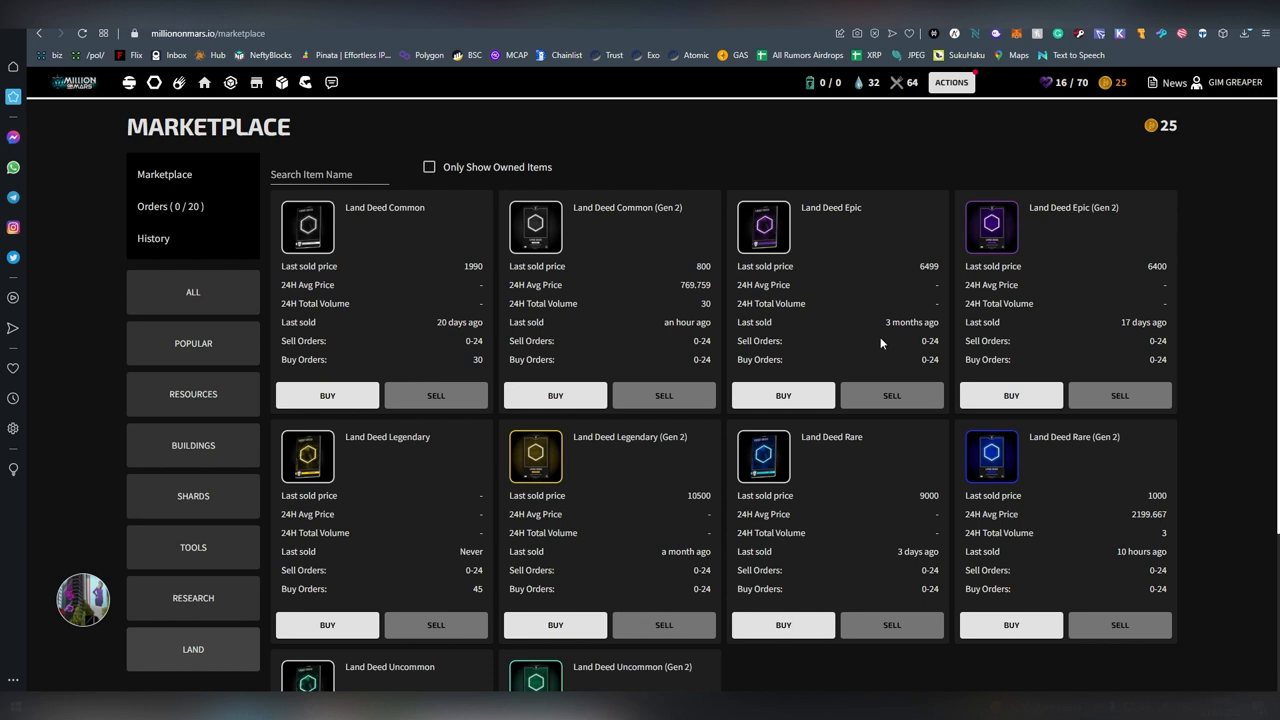
{"action": "double_click", "coordinate": [701, 266]}
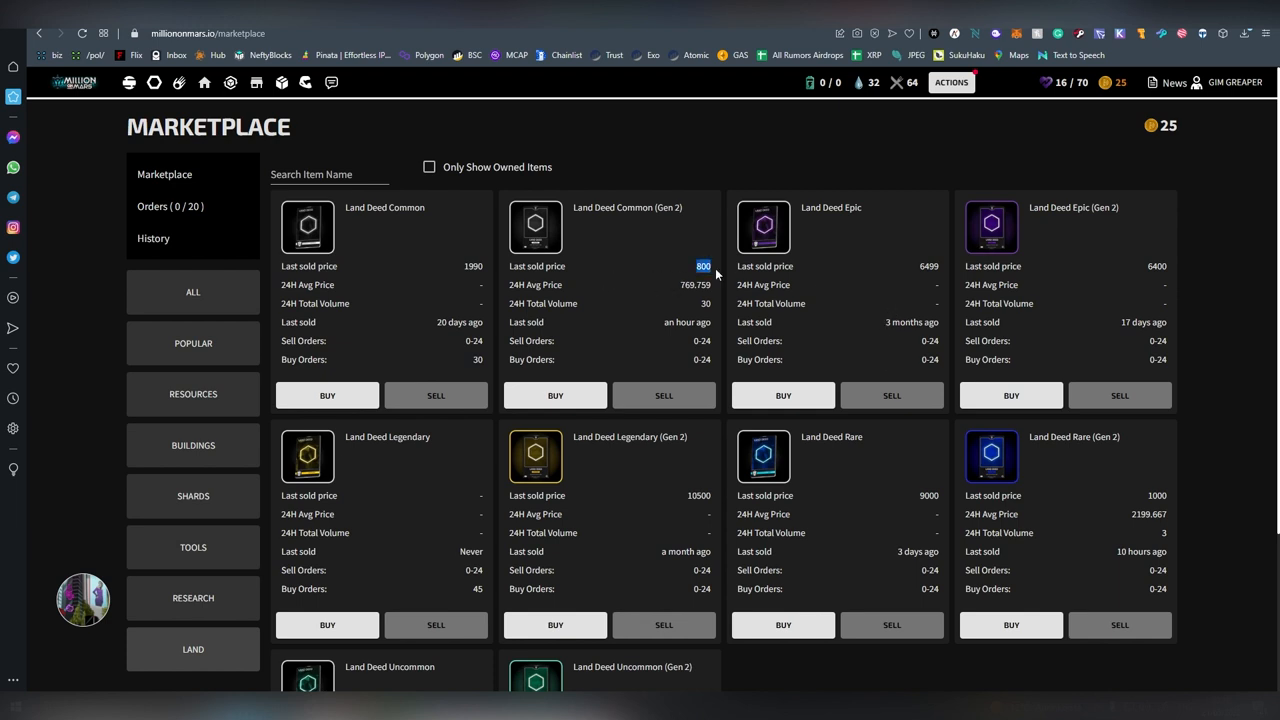
{"action": "mouse_move", "coordinate": [1120, 130]}
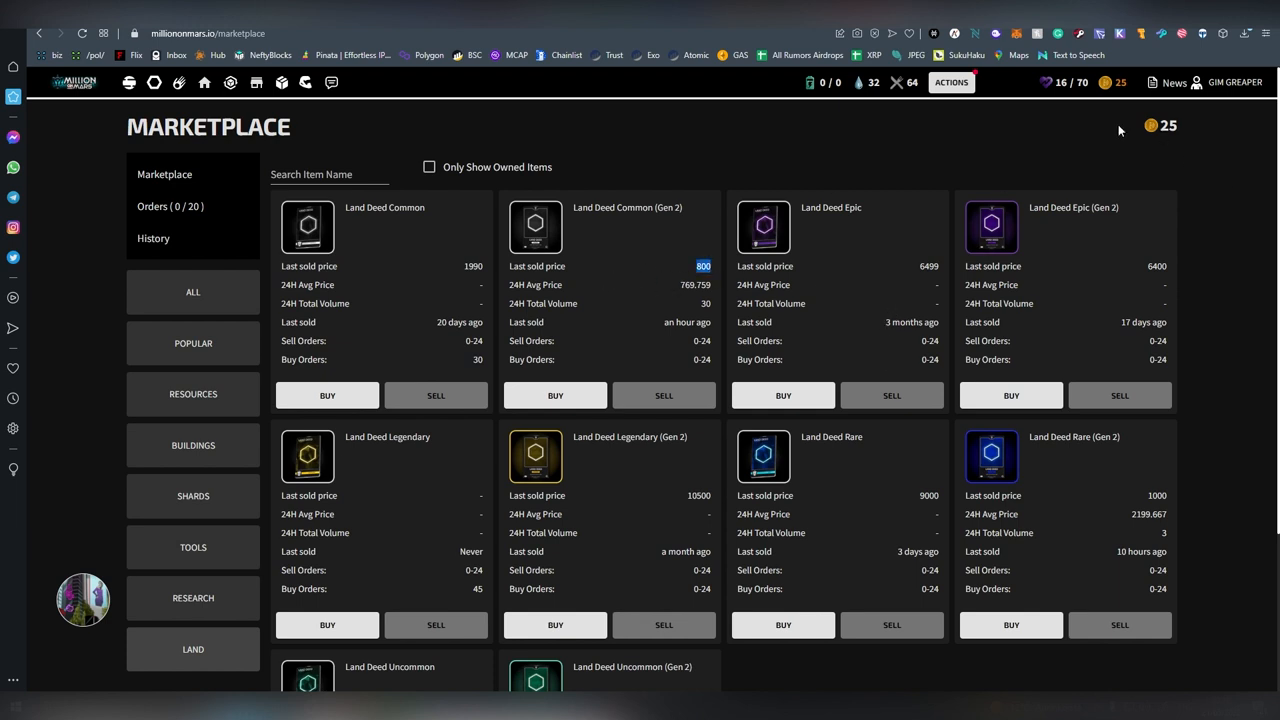
{"action": "scroll", "scroll_direction": "down", "scroll_amount": 3}
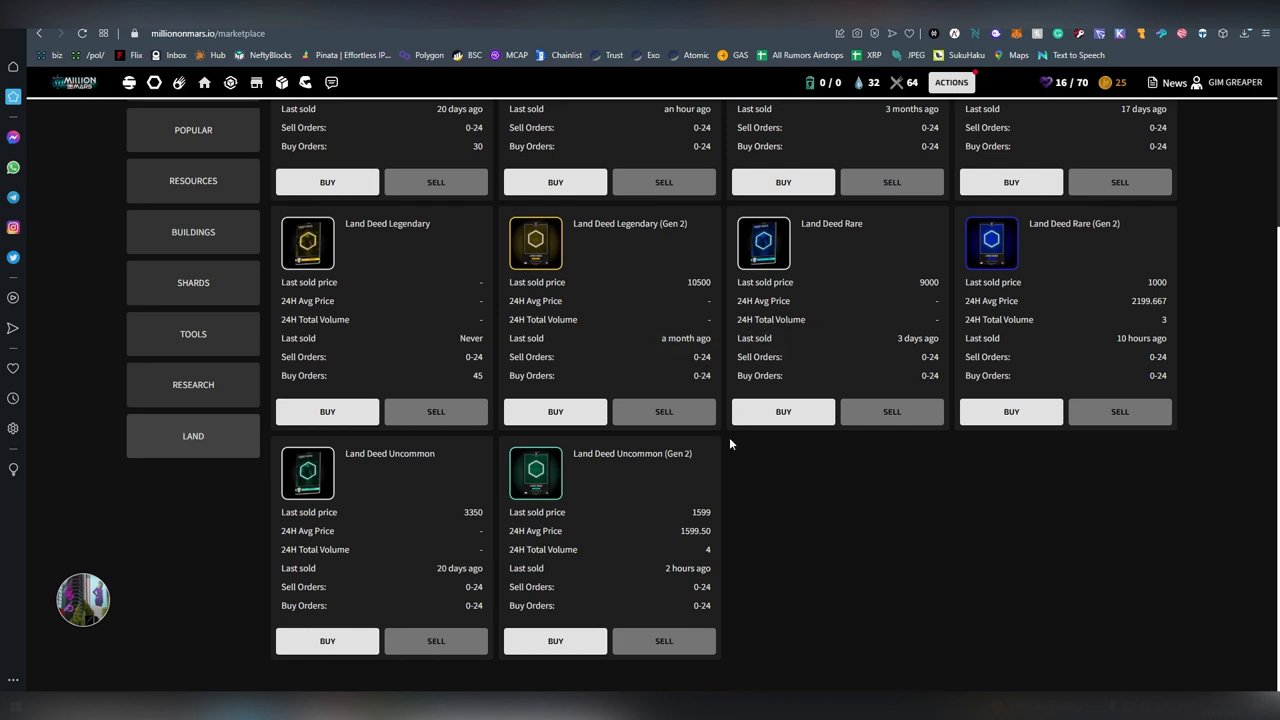
{"action": "scroll", "scroll_direction": "up", "scroll_amount": 3}
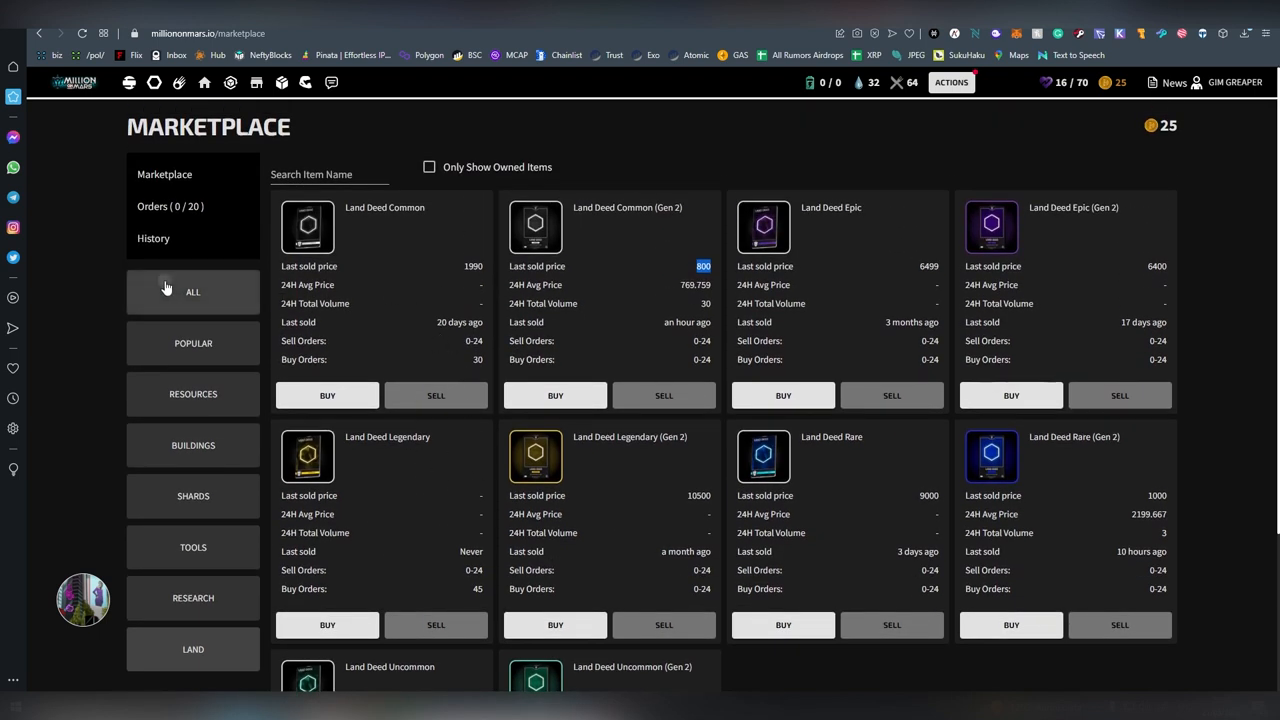
- Open Profile from the account menu and scroll through its Novice level 1 skills and plots
{"action": "left_click", "coordinate": [204, 82]}
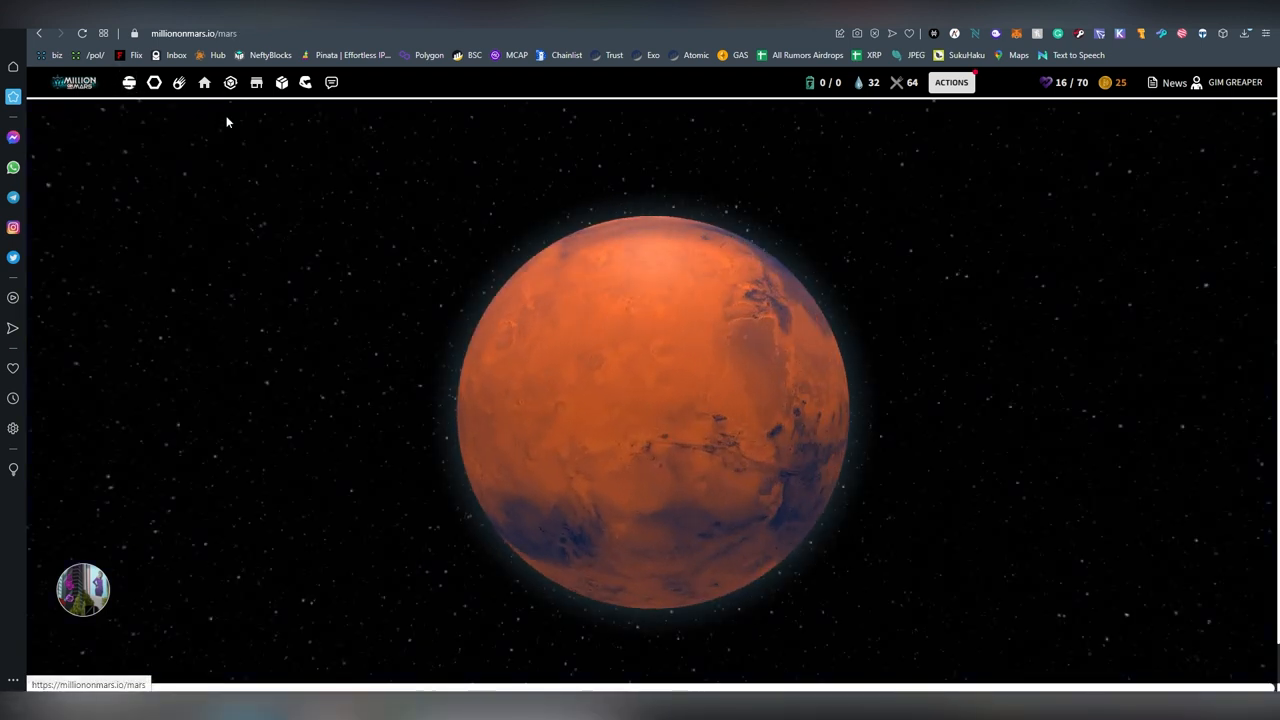
{"action": "left_click", "coordinate": [1234, 82]}
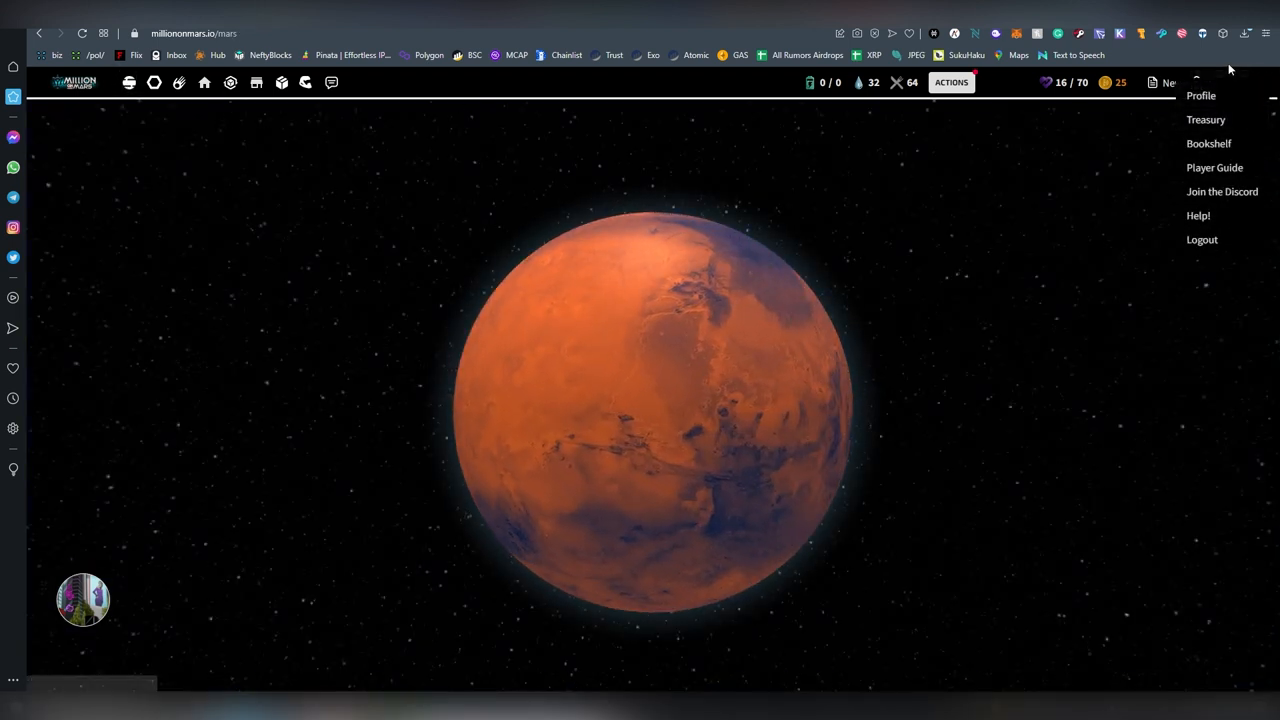
{"action": "left_click", "coordinate": [1200, 95]}
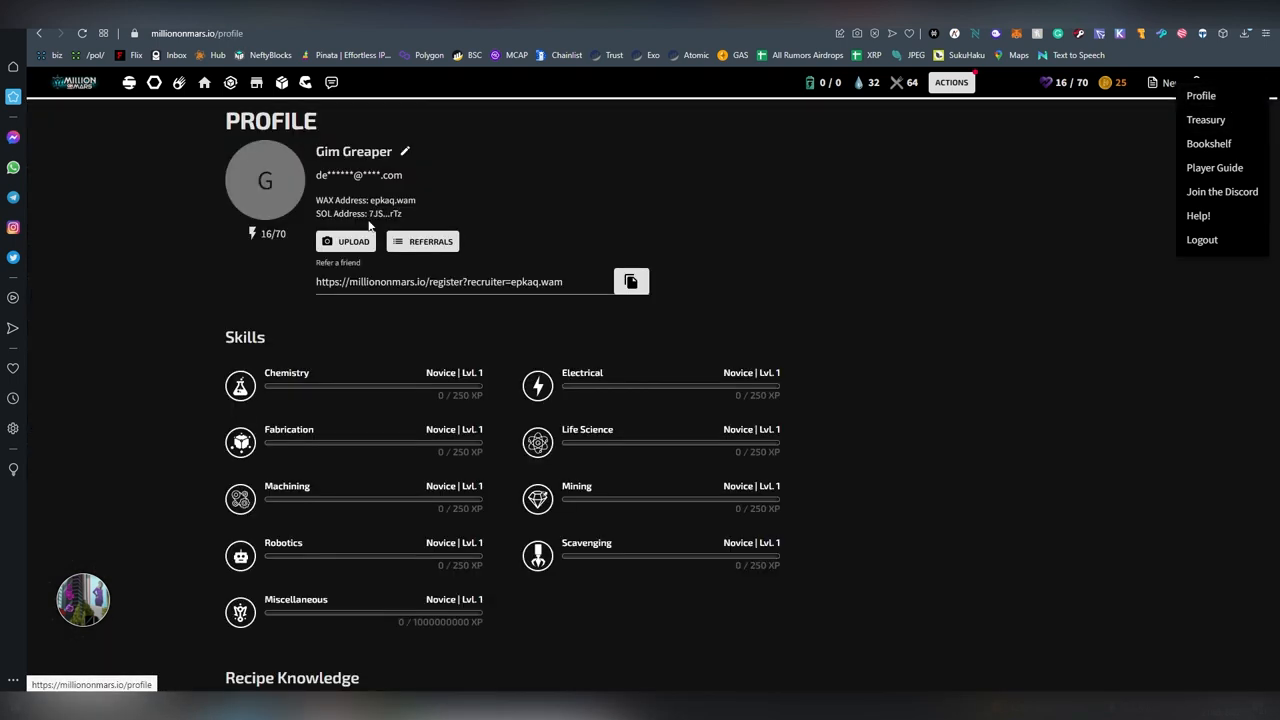
{"action": "mouse_move", "coordinate": [331, 274]}
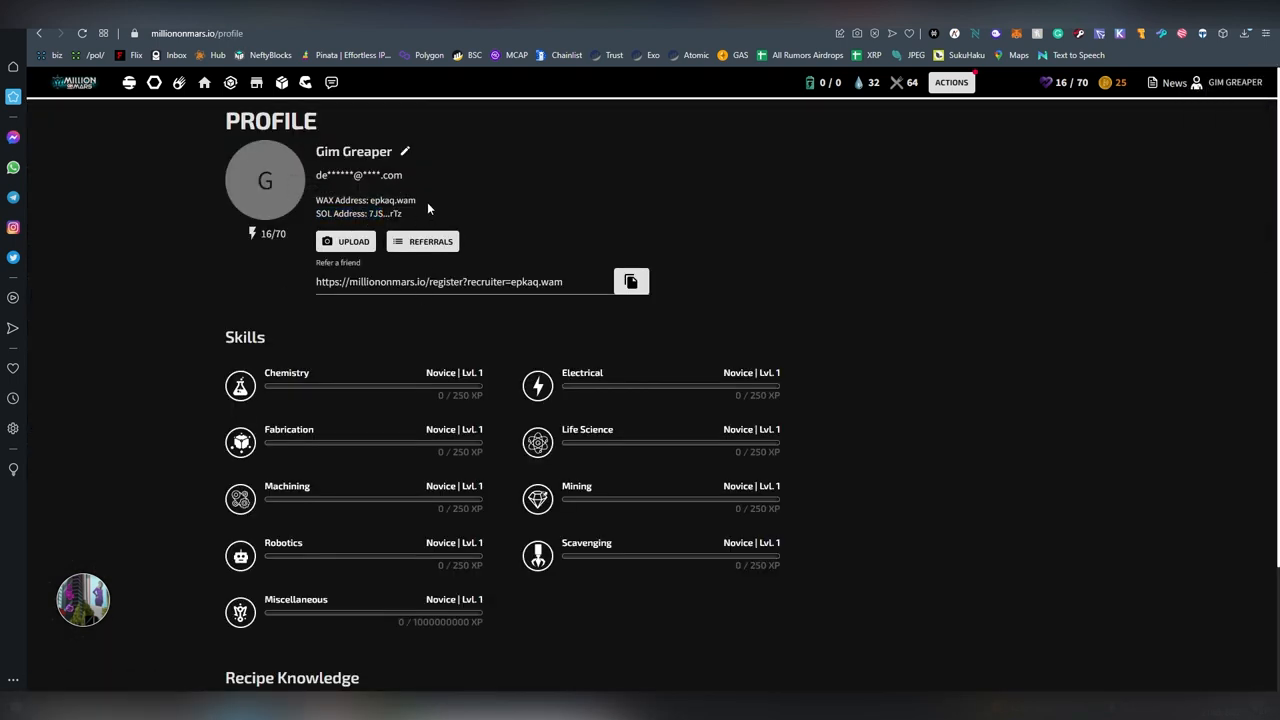
{"action": "scroll", "scroll_direction": "down", "scroll_amount": 3}
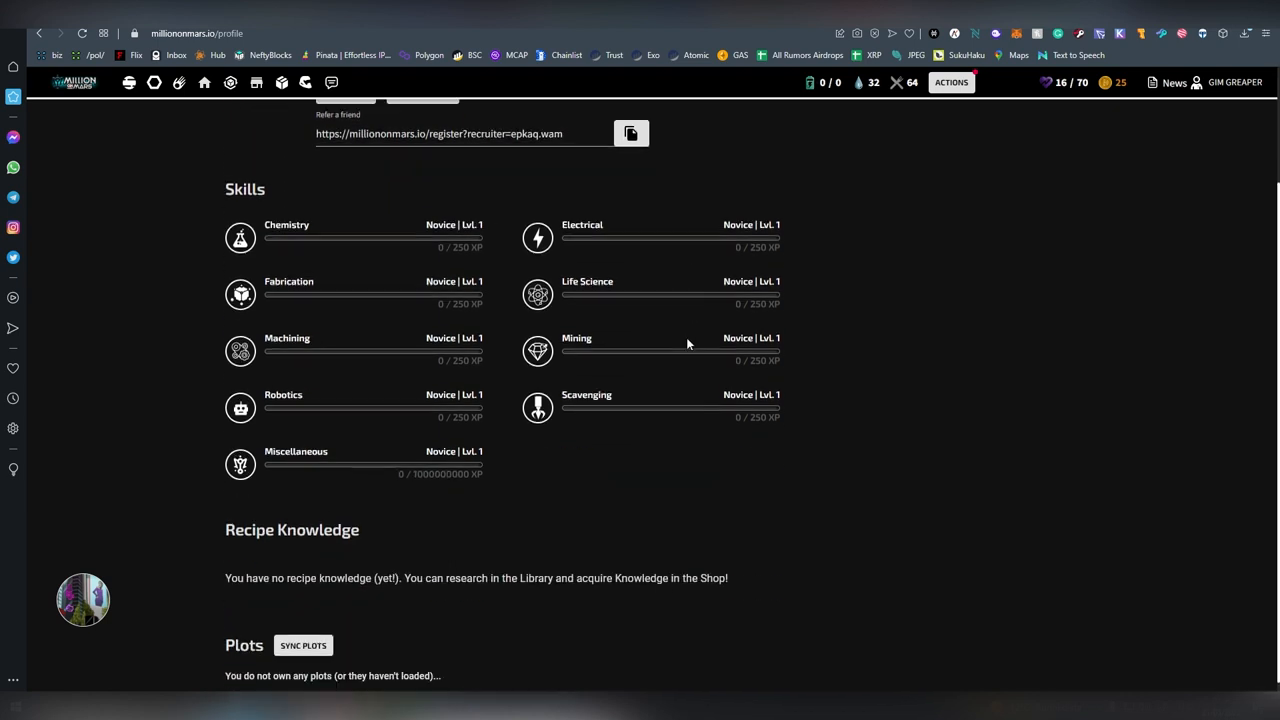
{"action": "scroll", "scroll_direction": "up", "scroll_amount": 3}
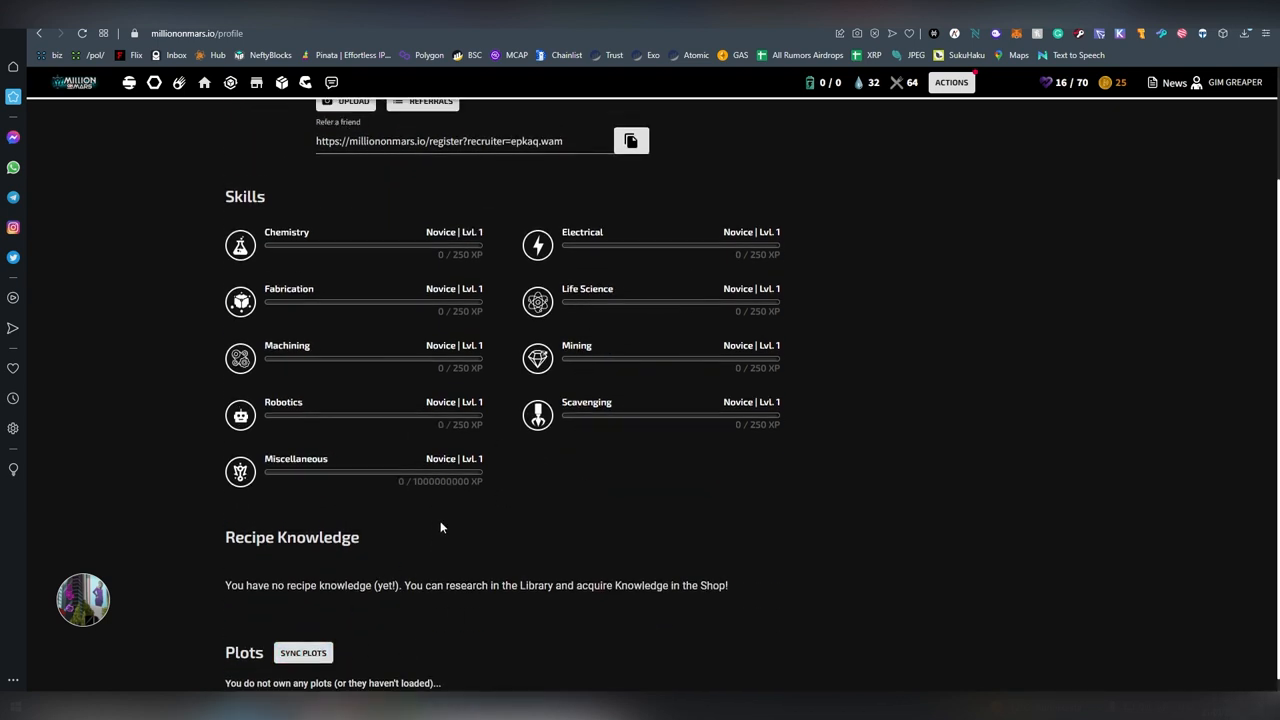
{"action": "scroll", "scroll_direction": "up", "scroll_amount": 3}
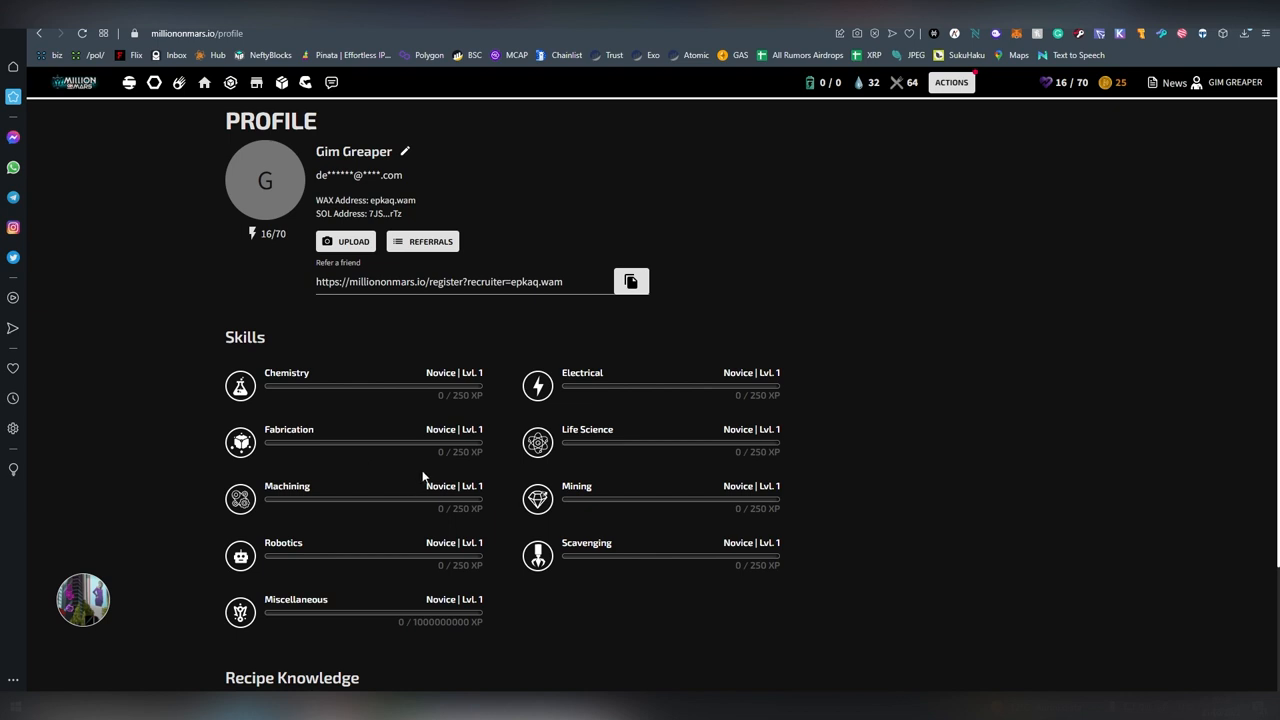
{"action": "mouse_move", "coordinate": [438, 408]}
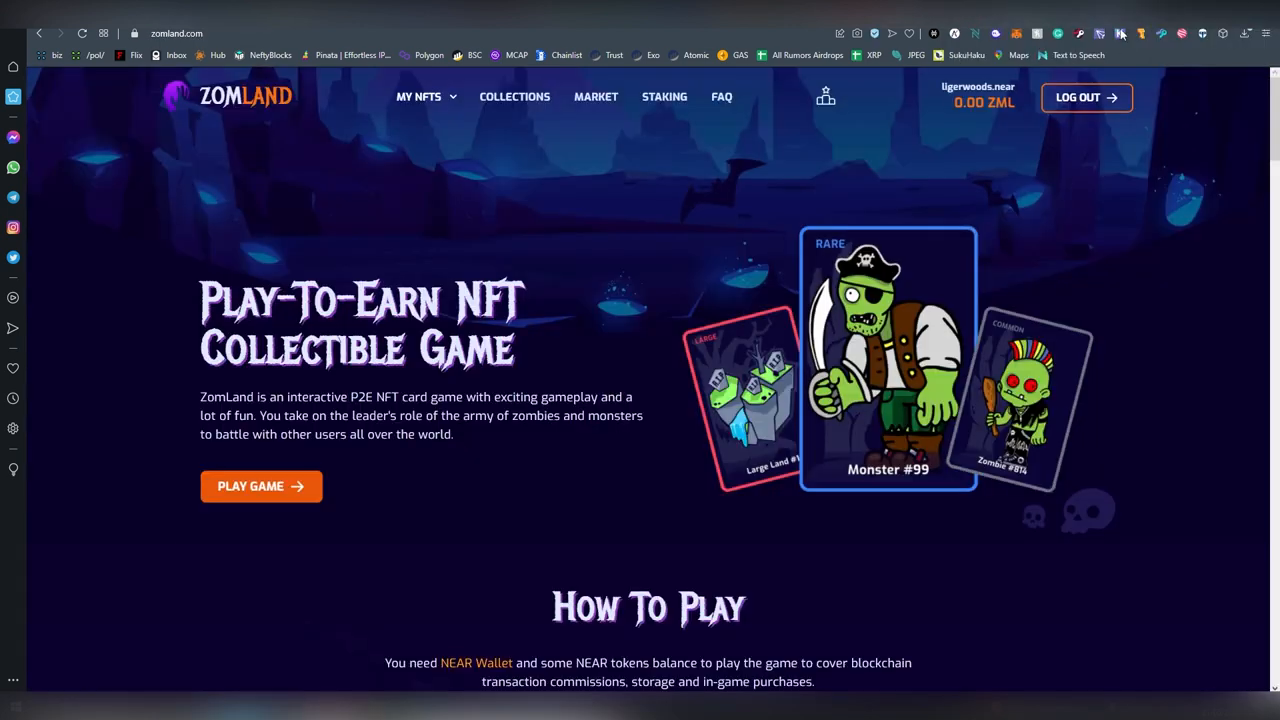
{"action": "mouse_move", "coordinate": [895, 280]}
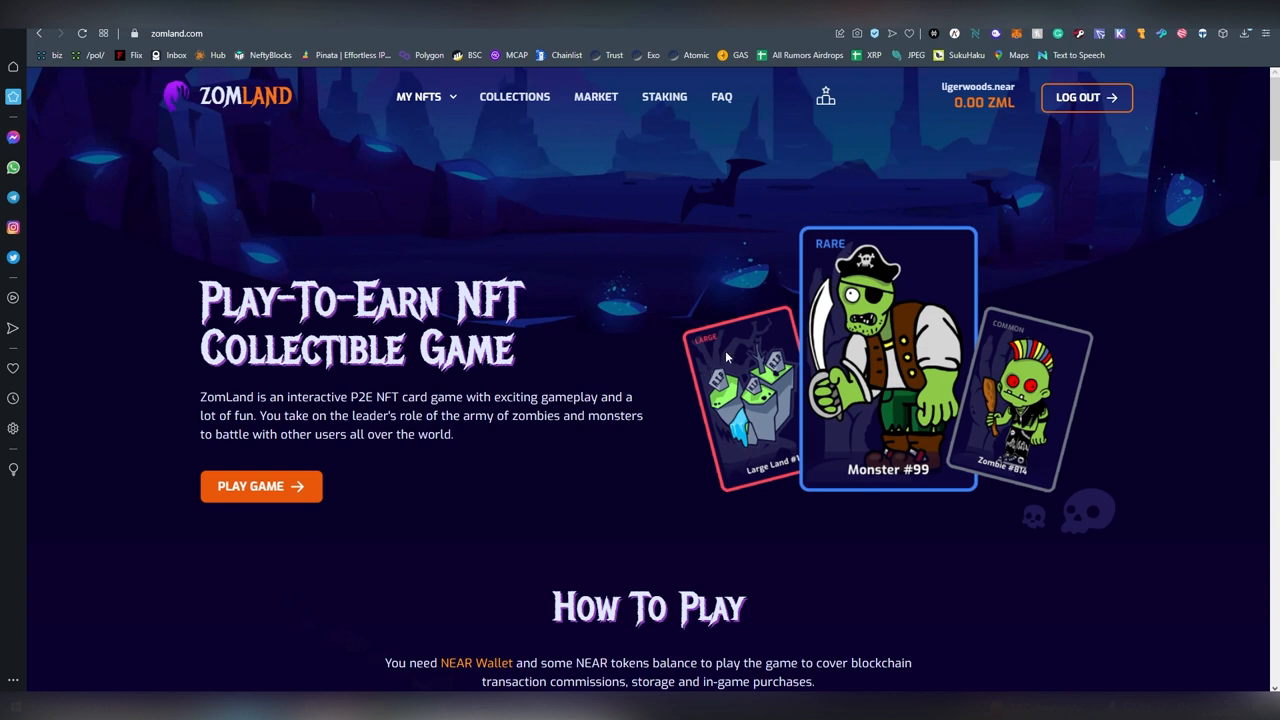
{"action": "mouse_move", "coordinate": [575, 280]}
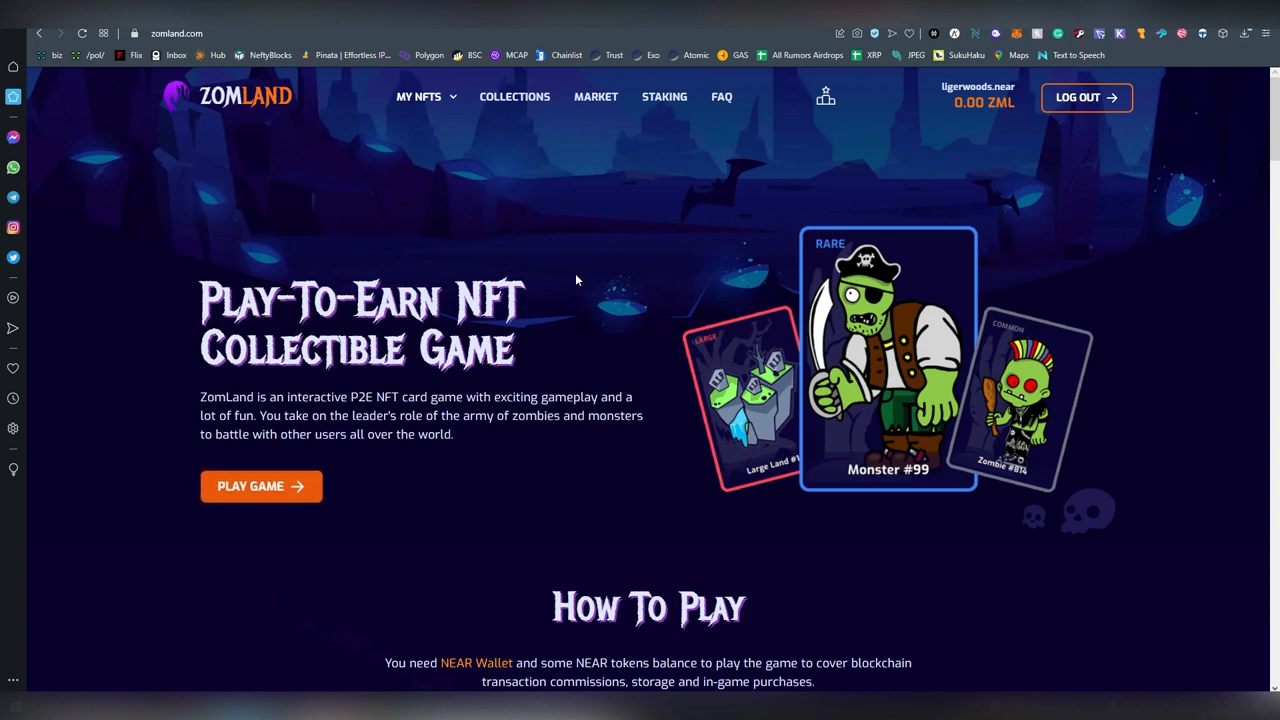
- Scroll Zomland's homepage through Lands, Zombies, Tokenomic and Roadmap, then go to Collections
{"action": "scroll", "scroll_direction": "down", "scroll_amount": 3}
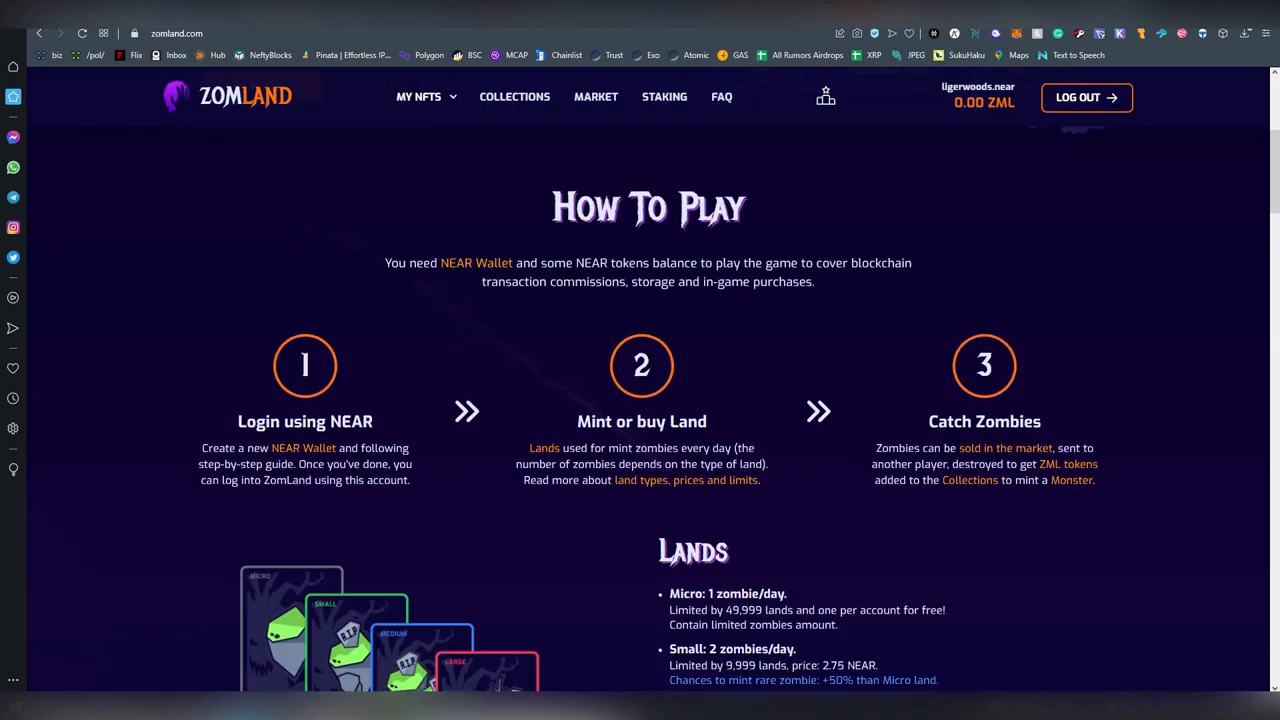
{"action": "scroll", "scroll_direction": "down", "scroll_amount": 3}
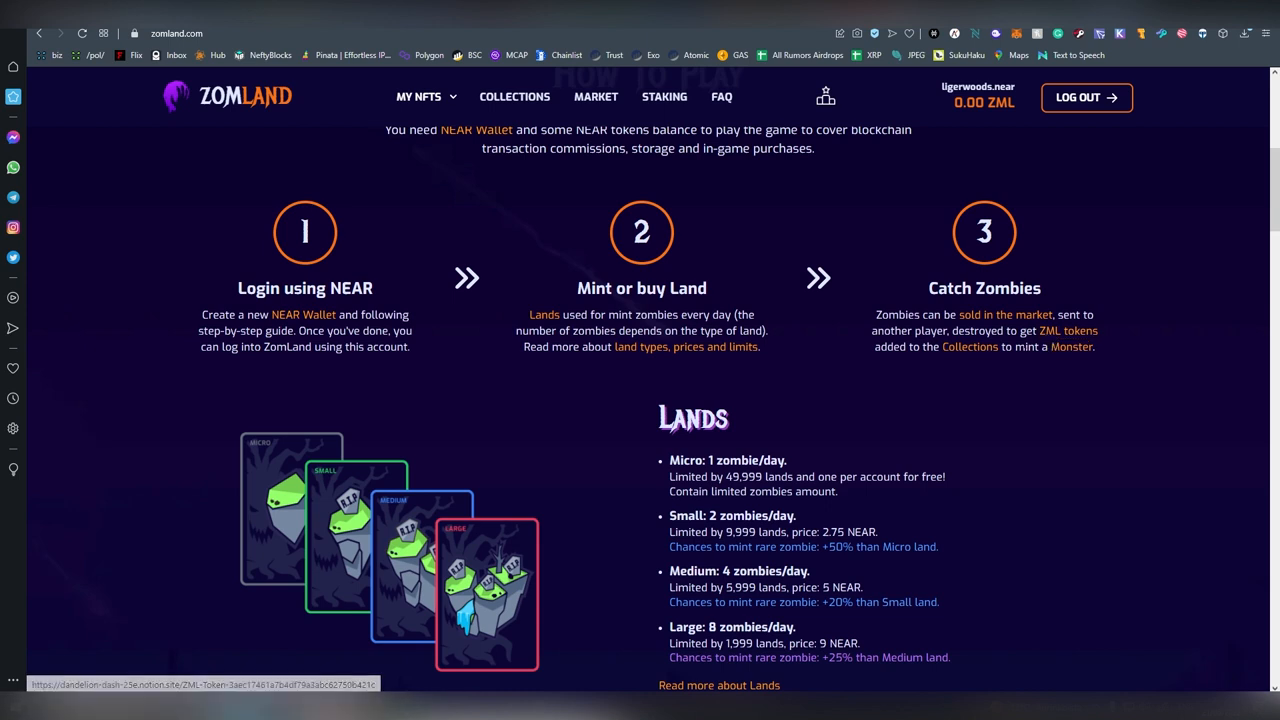
{"action": "scroll", "scroll_direction": "down", "scroll_amount": 3}
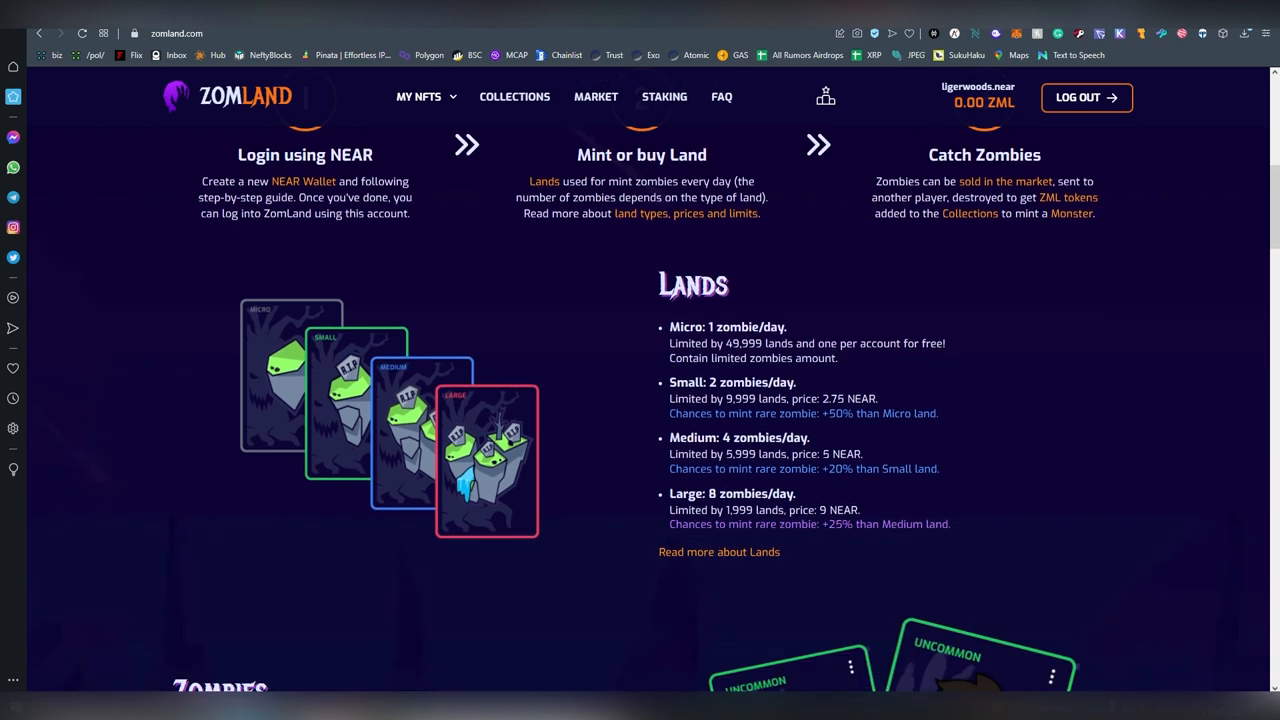
{"action": "mouse_move", "coordinate": [964, 422]}
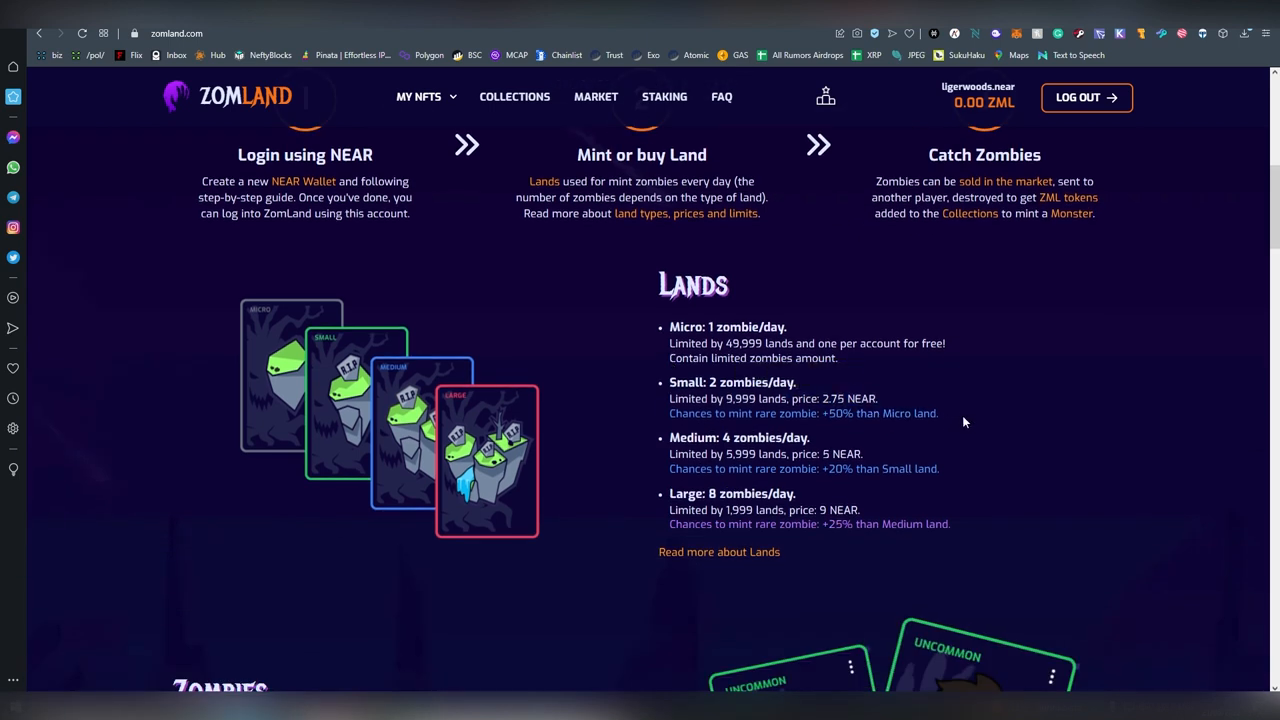
{"action": "mouse_move", "coordinate": [260, 334]}
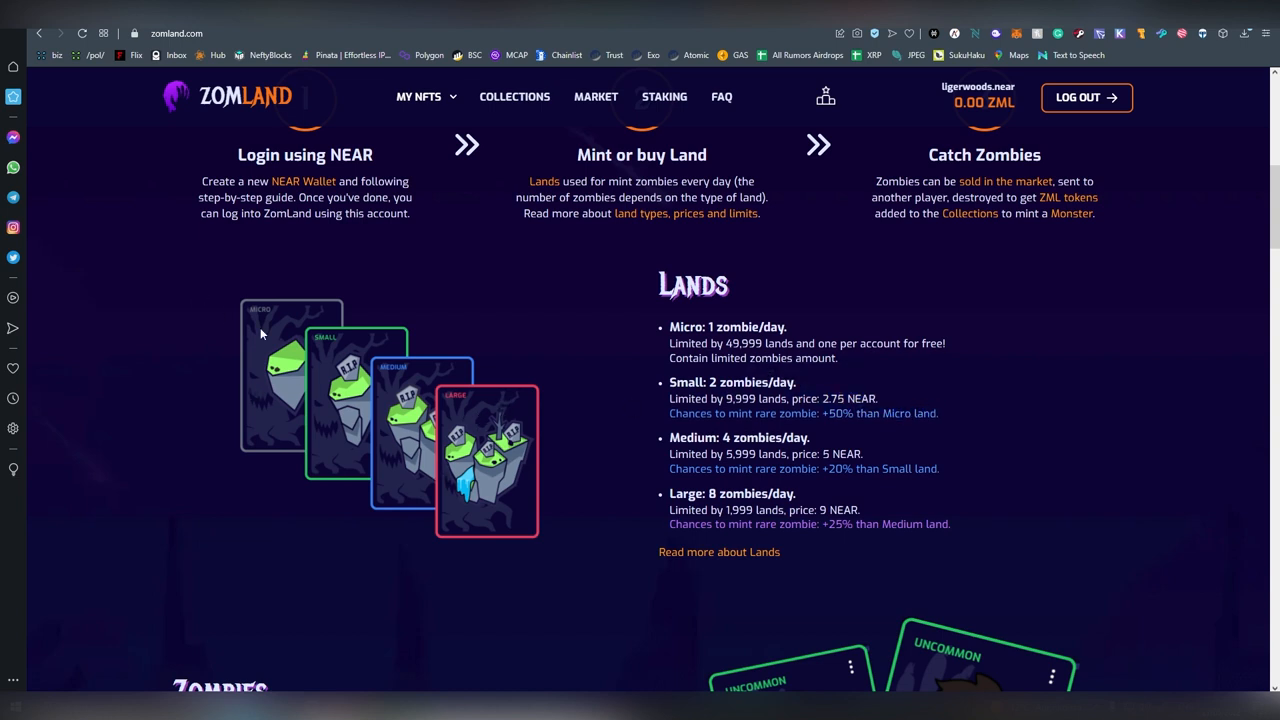
{"action": "mouse_move", "coordinate": [258, 347]}
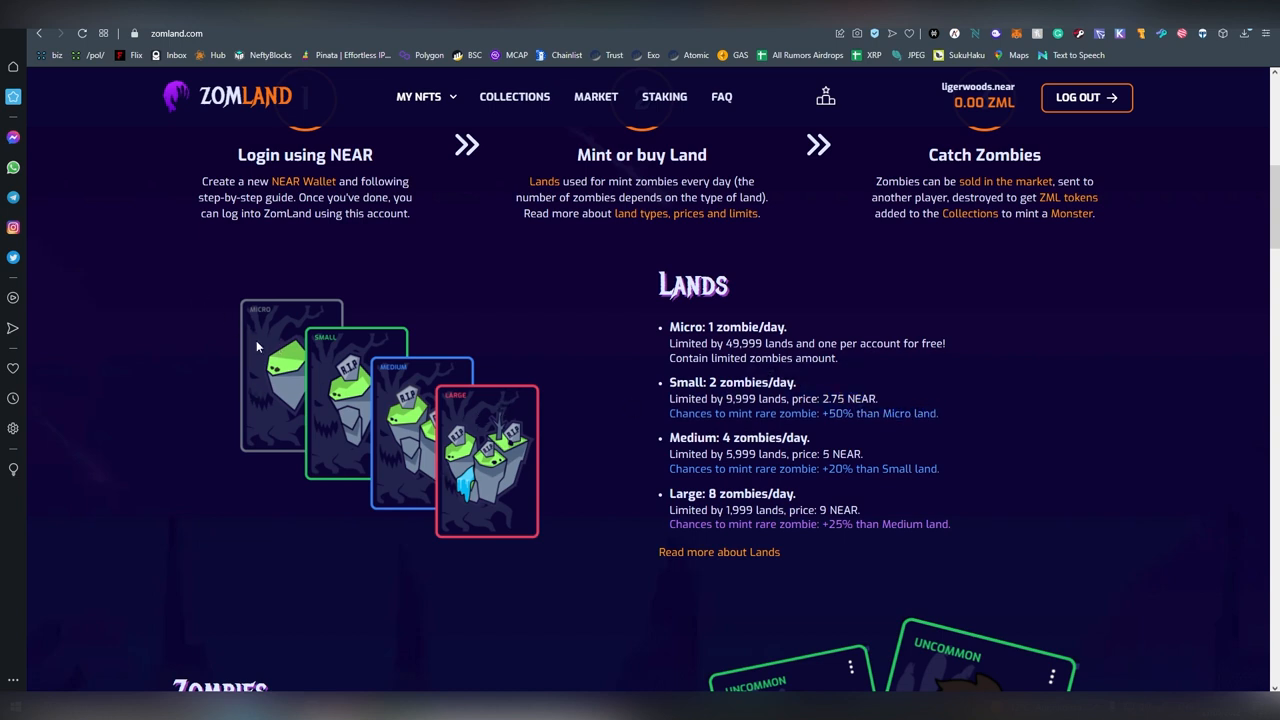
{"action": "scroll", "scroll_direction": "down", "scroll_amount": 3}
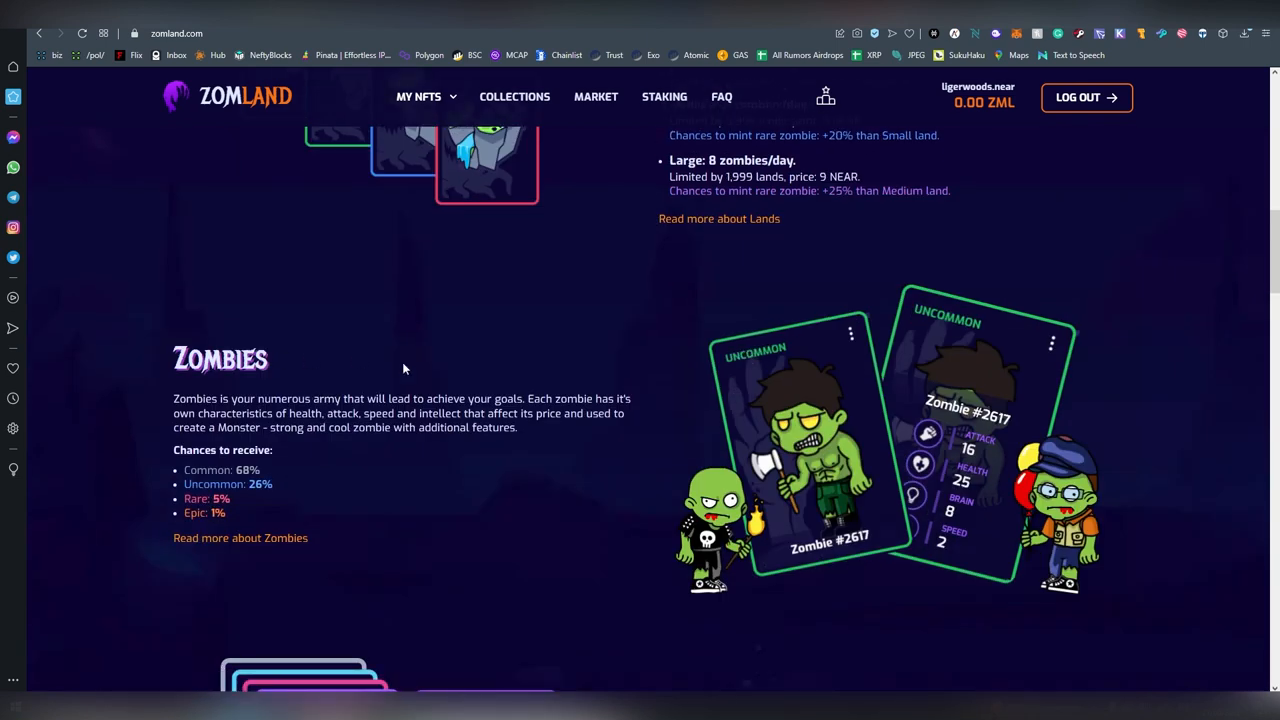
{"action": "scroll", "scroll_direction": "down", "scroll_amount": 3}
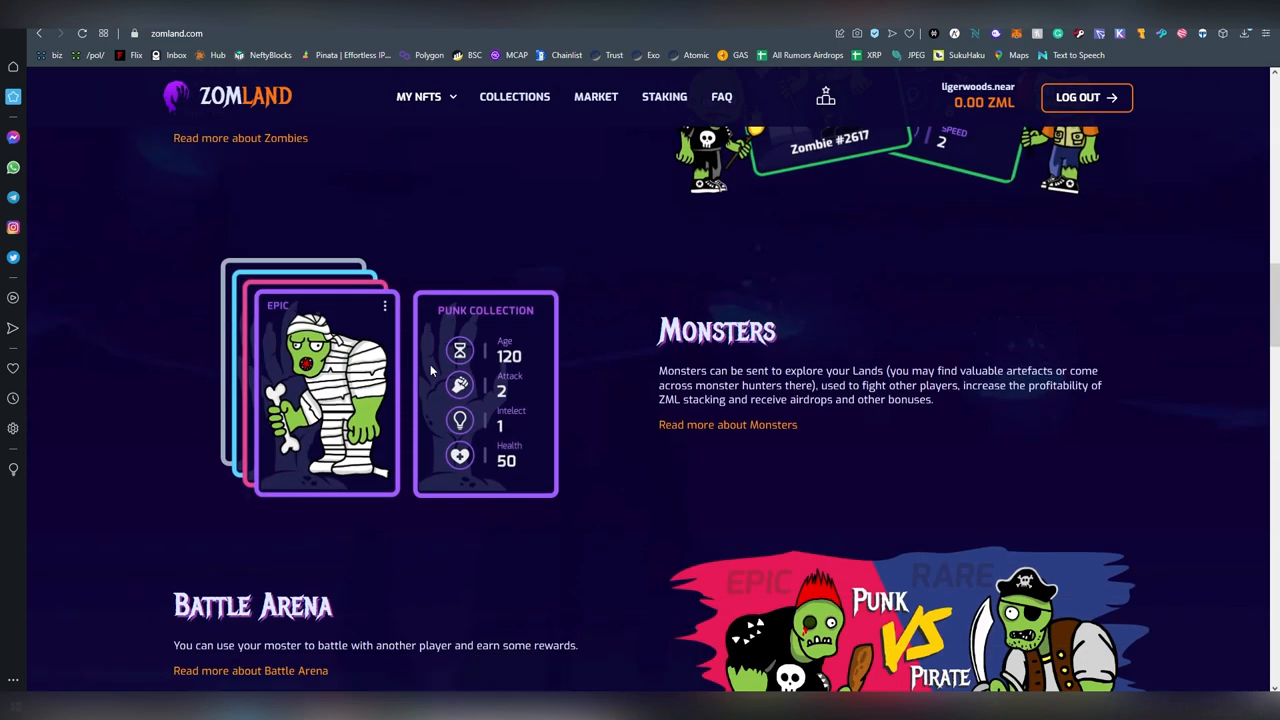
{"action": "scroll", "scroll_direction": "down", "scroll_amount": 3}
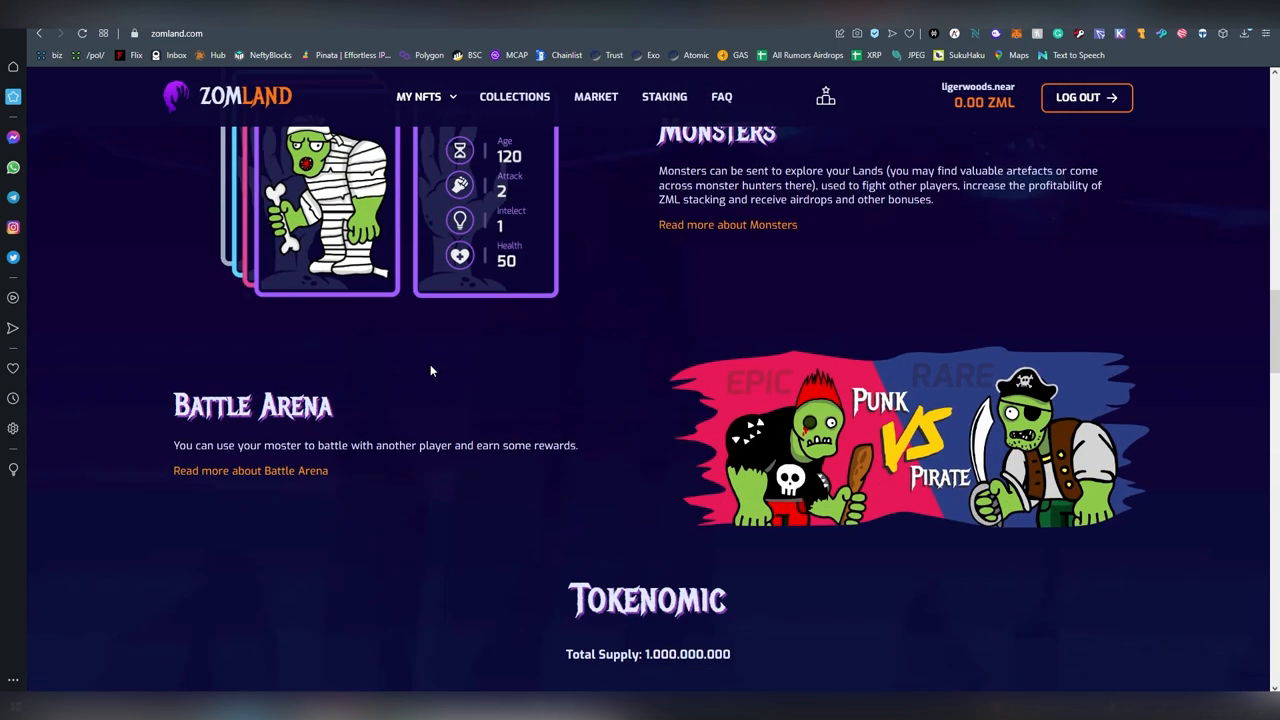
{"action": "scroll", "scroll_direction": "up", "scroll_amount": 3}
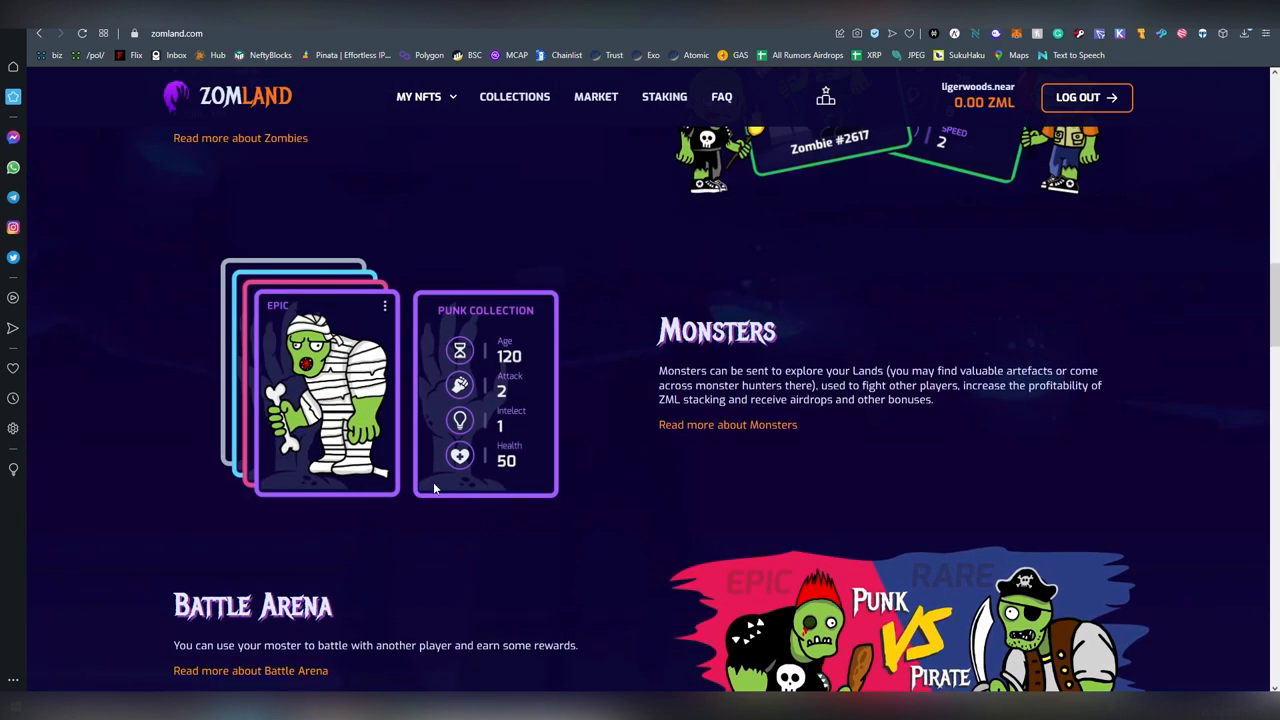
{"action": "scroll", "scroll_direction": "down", "scroll_amount": 3}
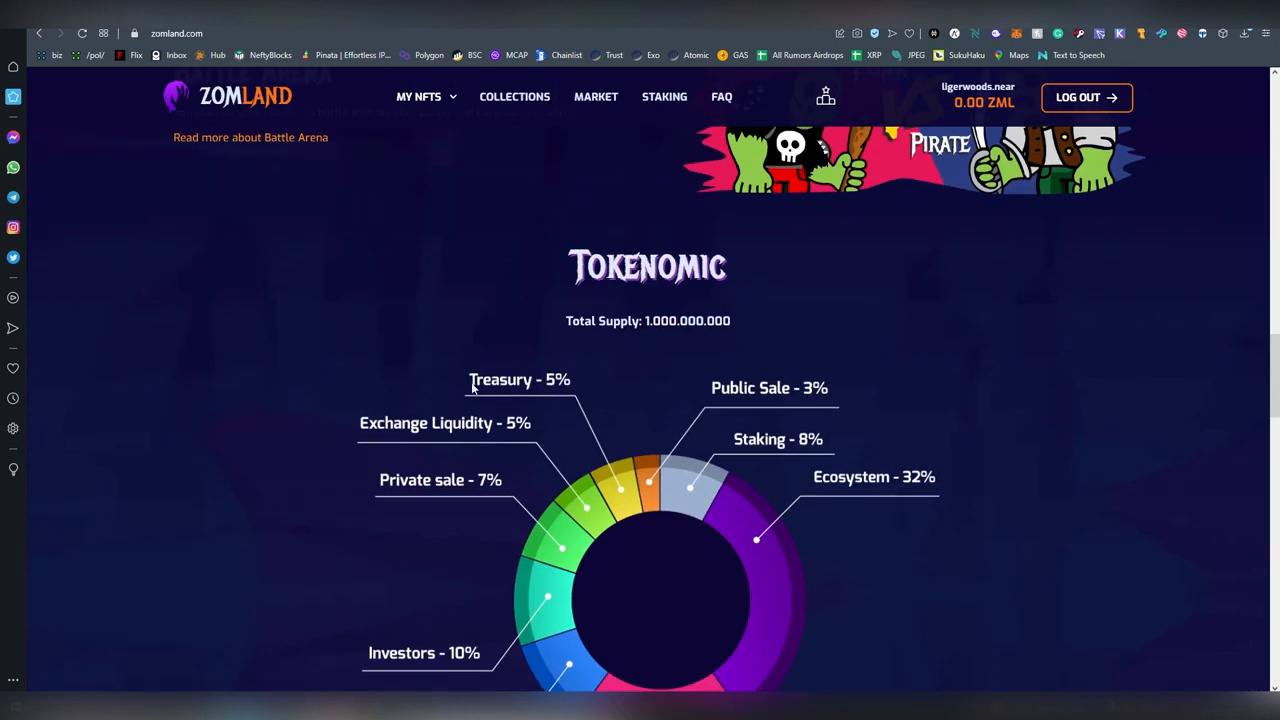
{"action": "scroll", "scroll_direction": "down", "scroll_amount": 3}
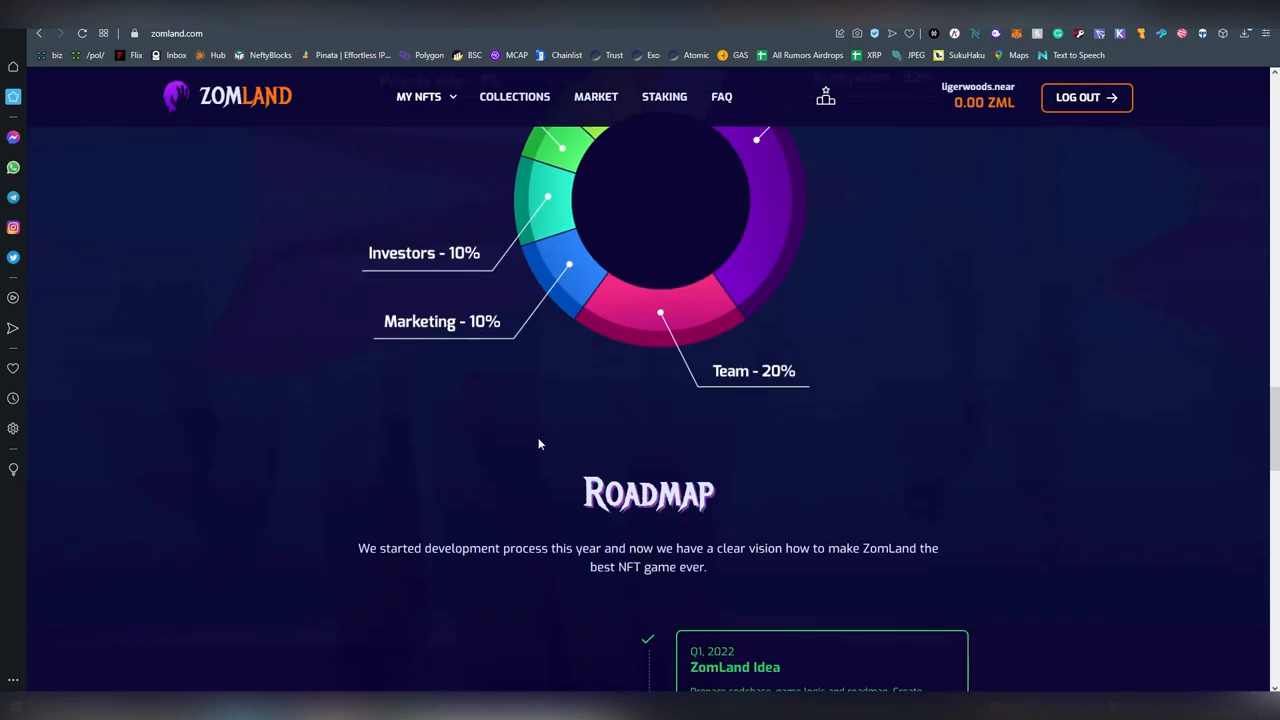
{"action": "scroll", "scroll_direction": "down", "scroll_amount": 3}
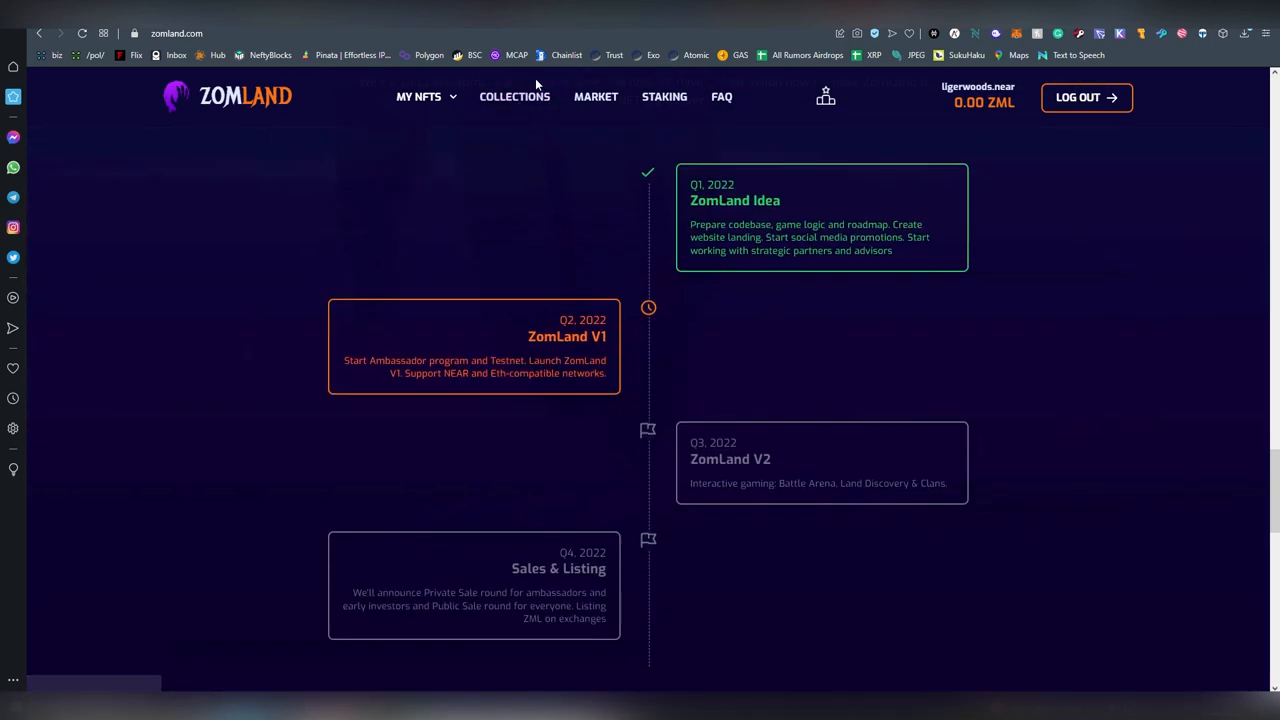
{"action": "left_click", "coordinate": [514, 96]}
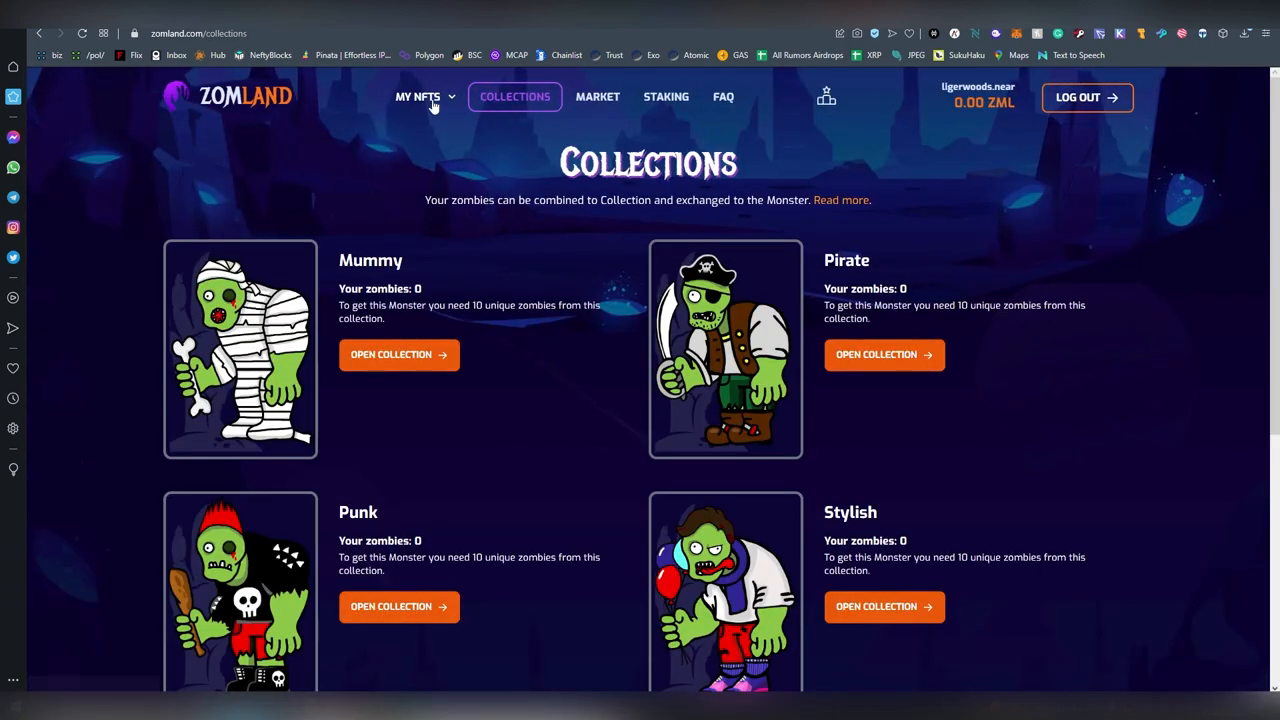
- Check My Lands (Micro Land #2635) and My Zombies, then mint 1 zombie from that land
{"action": "left_click", "coordinate": [423, 96]}
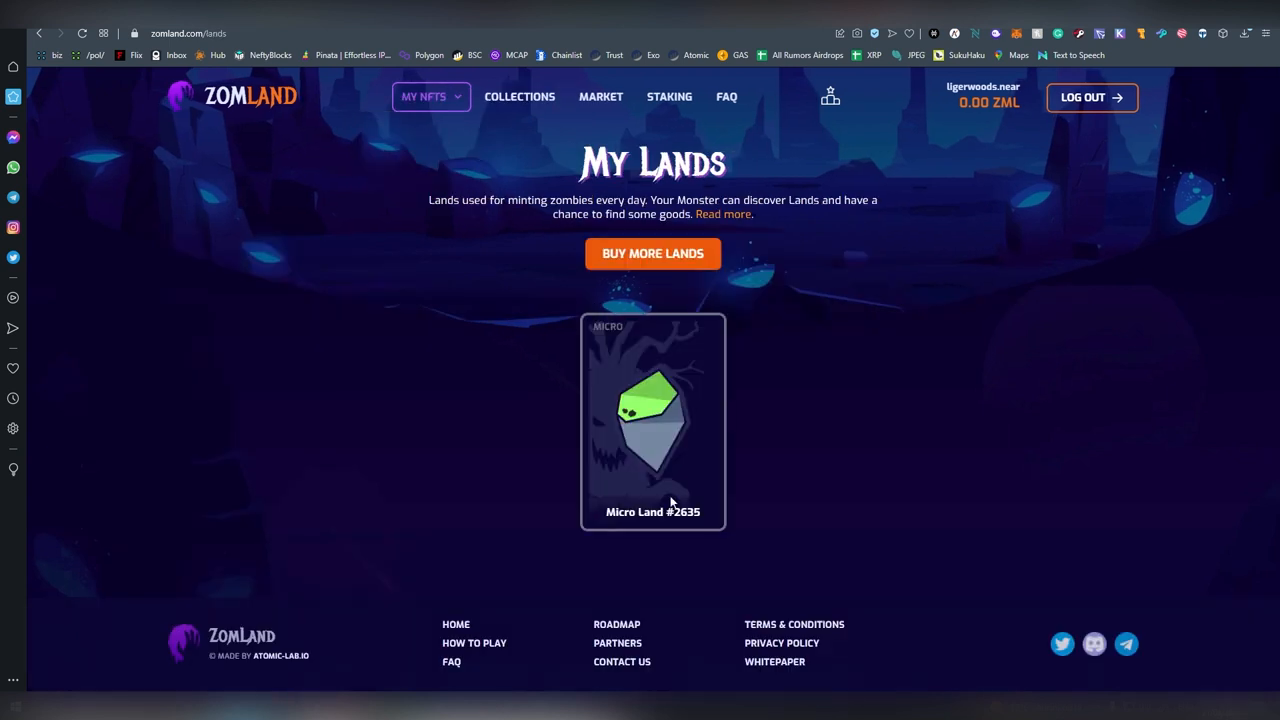
{"action": "mouse_move", "coordinate": [651, 346]}
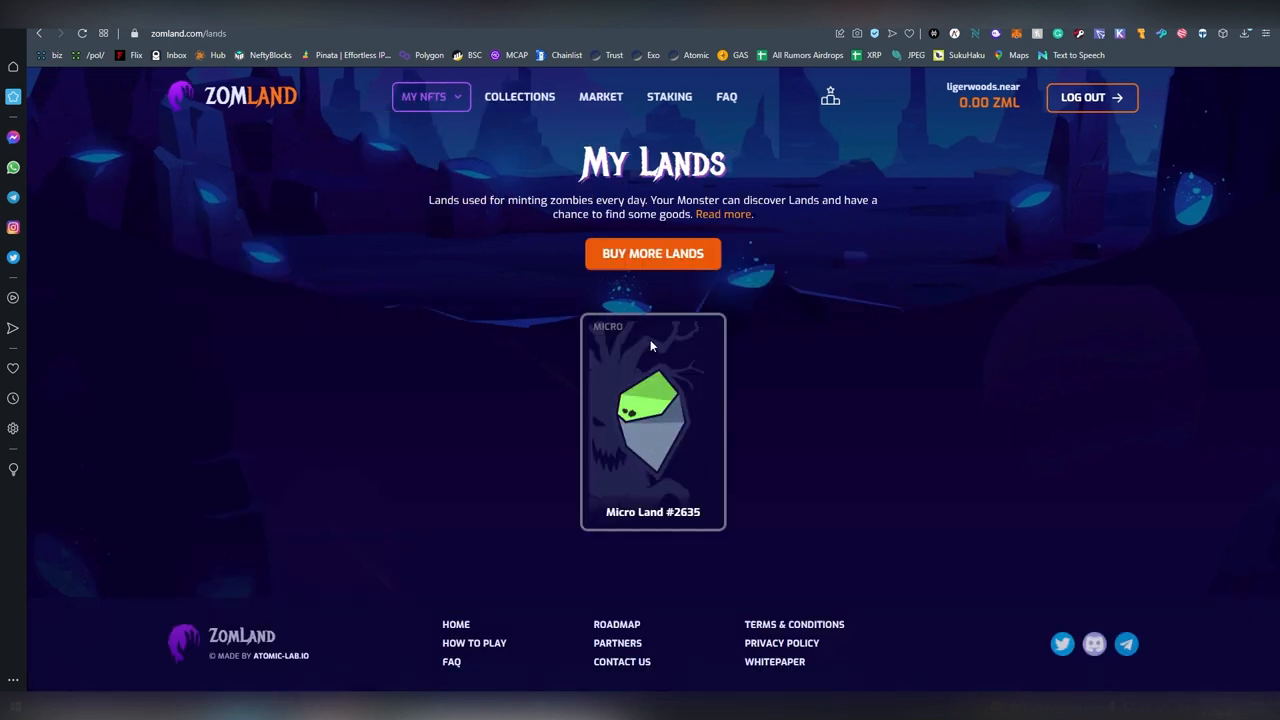
{"action": "mouse_move", "coordinate": [432, 97]}
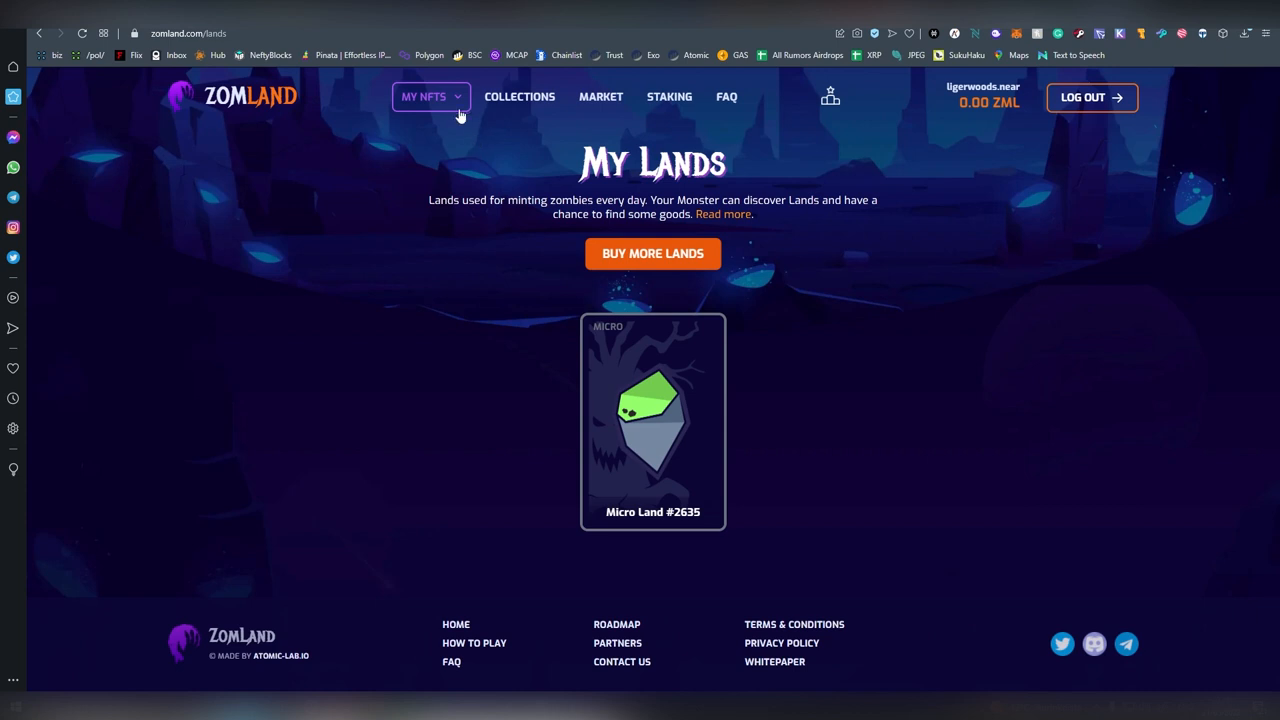
{"action": "left_click", "coordinate": [431, 96]}
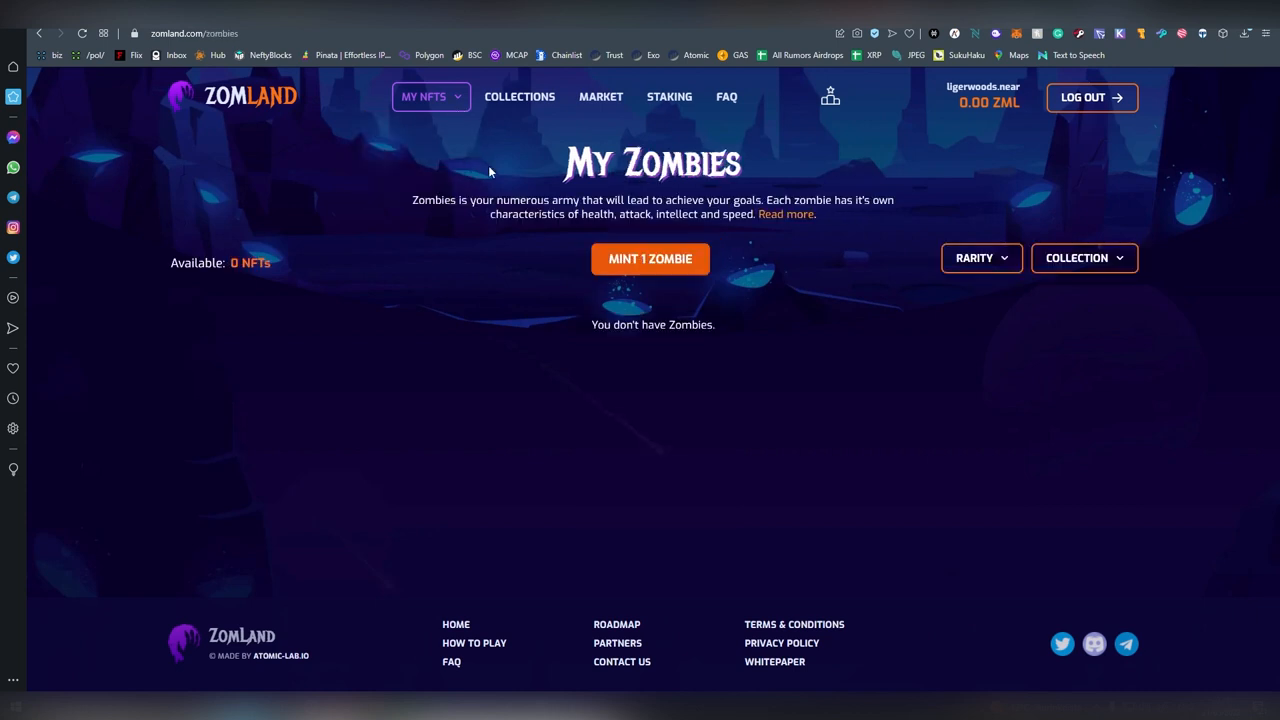
{"action": "left_click", "coordinate": [650, 259]}
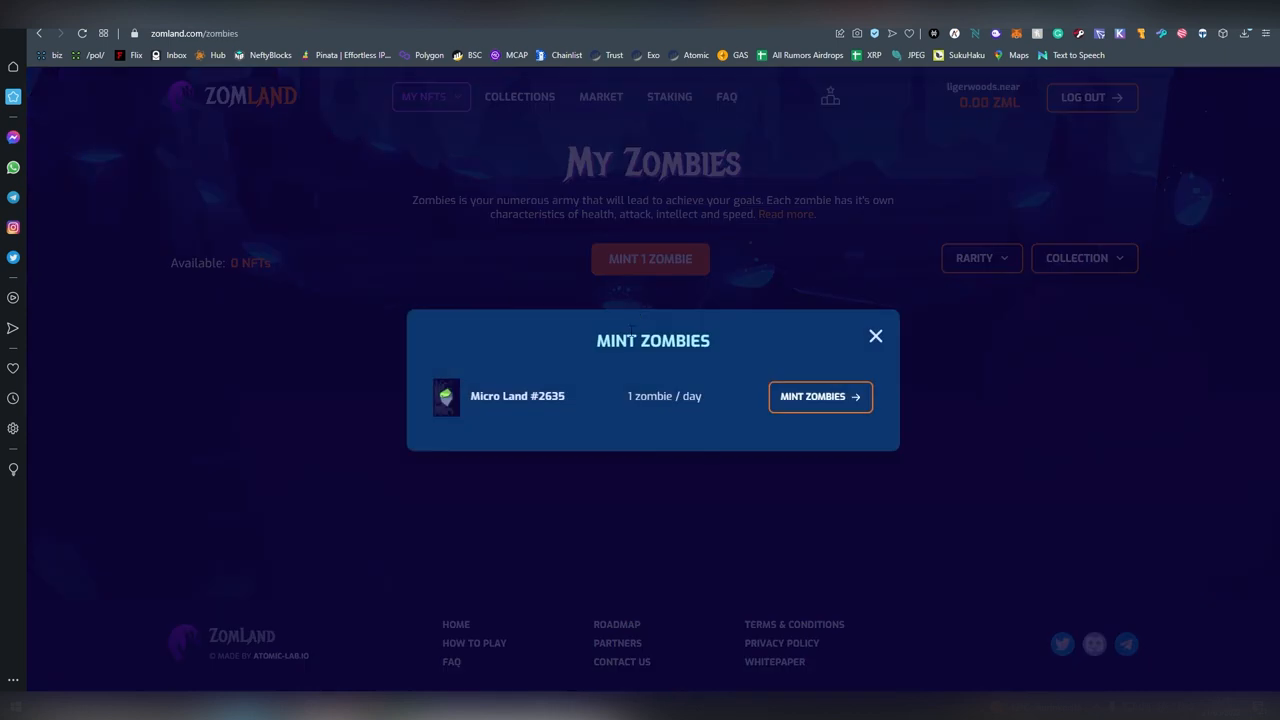
{"action": "left_click", "coordinate": [820, 396]}
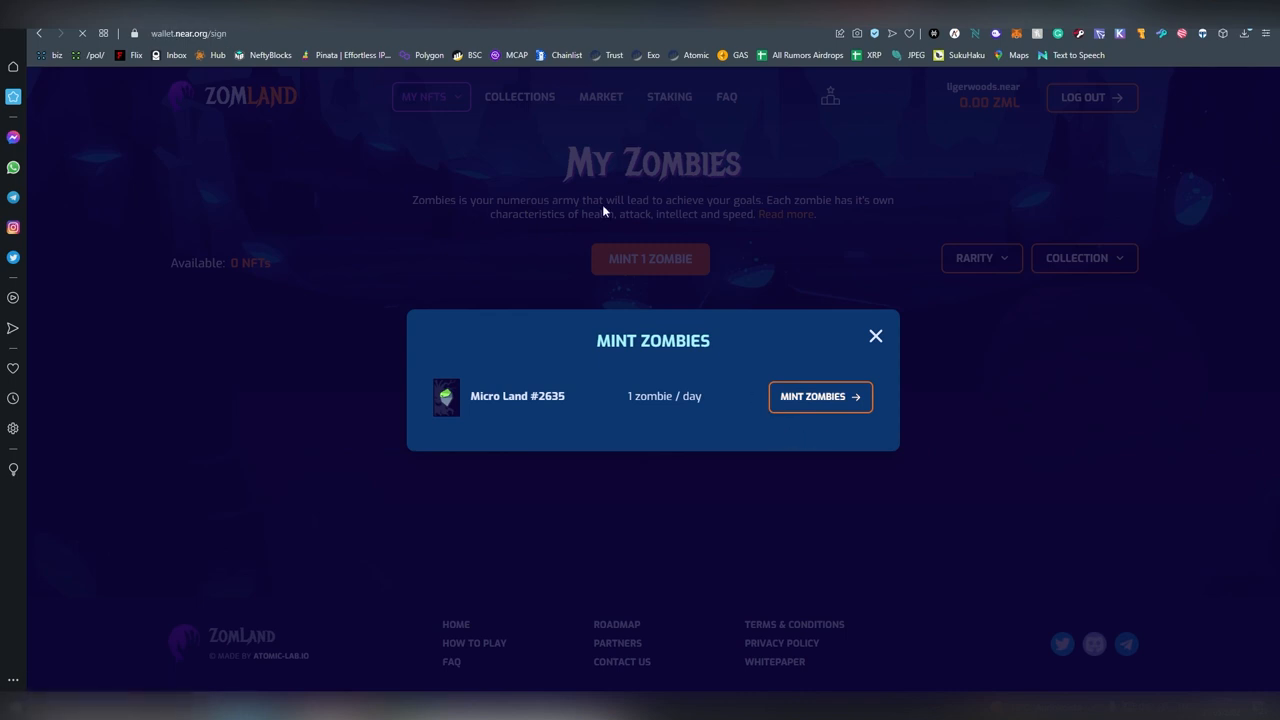
- Approve the 0.01 NEAR transaction and land on My Zombies showing Zombie #15750
{"action": "left_click", "coordinate": [820, 396]}
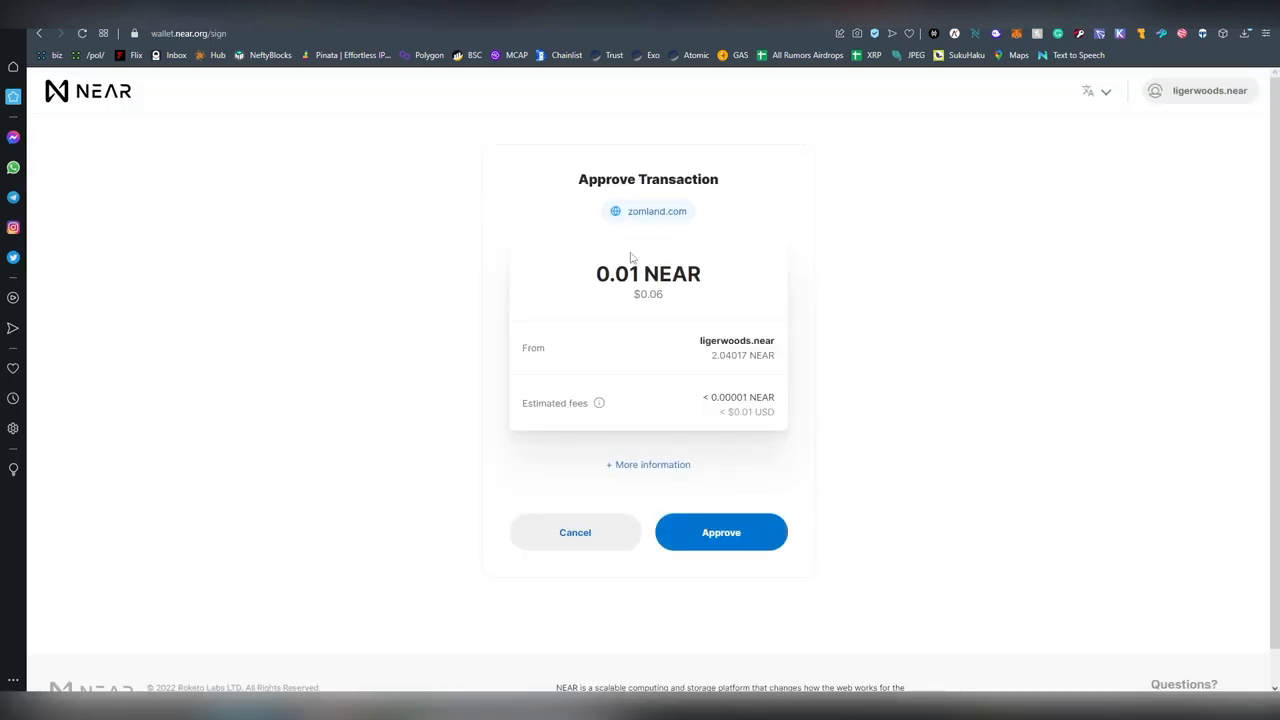
{"action": "left_click", "coordinate": [721, 532]}
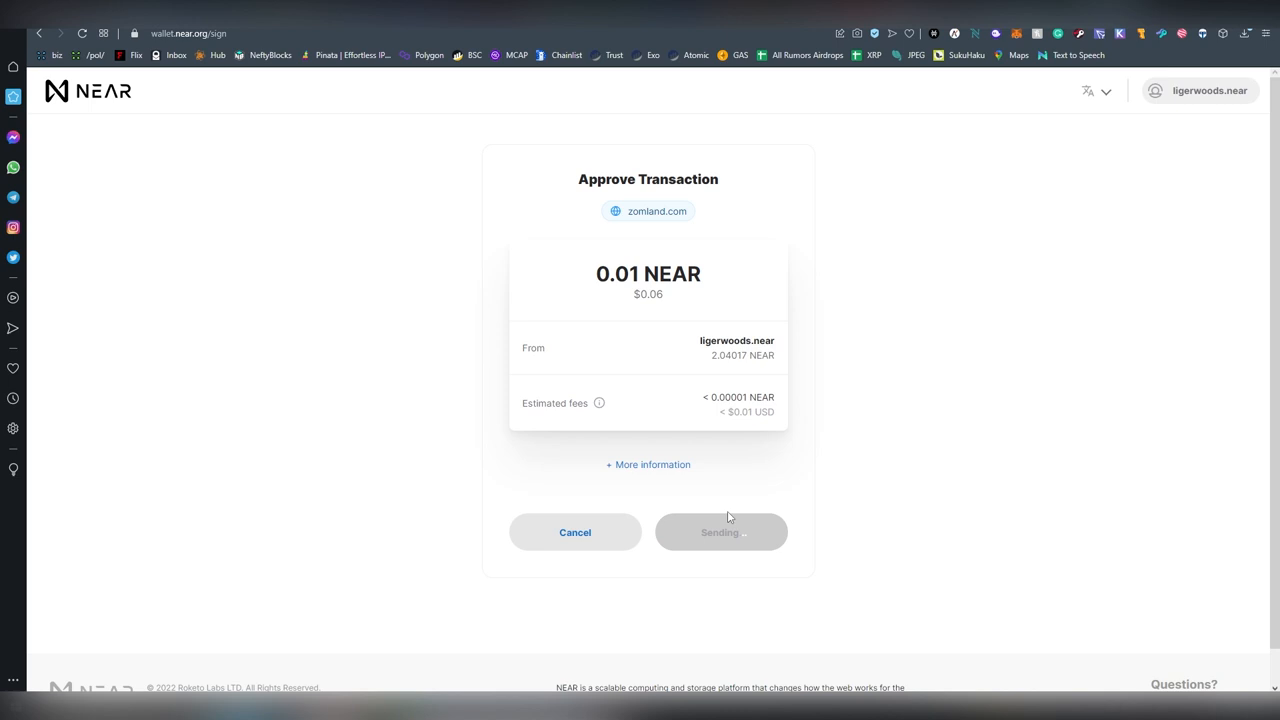
{"action": "mouse_move", "coordinate": [708, 305]}
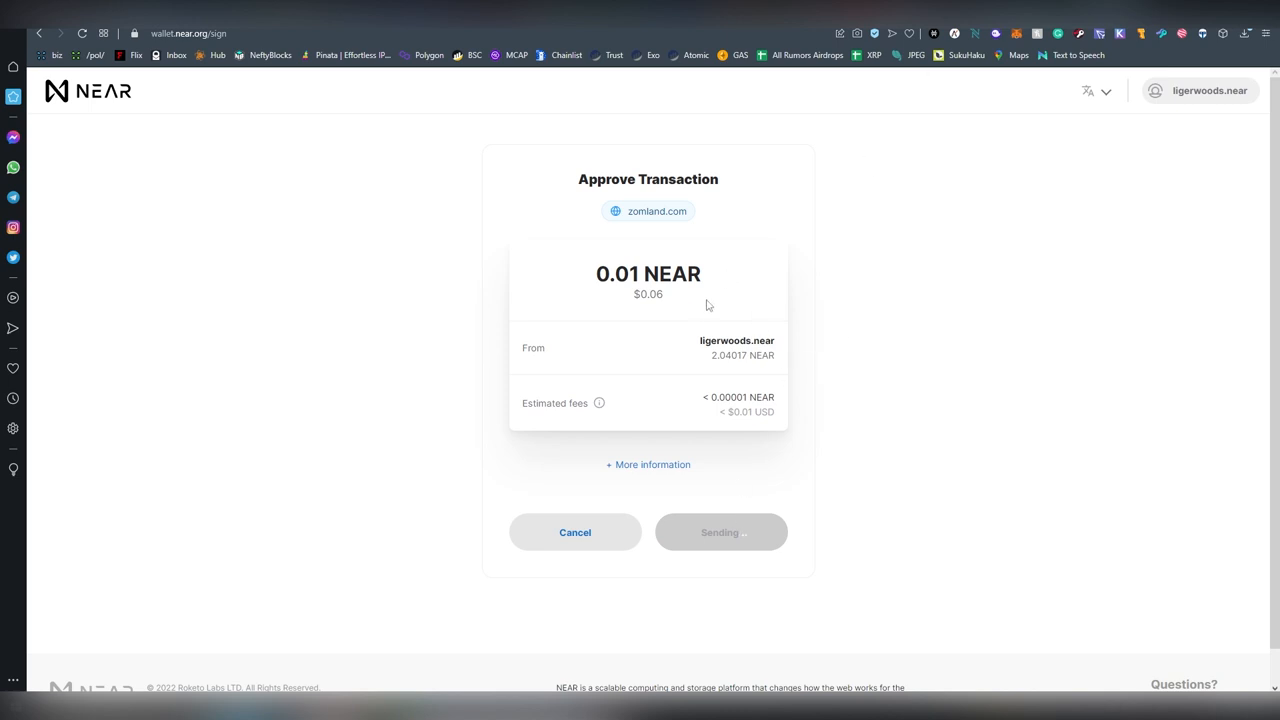
{"action": "mouse_move", "coordinate": [727, 278]}
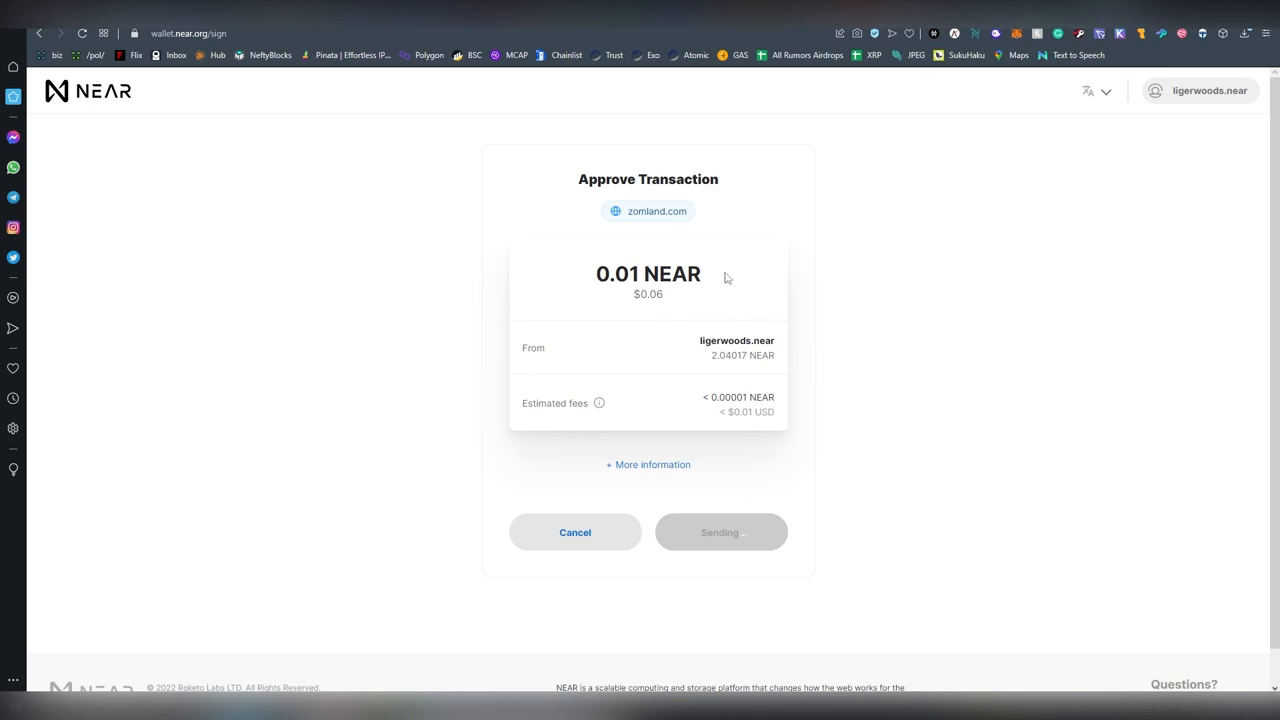
{"action": "scroll", "scroll_direction": "down", "scroll_amount": 3}
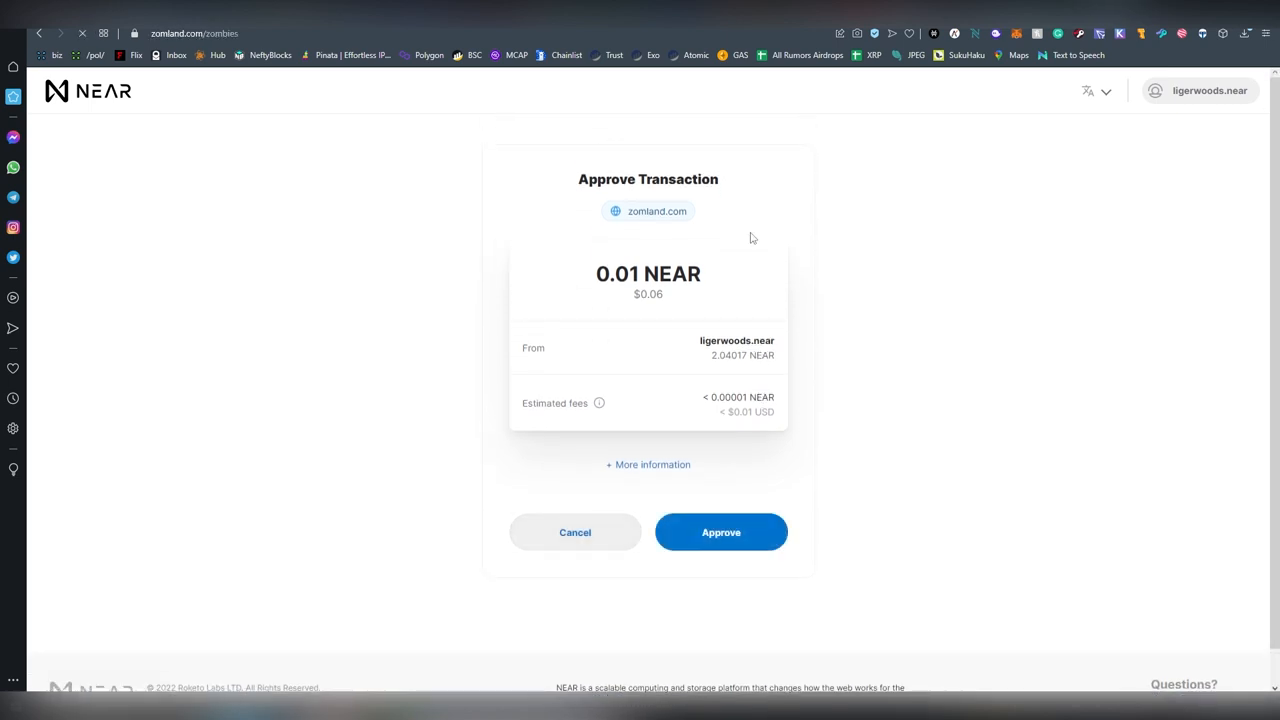
{"action": "left_click", "coordinate": [721, 532]}
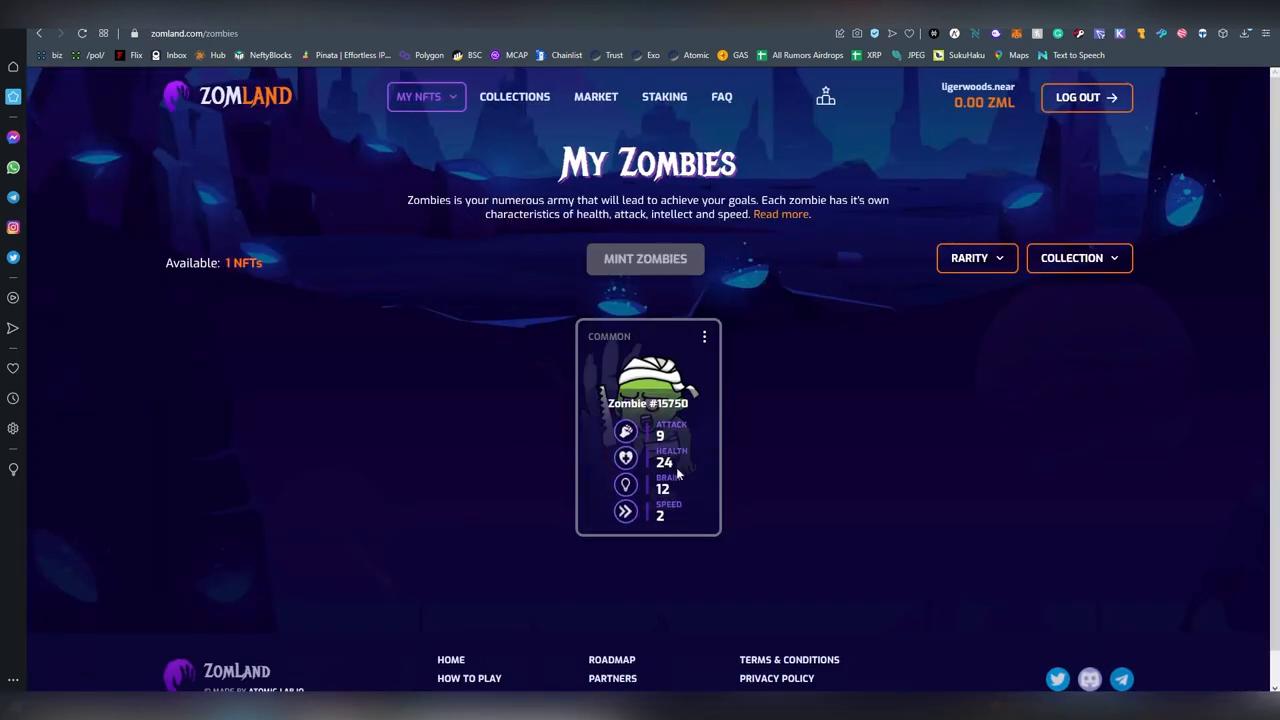
{"action": "mouse_move", "coordinate": [676, 474]}
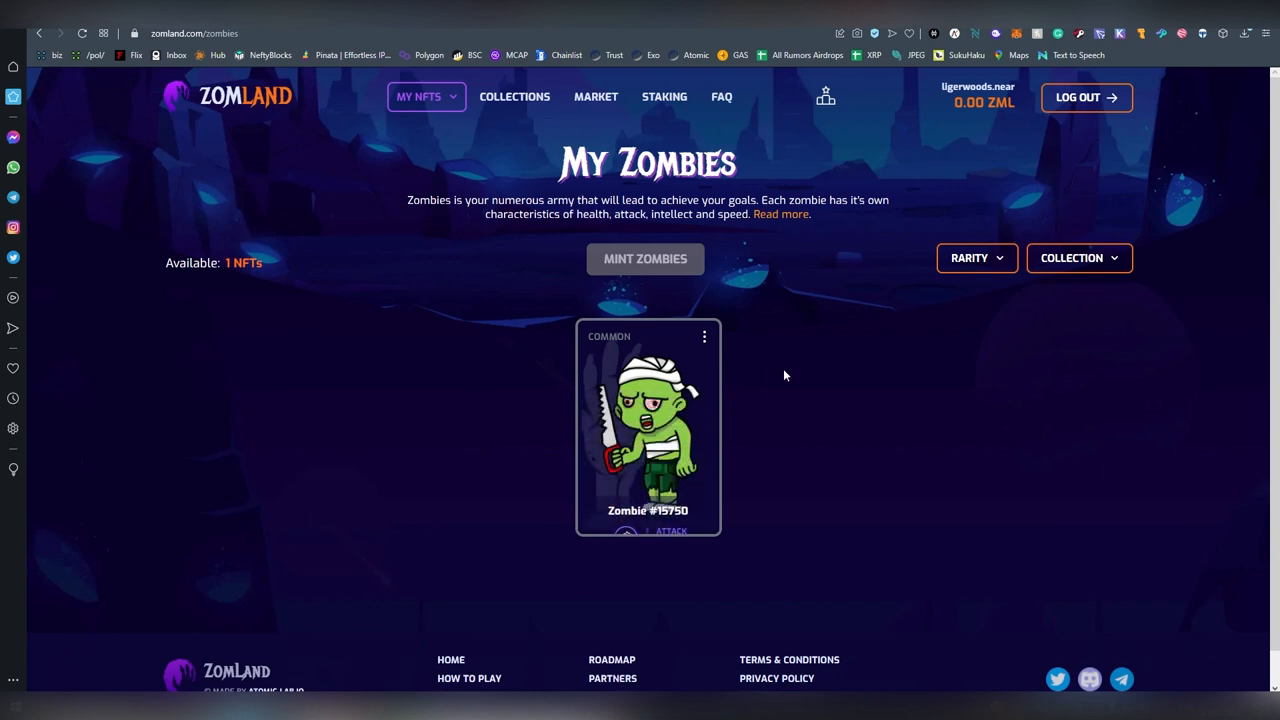
- View Zombie #15750's transfer, sell and kill options, then show the 201-zombie Market
{"action": "left_click", "coordinate": [704, 337]}
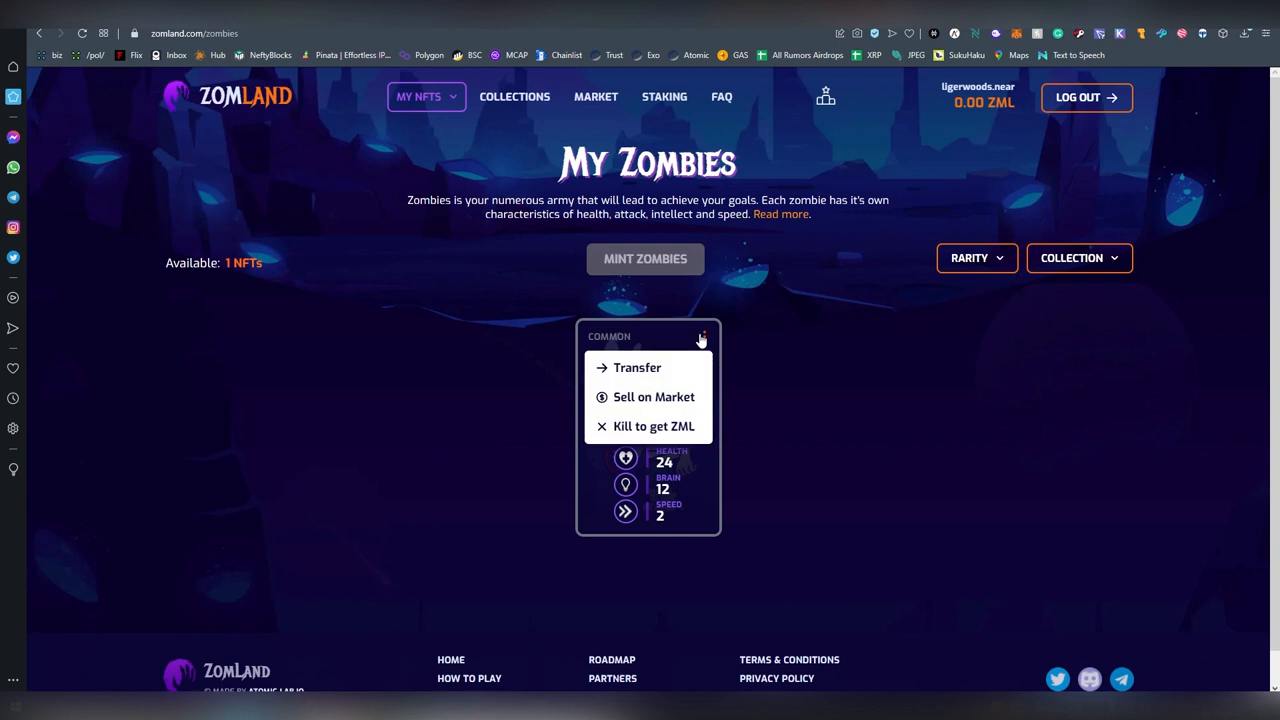
{"action": "mouse_move", "coordinate": [653, 397]}
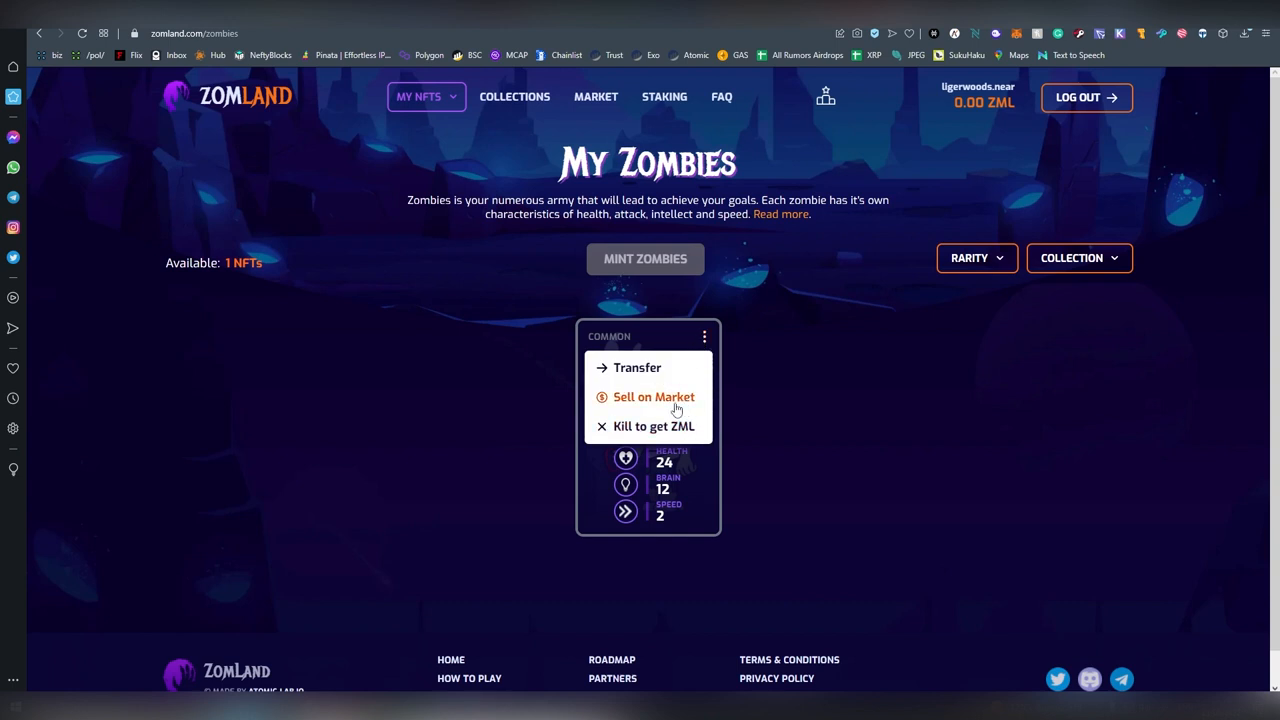
{"action": "left_click", "coordinate": [653, 396]}
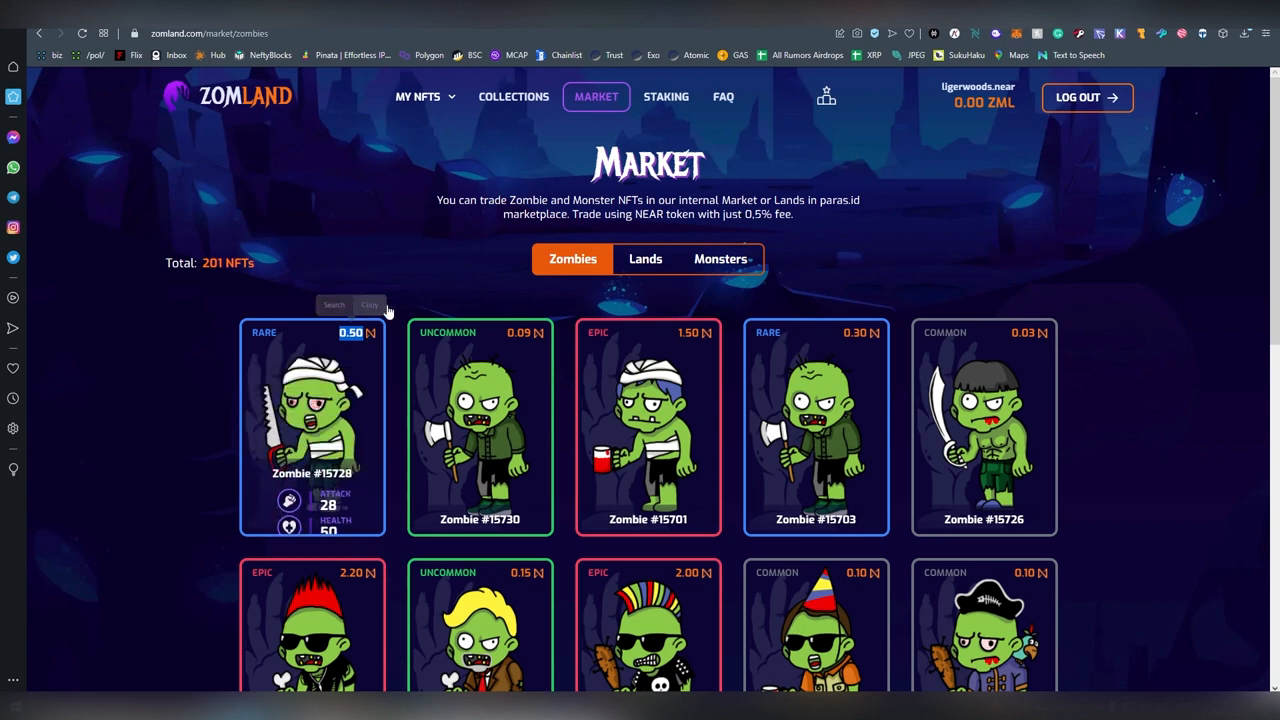
- Scroll the listings, then view the Monsters and Lands markets, with Lands pointing to Paras
{"action": "scroll", "scroll_direction": "down", "scroll_amount": 3}
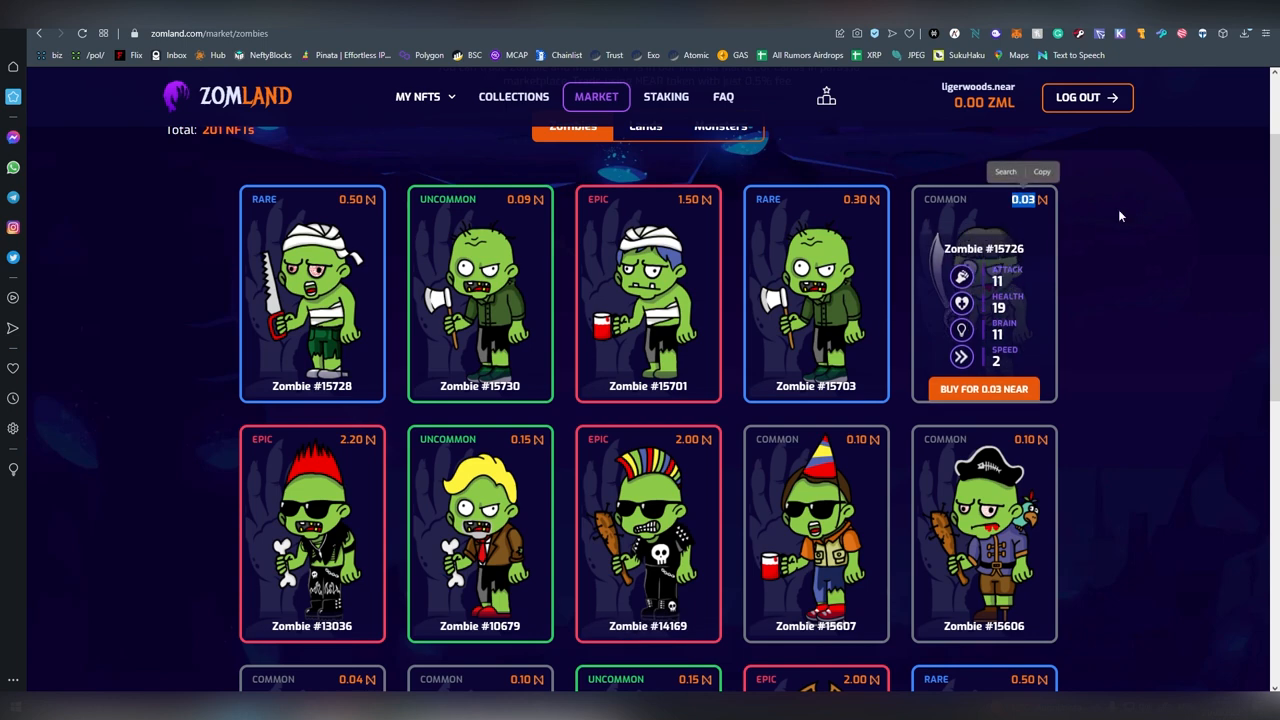
{"action": "scroll", "scroll_direction": "down", "scroll_amount": 3}
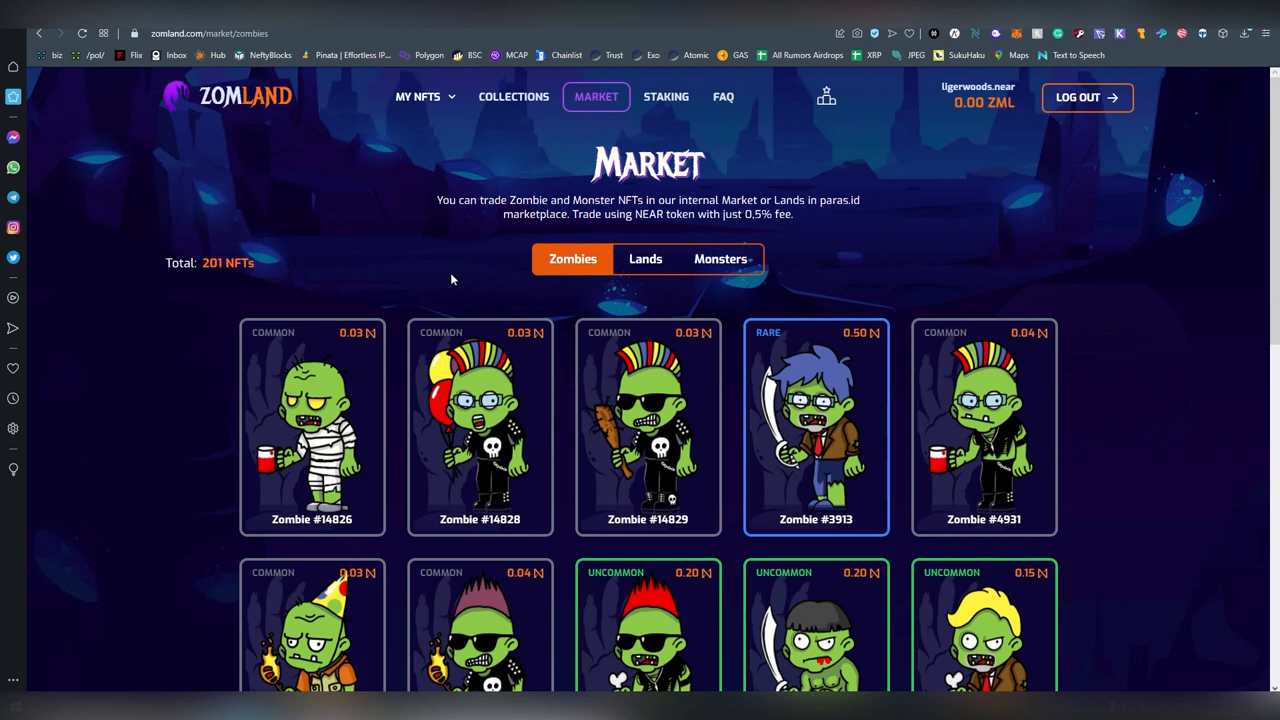
{"action": "left_click", "coordinate": [720, 259]}
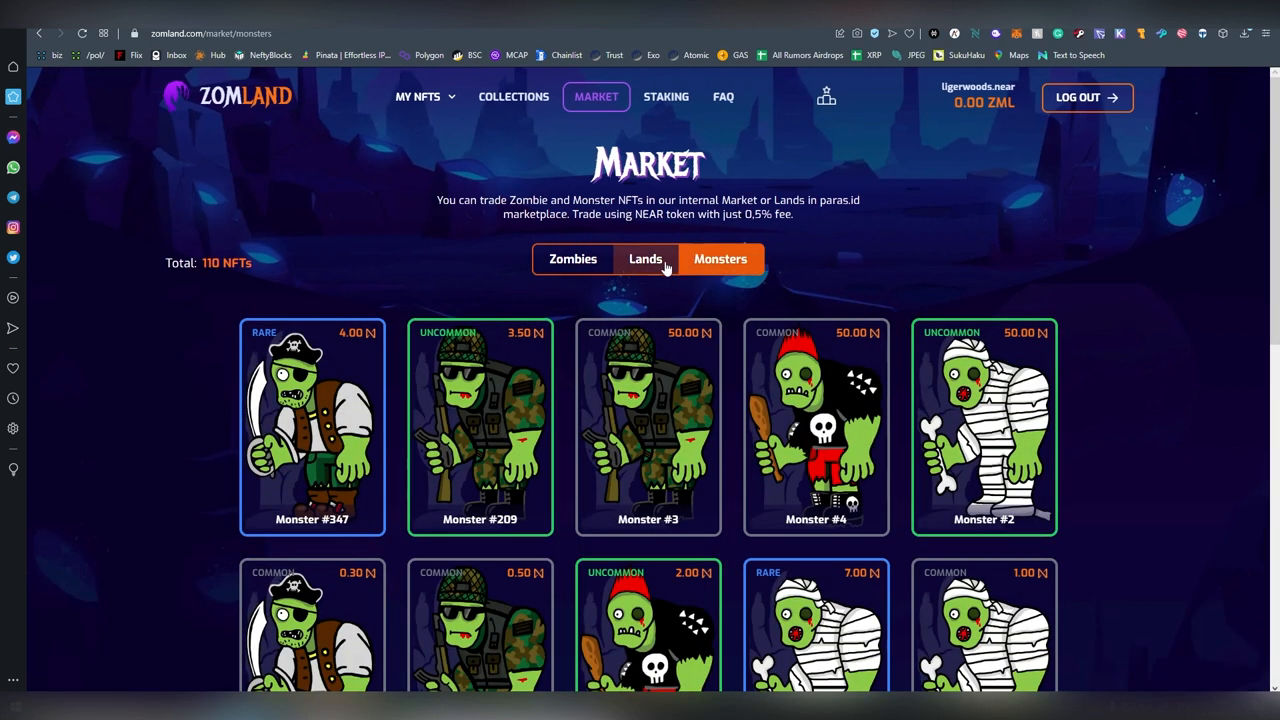
{"action": "mouse_move", "coordinate": [637, 275]}
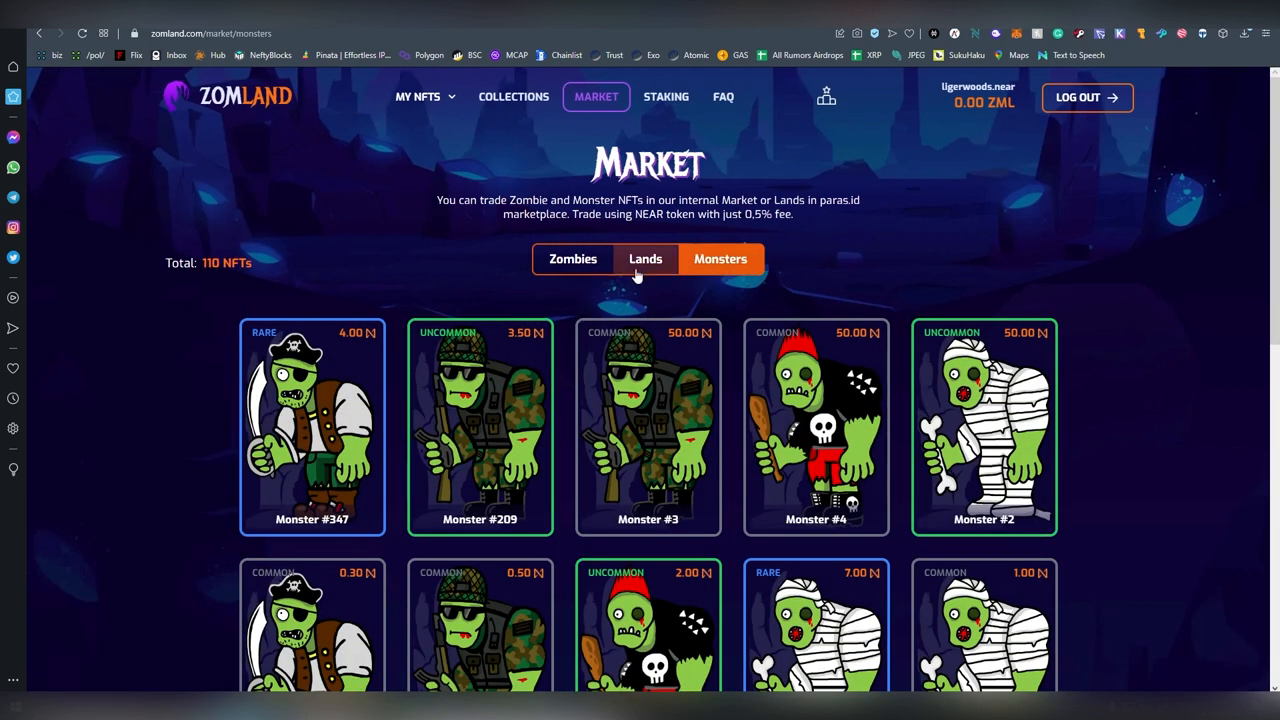
{"action": "left_click", "coordinate": [645, 259]}
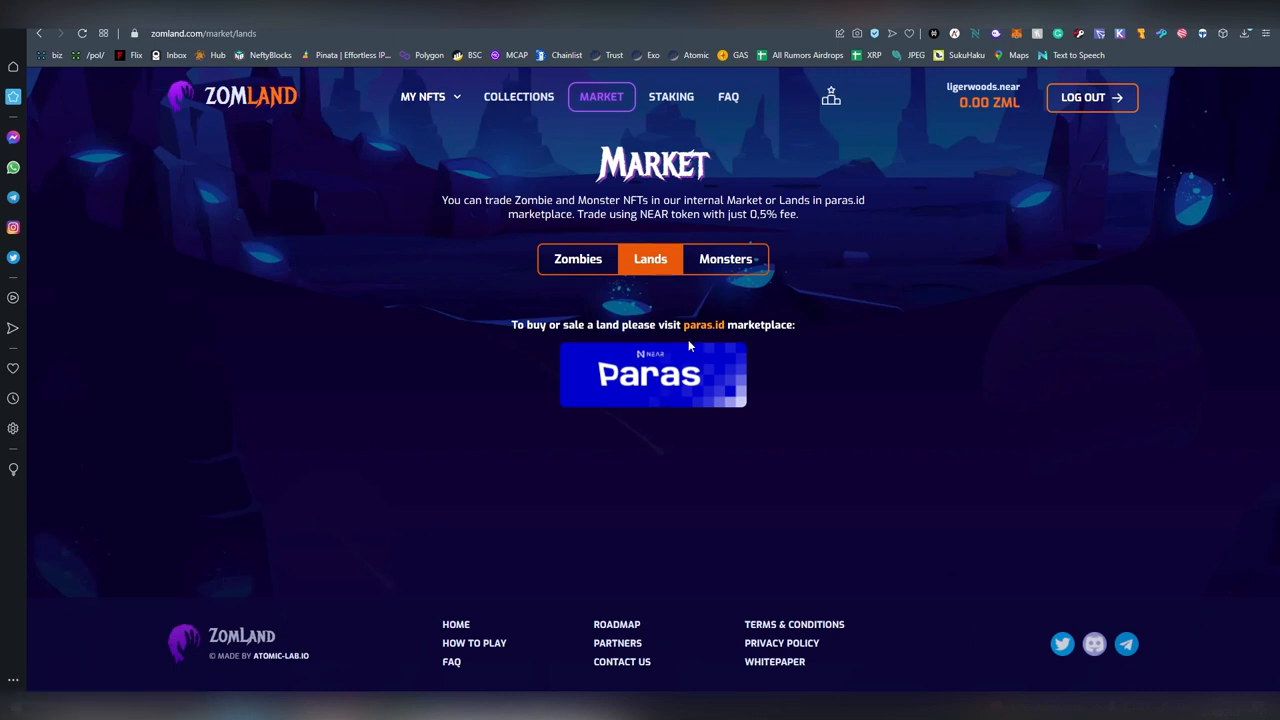
{"action": "mouse_move", "coordinate": [648, 385]}
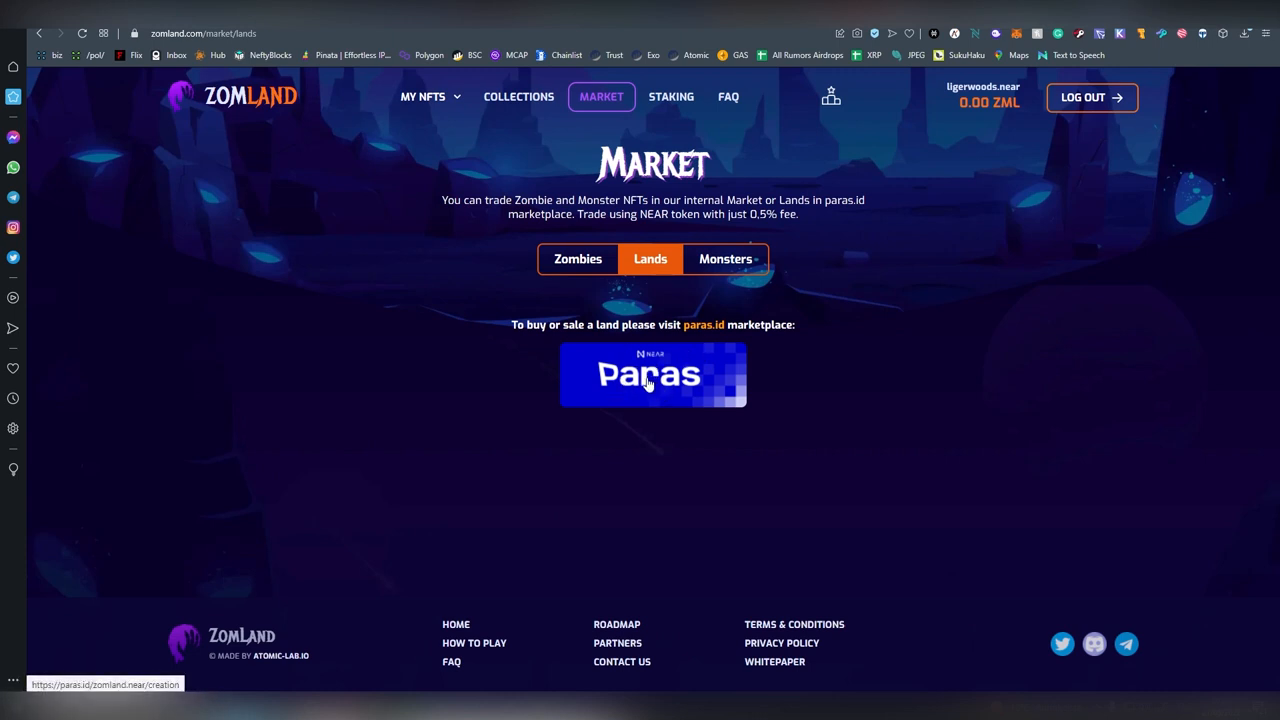
{"action": "mouse_move", "coordinate": [610, 327]}
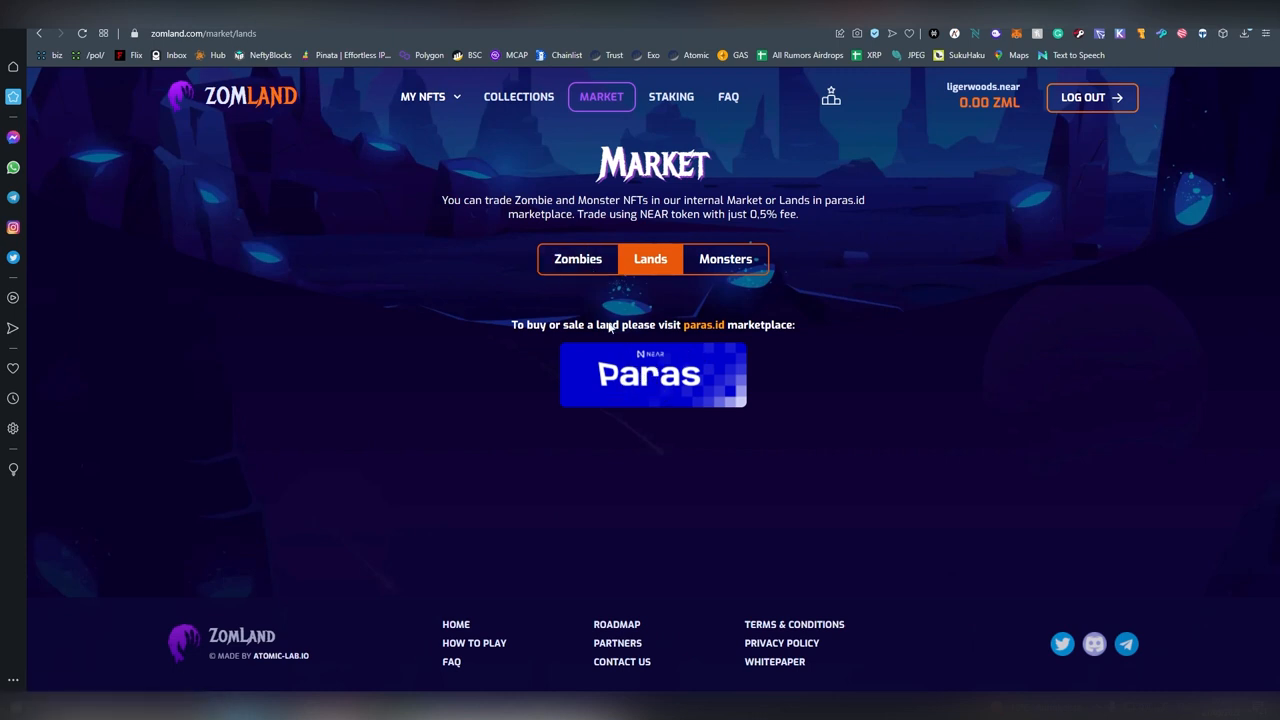
- Return to the Zombies for sale and page through the listings to page 3
{"action": "left_click", "coordinate": [573, 259]}
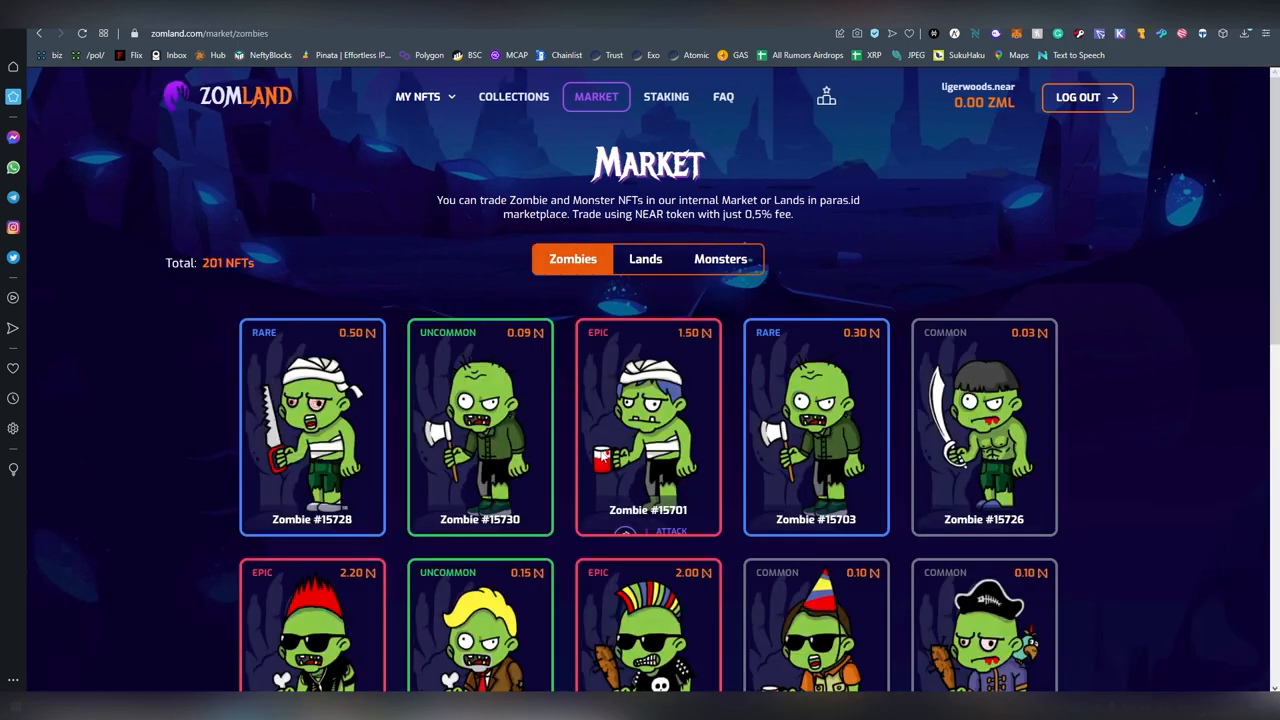
{"action": "scroll", "scroll_direction": "down", "scroll_amount": 3}
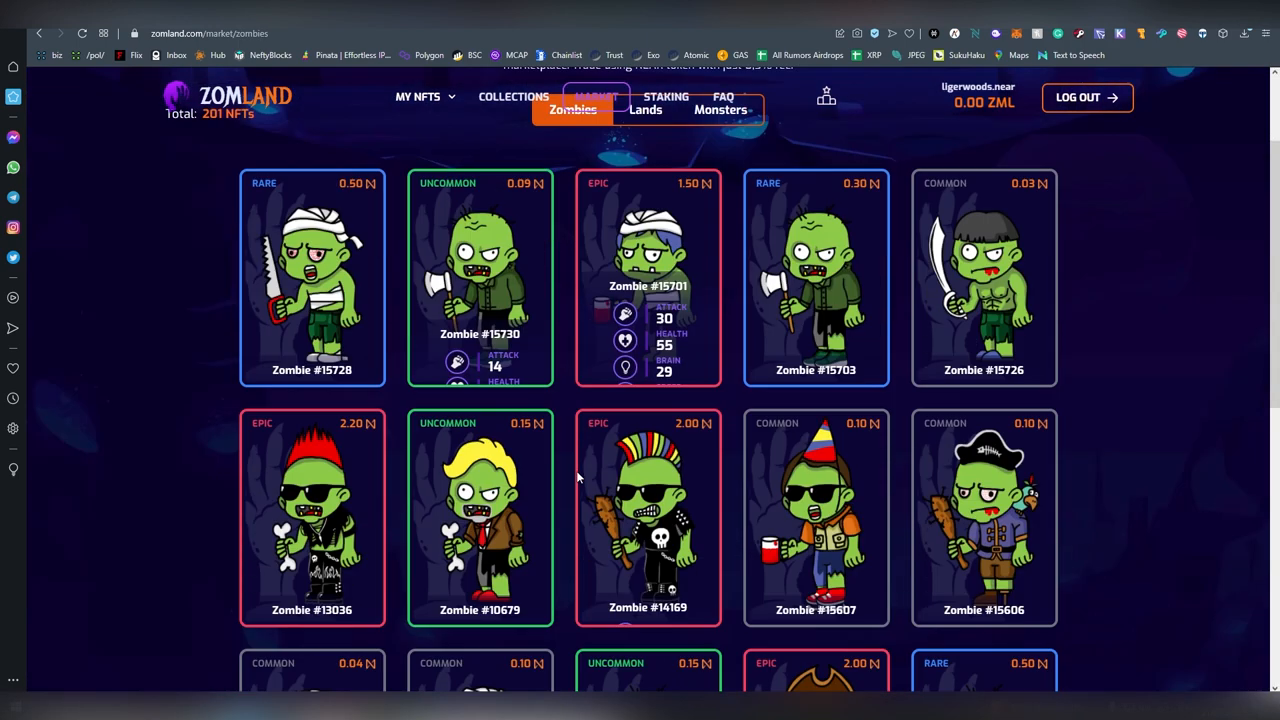
{"action": "scroll", "scroll_direction": "up", "scroll_amount": 3}
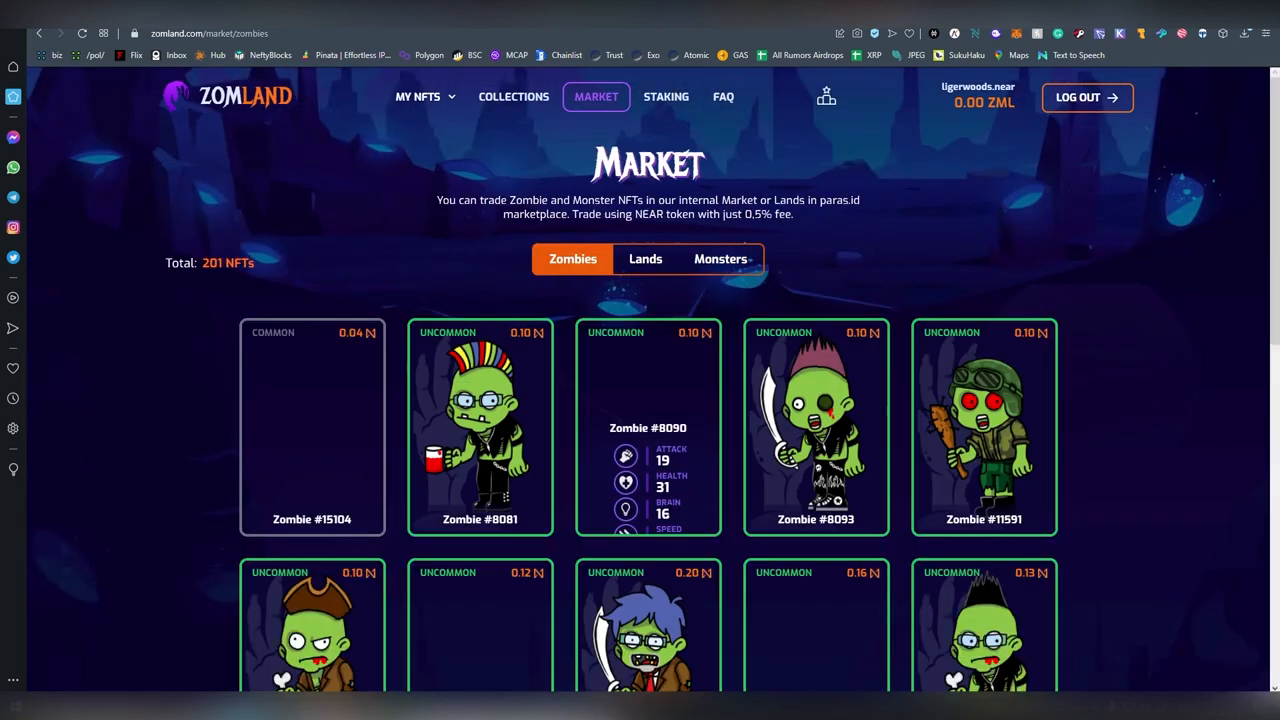
{"action": "scroll", "scroll_direction": "down", "scroll_amount": 3}
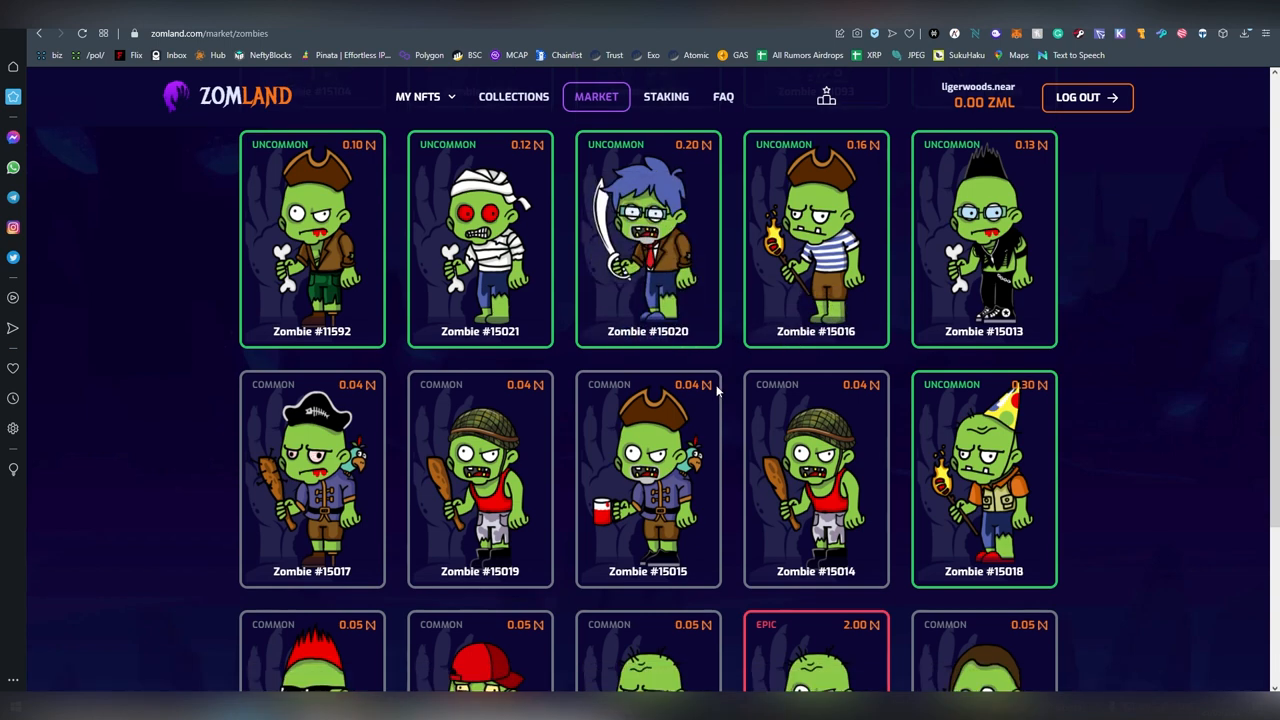
{"action": "scroll", "scroll_direction": "down", "scroll_amount": 3}
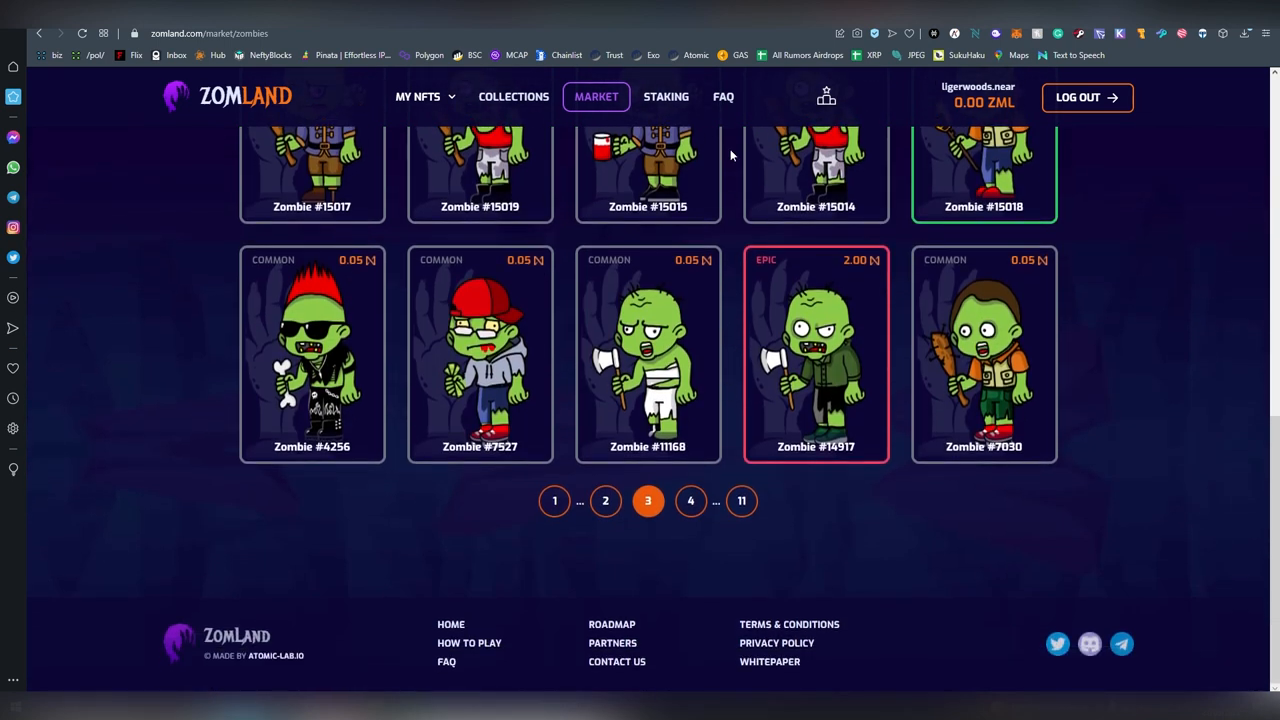
{"action": "left_click", "coordinate": [722, 96]}
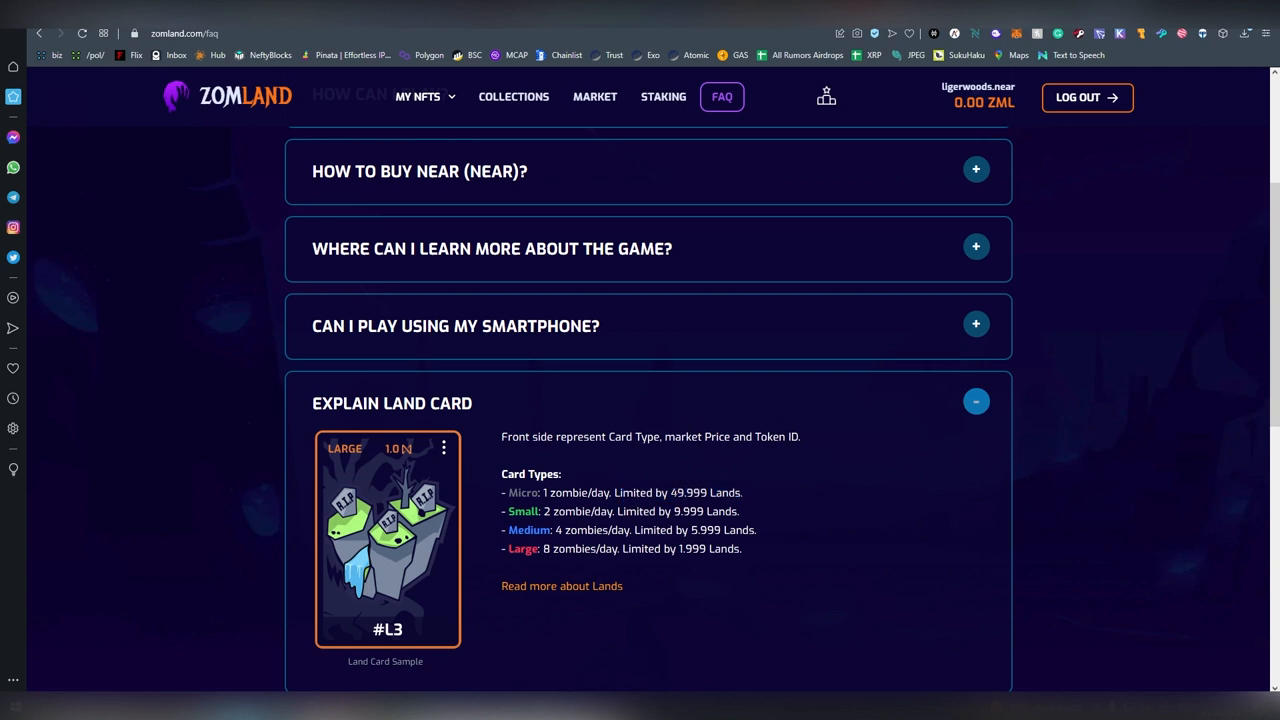
{"action": "mouse_move", "coordinate": [655, 476]}
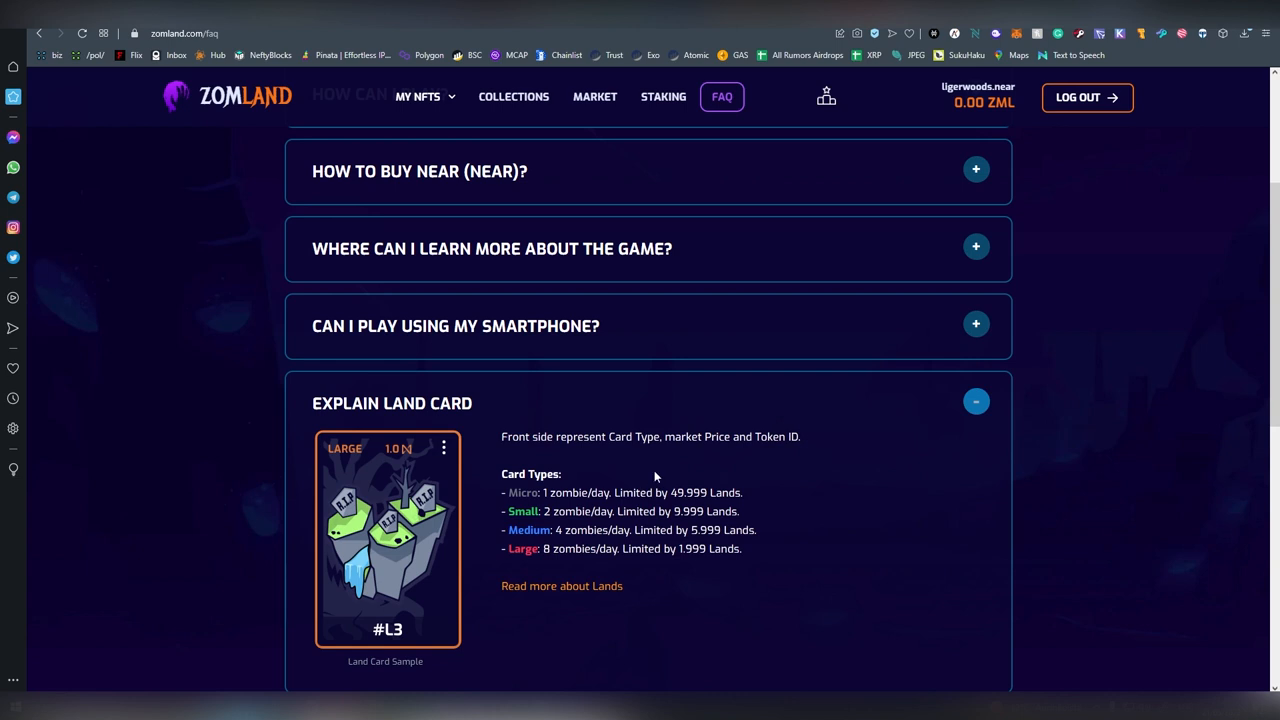
{"action": "mouse_move", "coordinate": [680, 475]}
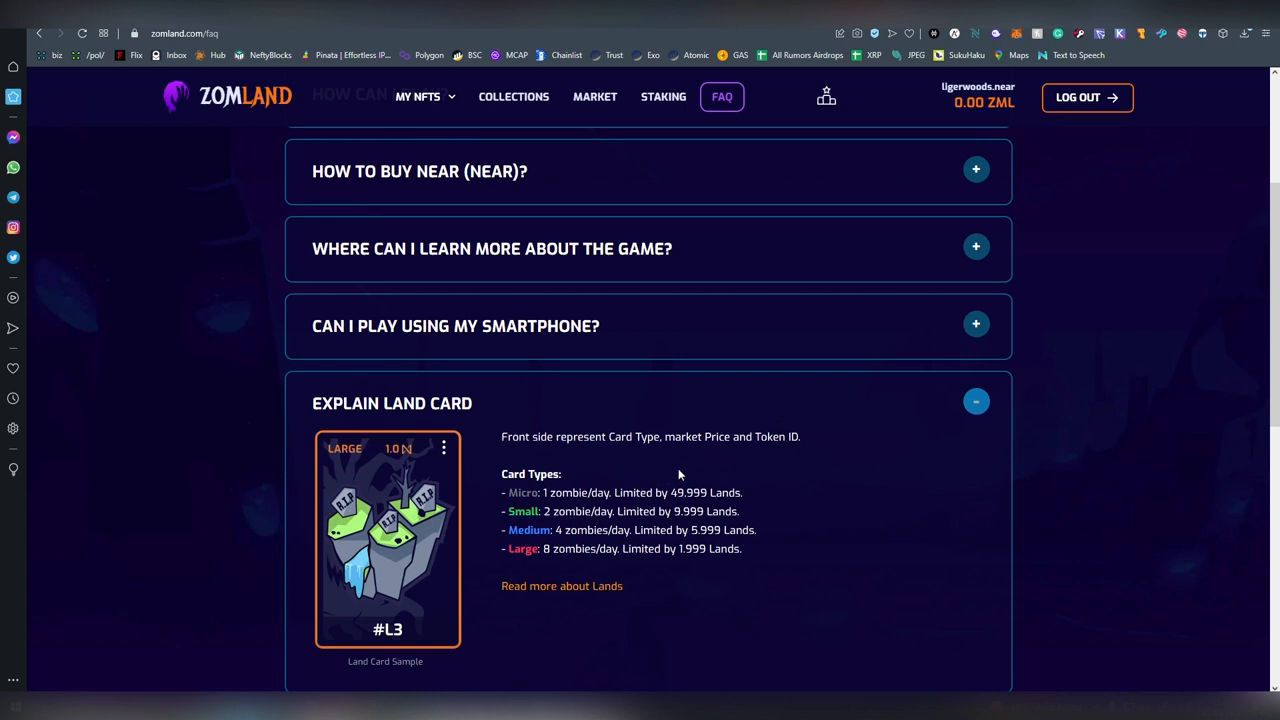
{"action": "mouse_move", "coordinate": [678, 583]}
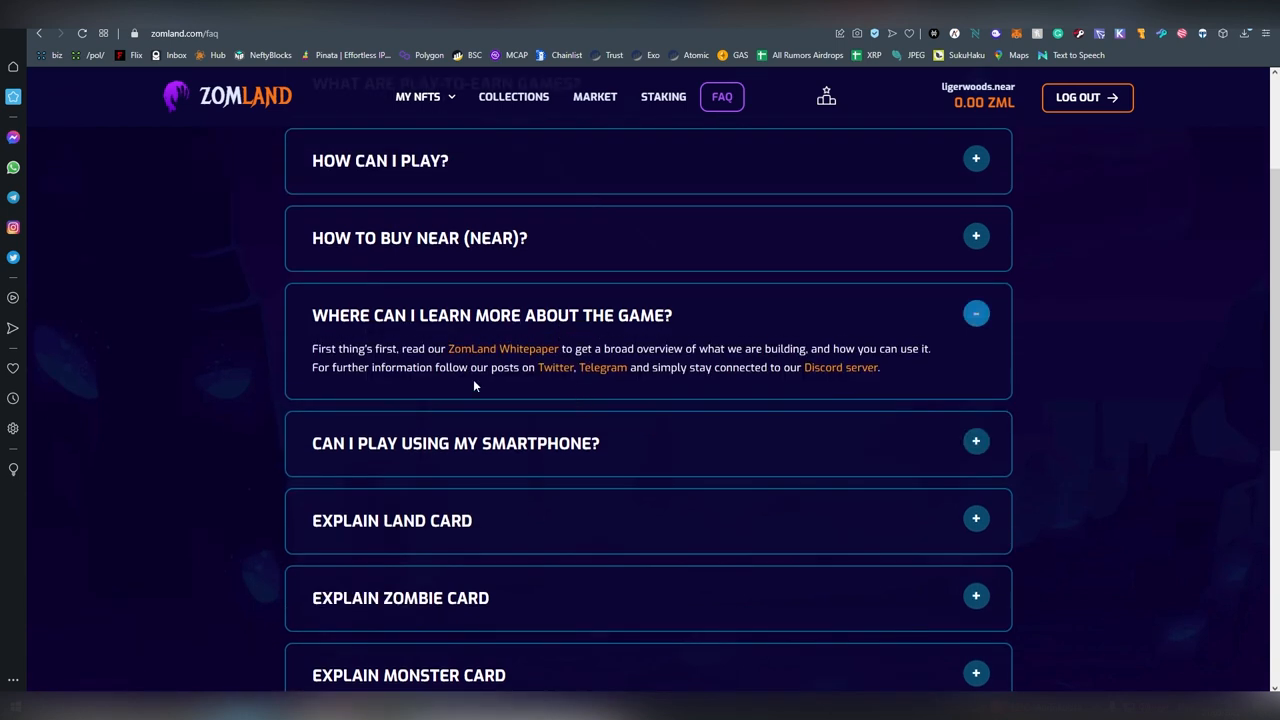
- Expand the How can I play? answer covering lands, zombies and monsters, and scroll through it
{"action": "left_click", "coordinate": [976, 158]}
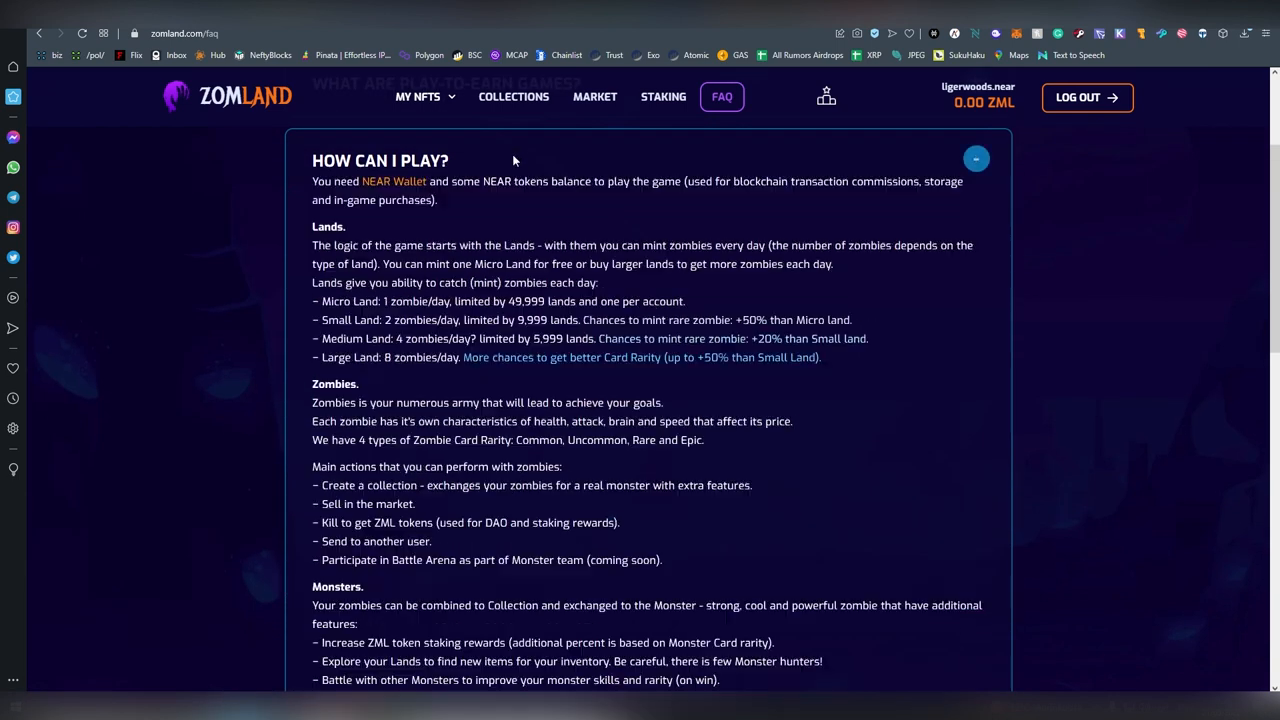
{"action": "scroll", "scroll_direction": "down", "scroll_amount": 3}
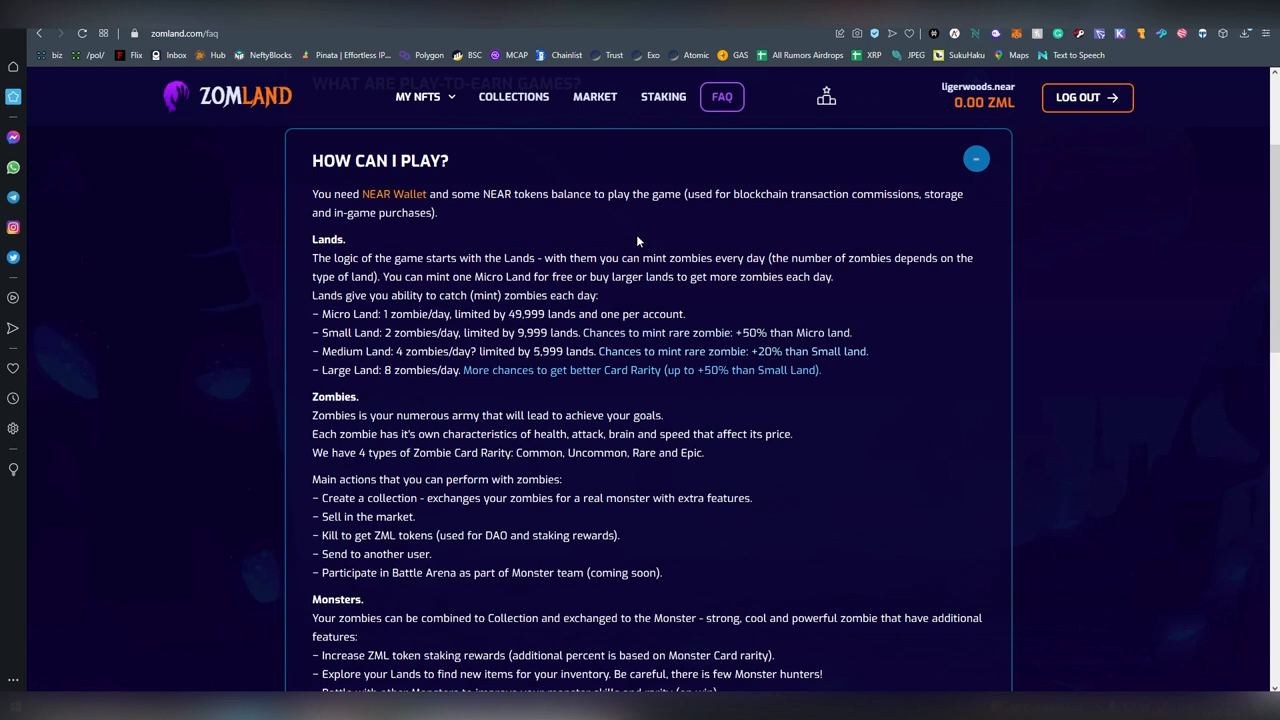